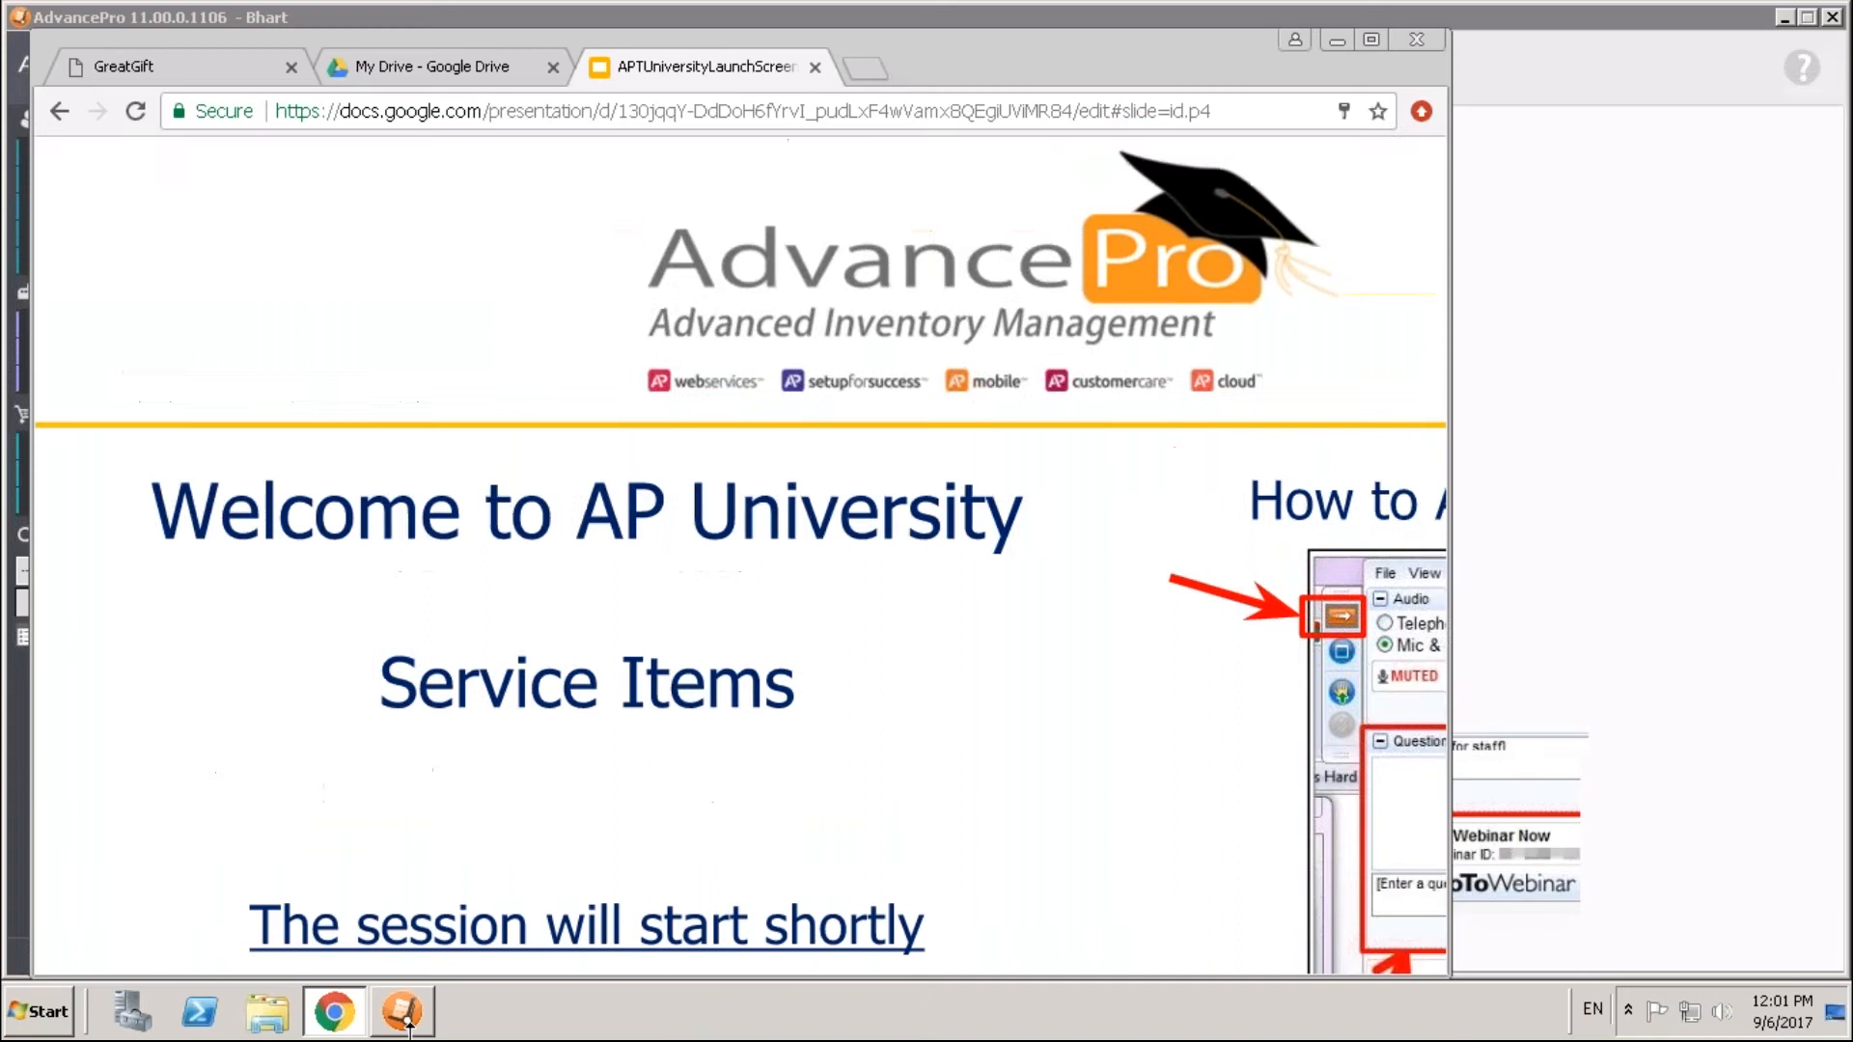
- Bring AdvancePro forward and show the View All Products list
{"action": "left_click", "coordinate": [402, 1013]}
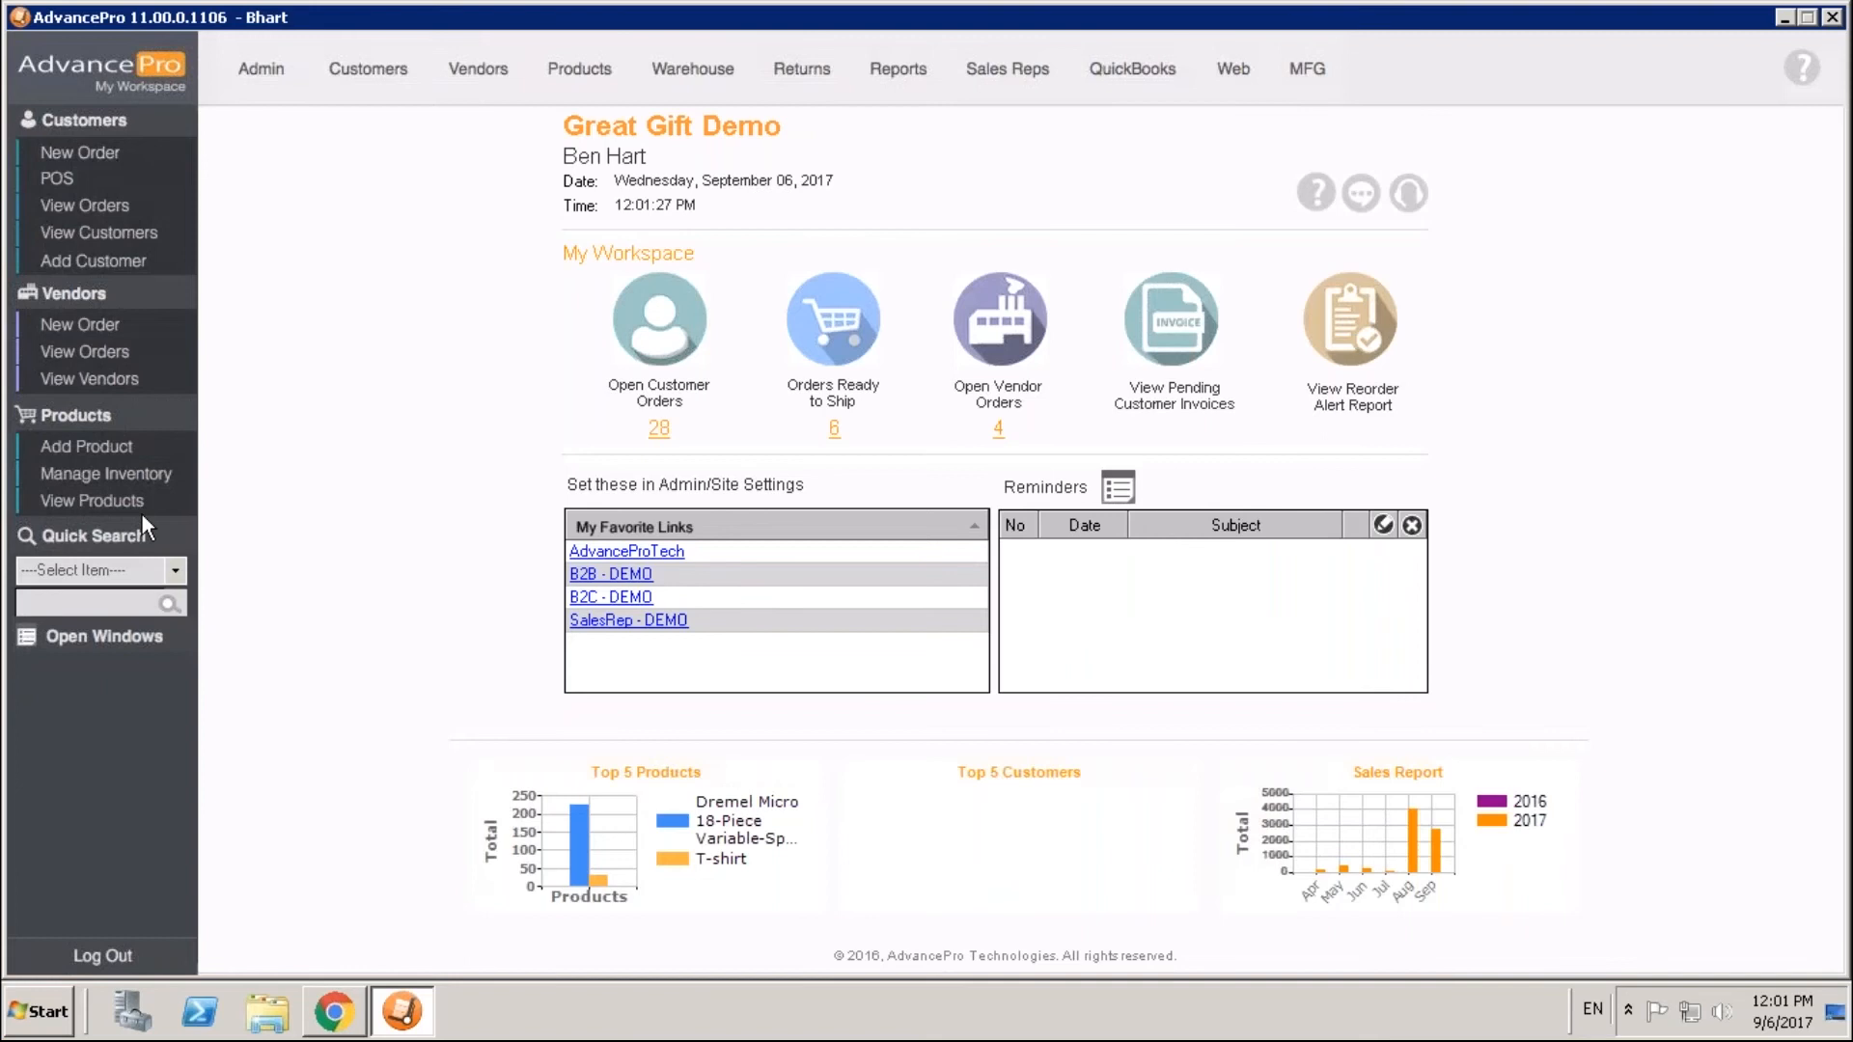
{"action": "left_click", "coordinate": [93, 500]}
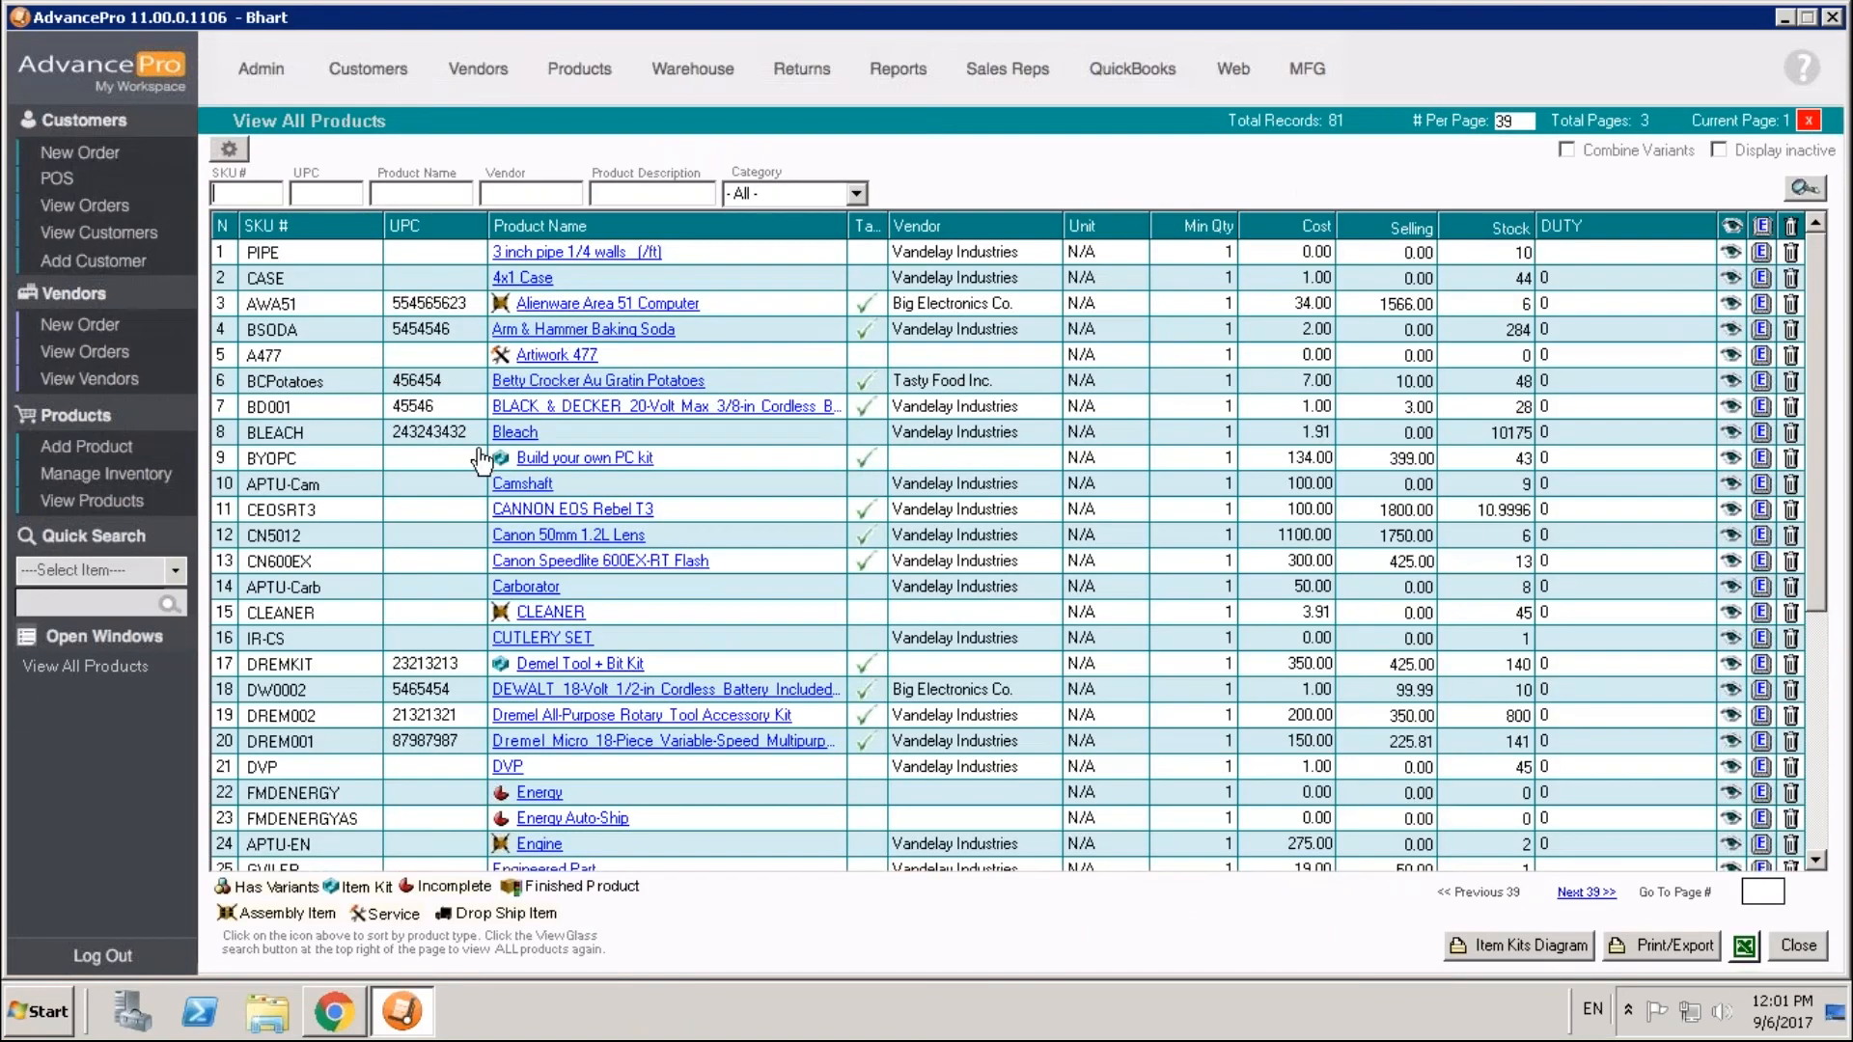
{"action": "mouse_move", "coordinate": [523, 382]}
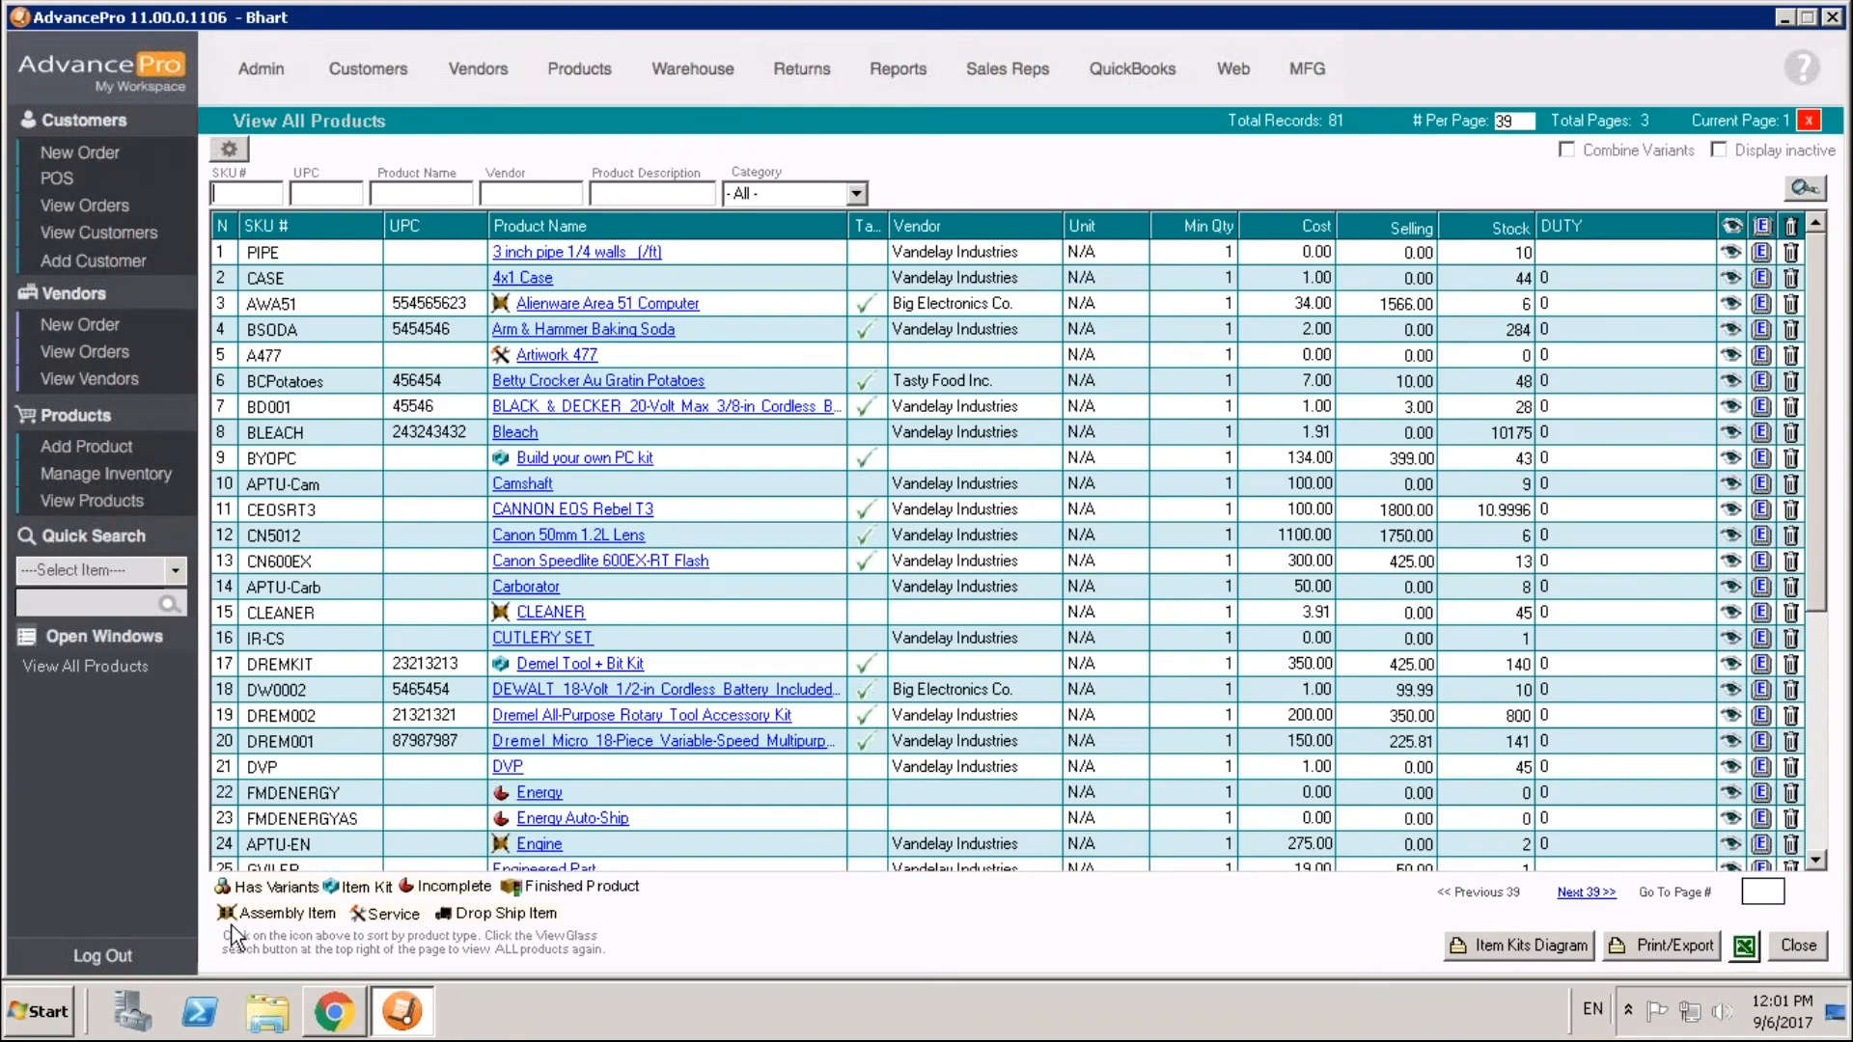
{"action": "mouse_move", "coordinate": [274, 952]}
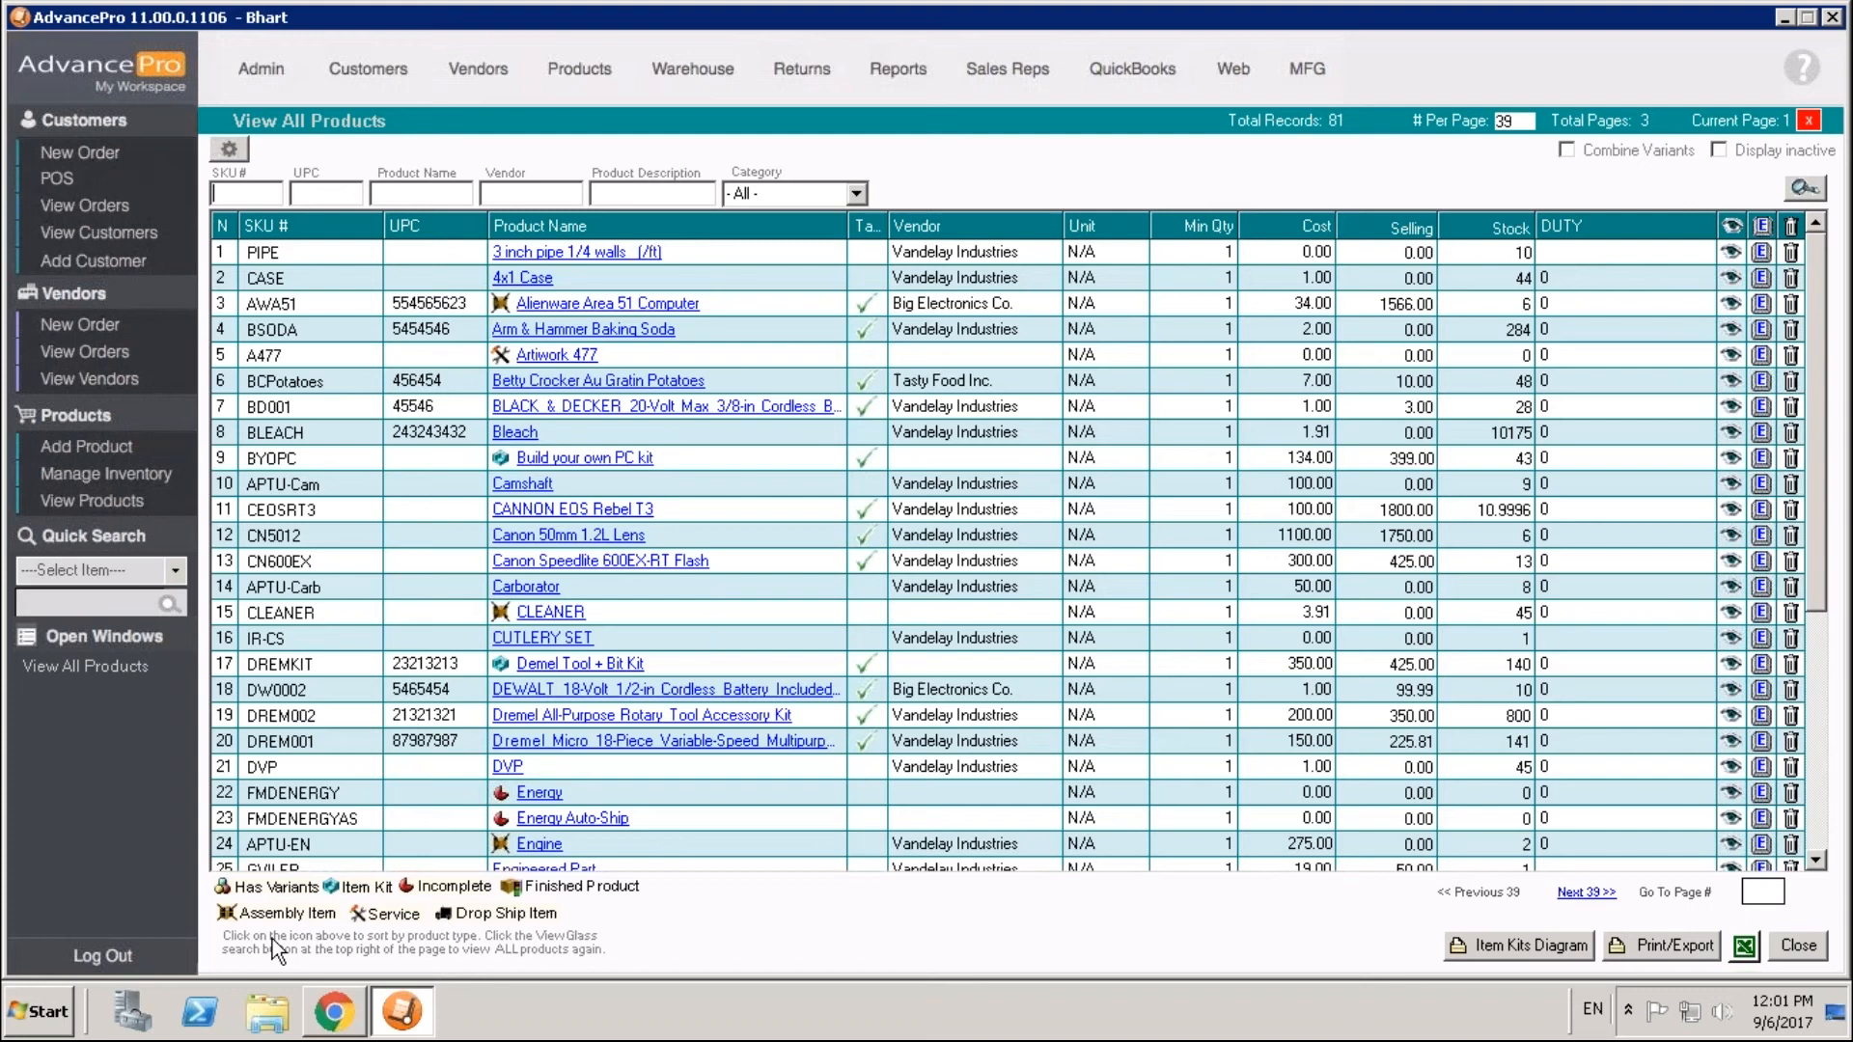
{"action": "mouse_move", "coordinate": [367, 925]}
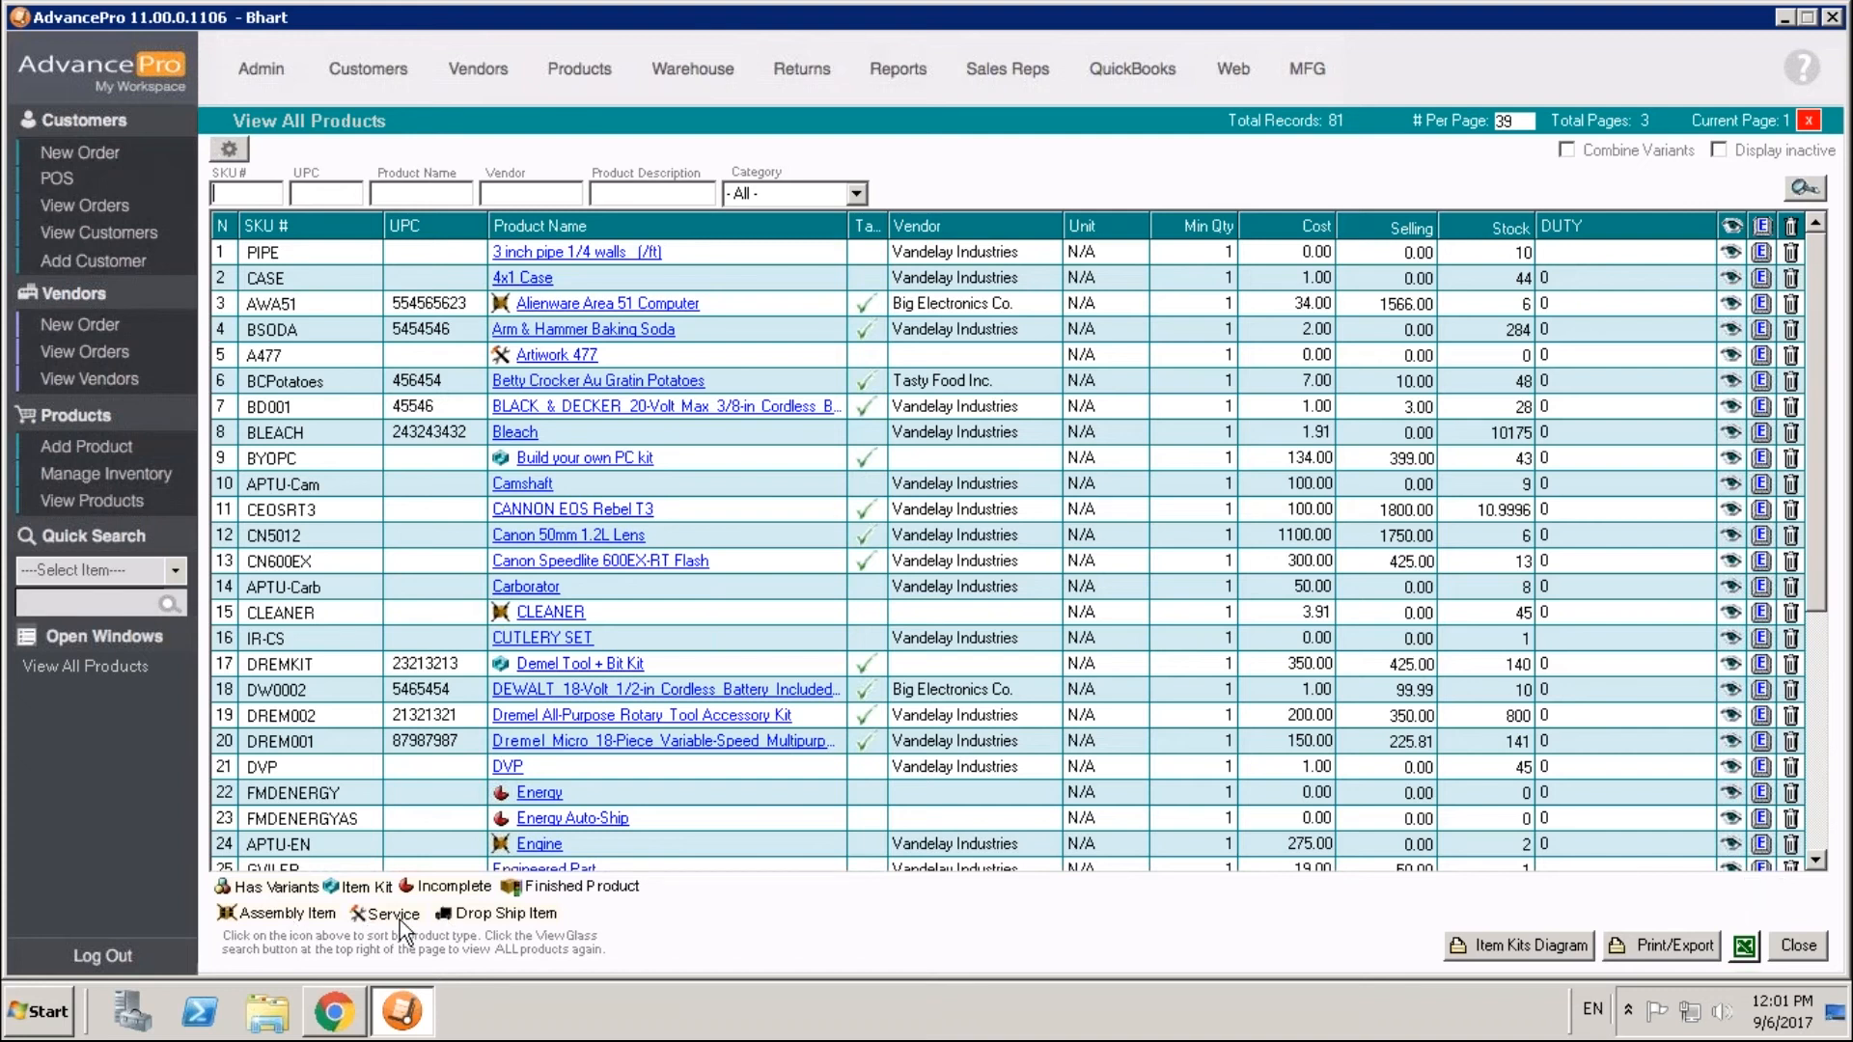
- Filter the product list to service items via the product-type legend
{"action": "left_click", "coordinate": [359, 913]}
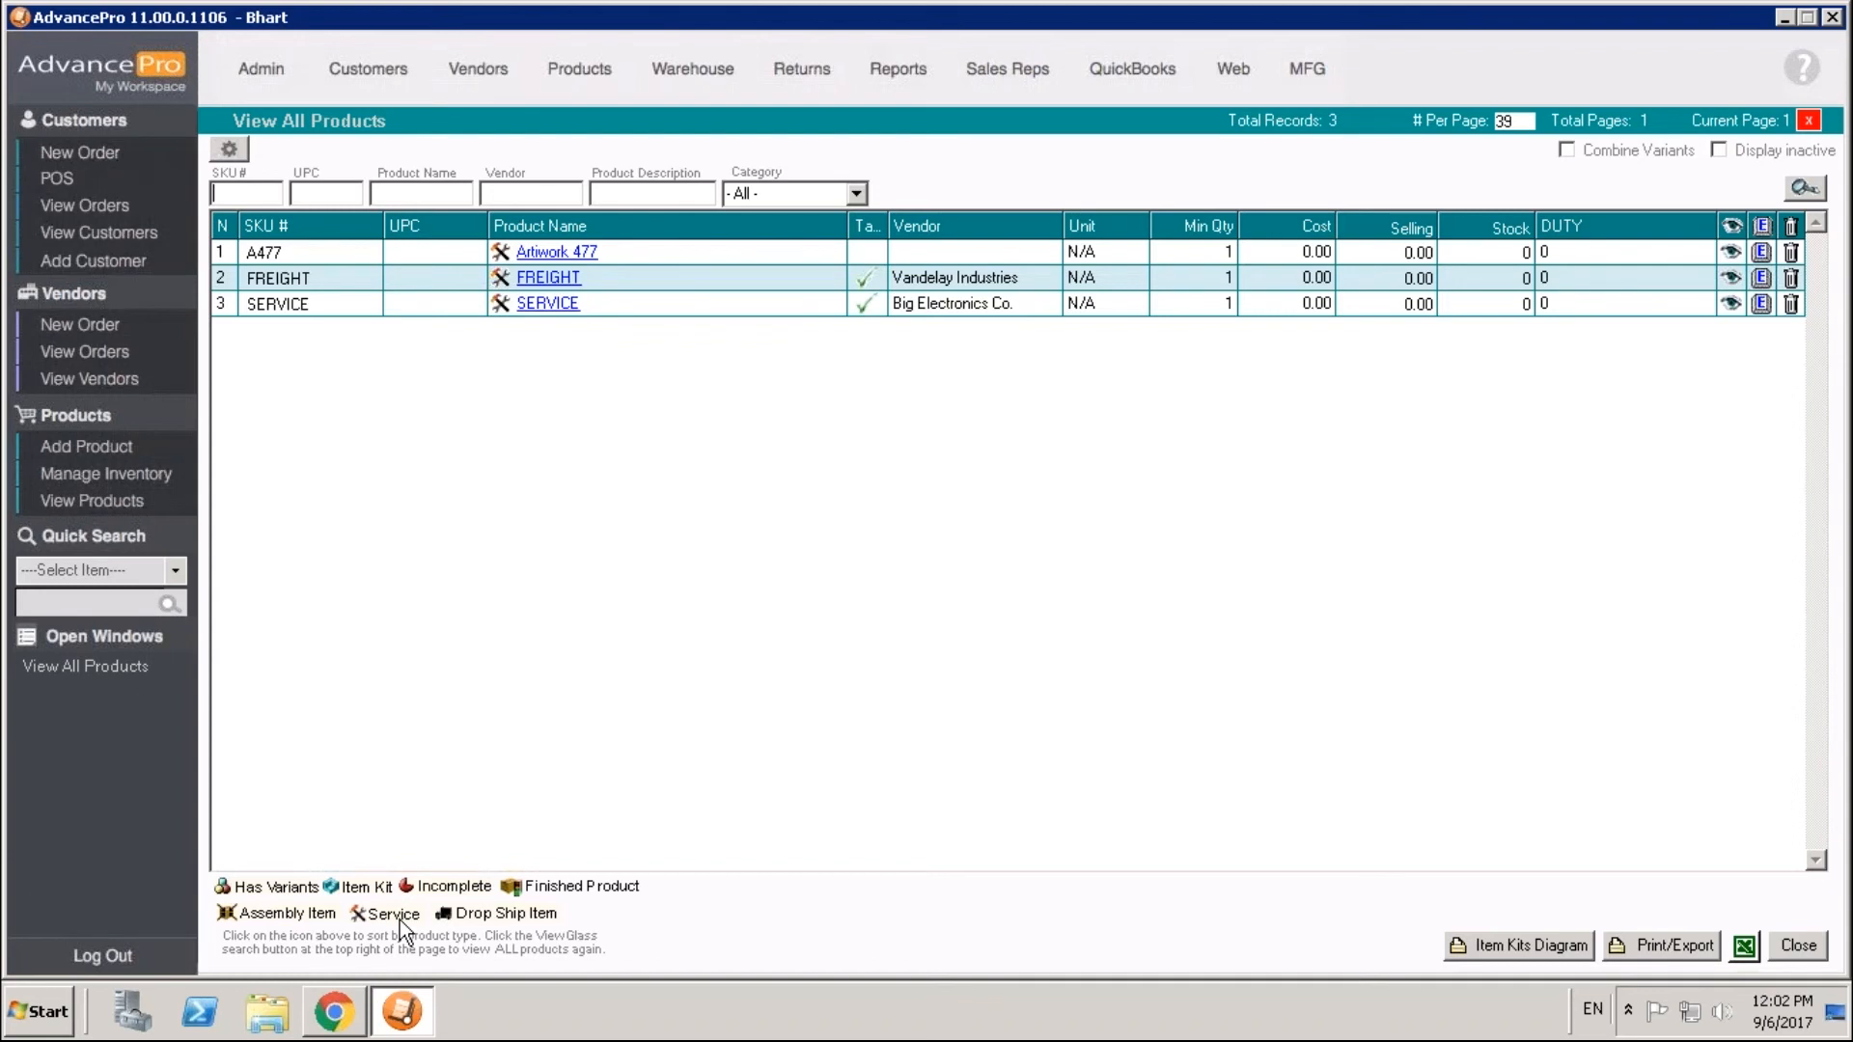
{"action": "mouse_move", "coordinate": [72, 580]}
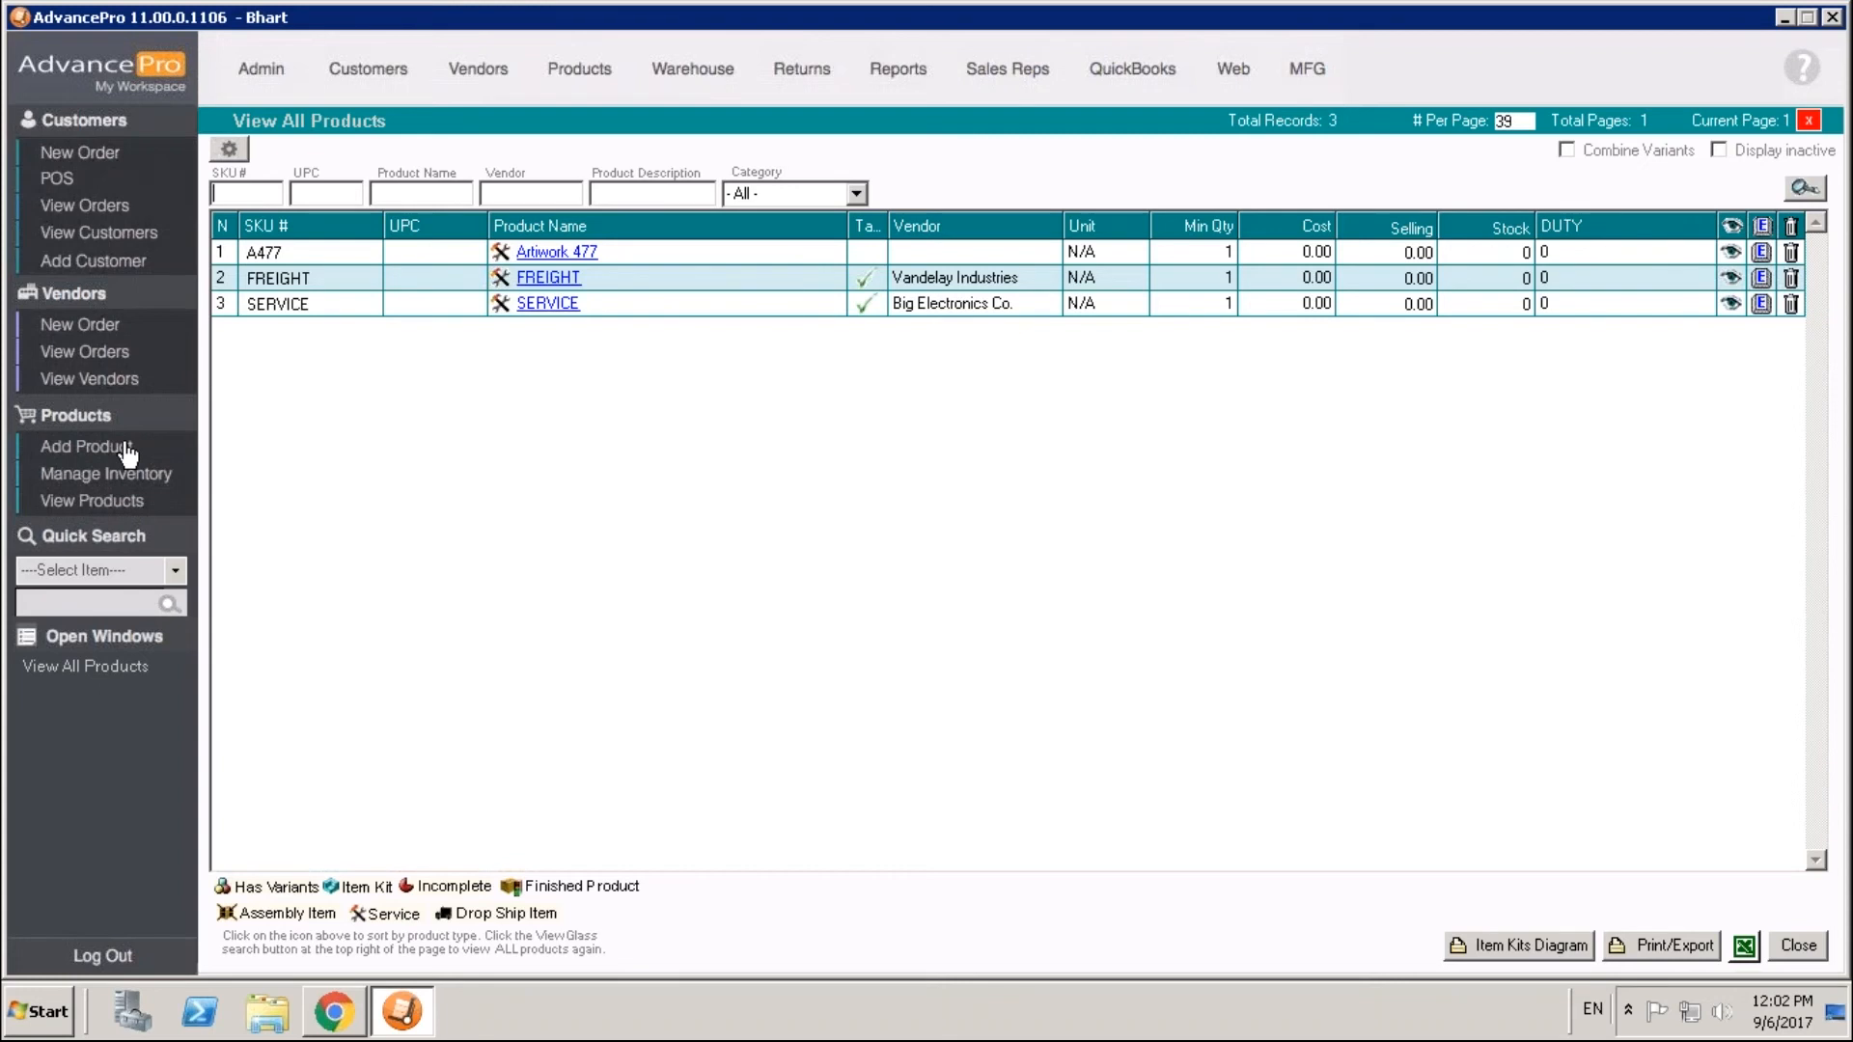
- Start a new product and make it a Service type
{"action": "left_click", "coordinate": [83, 446]}
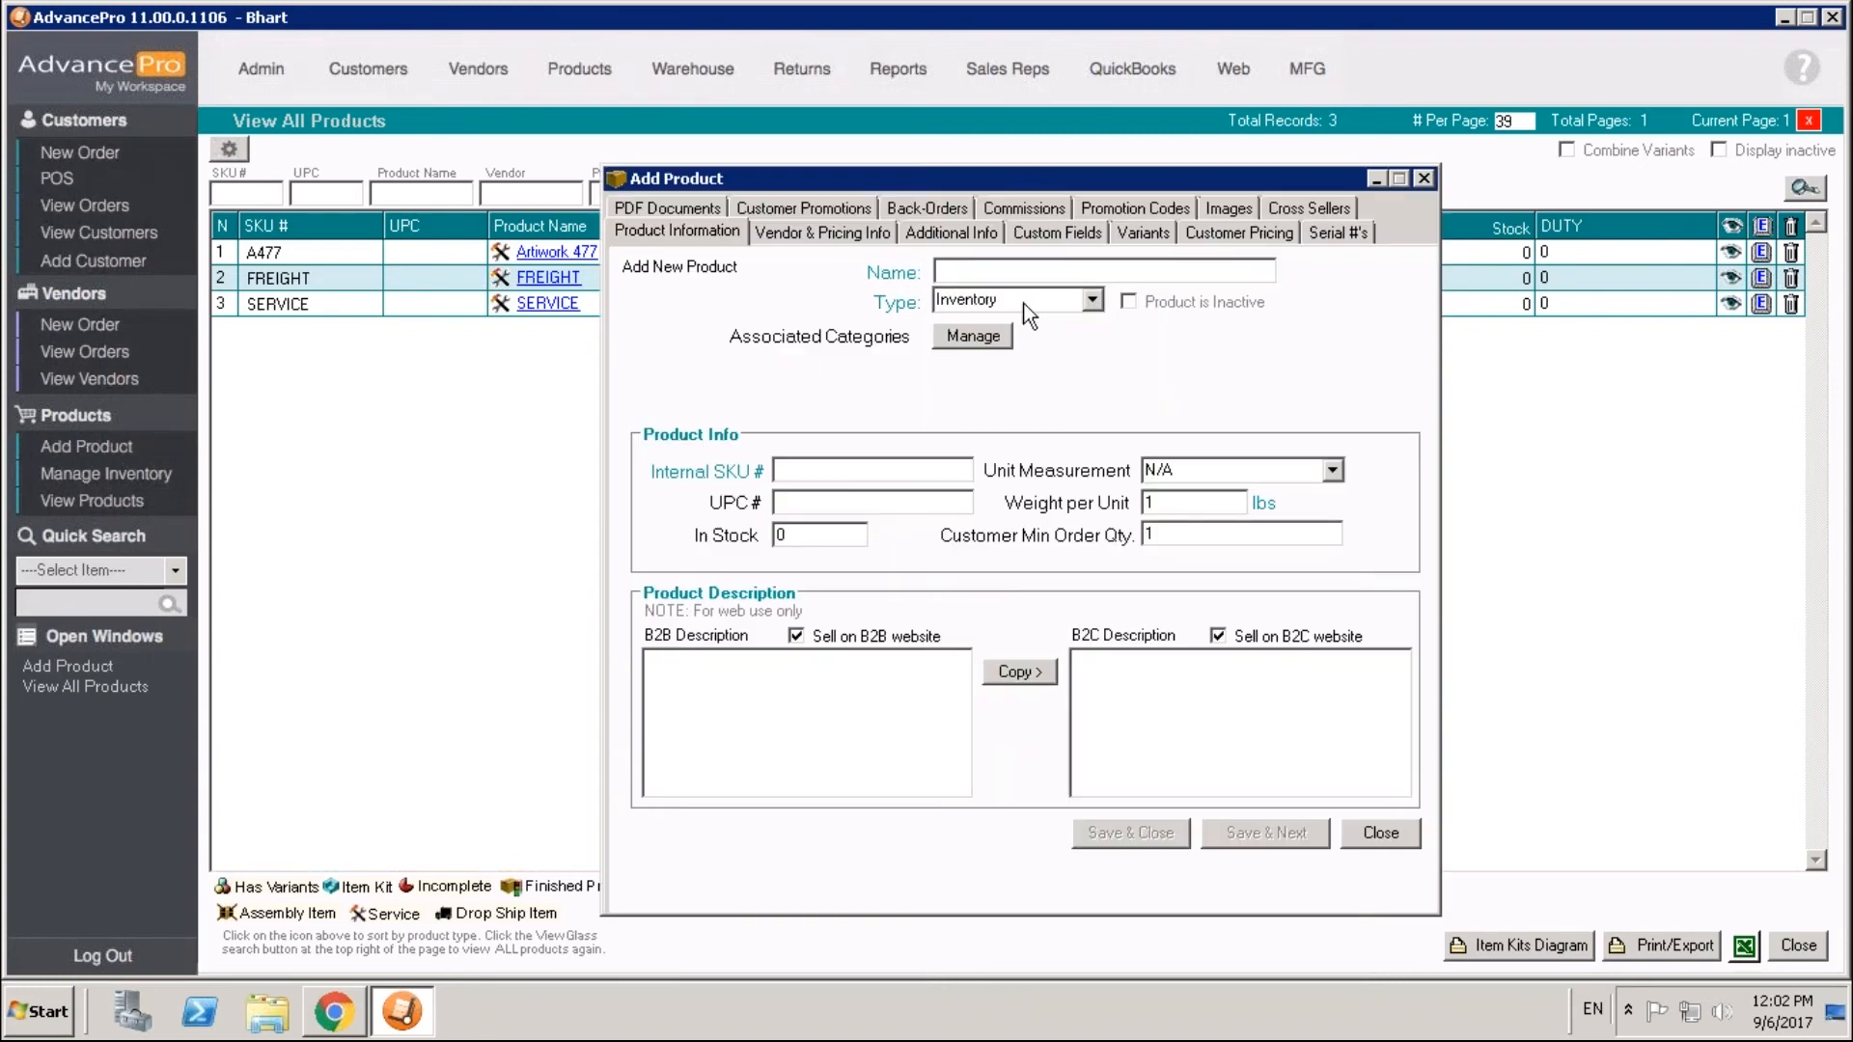
{"action": "left_click", "coordinate": [1087, 299]}
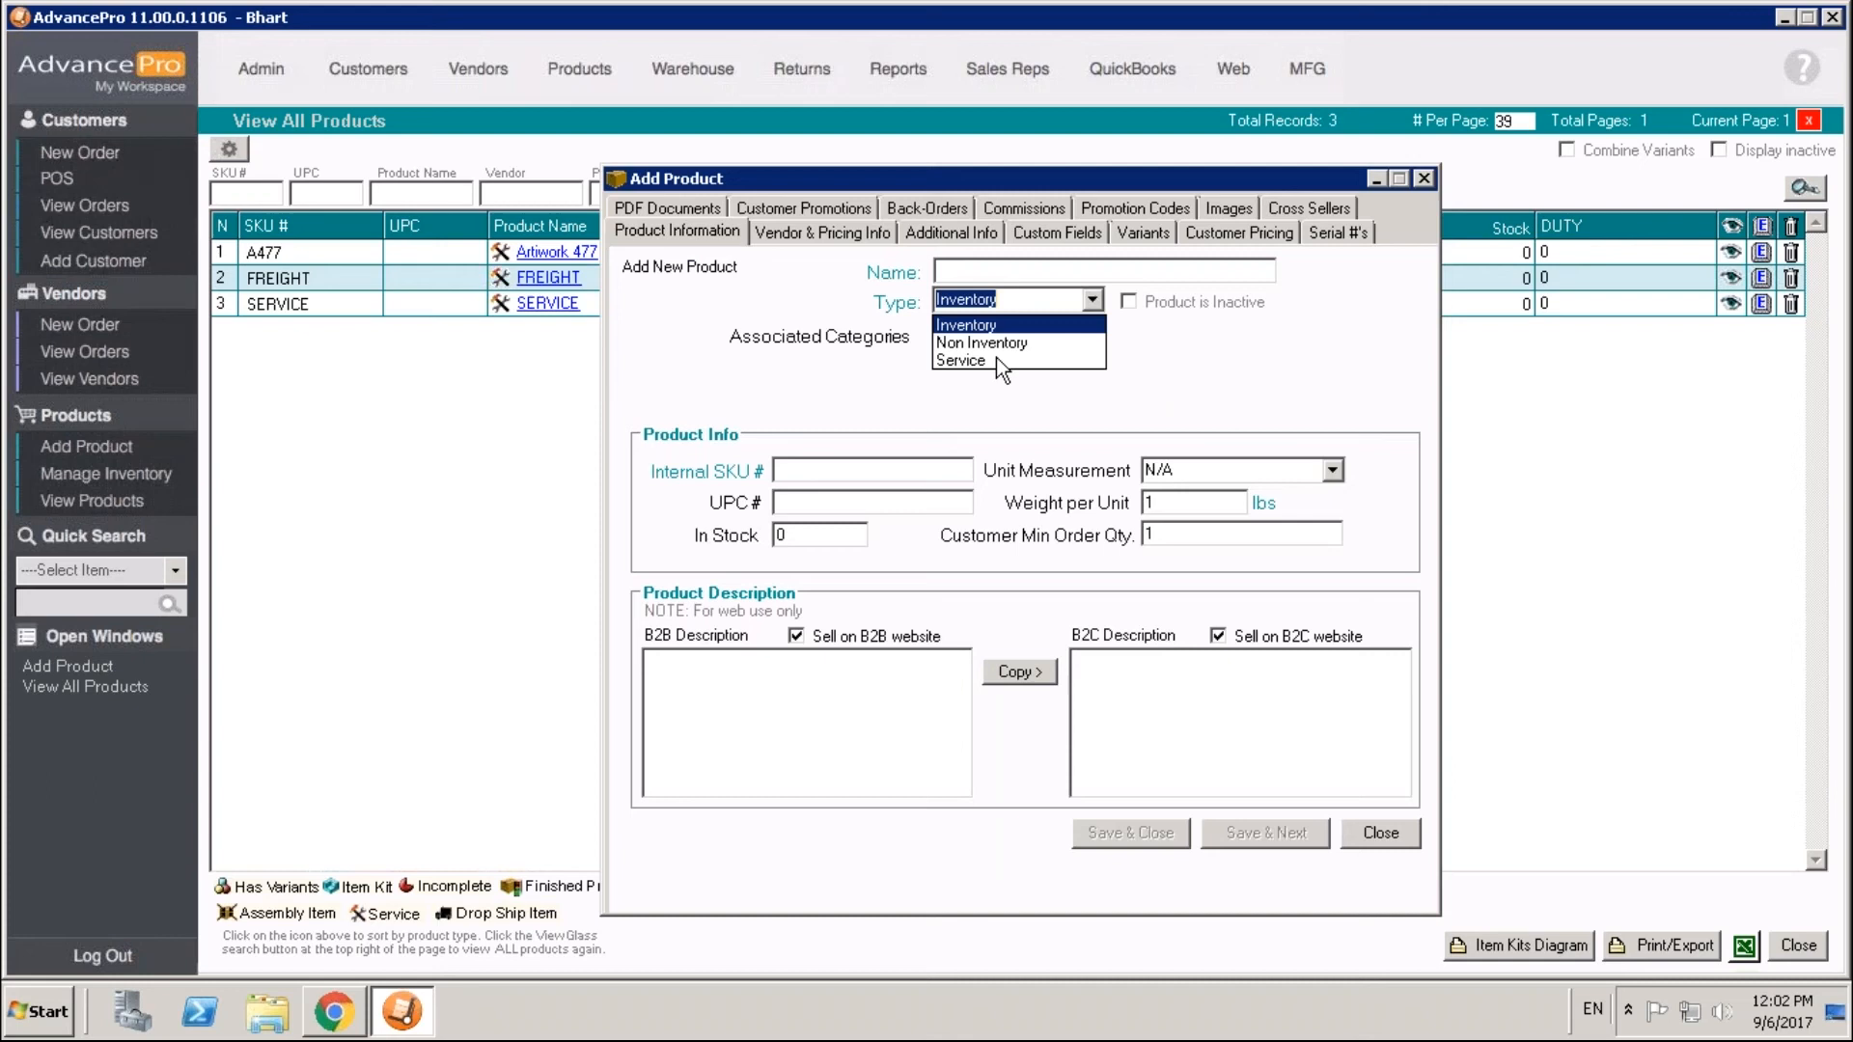
{"action": "left_click", "coordinate": [960, 361]}
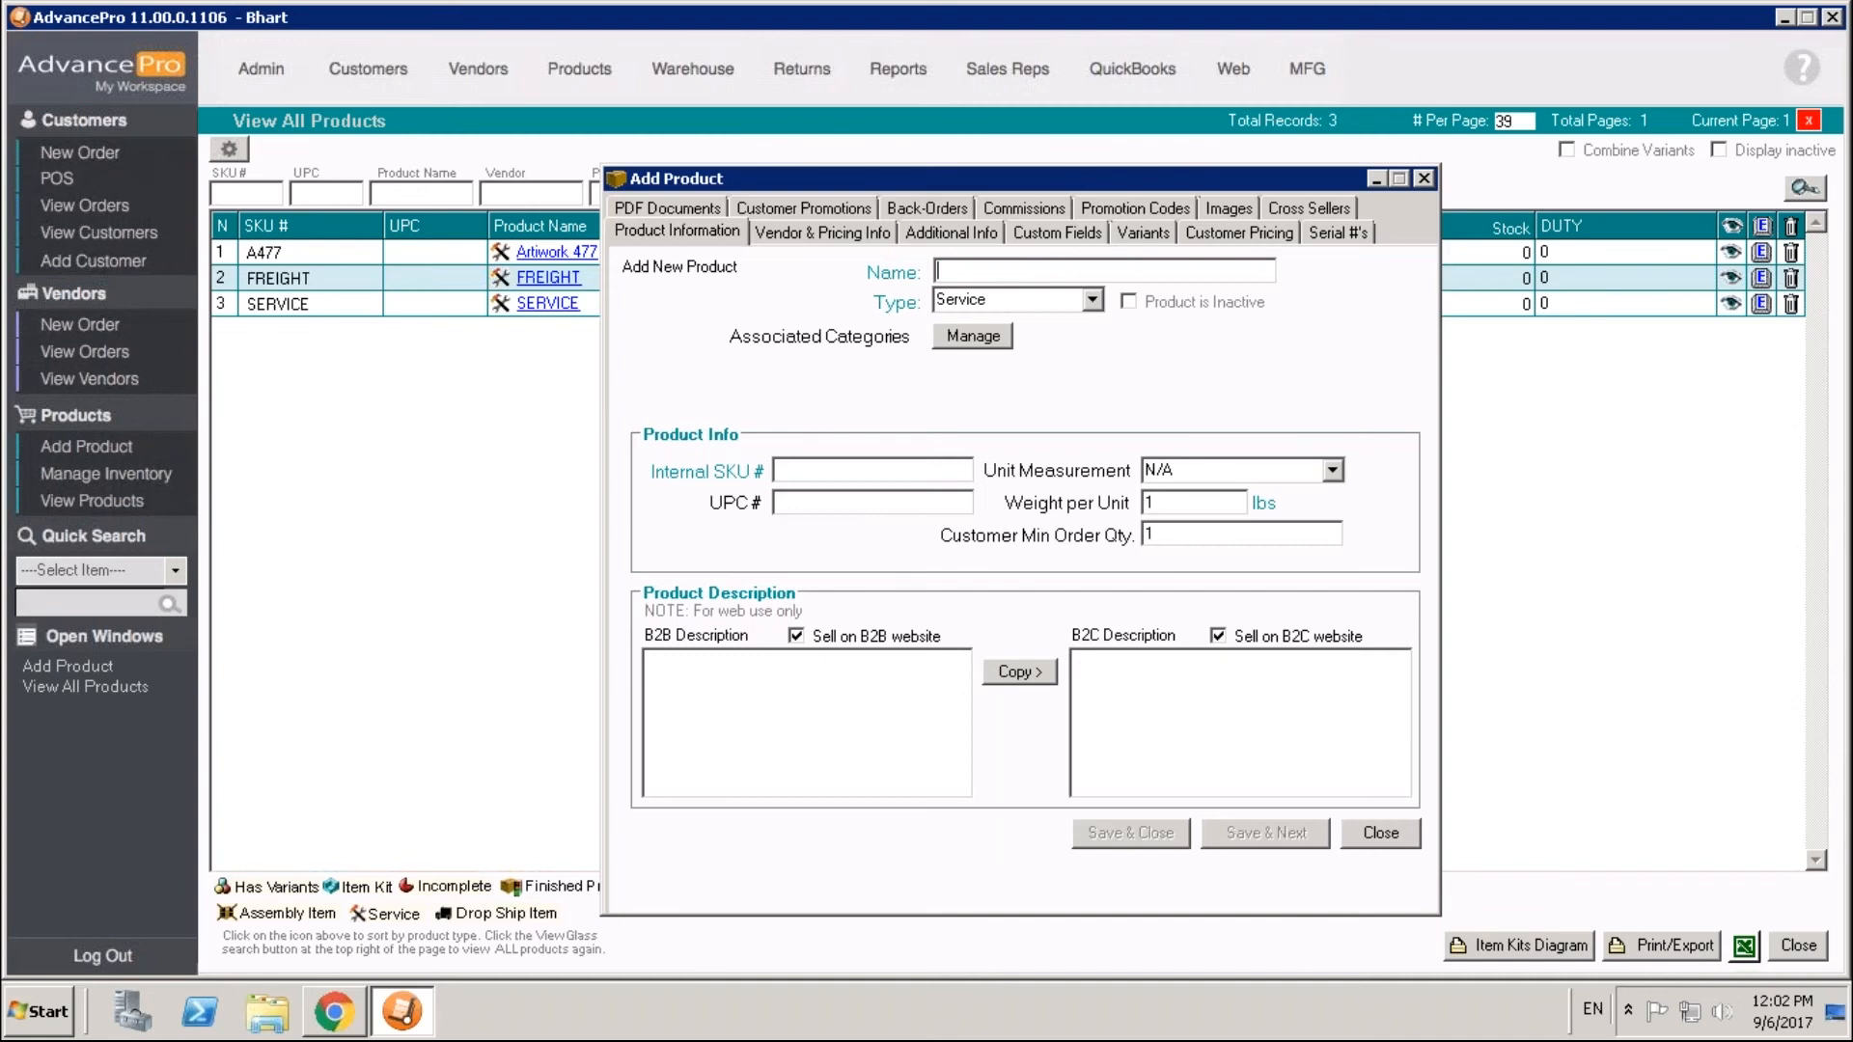
- Name the product SHIPPING with Internal SKU SHIPPING
{"action": "type", "text": "SHIP"}
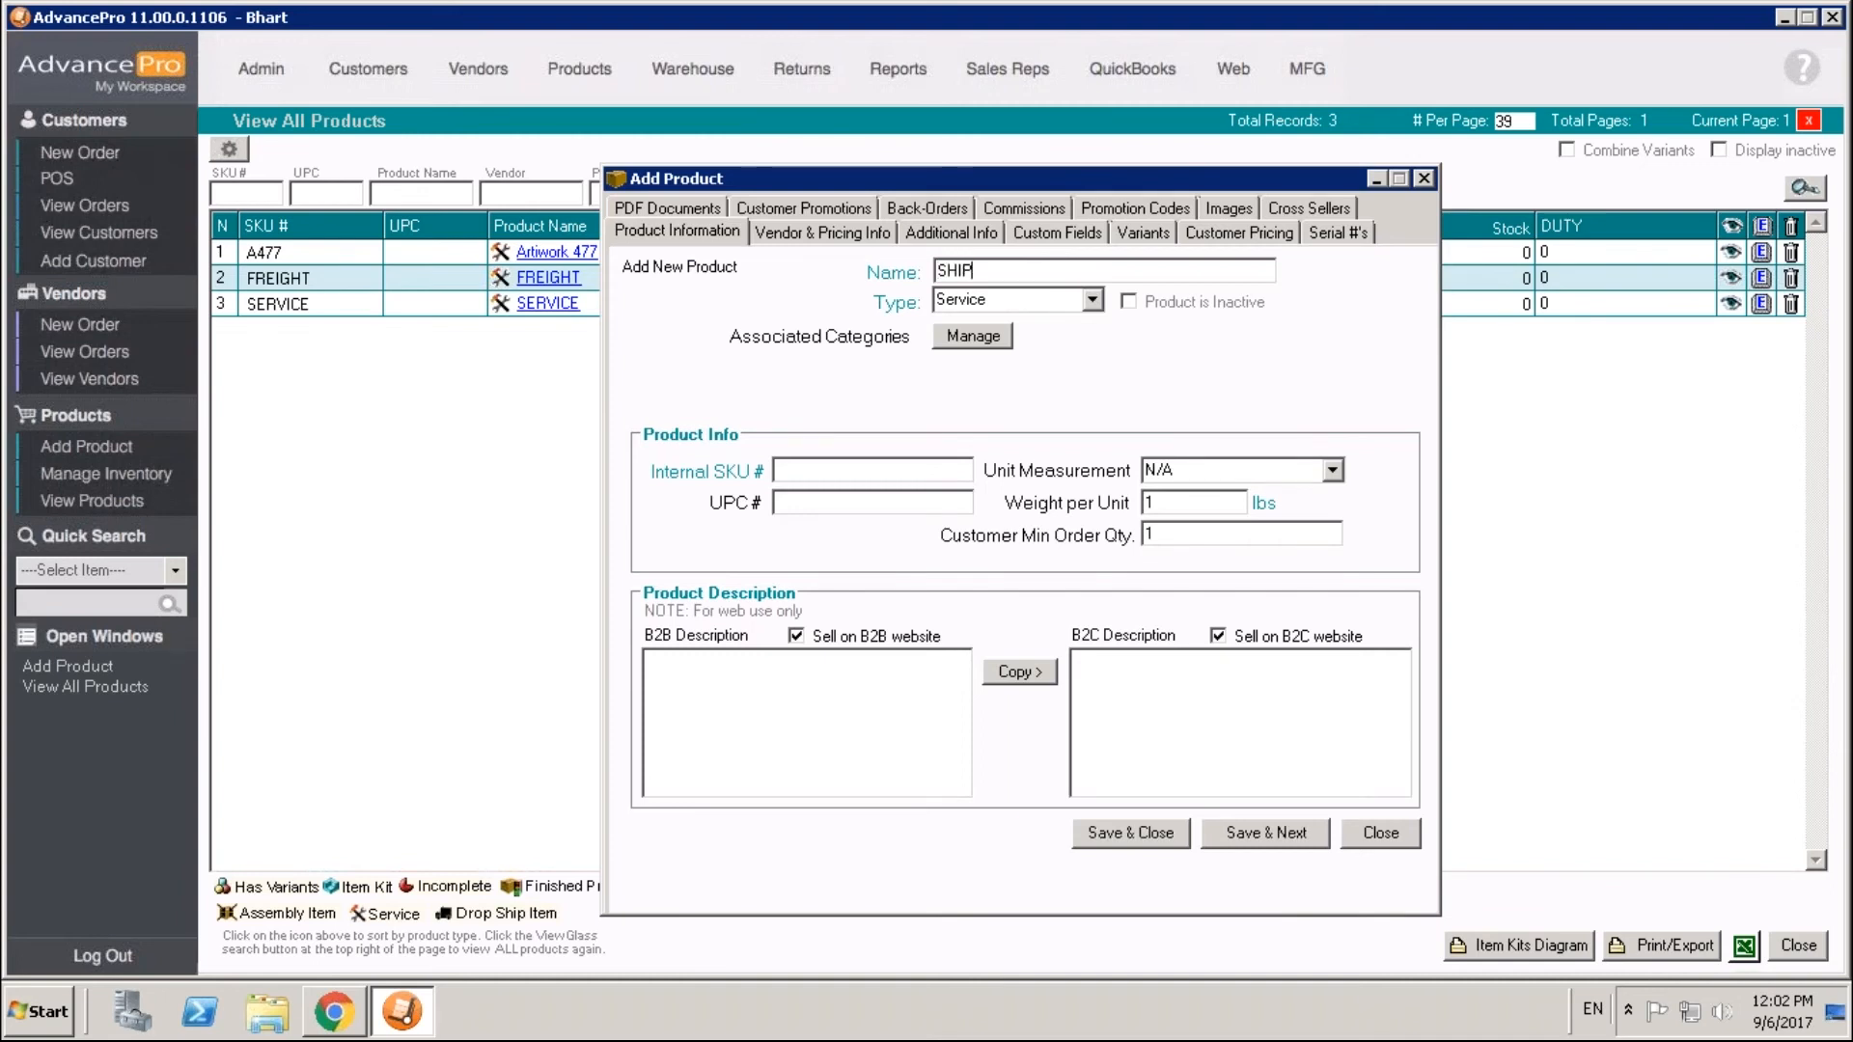
{"action": "type", "text": "PING"}
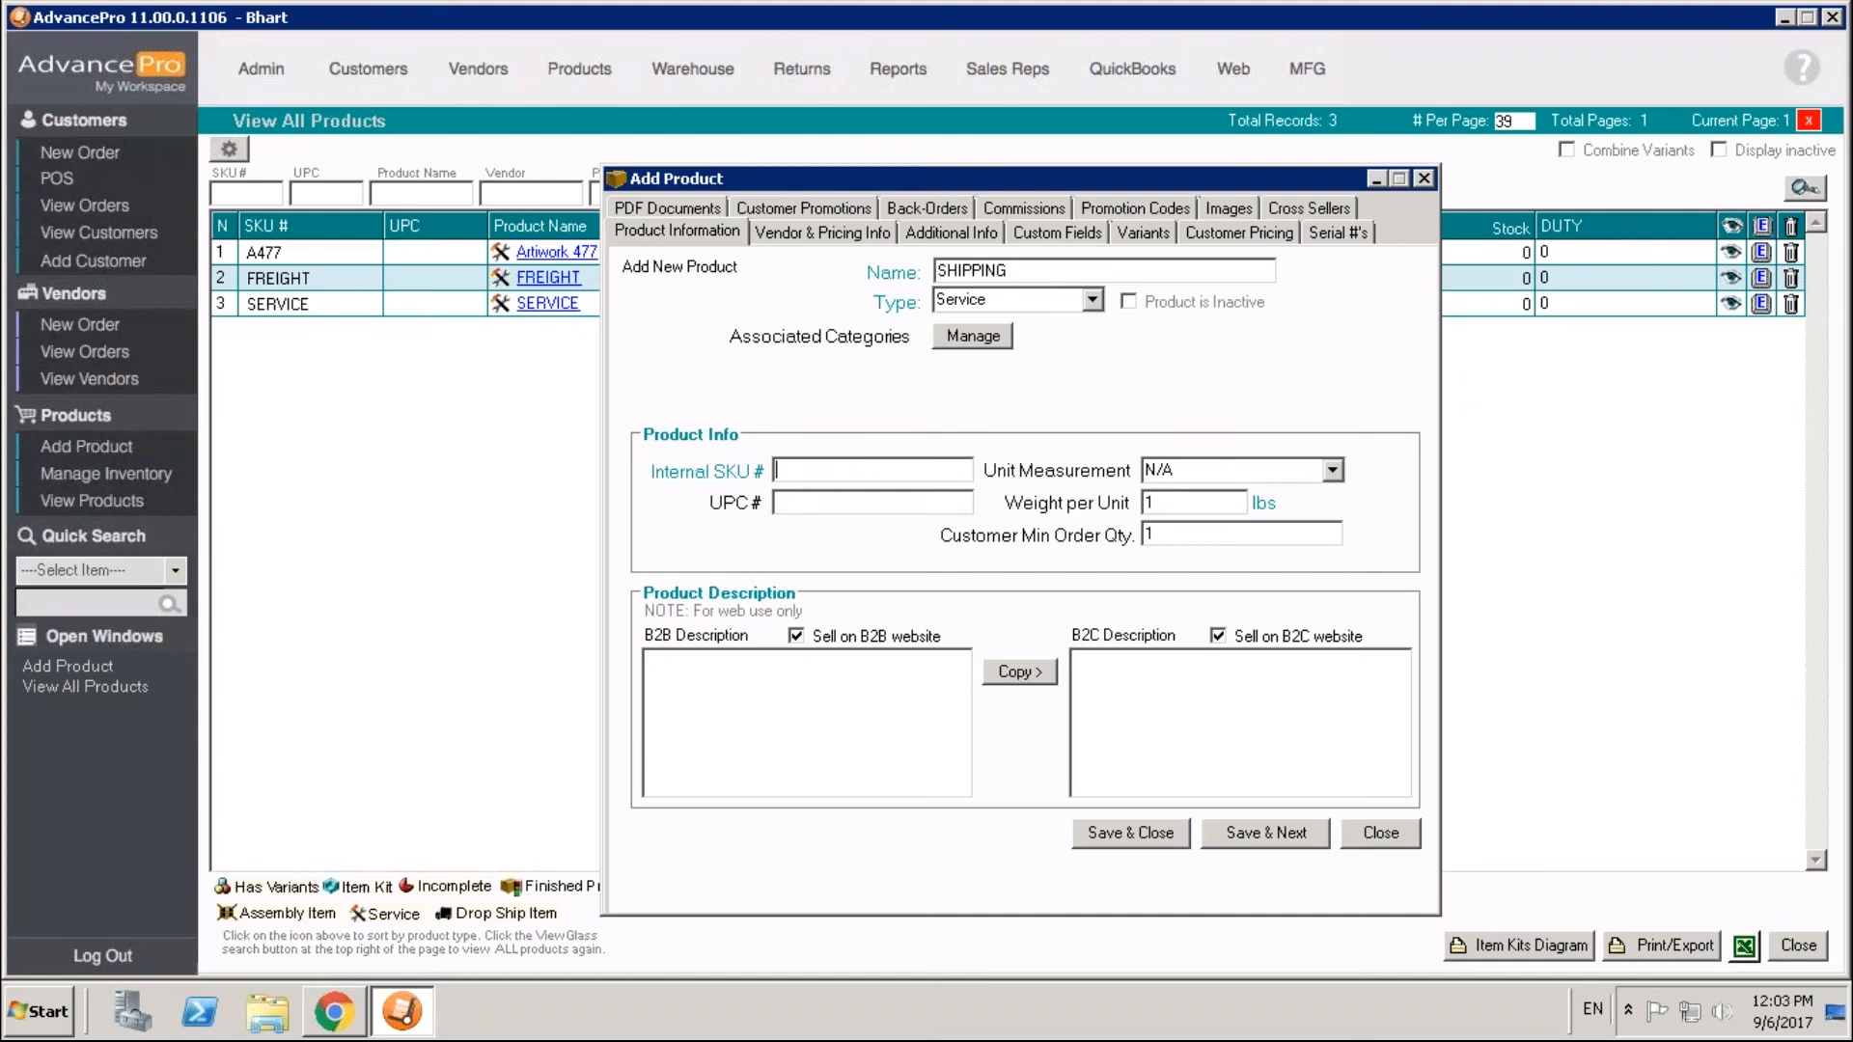
{"action": "type", "text": "SHIPP"}
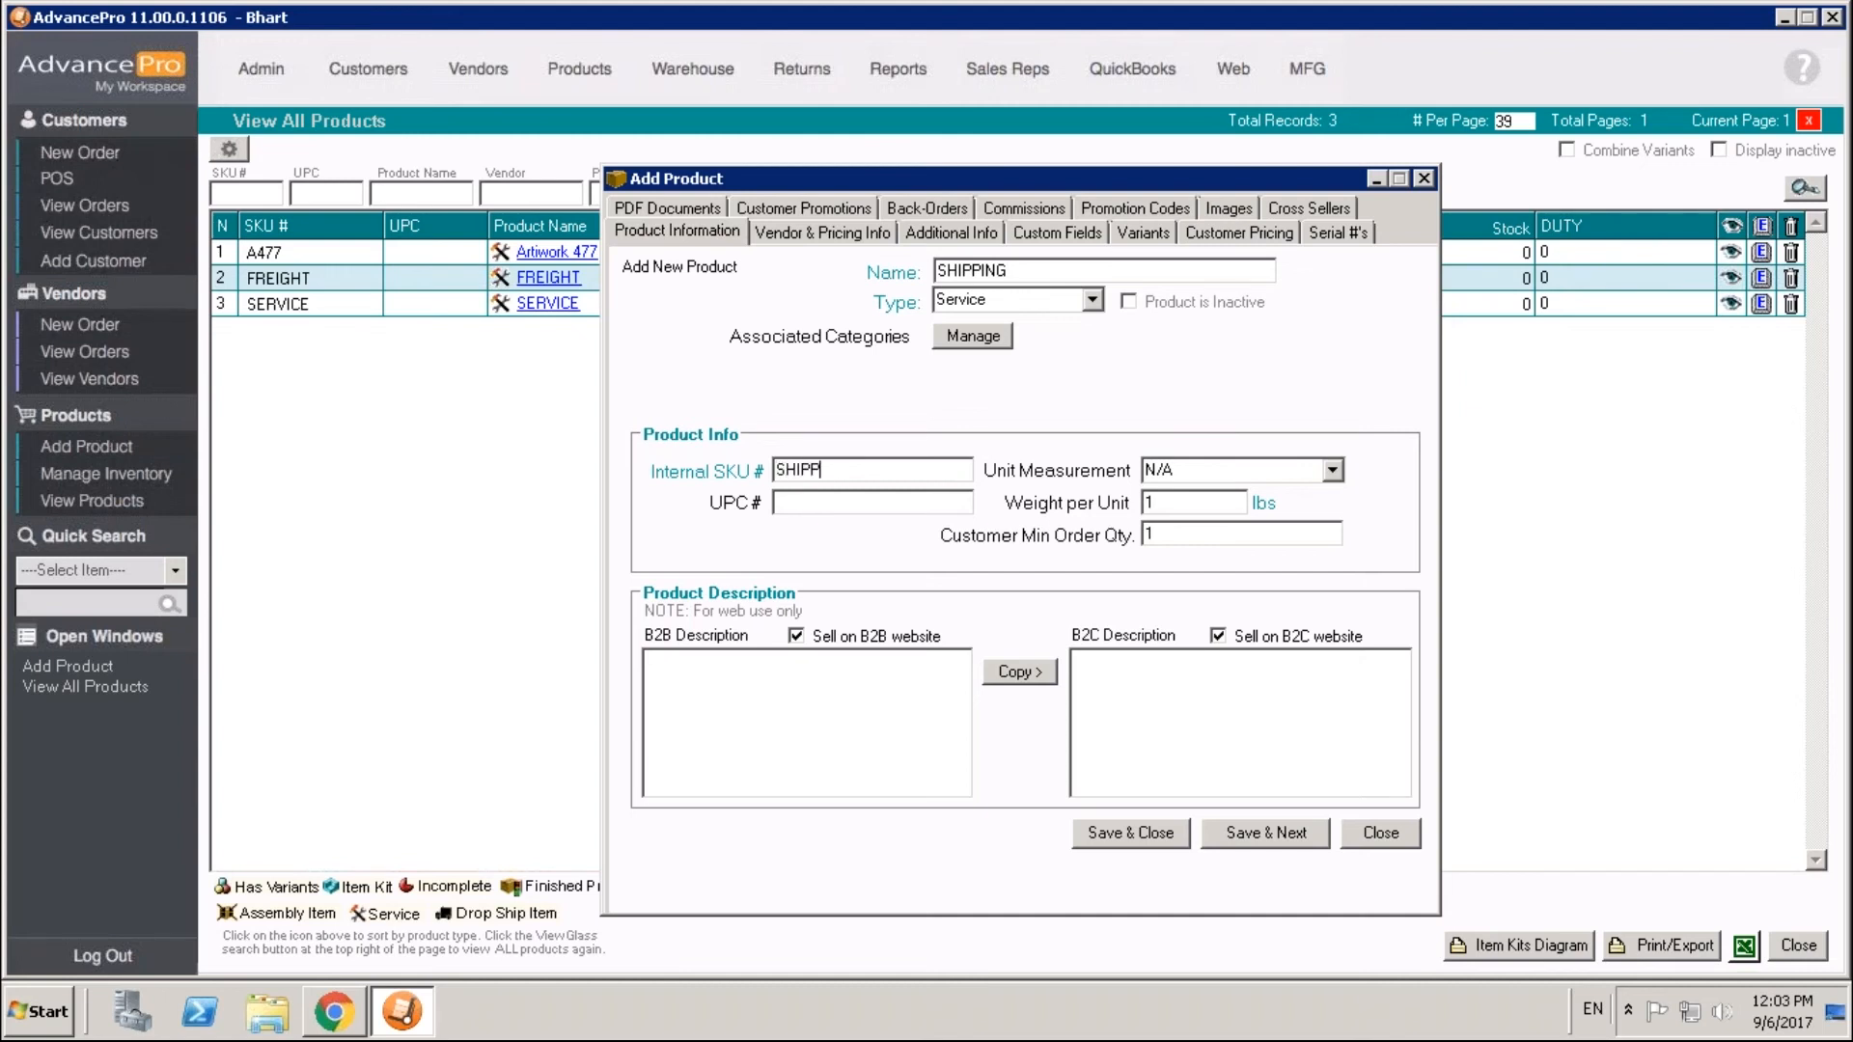
{"action": "type", "text": "ING"}
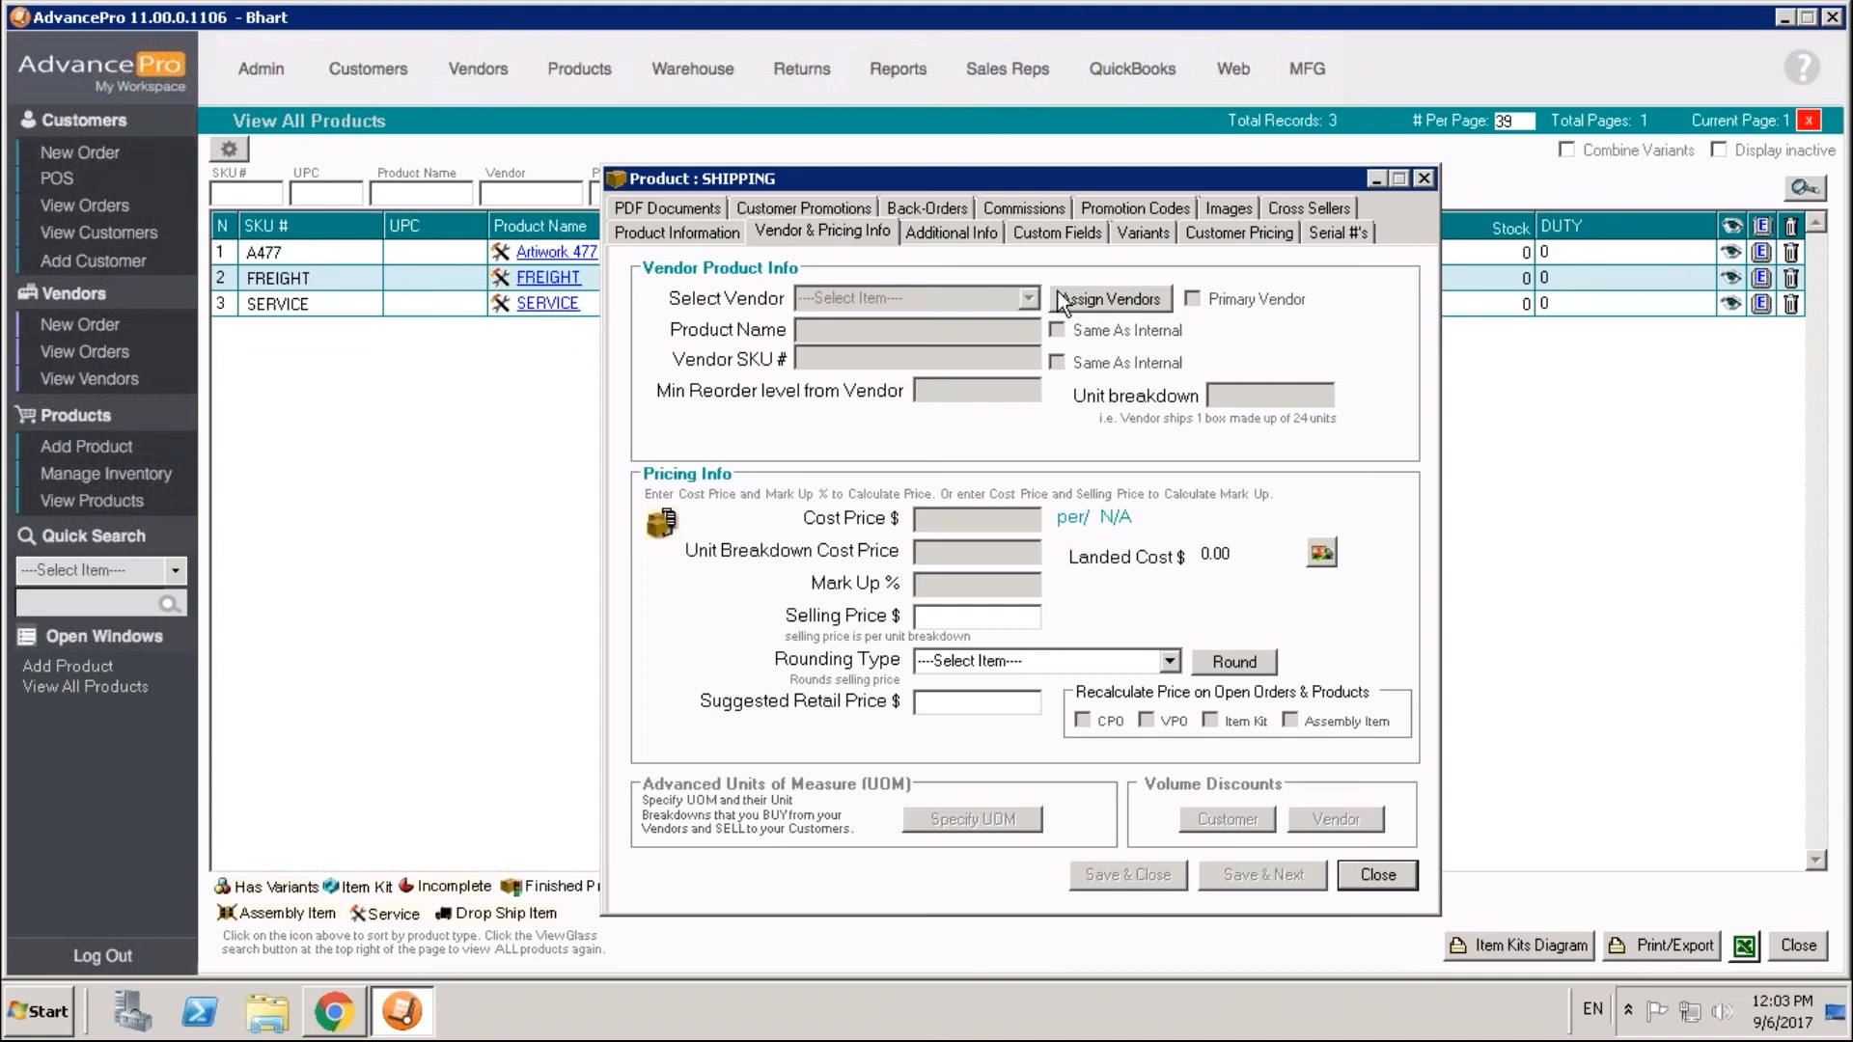
- Associate Joe's Fast Freight as a vendor of the SHIPPING item
{"action": "left_click", "coordinate": [1108, 298]}
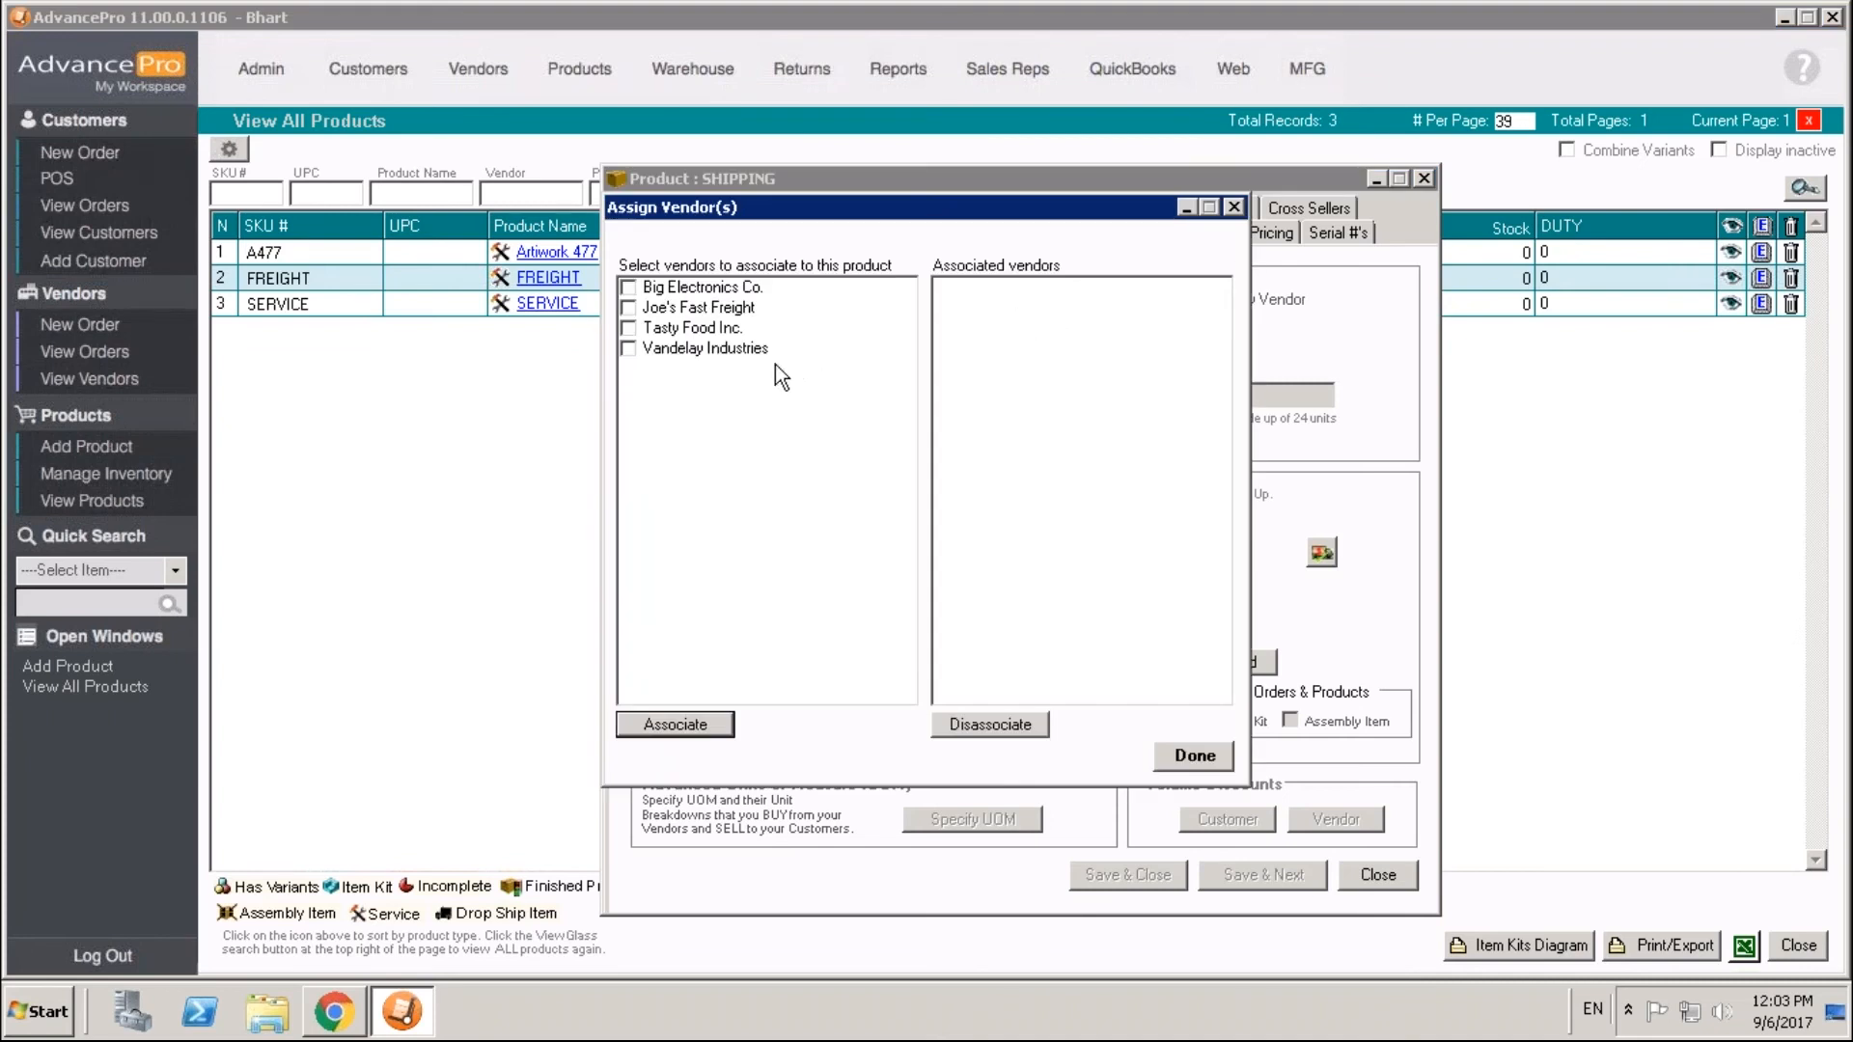
{"action": "mouse_move", "coordinate": [639, 319]}
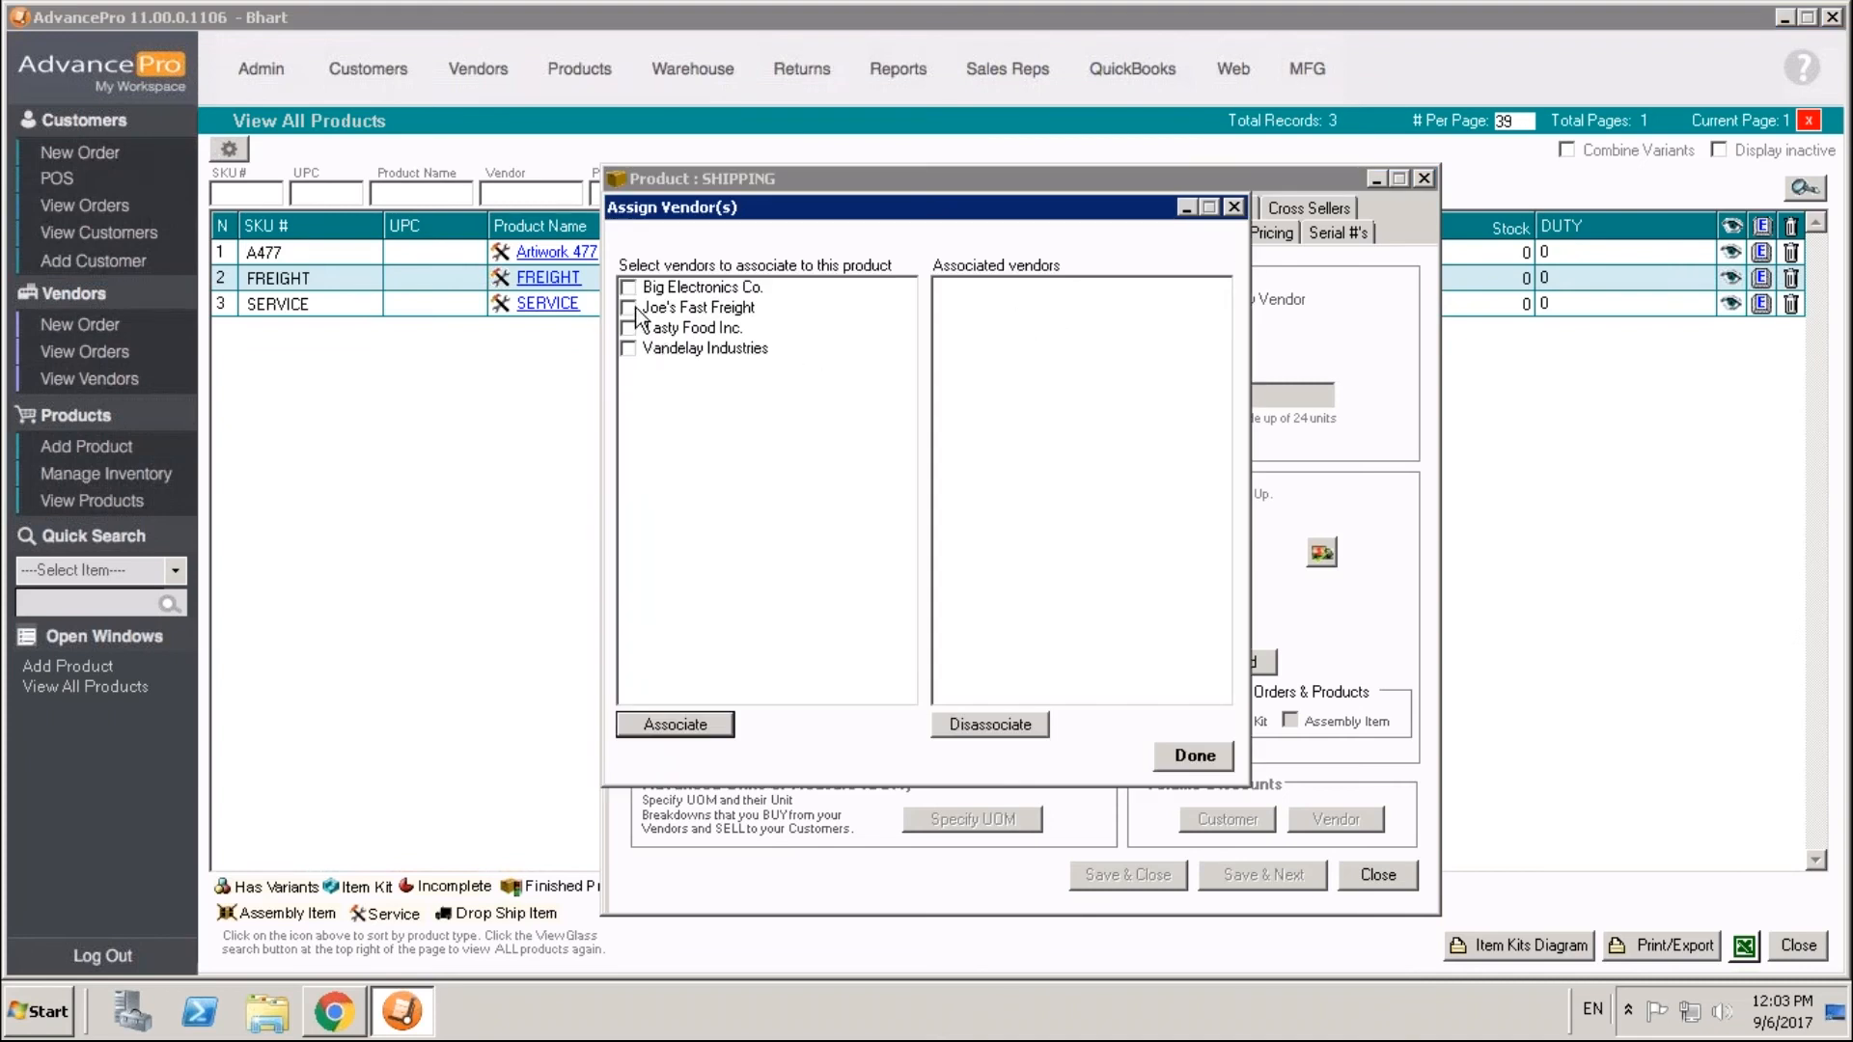
{"action": "left_click", "coordinate": [630, 307]}
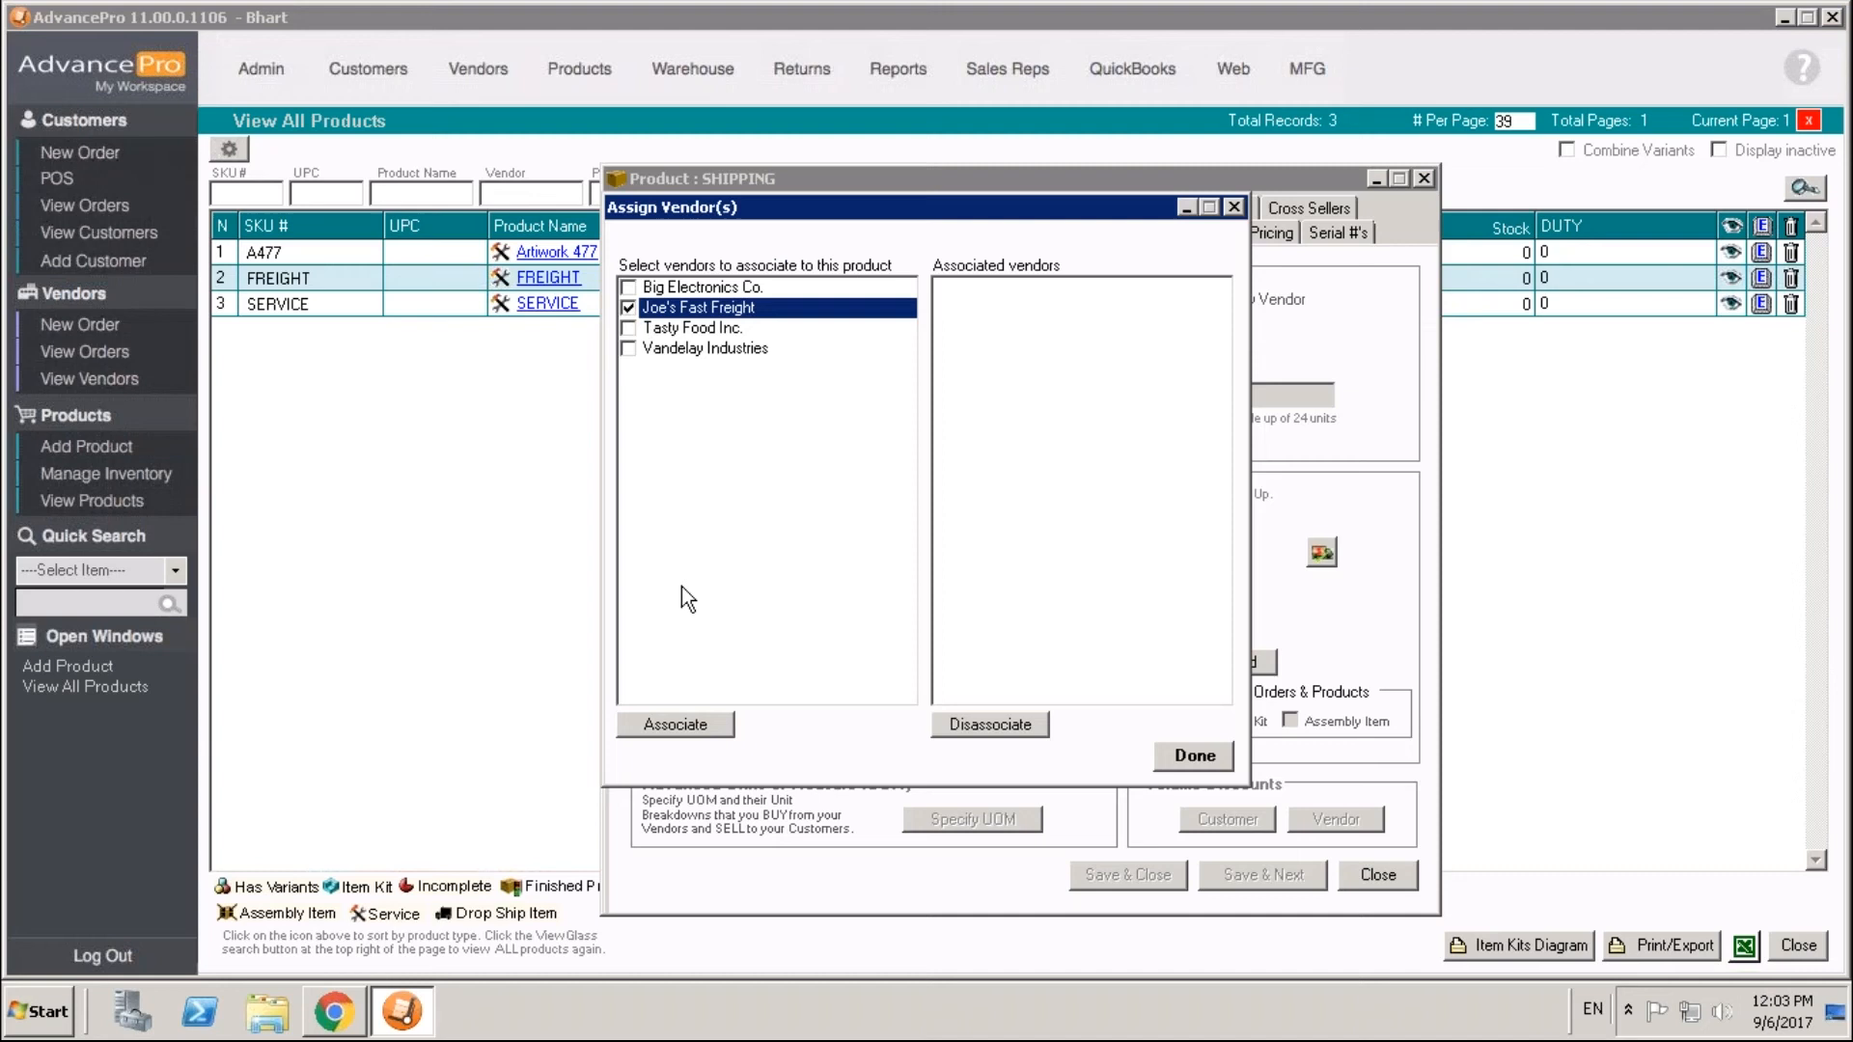
{"action": "left_click", "coordinate": [674, 724]}
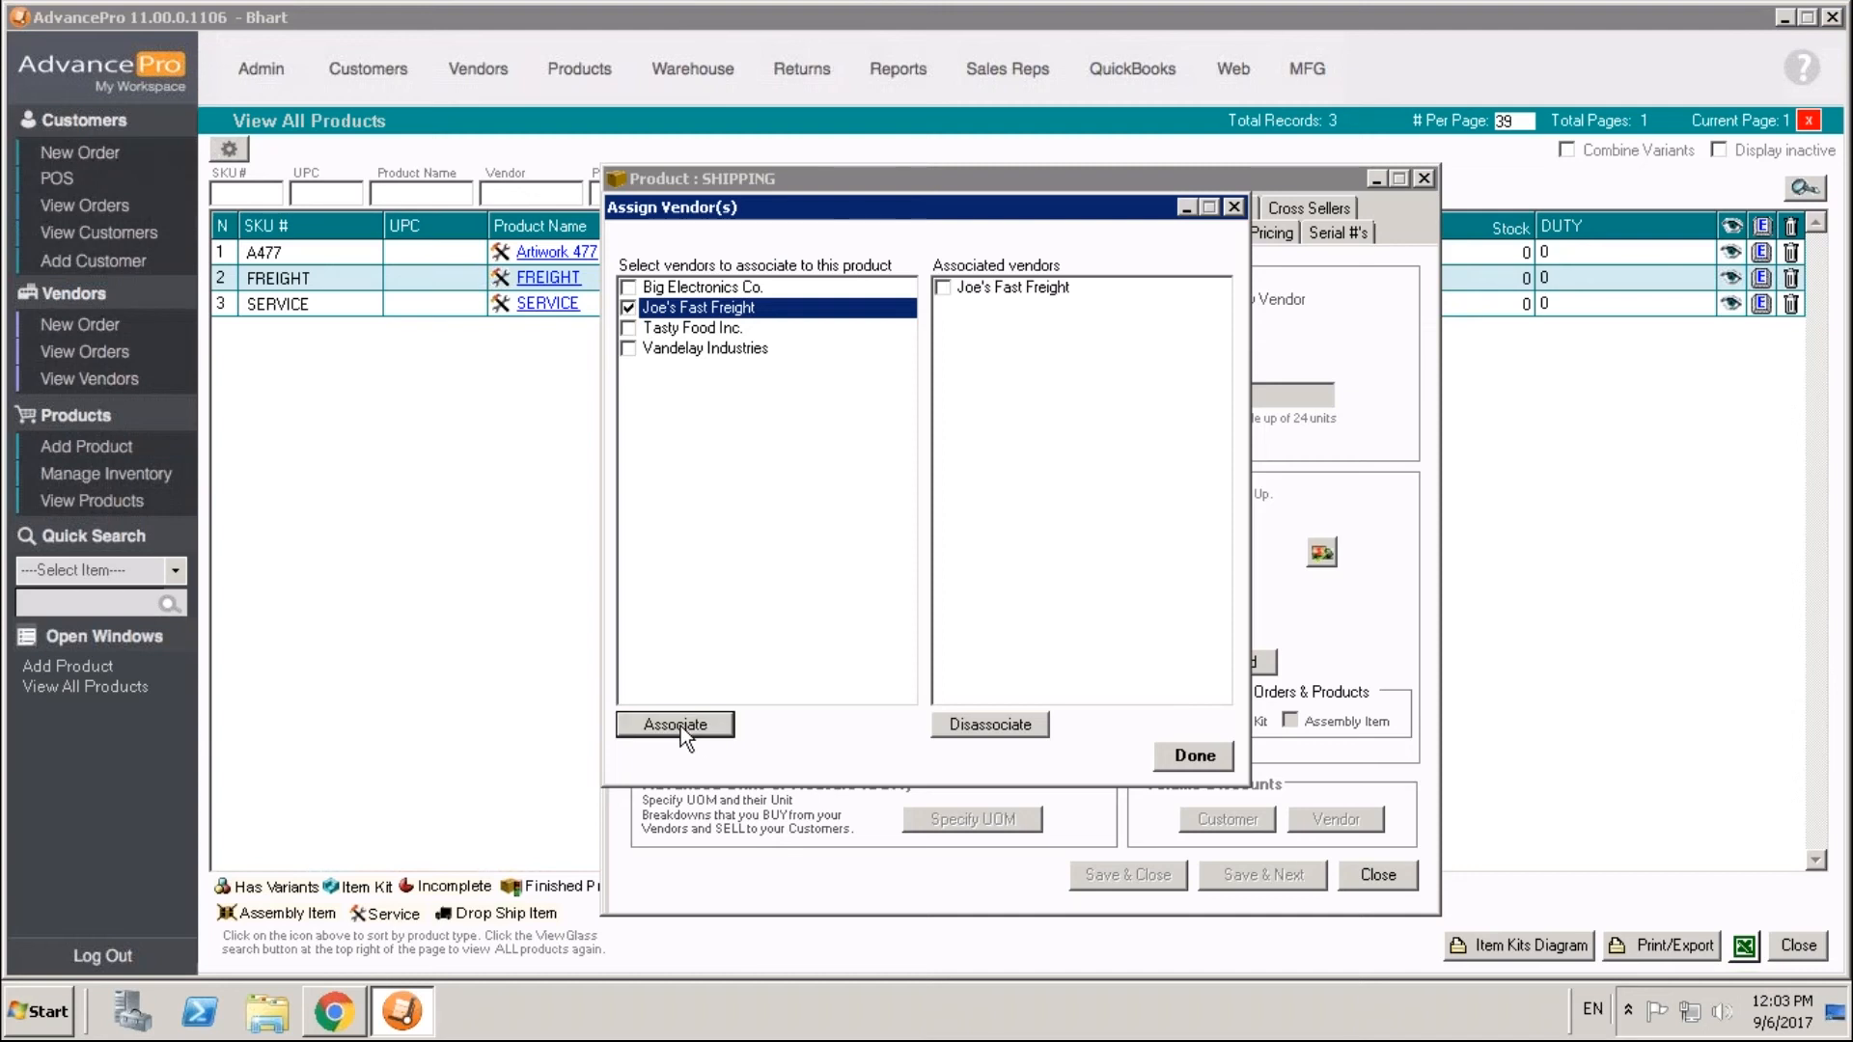
{"action": "mouse_move", "coordinate": [1193, 756]}
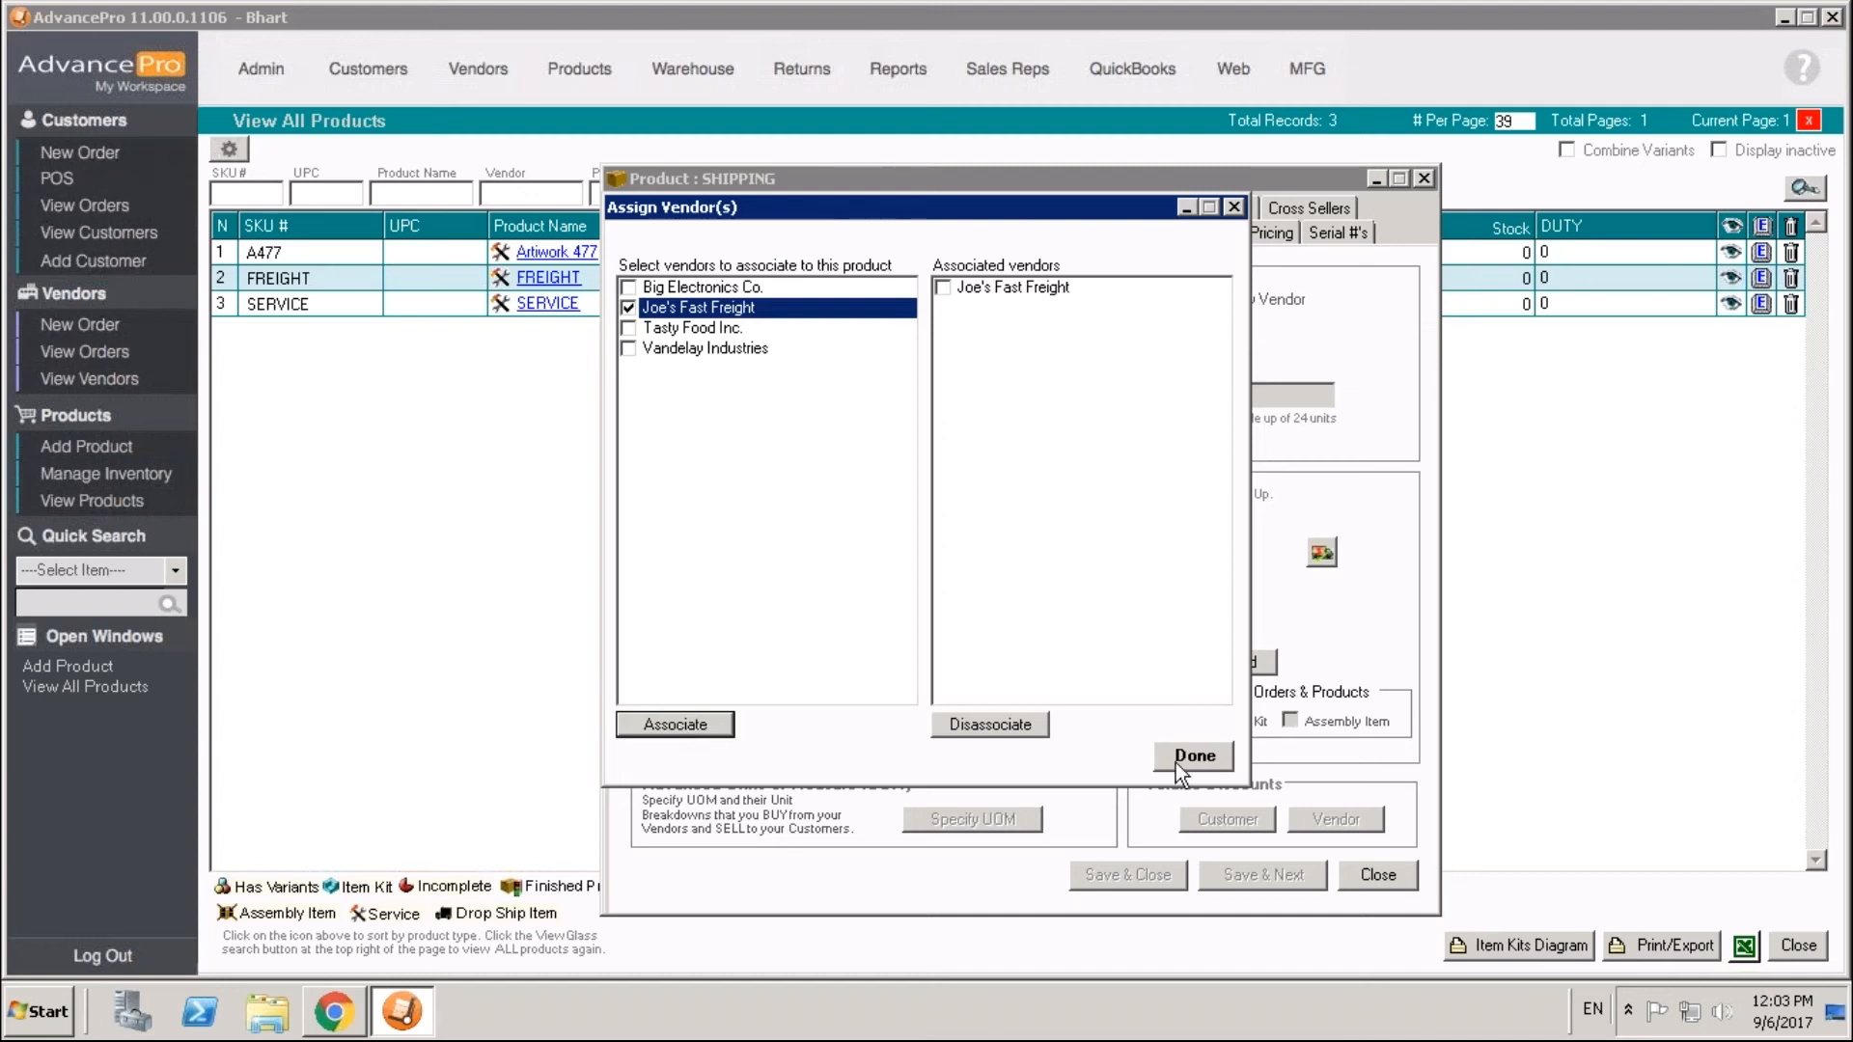
{"action": "left_click", "coordinate": [1193, 755]}
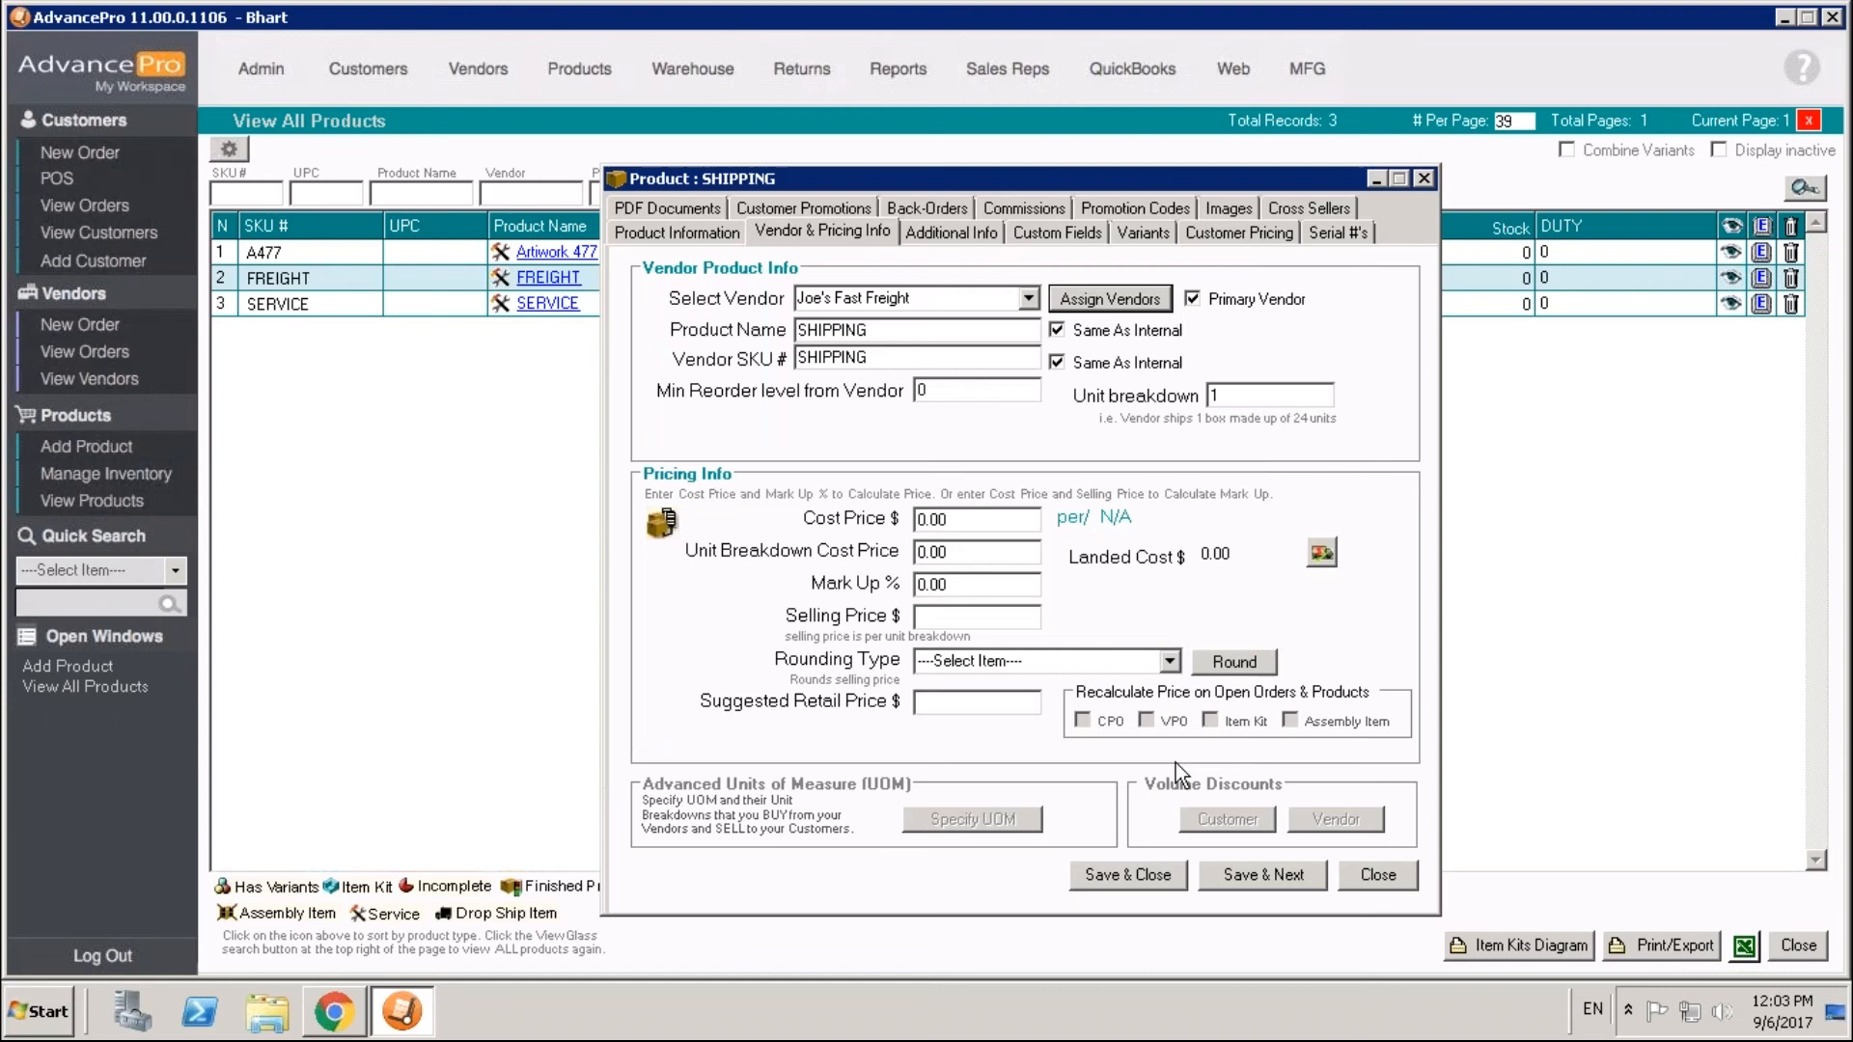
{"action": "mouse_move", "coordinate": [1098, 593]}
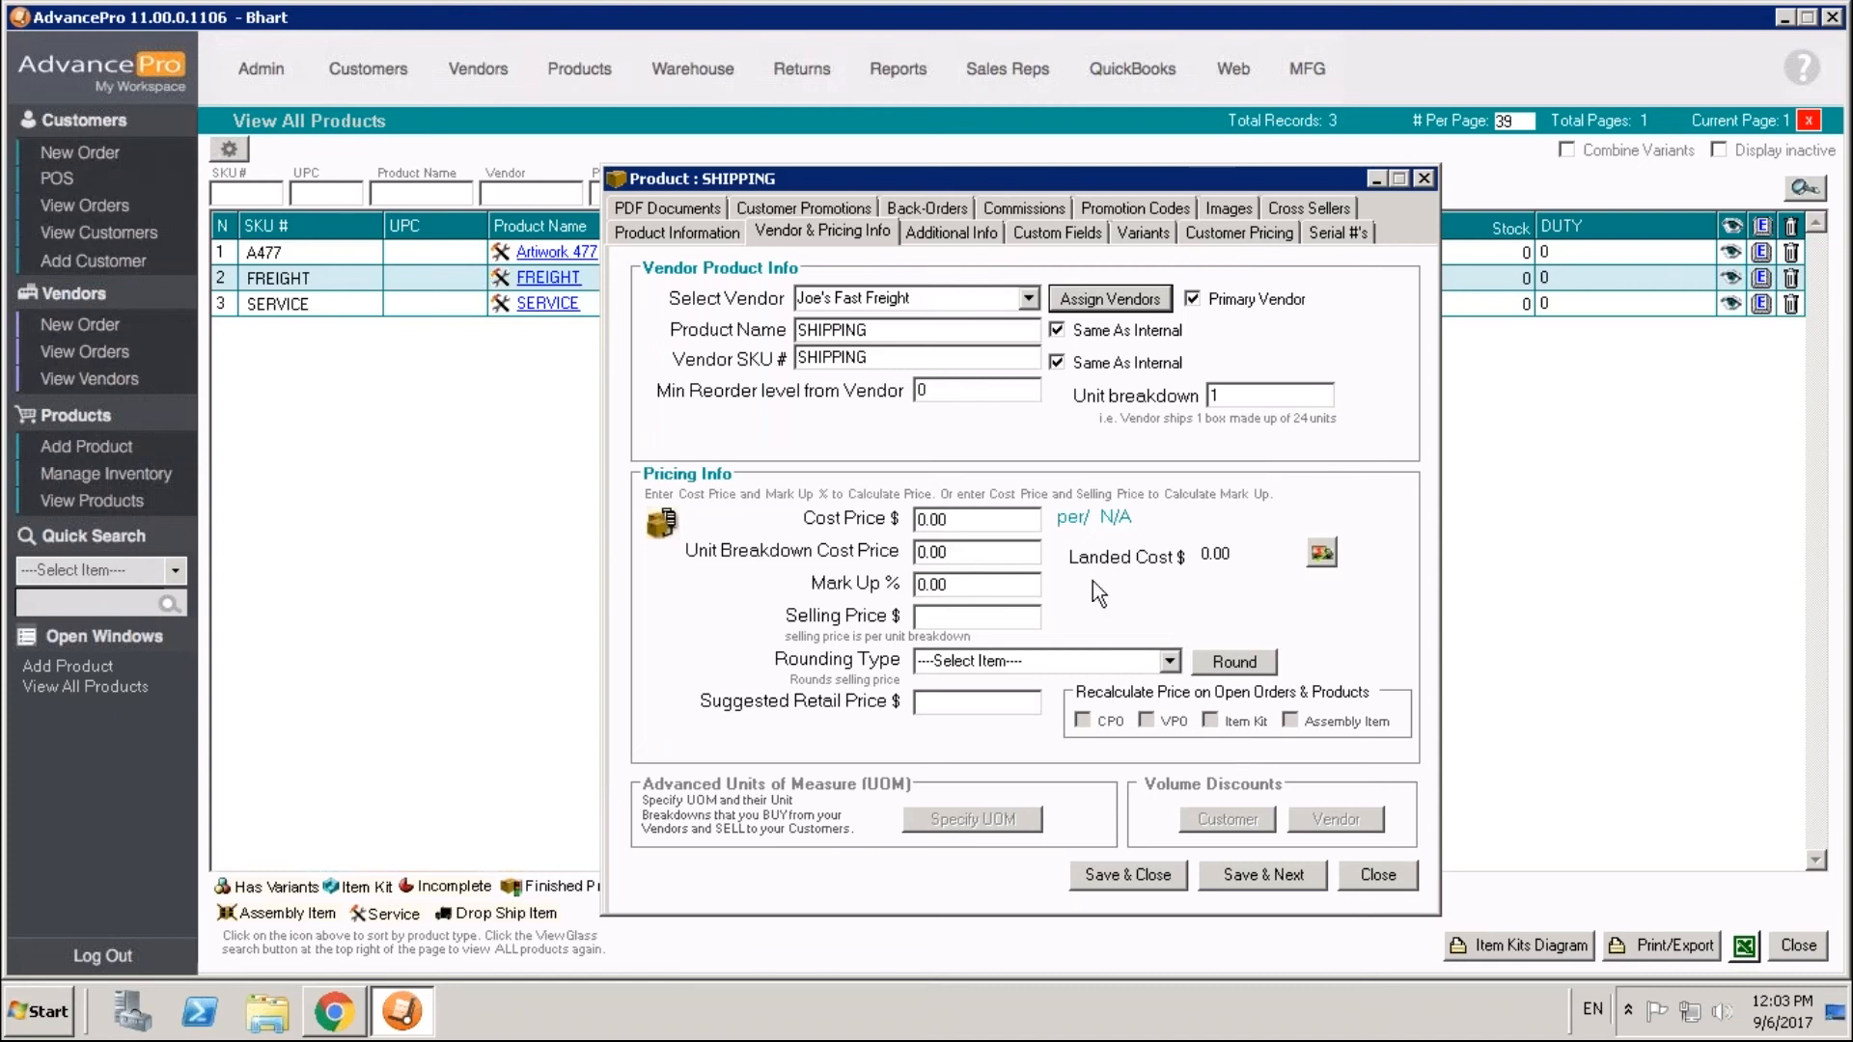
{"action": "mouse_move", "coordinate": [880, 434]}
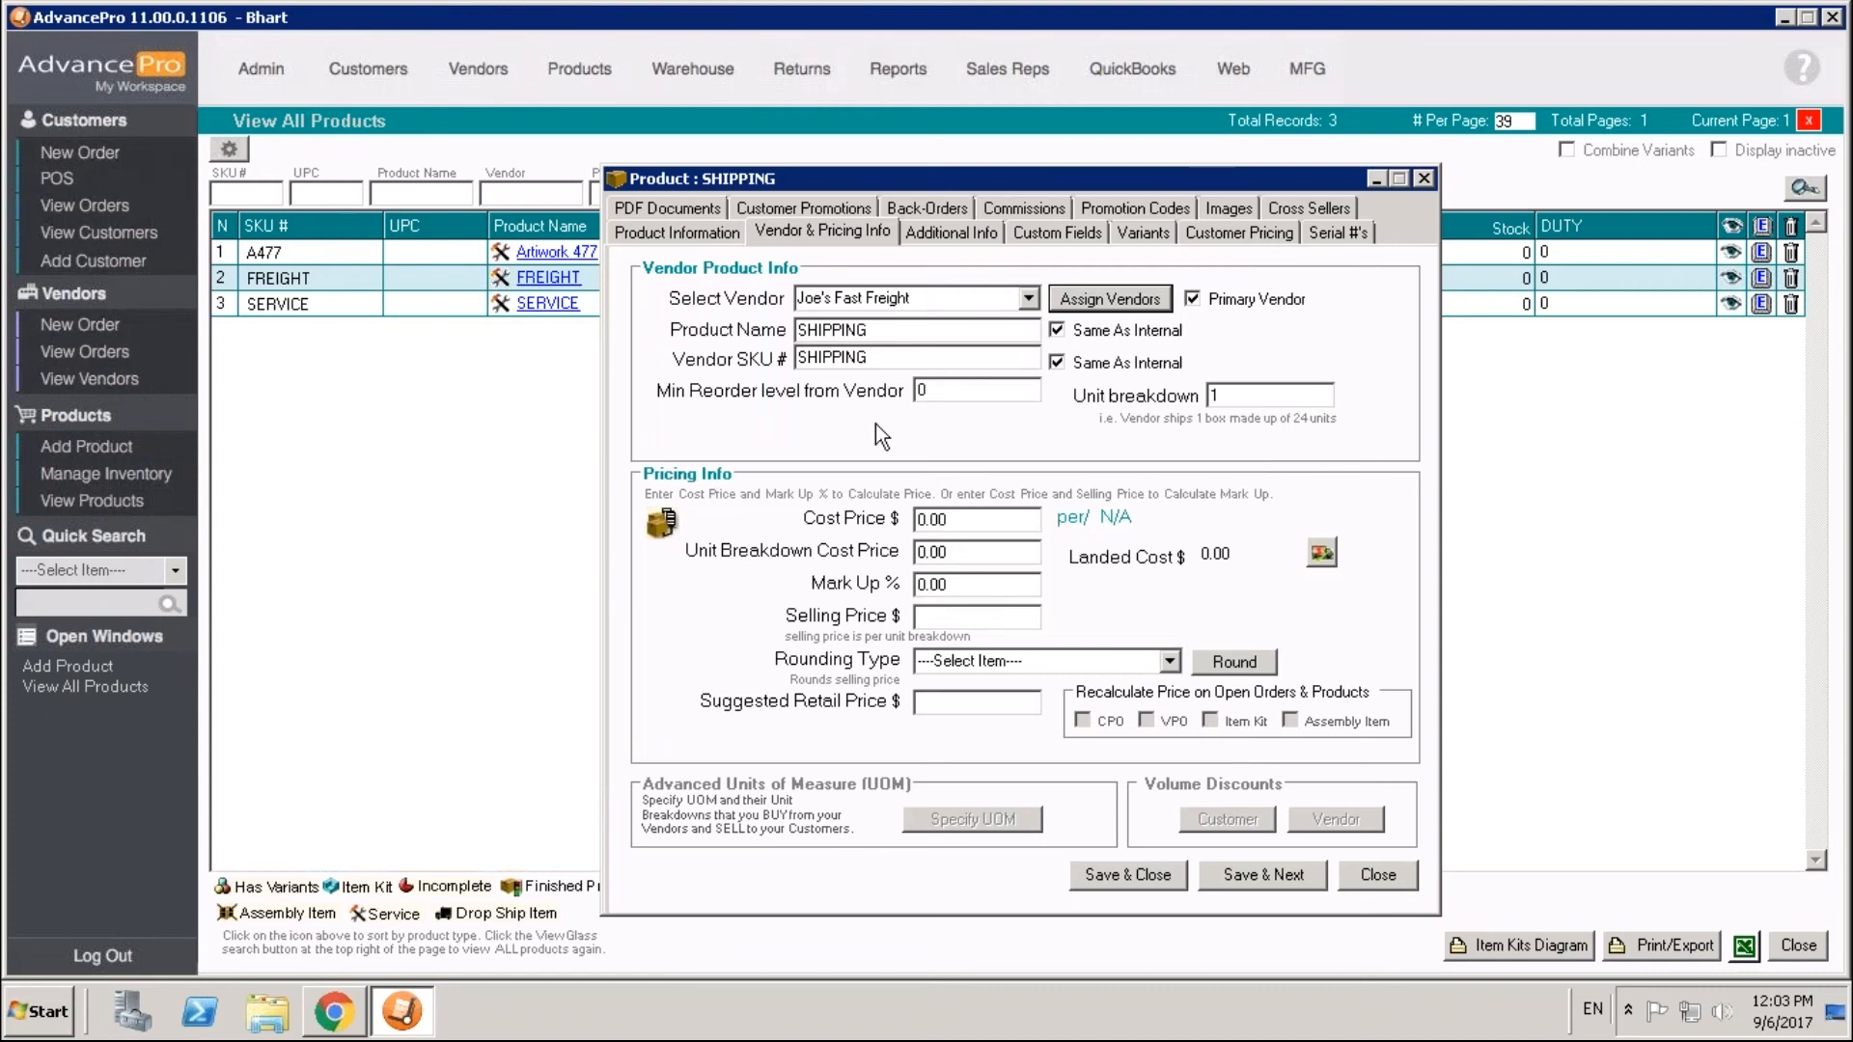
{"action": "mouse_move", "coordinate": [998, 405]}
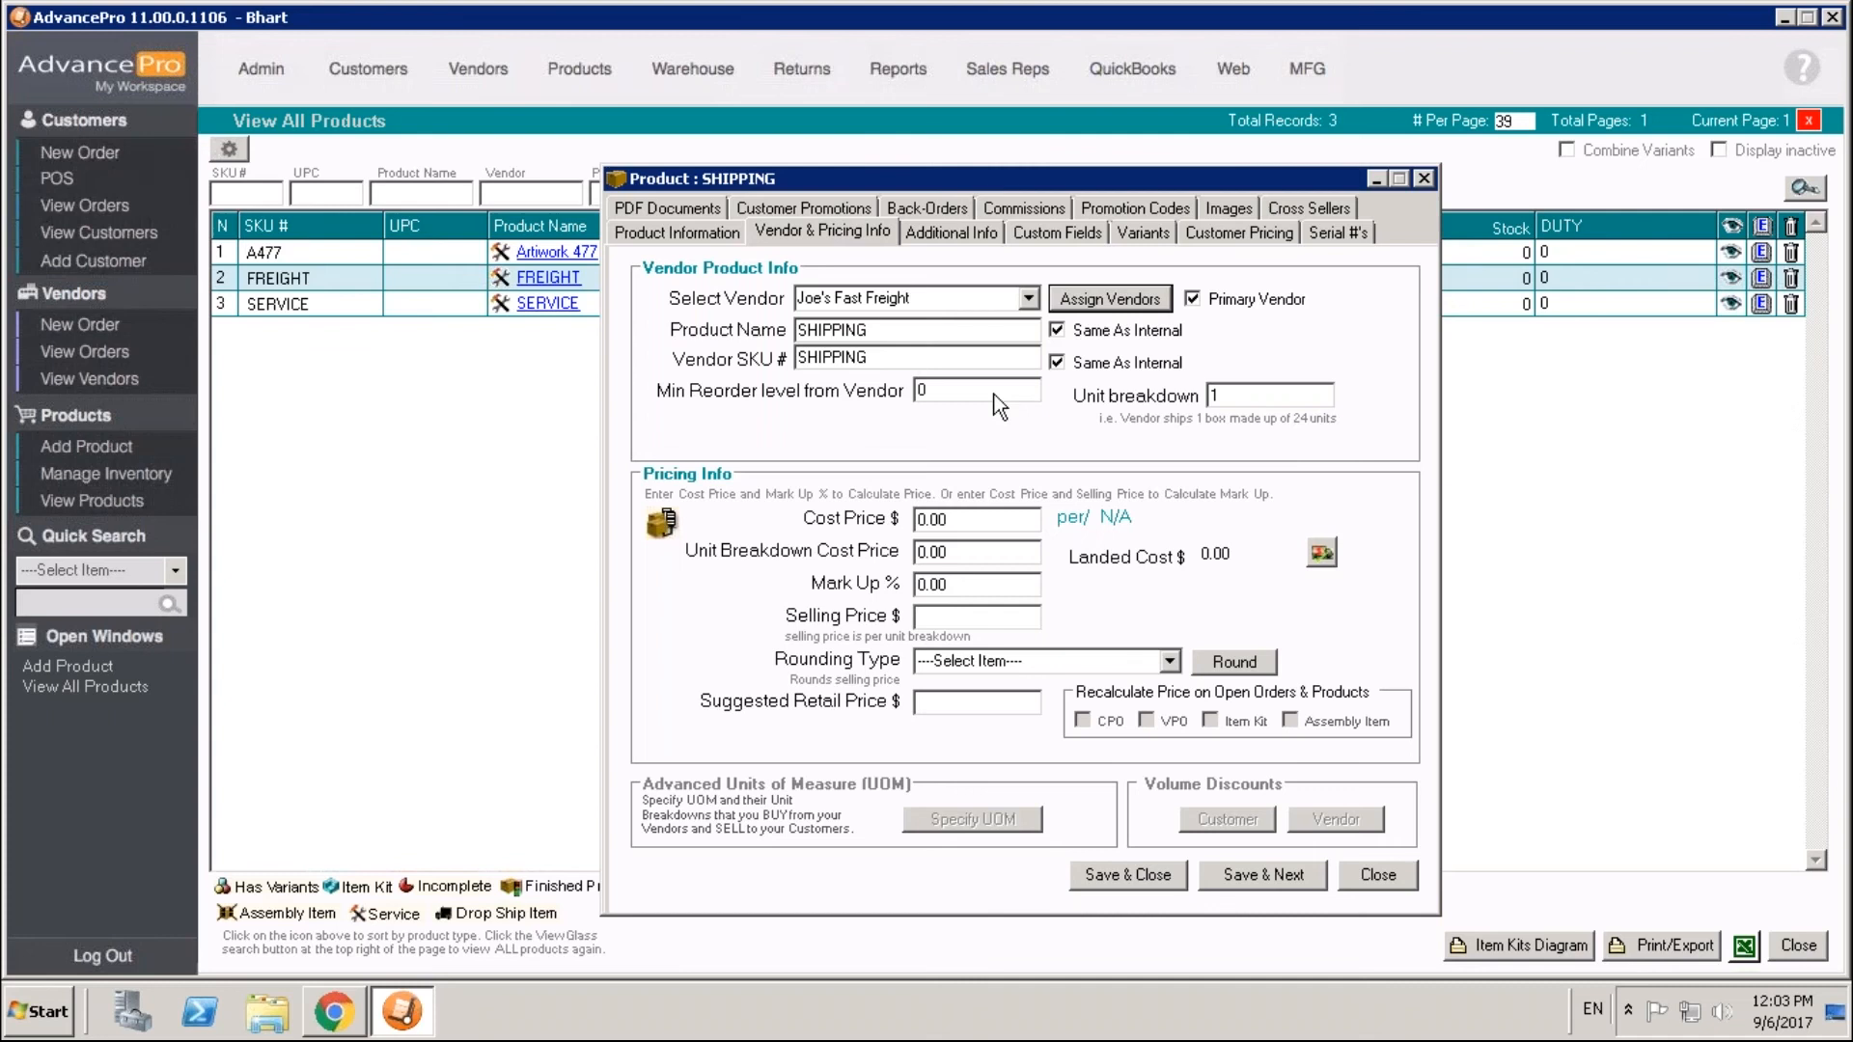
{"action": "mouse_move", "coordinate": [1237, 25]}
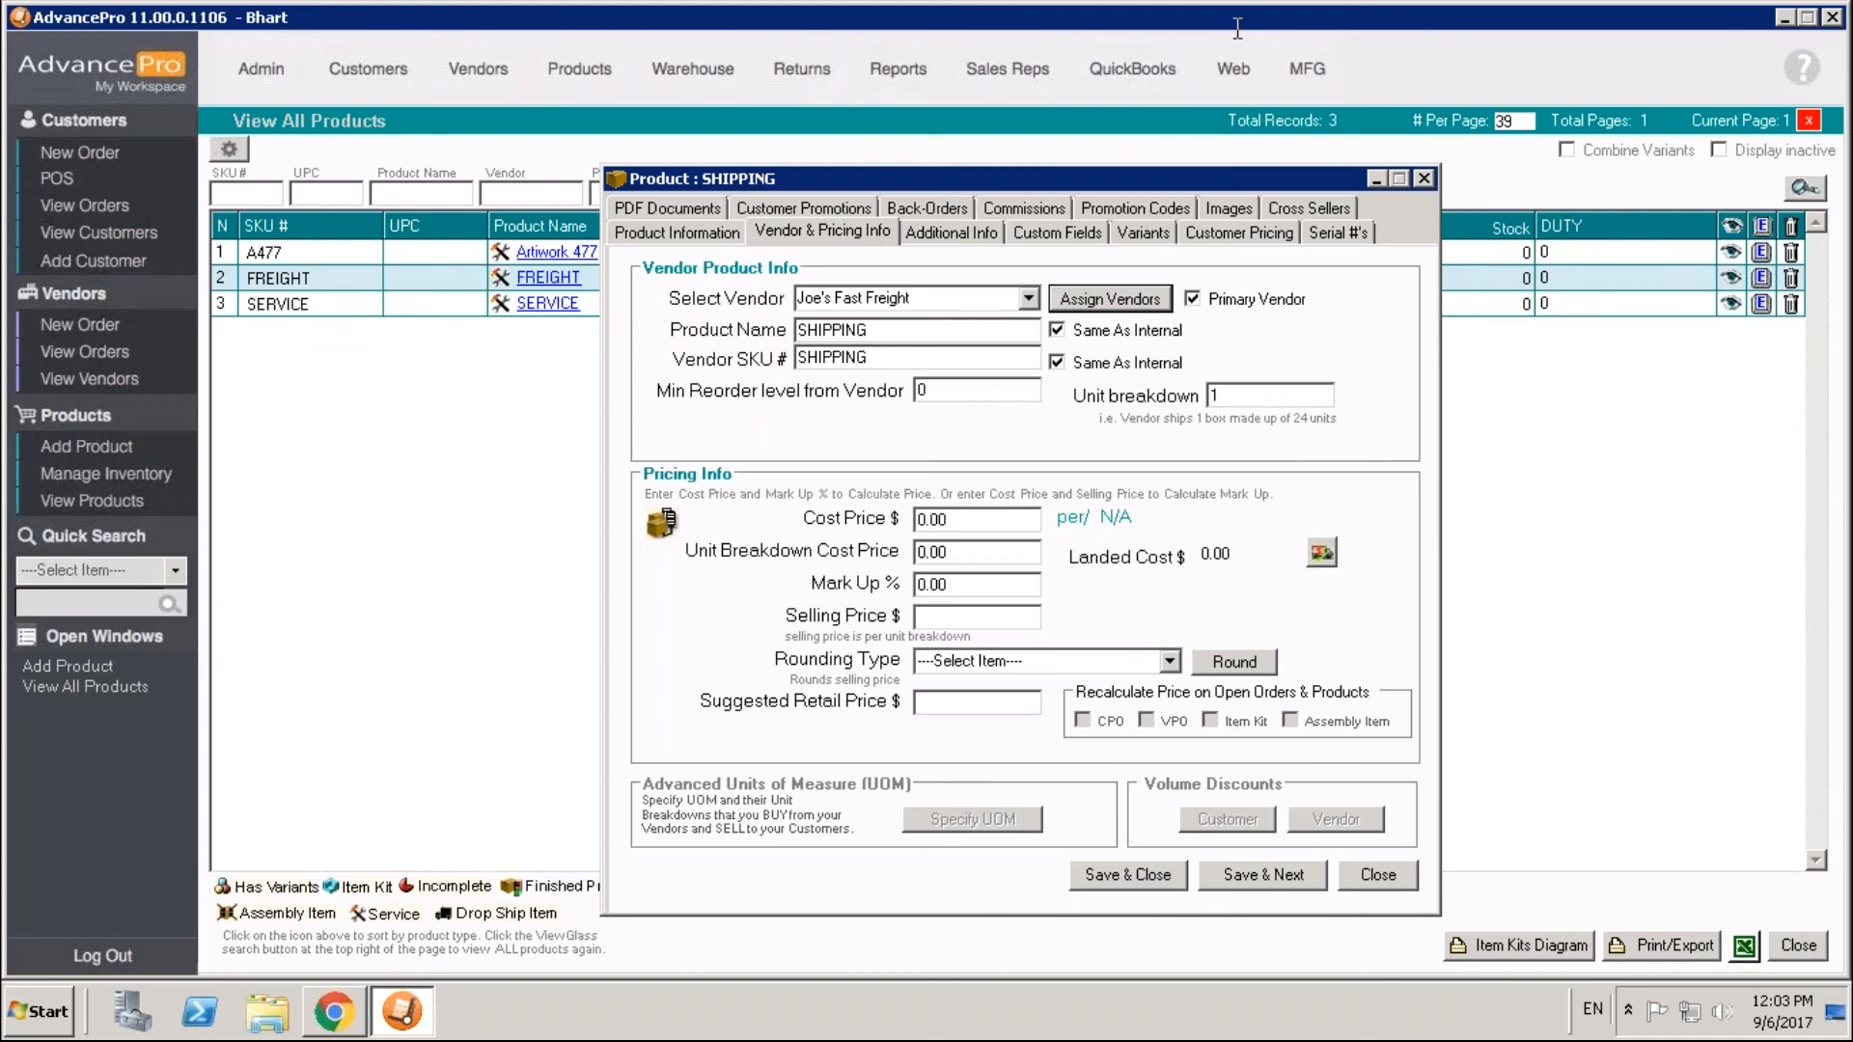
- Close the SHIPPING item, saving its vendor and pricing changes
{"action": "left_click", "coordinate": [1424, 177]}
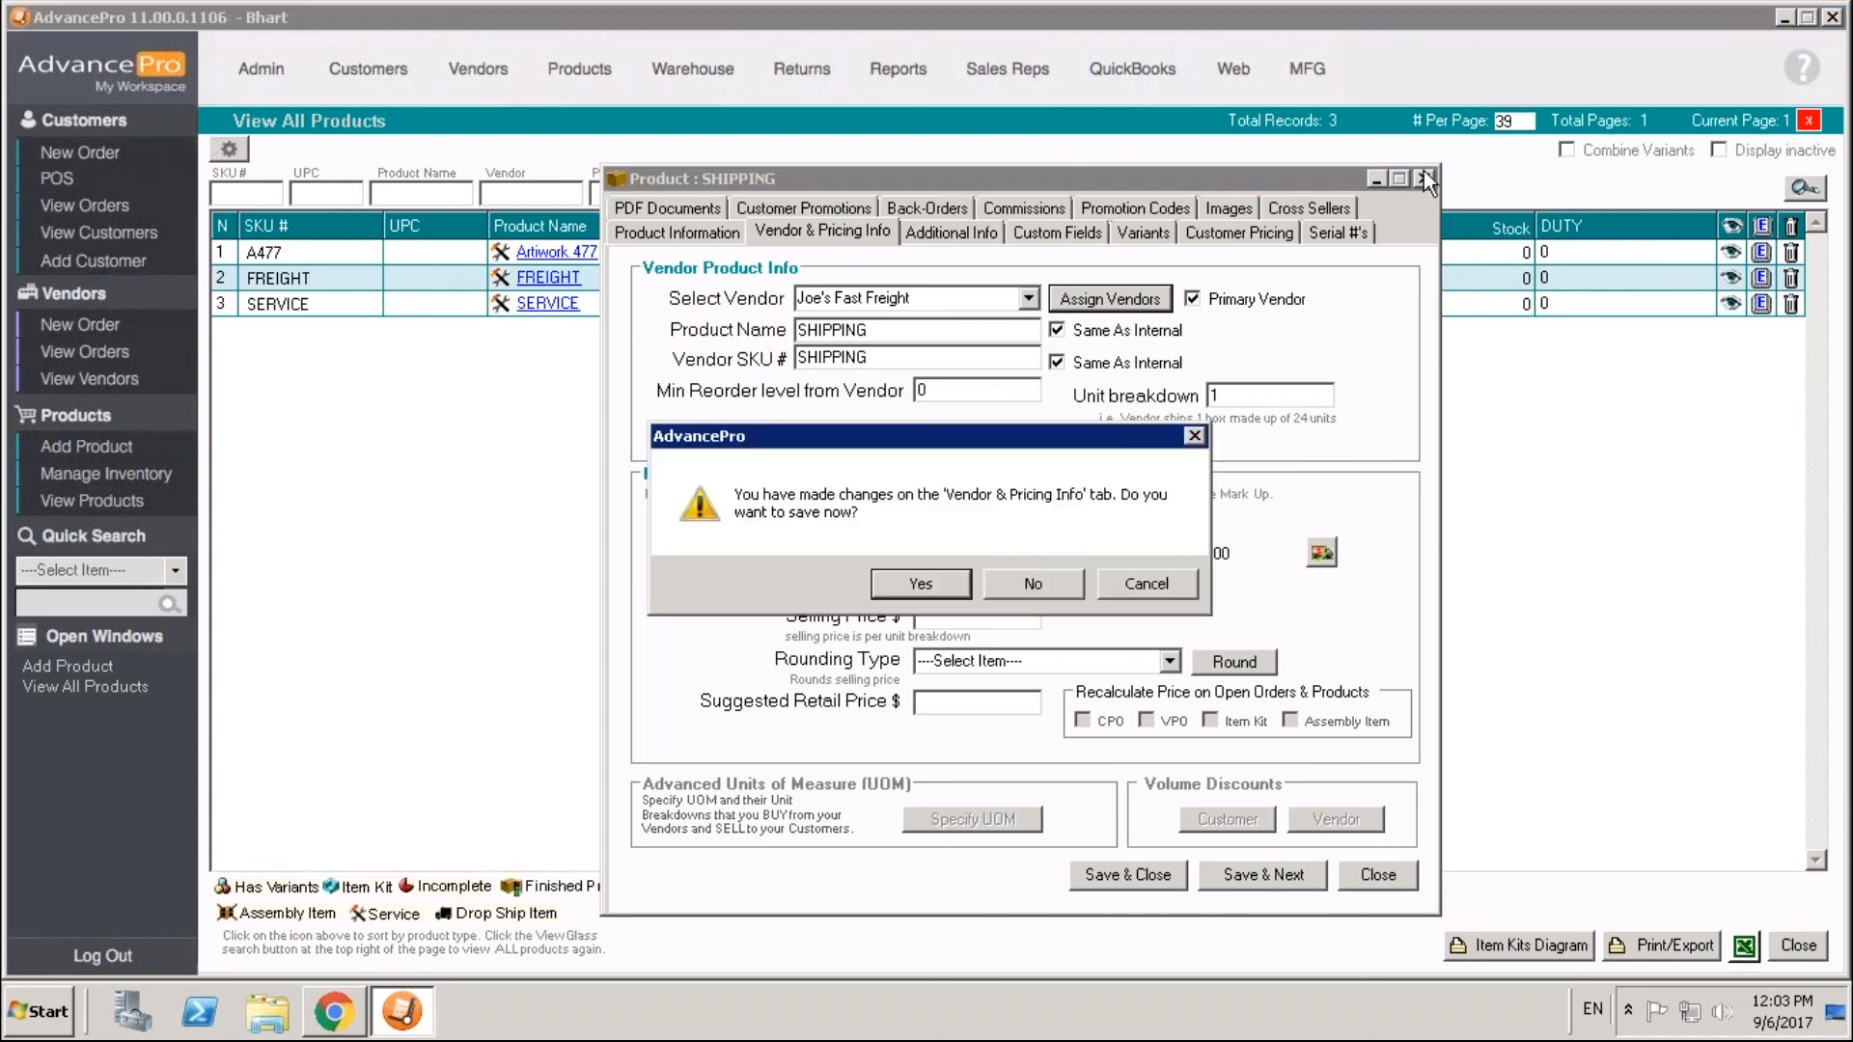
{"action": "left_click", "coordinate": [1031, 583]}
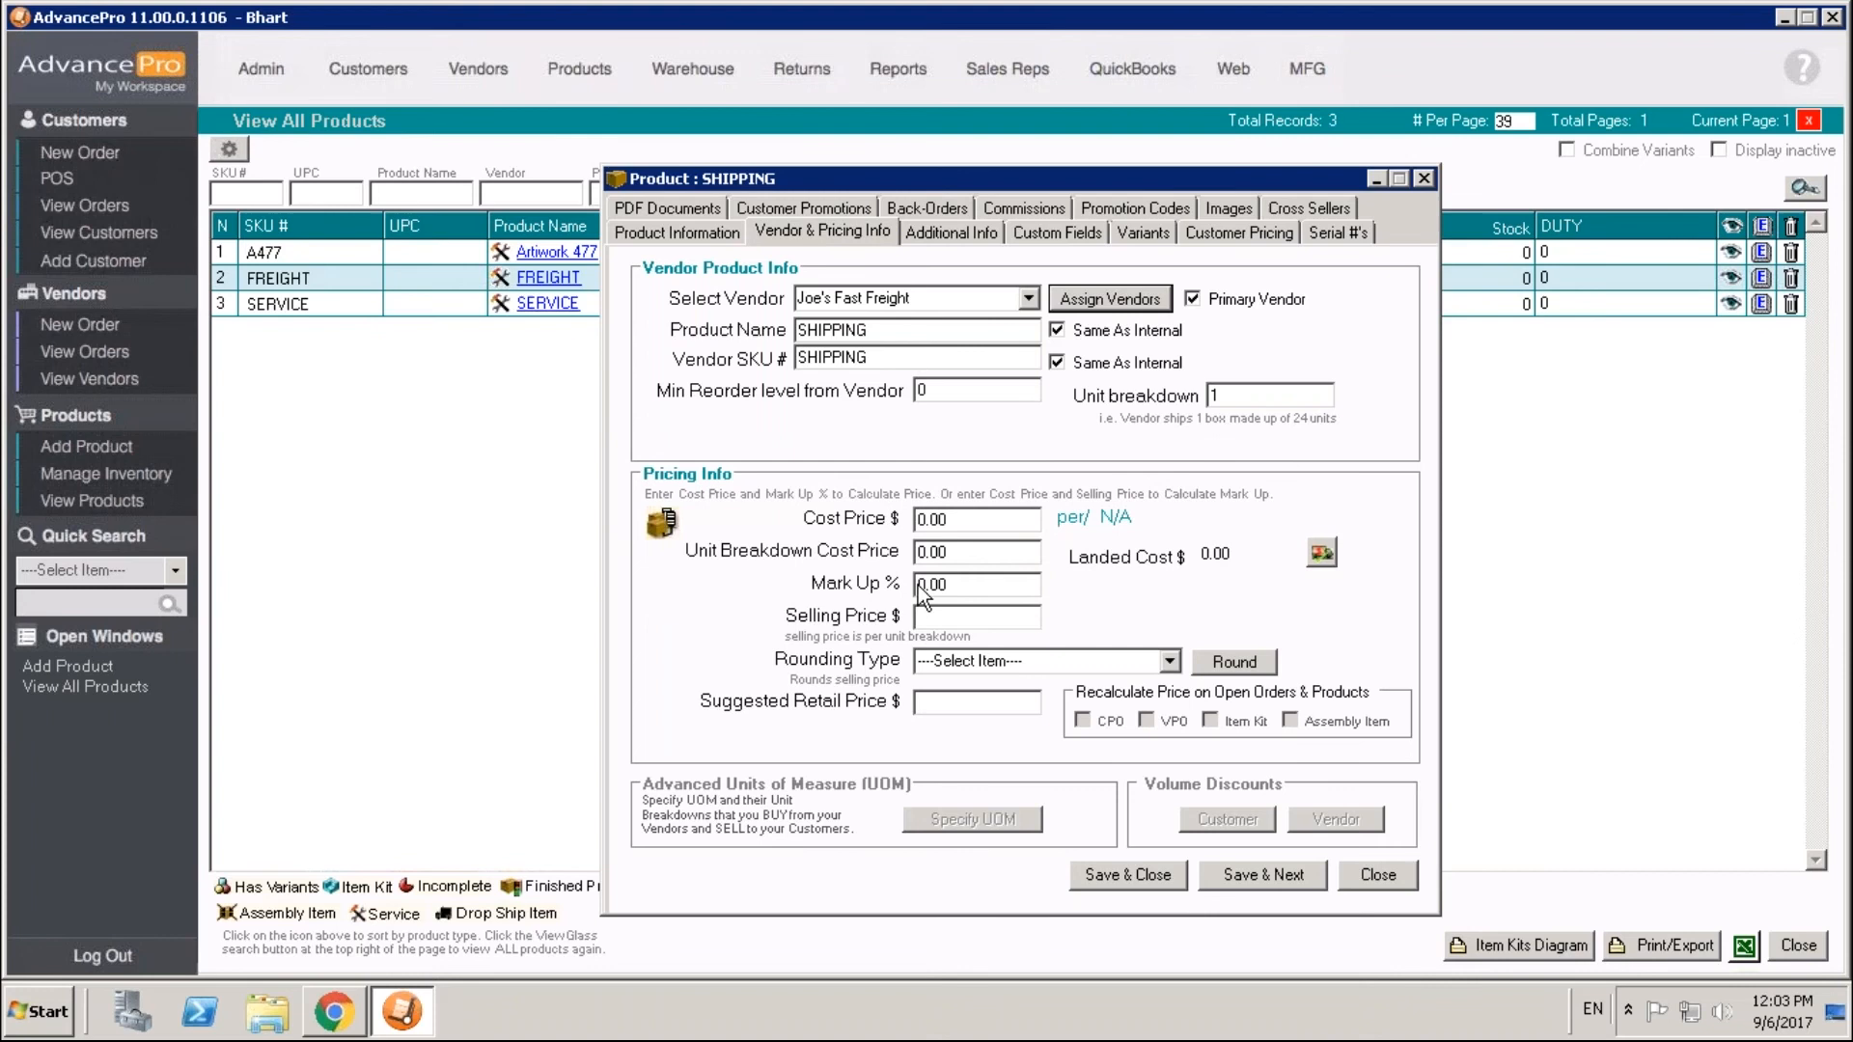
- Start a new customer order for Demo Customer1 and move to its line items
{"action": "left_click", "coordinate": [1375, 877]}
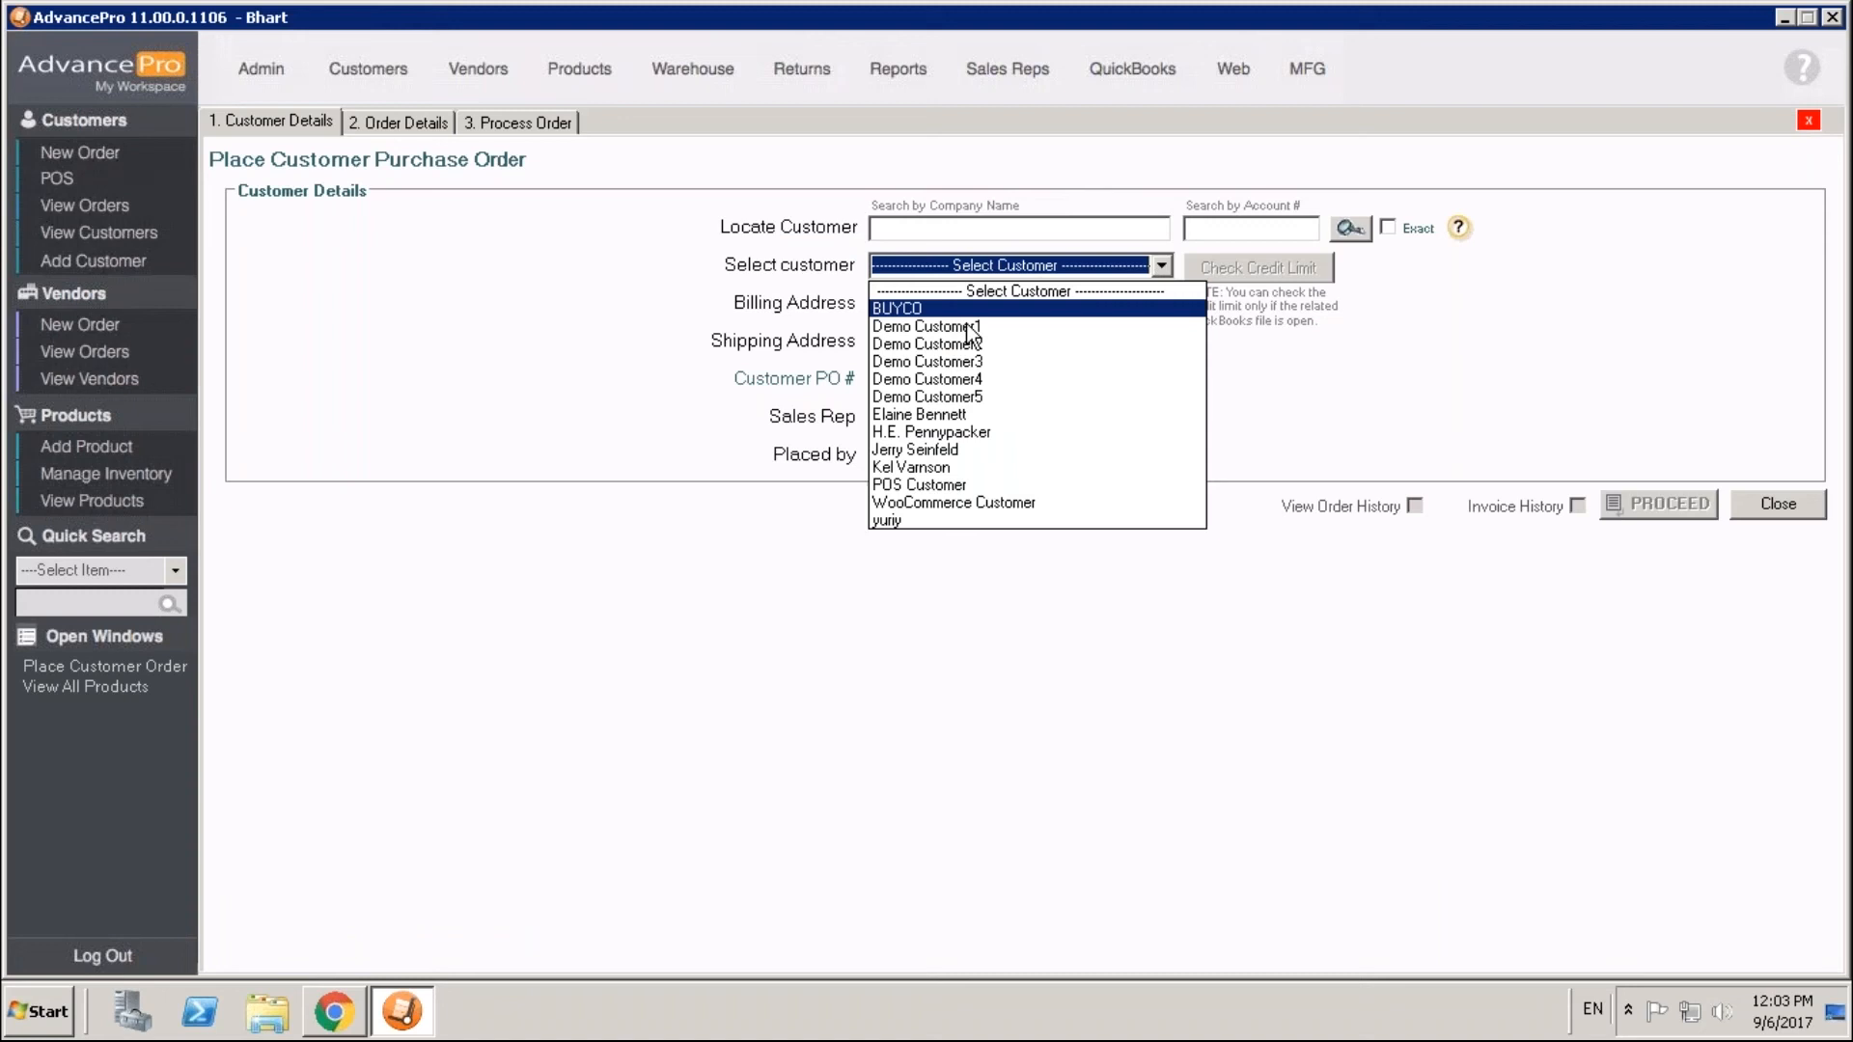
{"action": "left_click", "coordinate": [925, 326]}
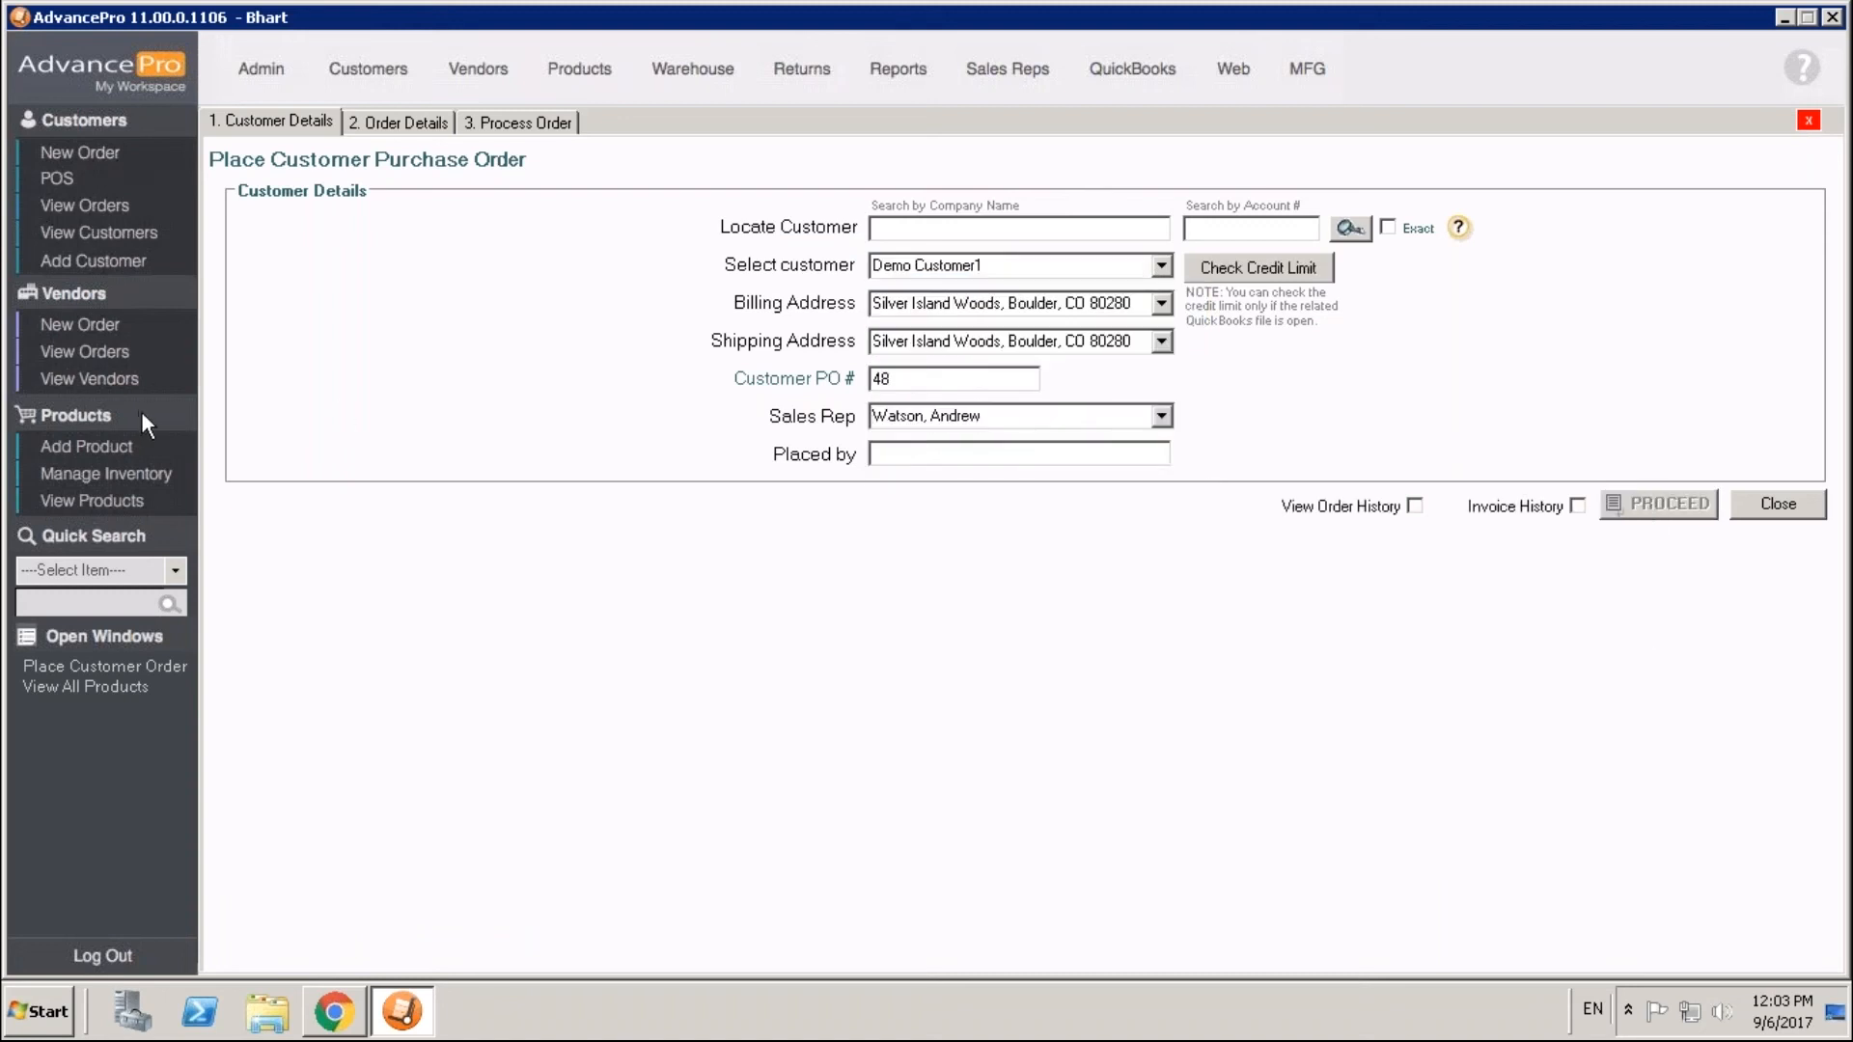
{"action": "left_click", "coordinate": [1657, 504]}
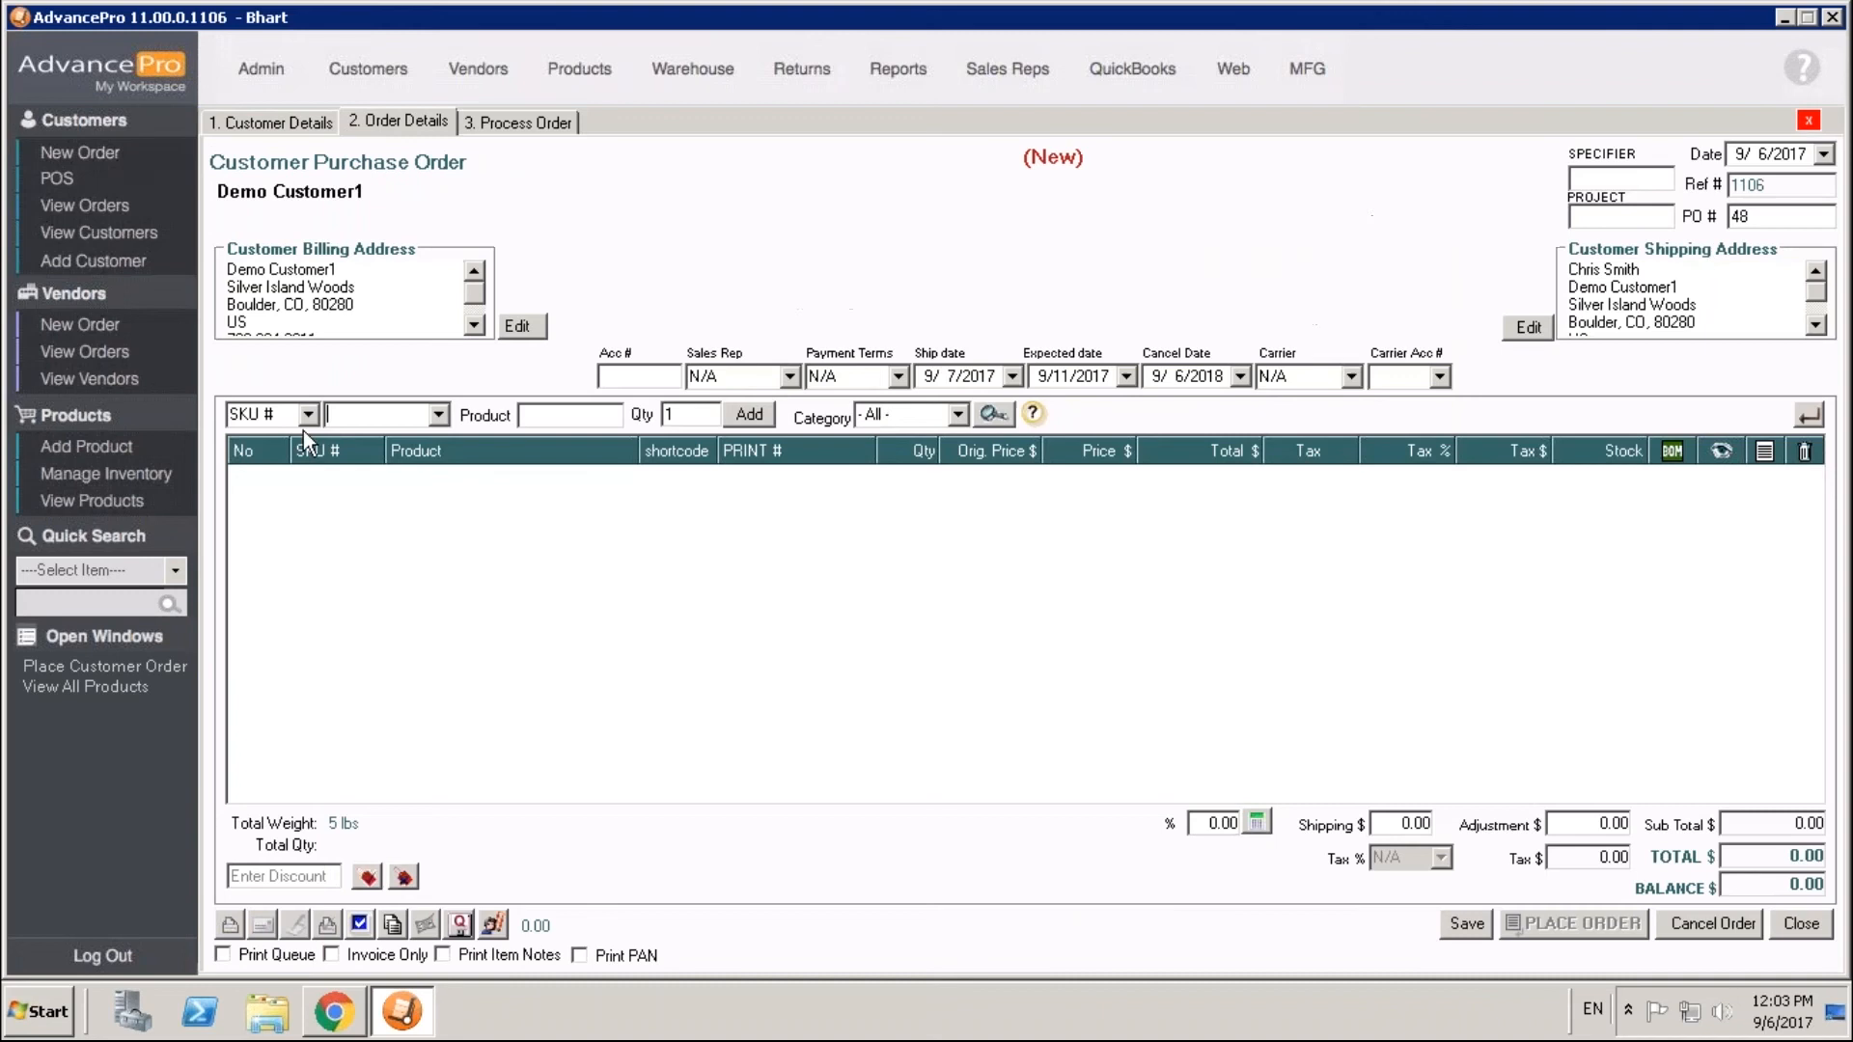
- Add a SHIPPING service line priced at 10, giving a 10.00 order total
{"action": "type", "text": "SHIPPING"}
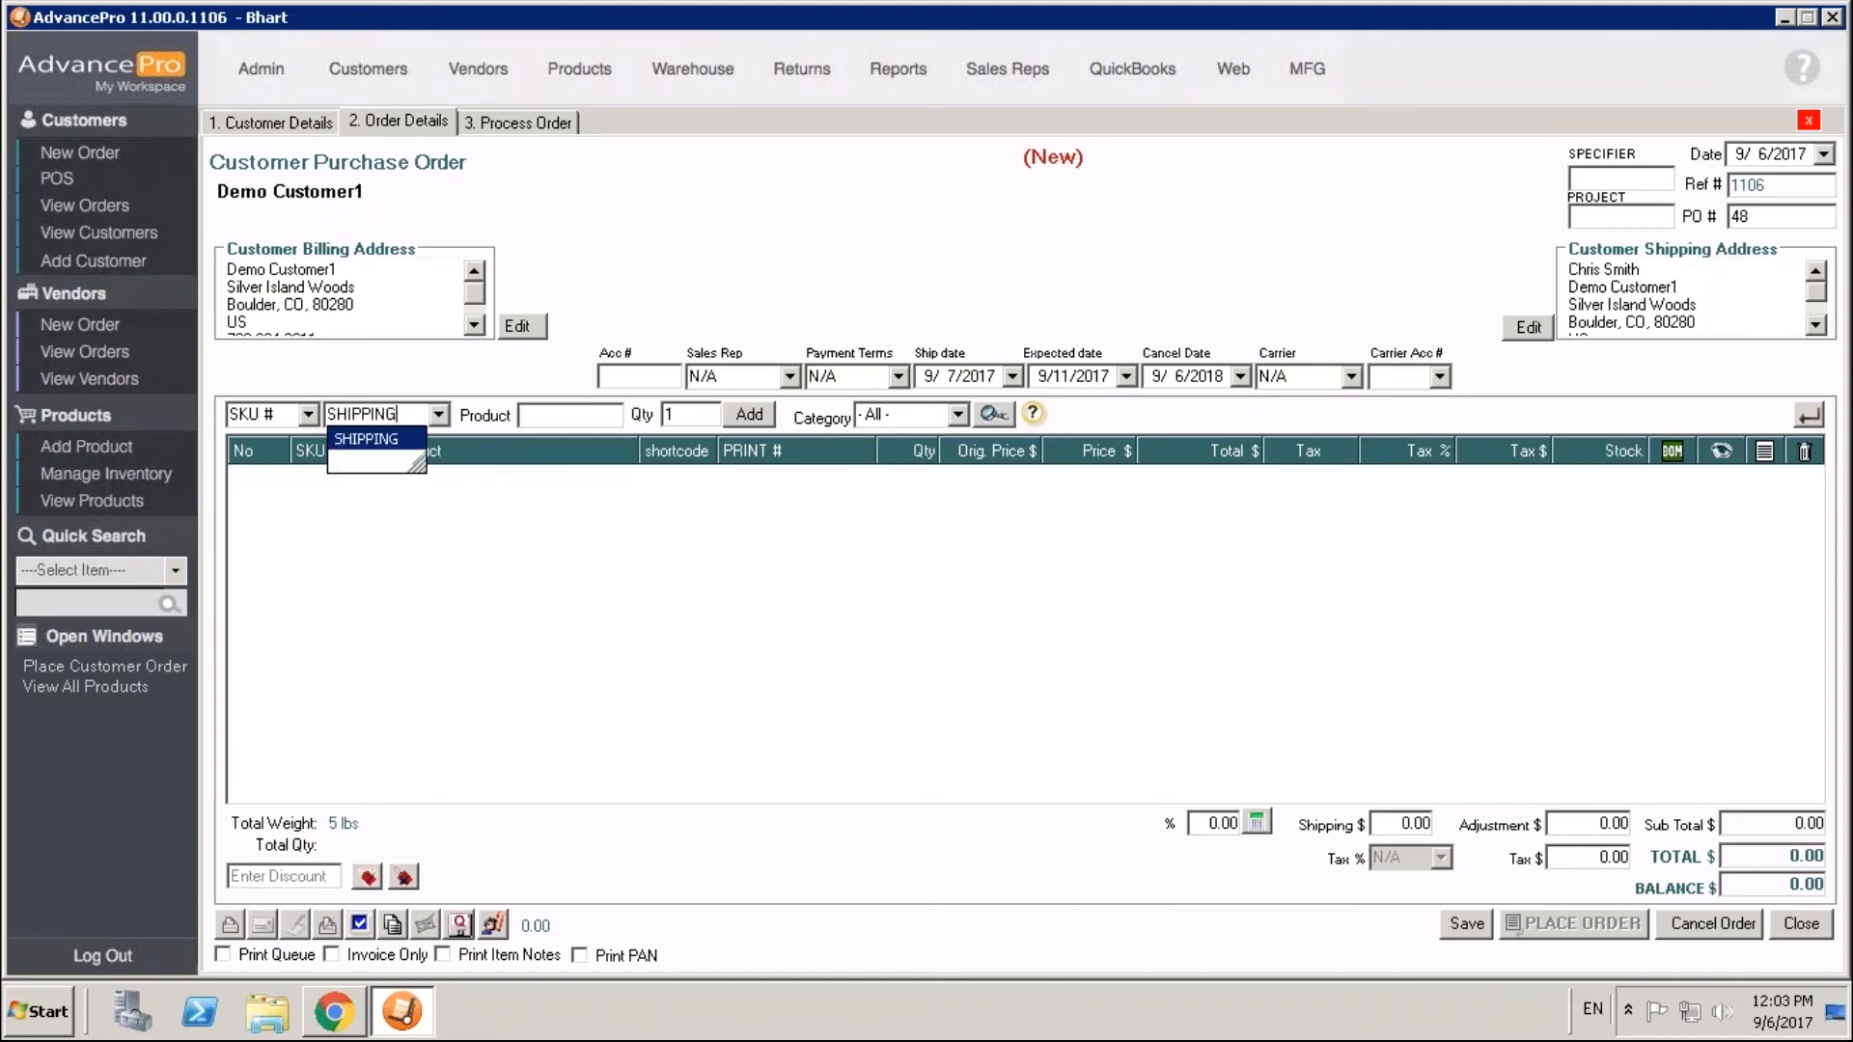
{"action": "left_click", "coordinate": [366, 438]}
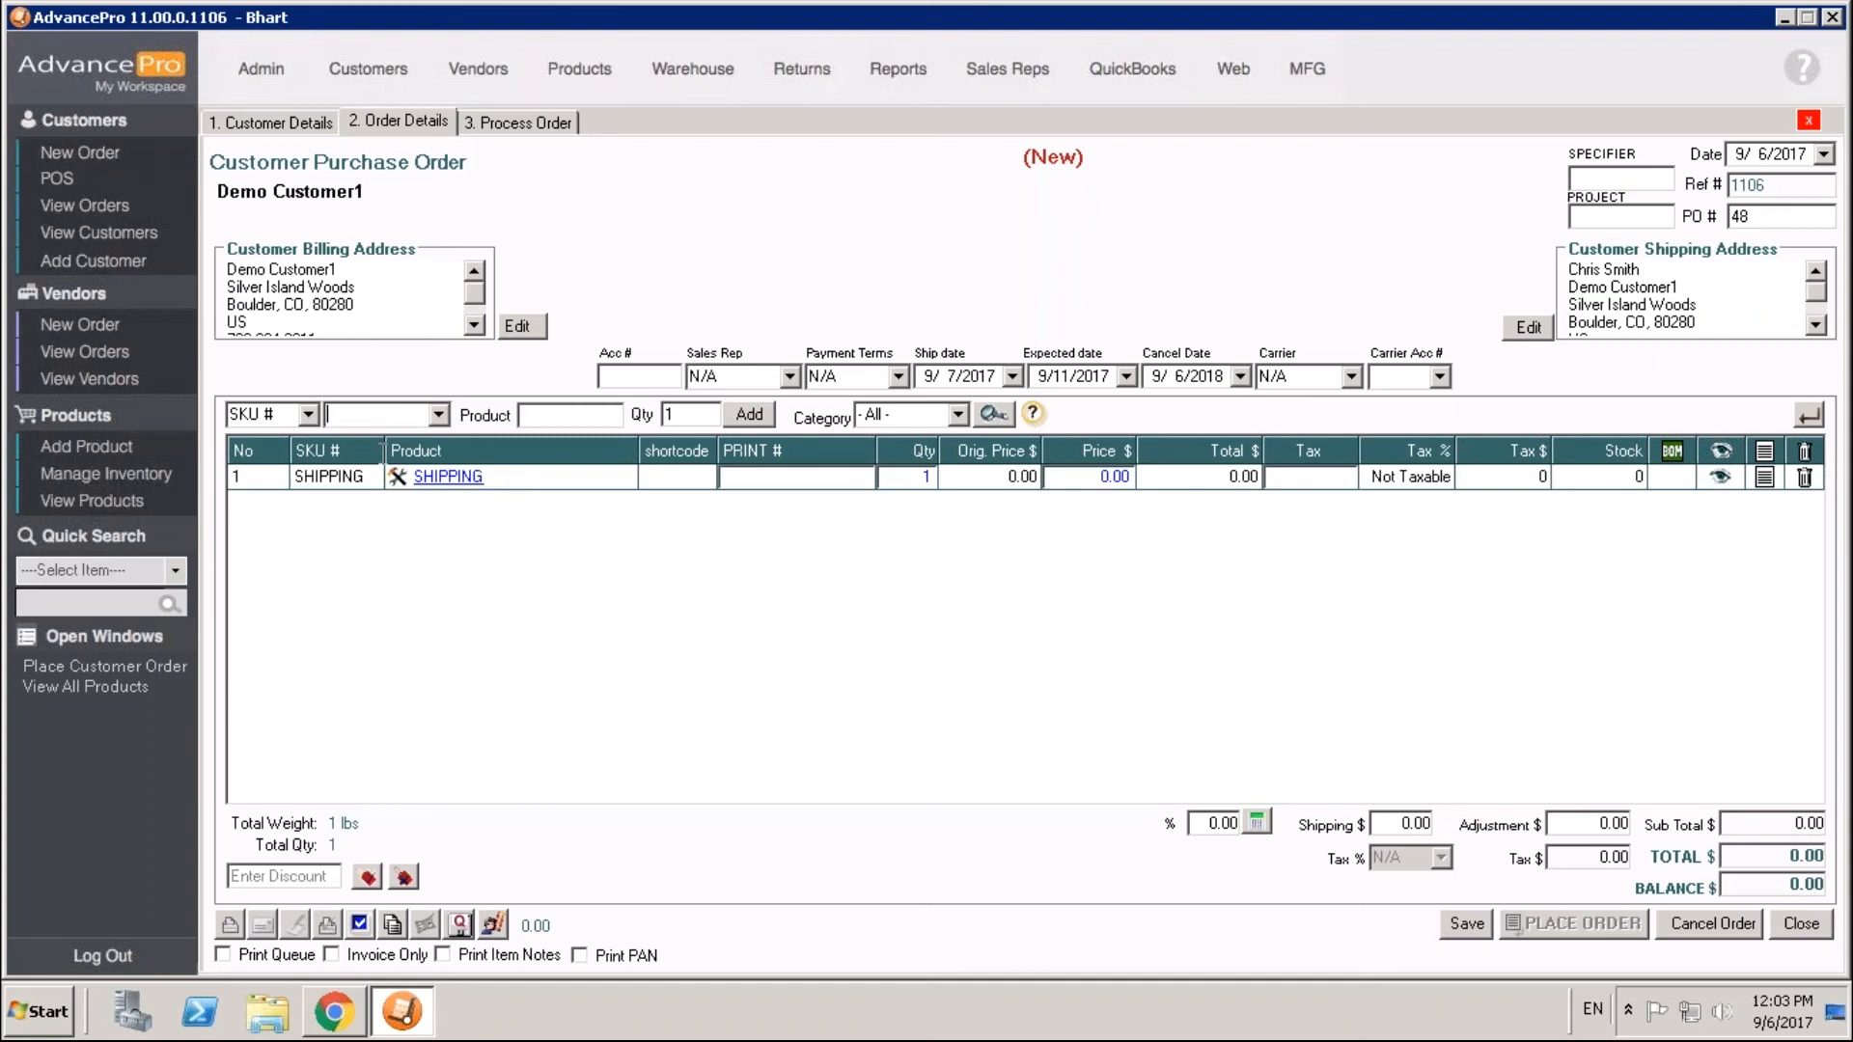
{"action": "mouse_move", "coordinate": [1212, 742]}
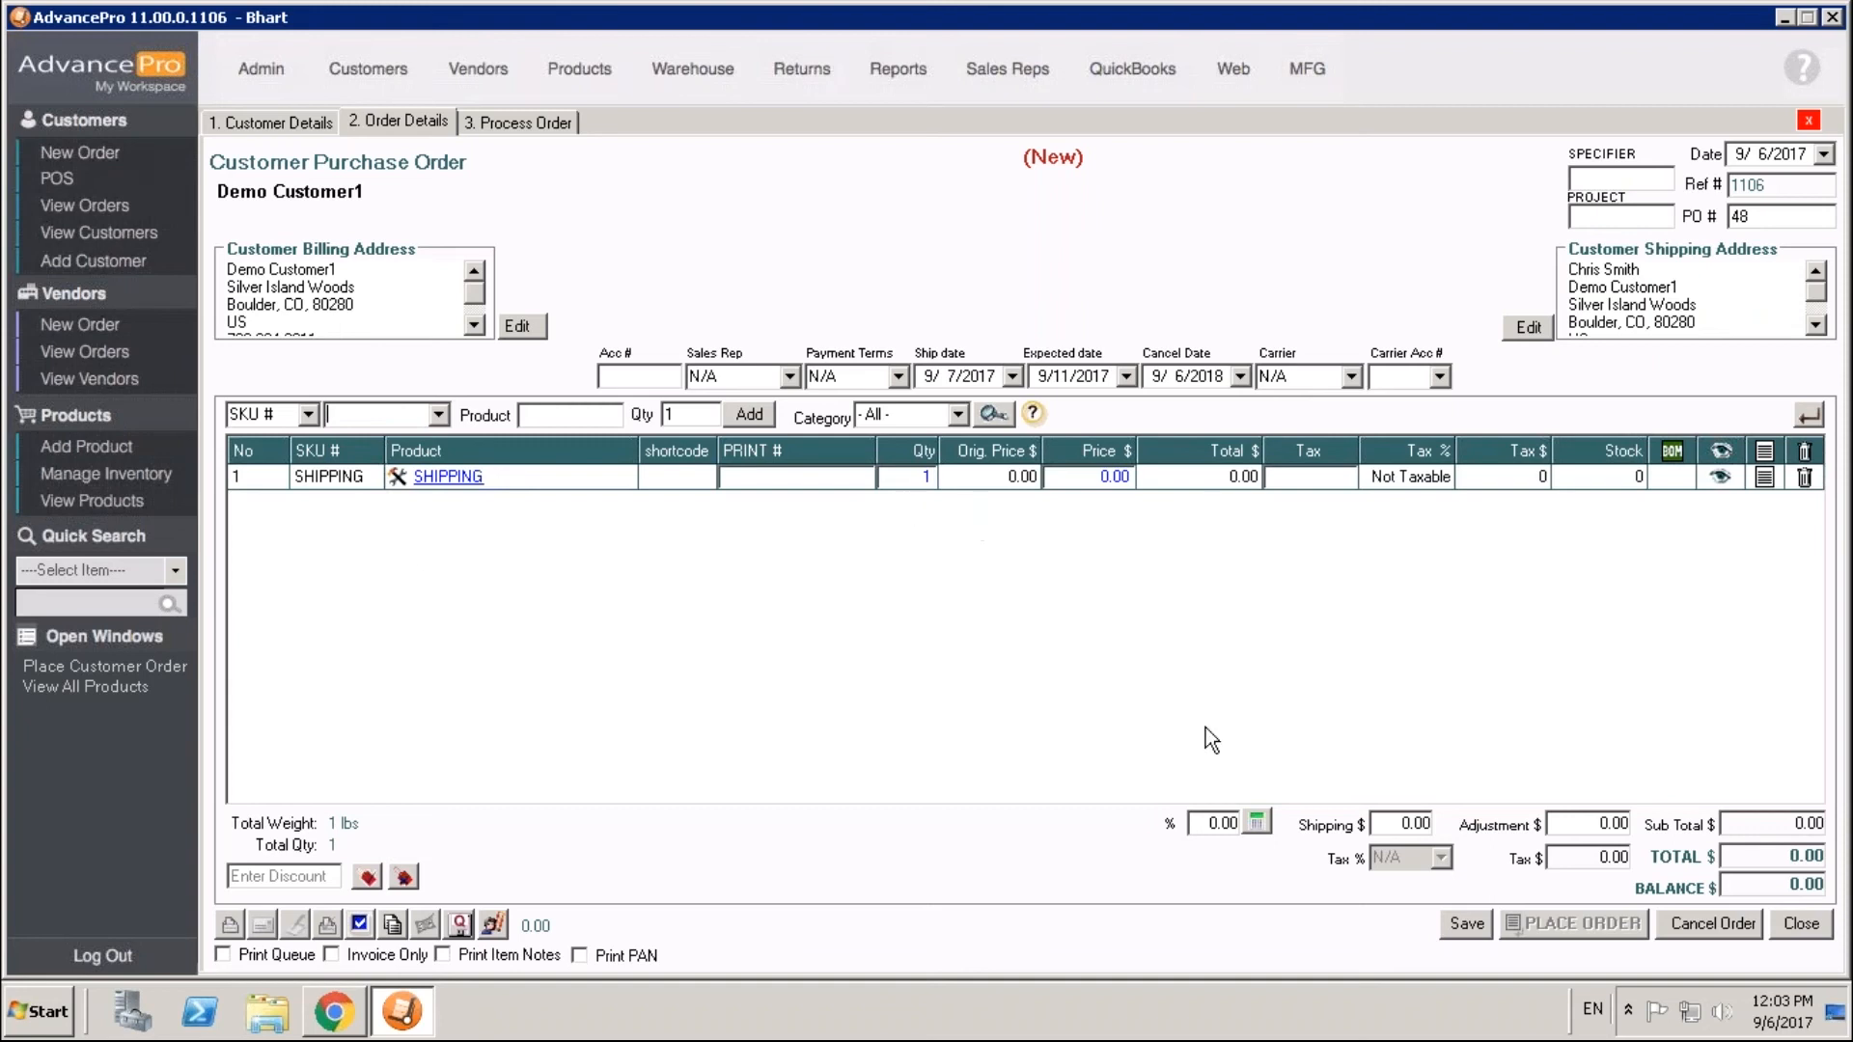
{"action": "mouse_move", "coordinate": [1320, 801]}
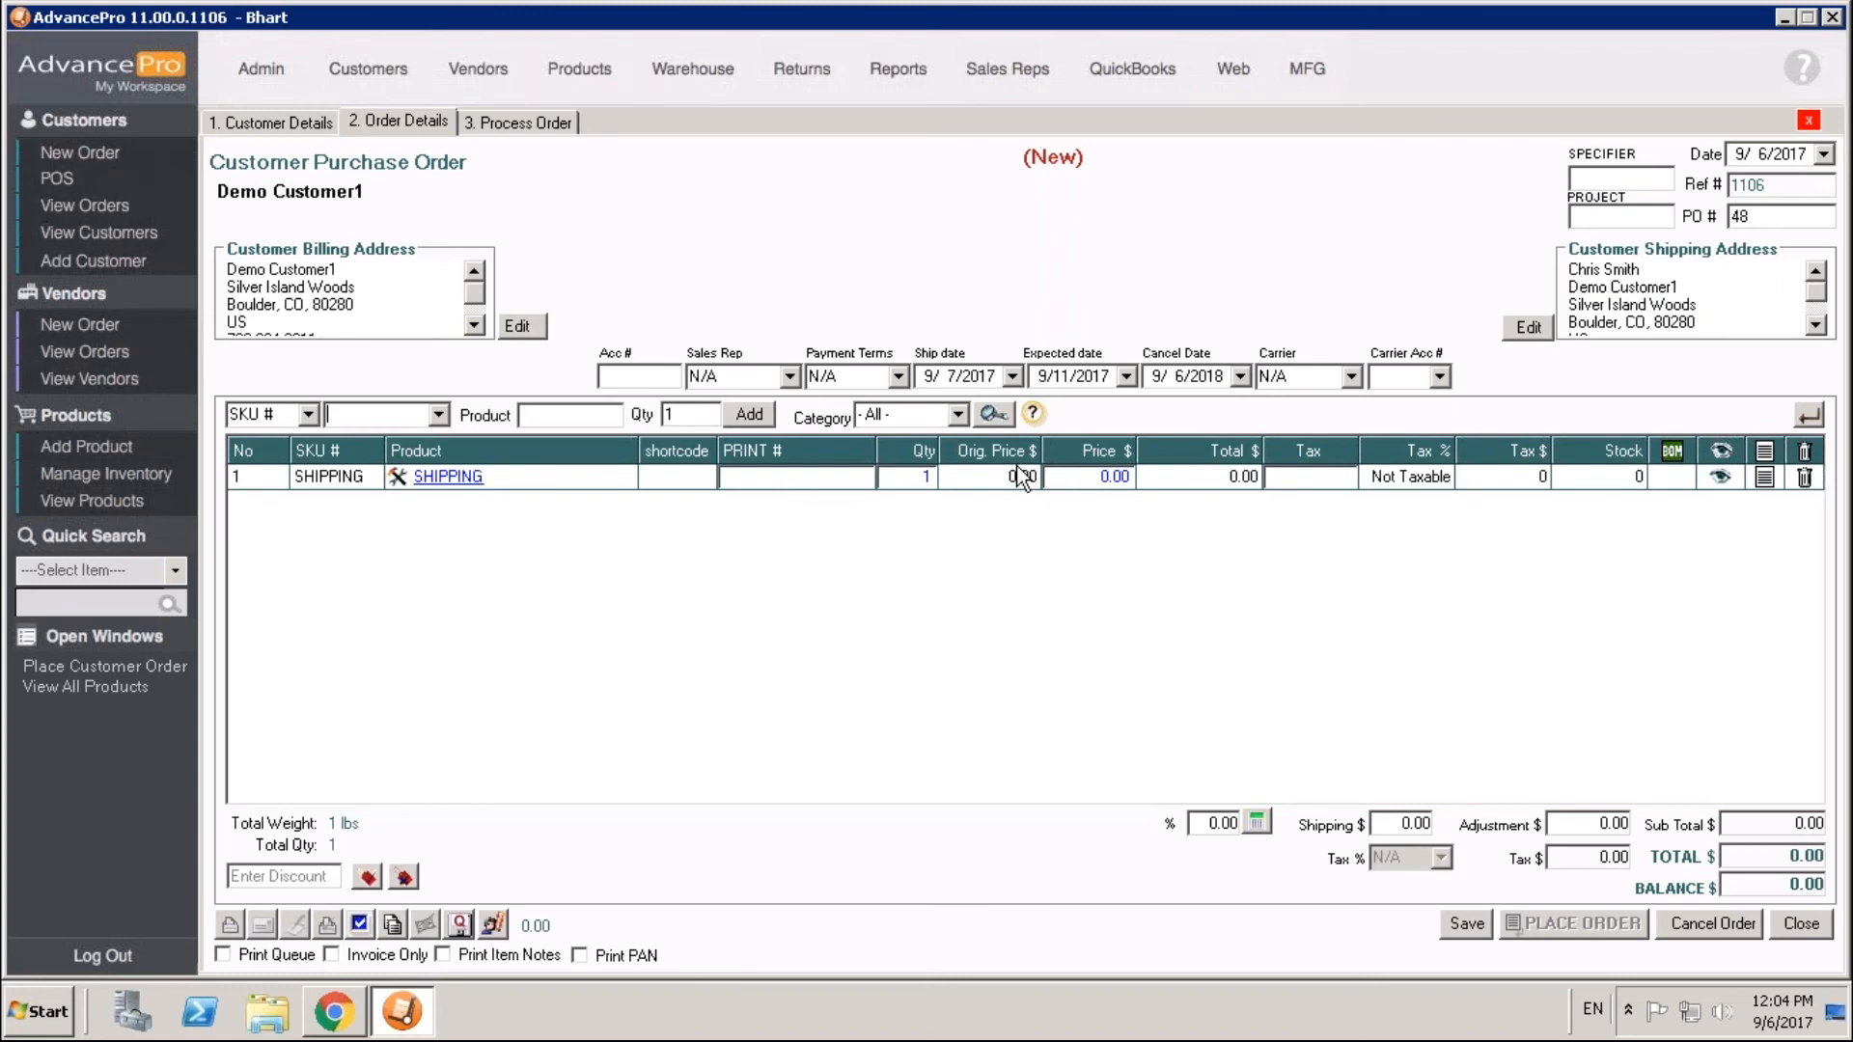
{"action": "left_click", "coordinate": [1085, 476]}
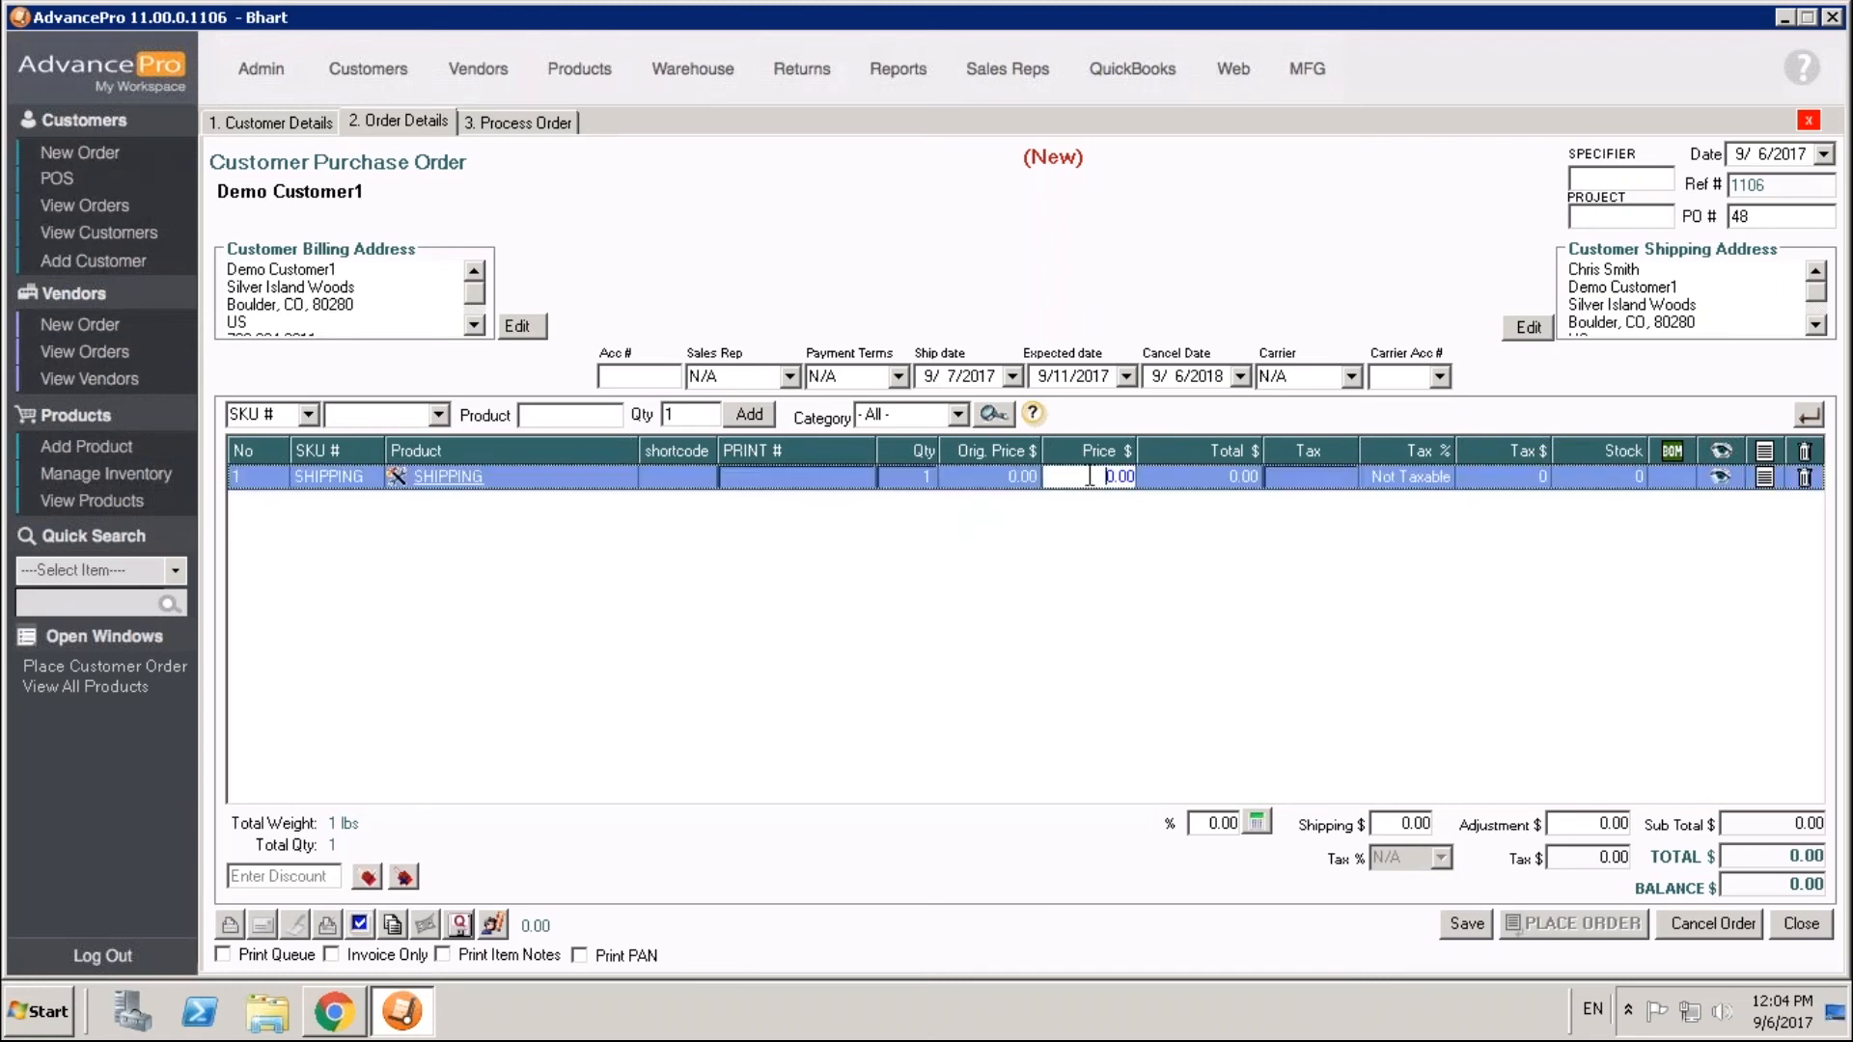
{"action": "type", "text": "10"}
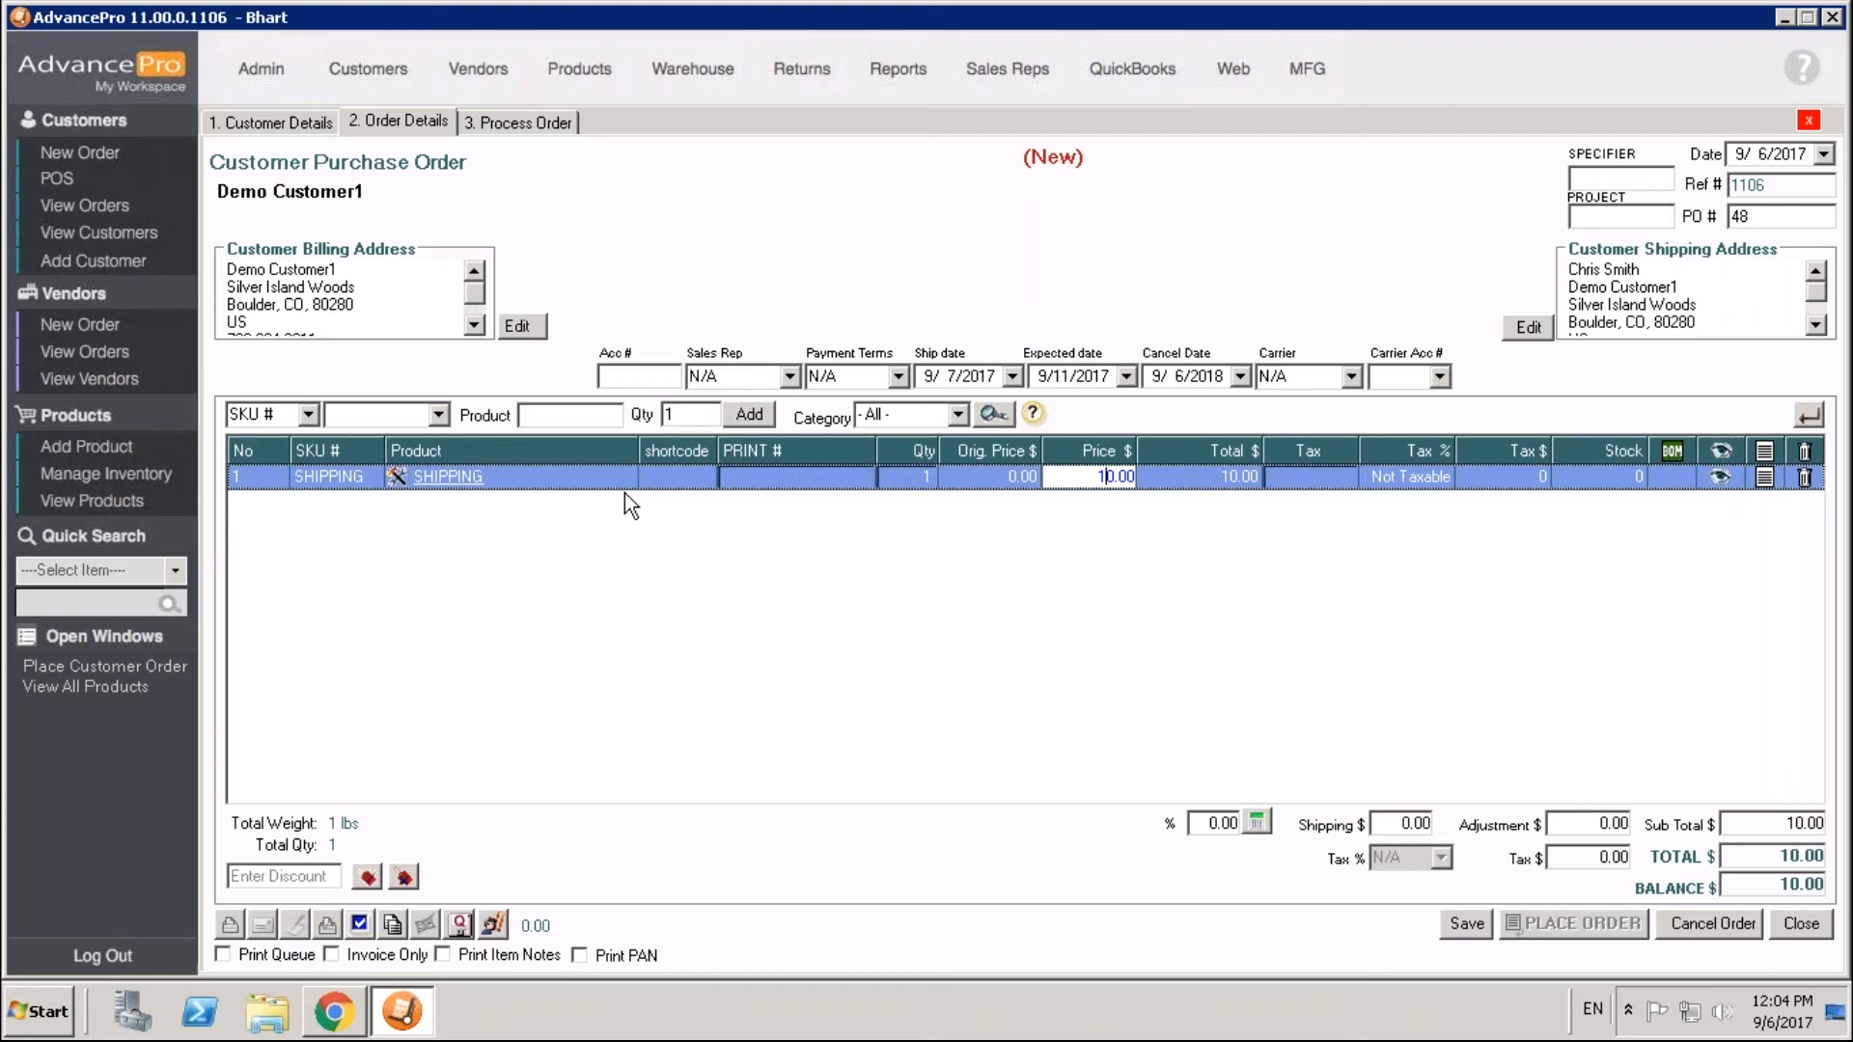
{"action": "mouse_move", "coordinate": [629, 498]}
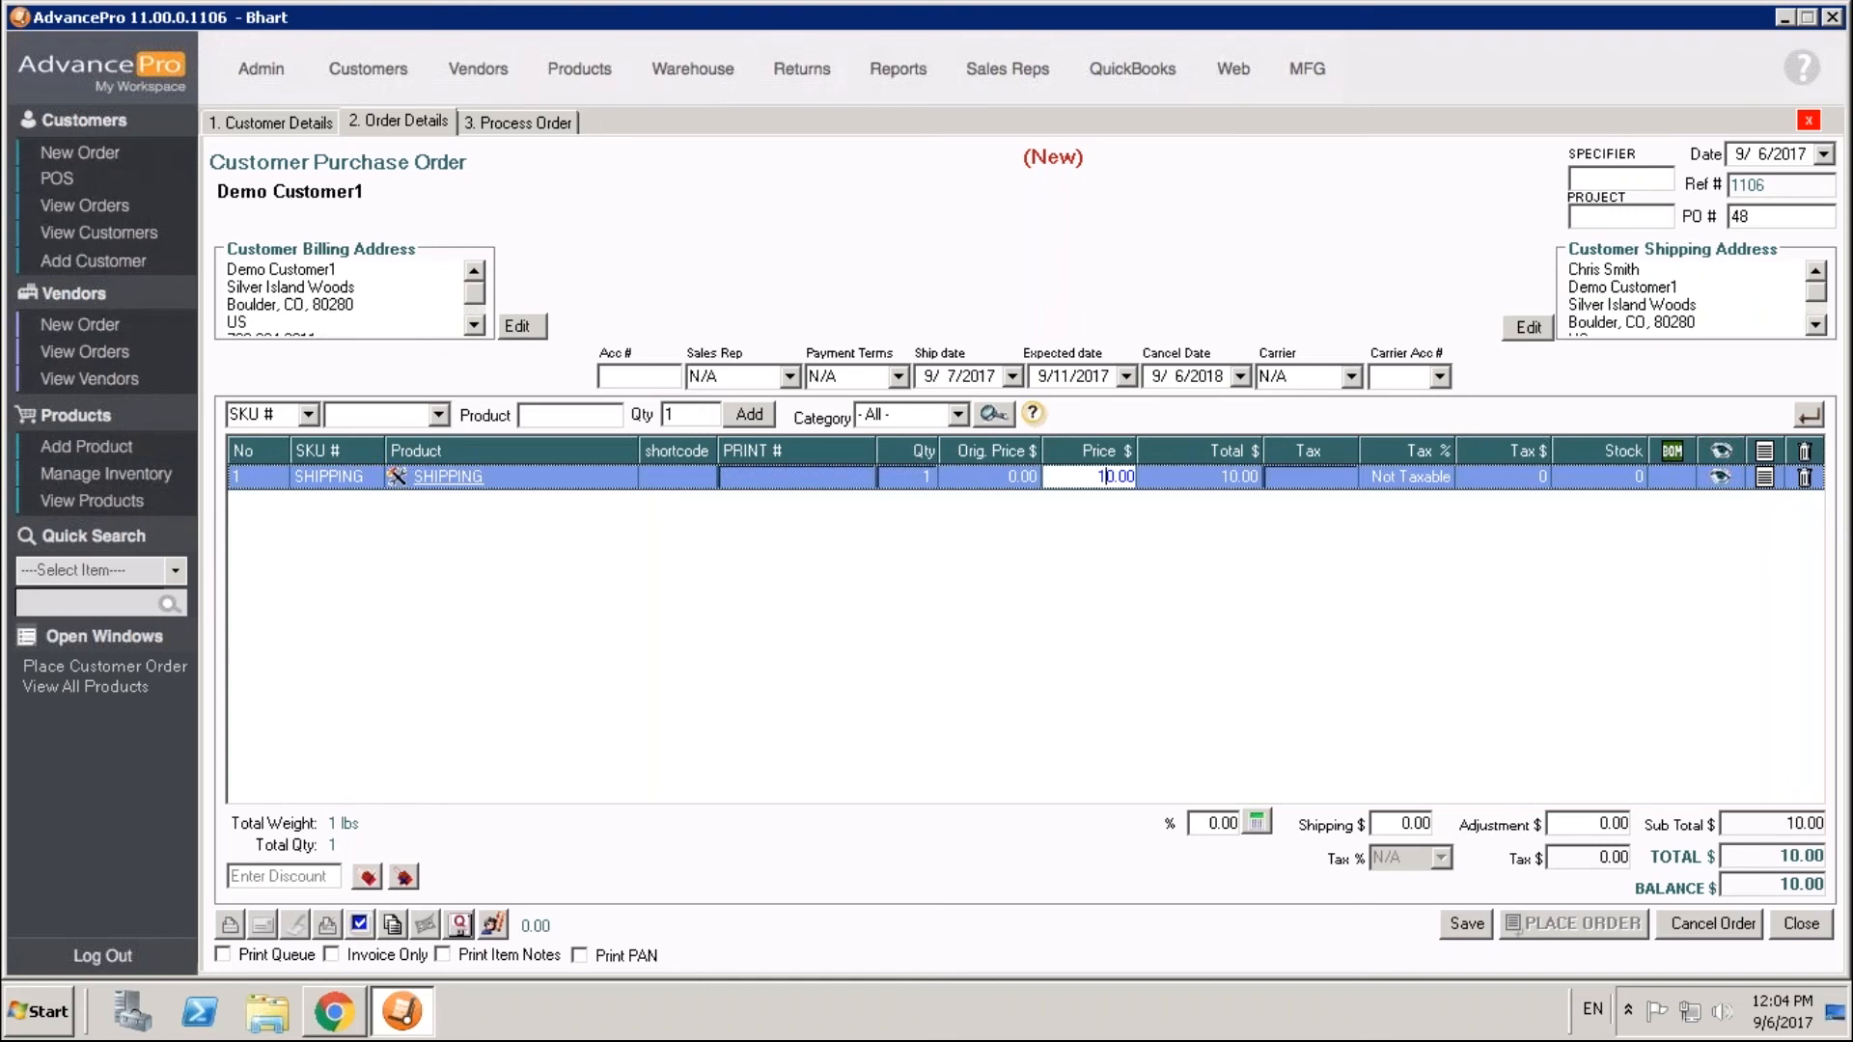
{"action": "mouse_move", "coordinate": [93, 473]}
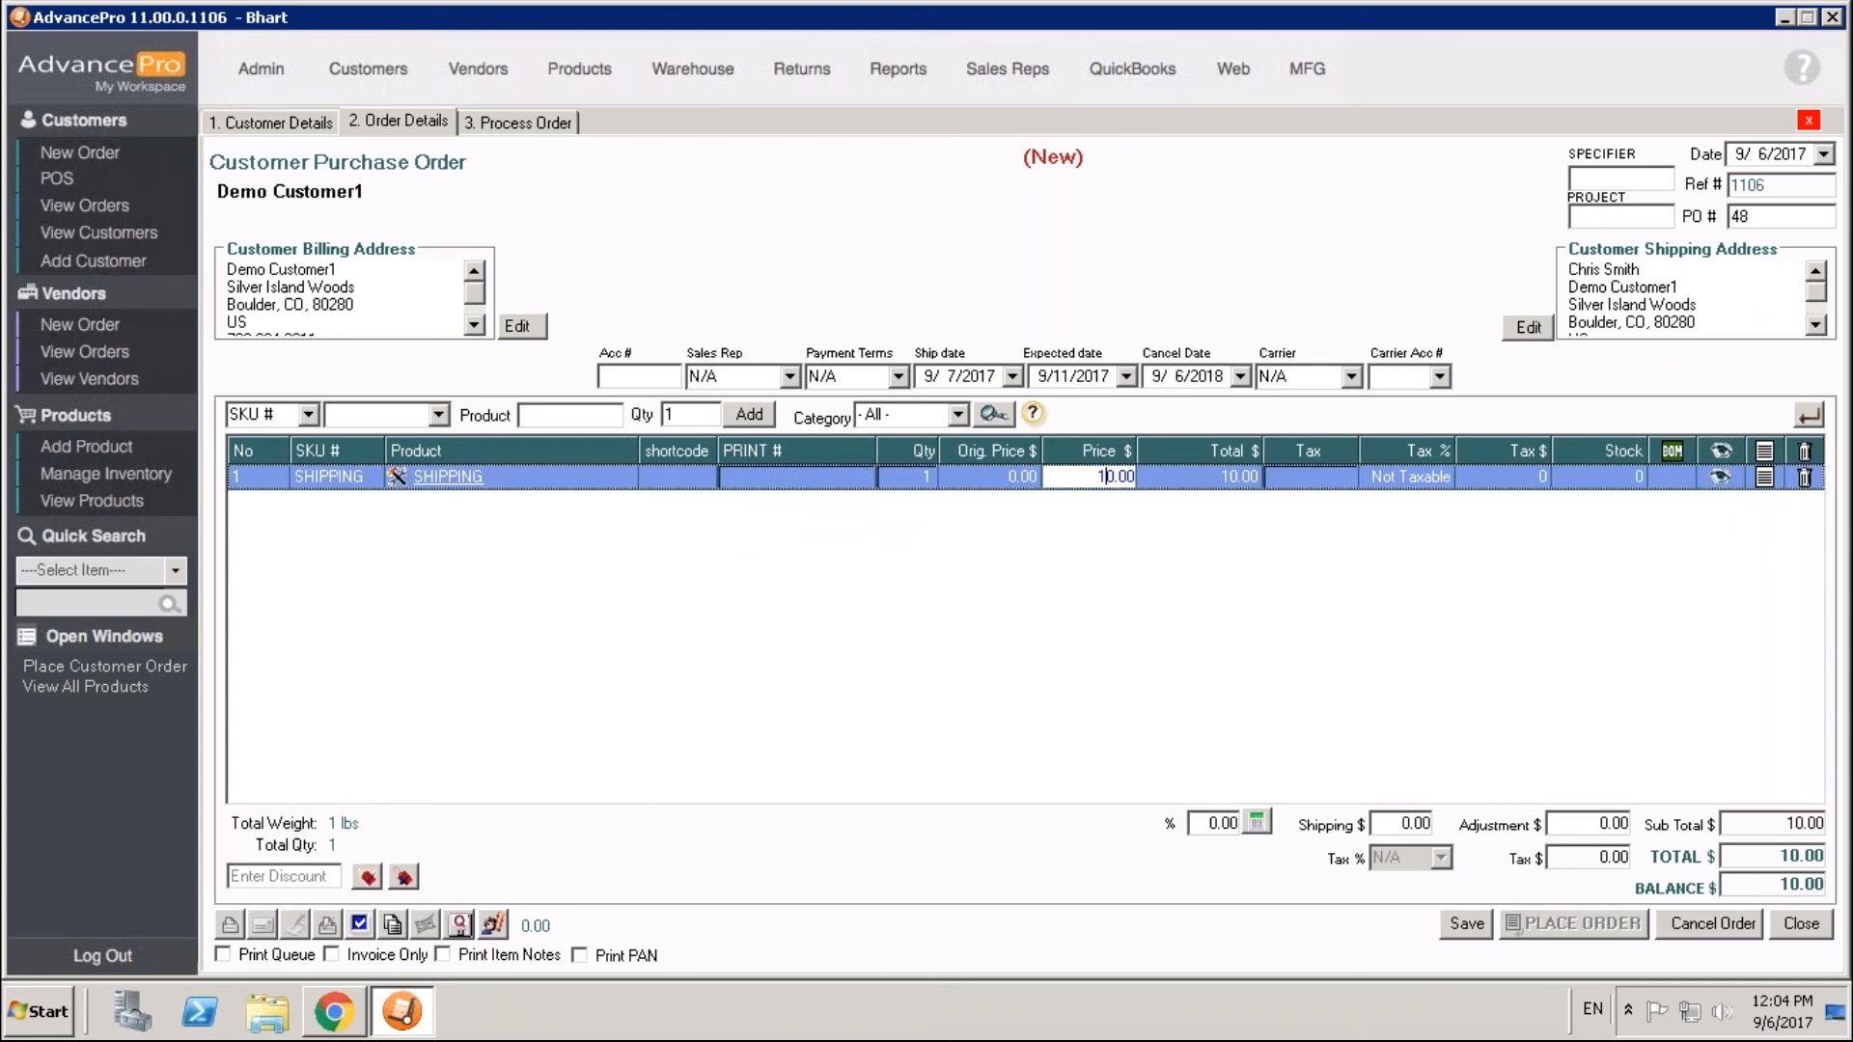
- From the product list, bring up the Alienware Area 51 Computer's BOM Info
{"action": "left_click", "coordinate": [92, 500]}
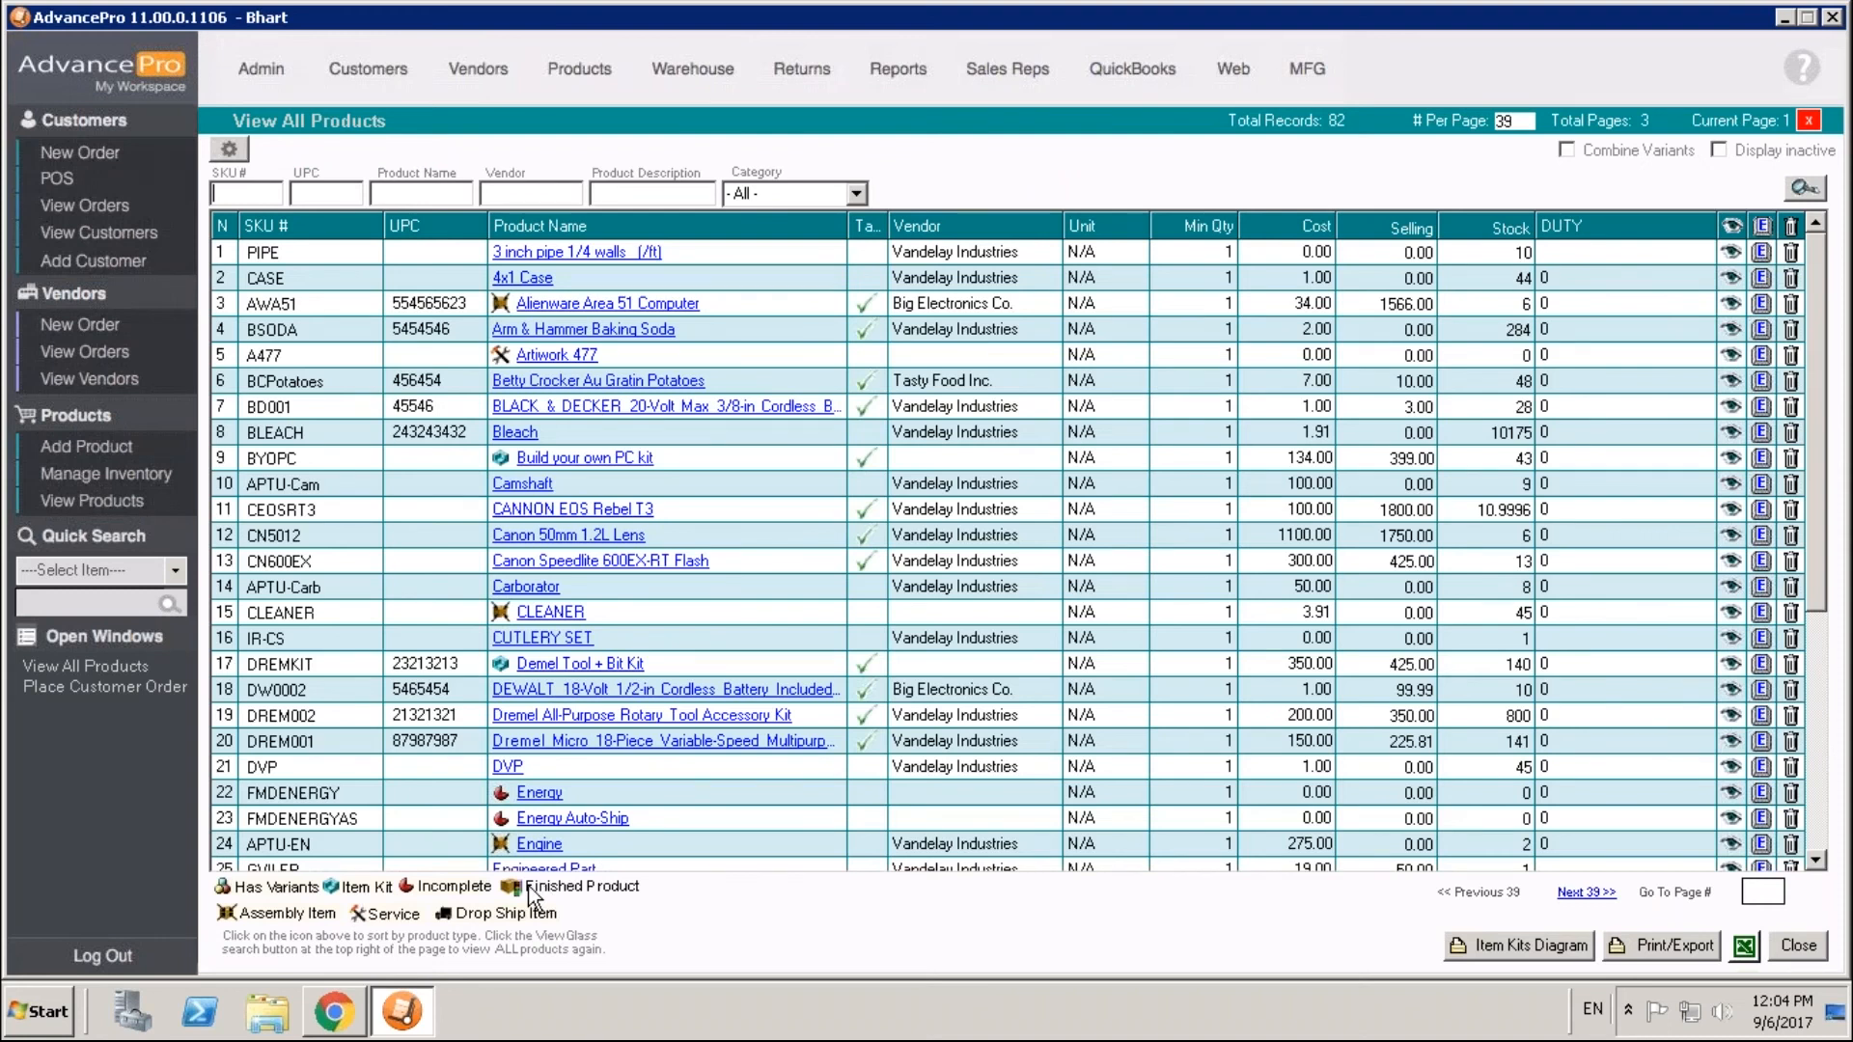
{"action": "mouse_move", "coordinate": [296, 925]}
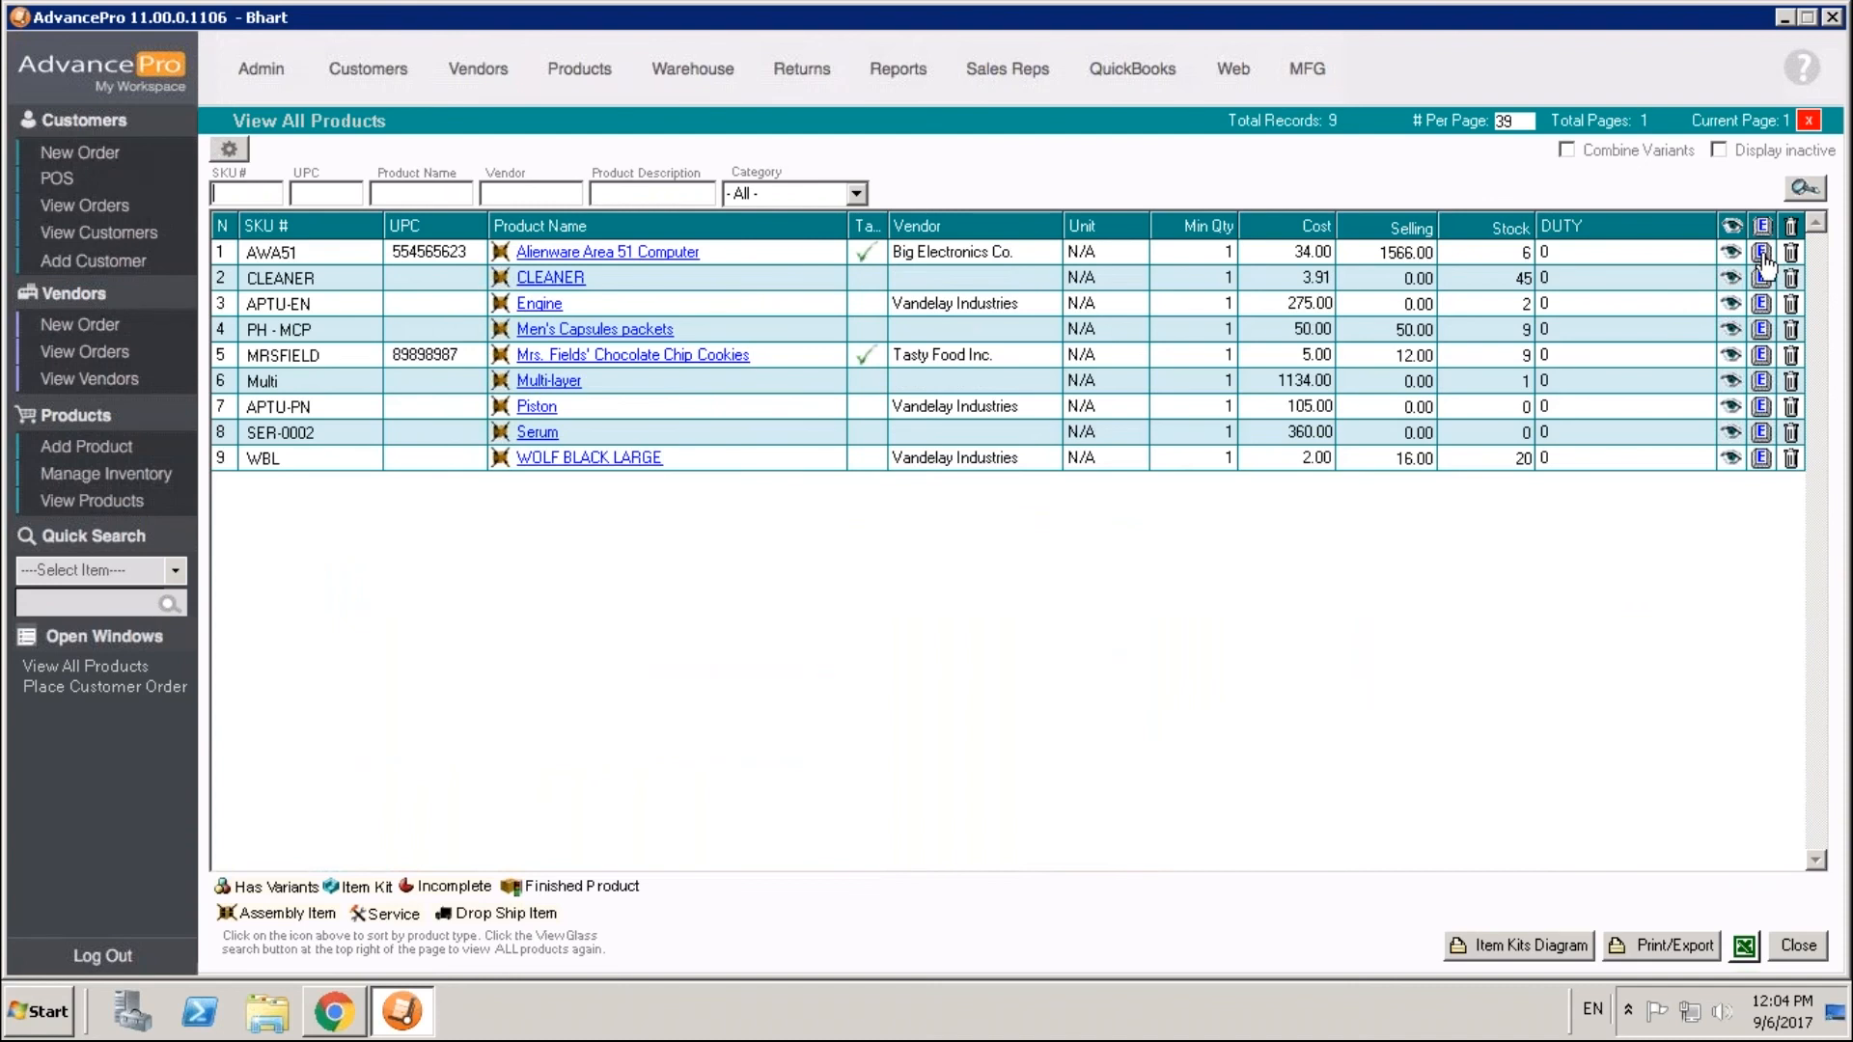
{"action": "left_click", "coordinate": [1761, 251]}
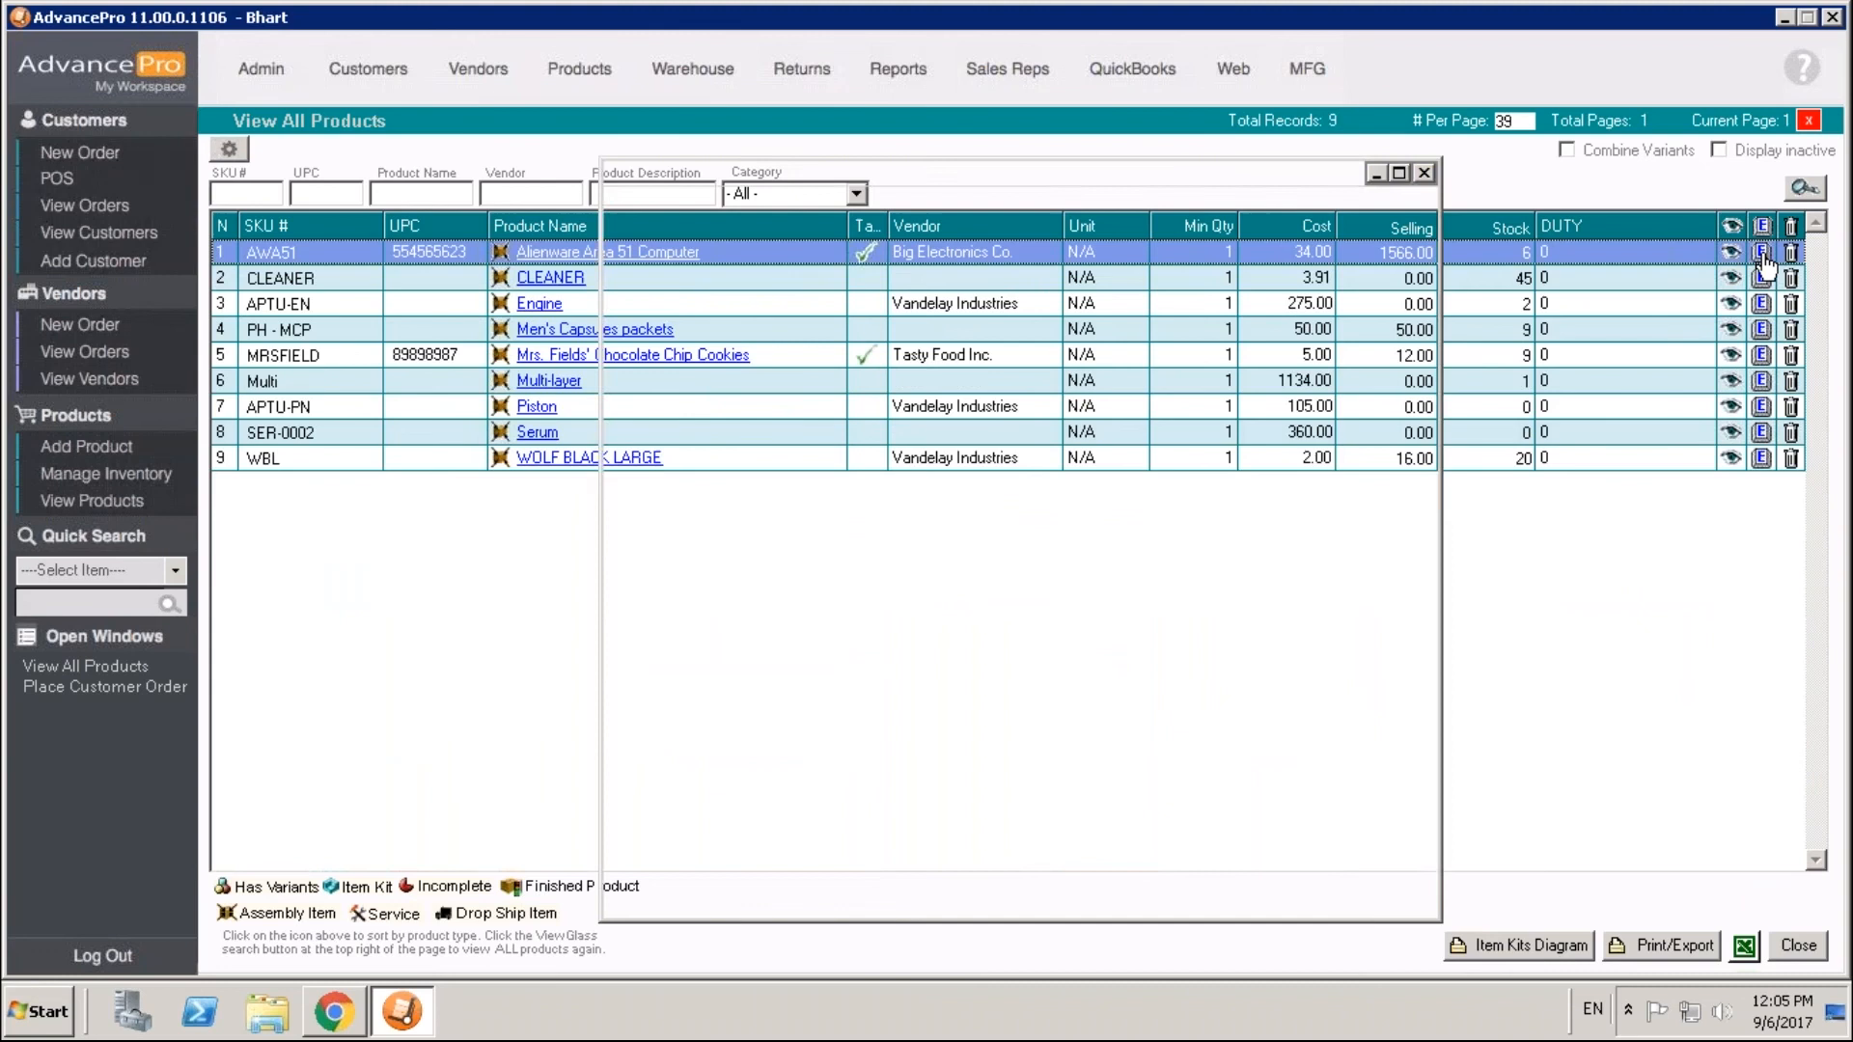
{"action": "left_click", "coordinate": [1760, 250]}
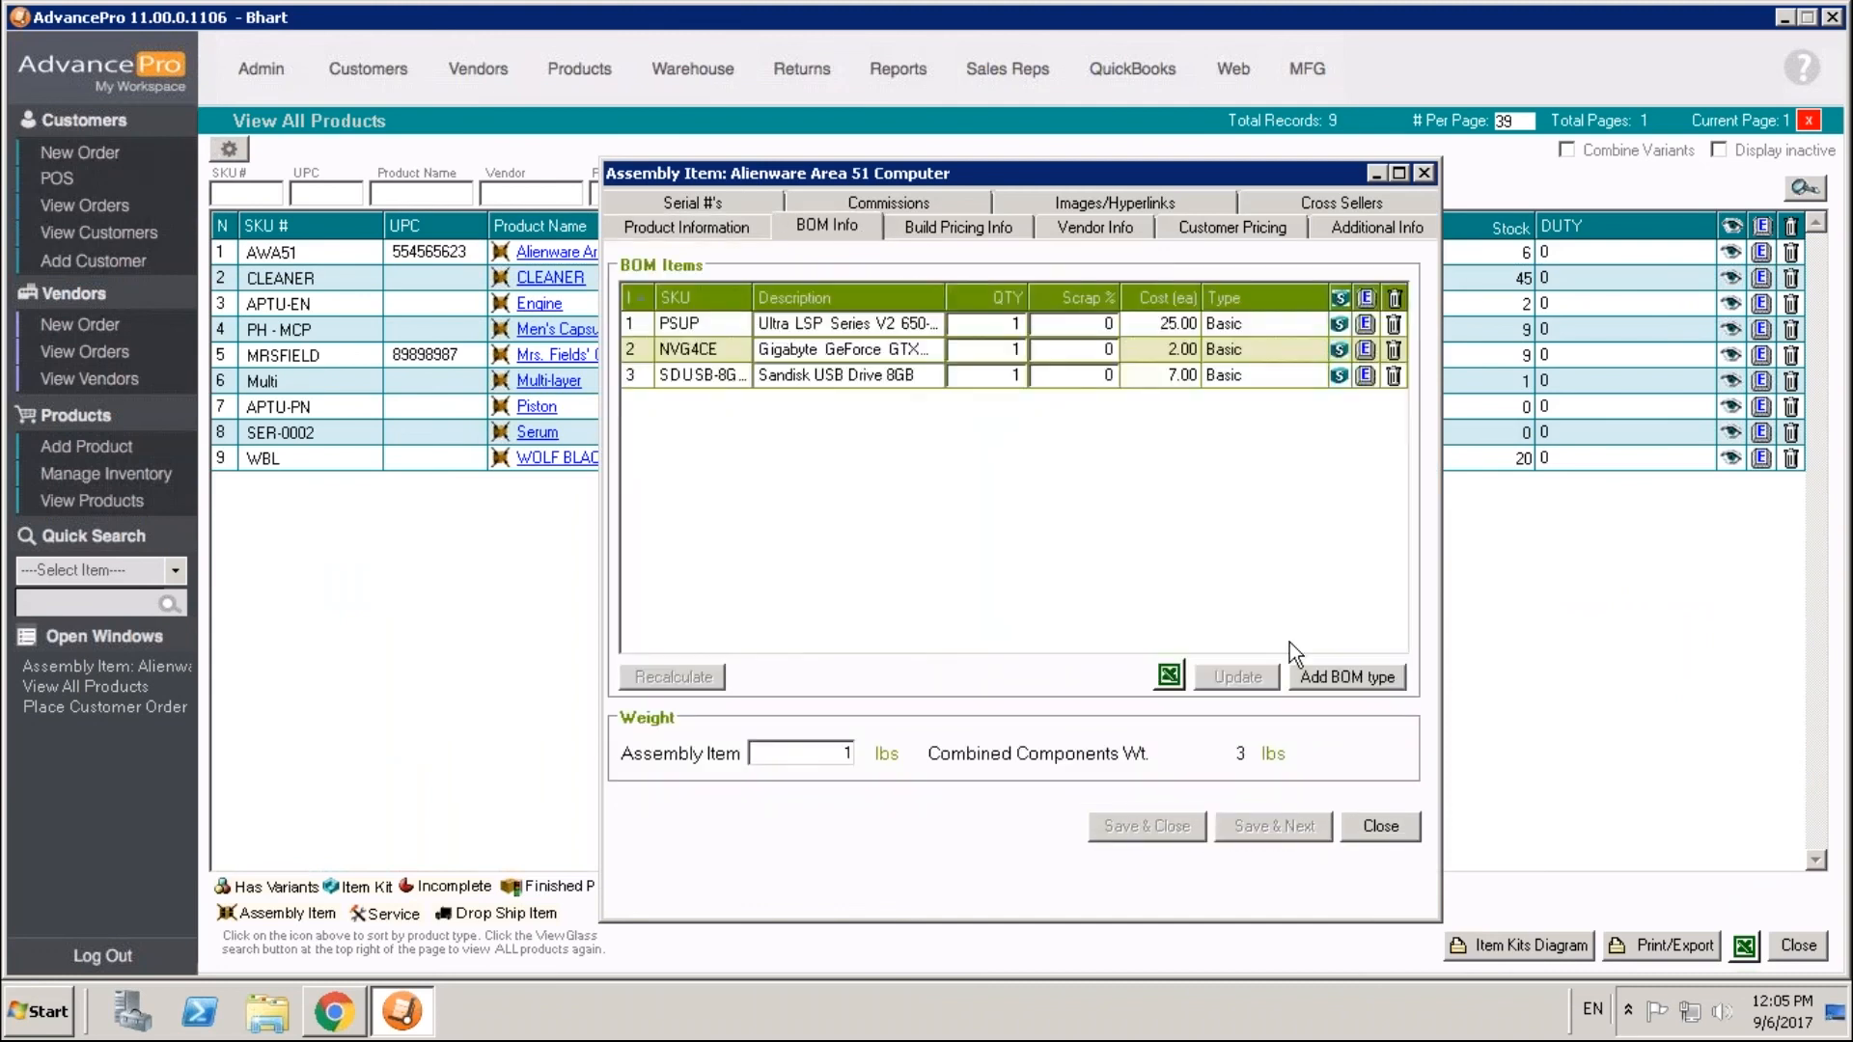
{"action": "mouse_move", "coordinate": [1345, 677]}
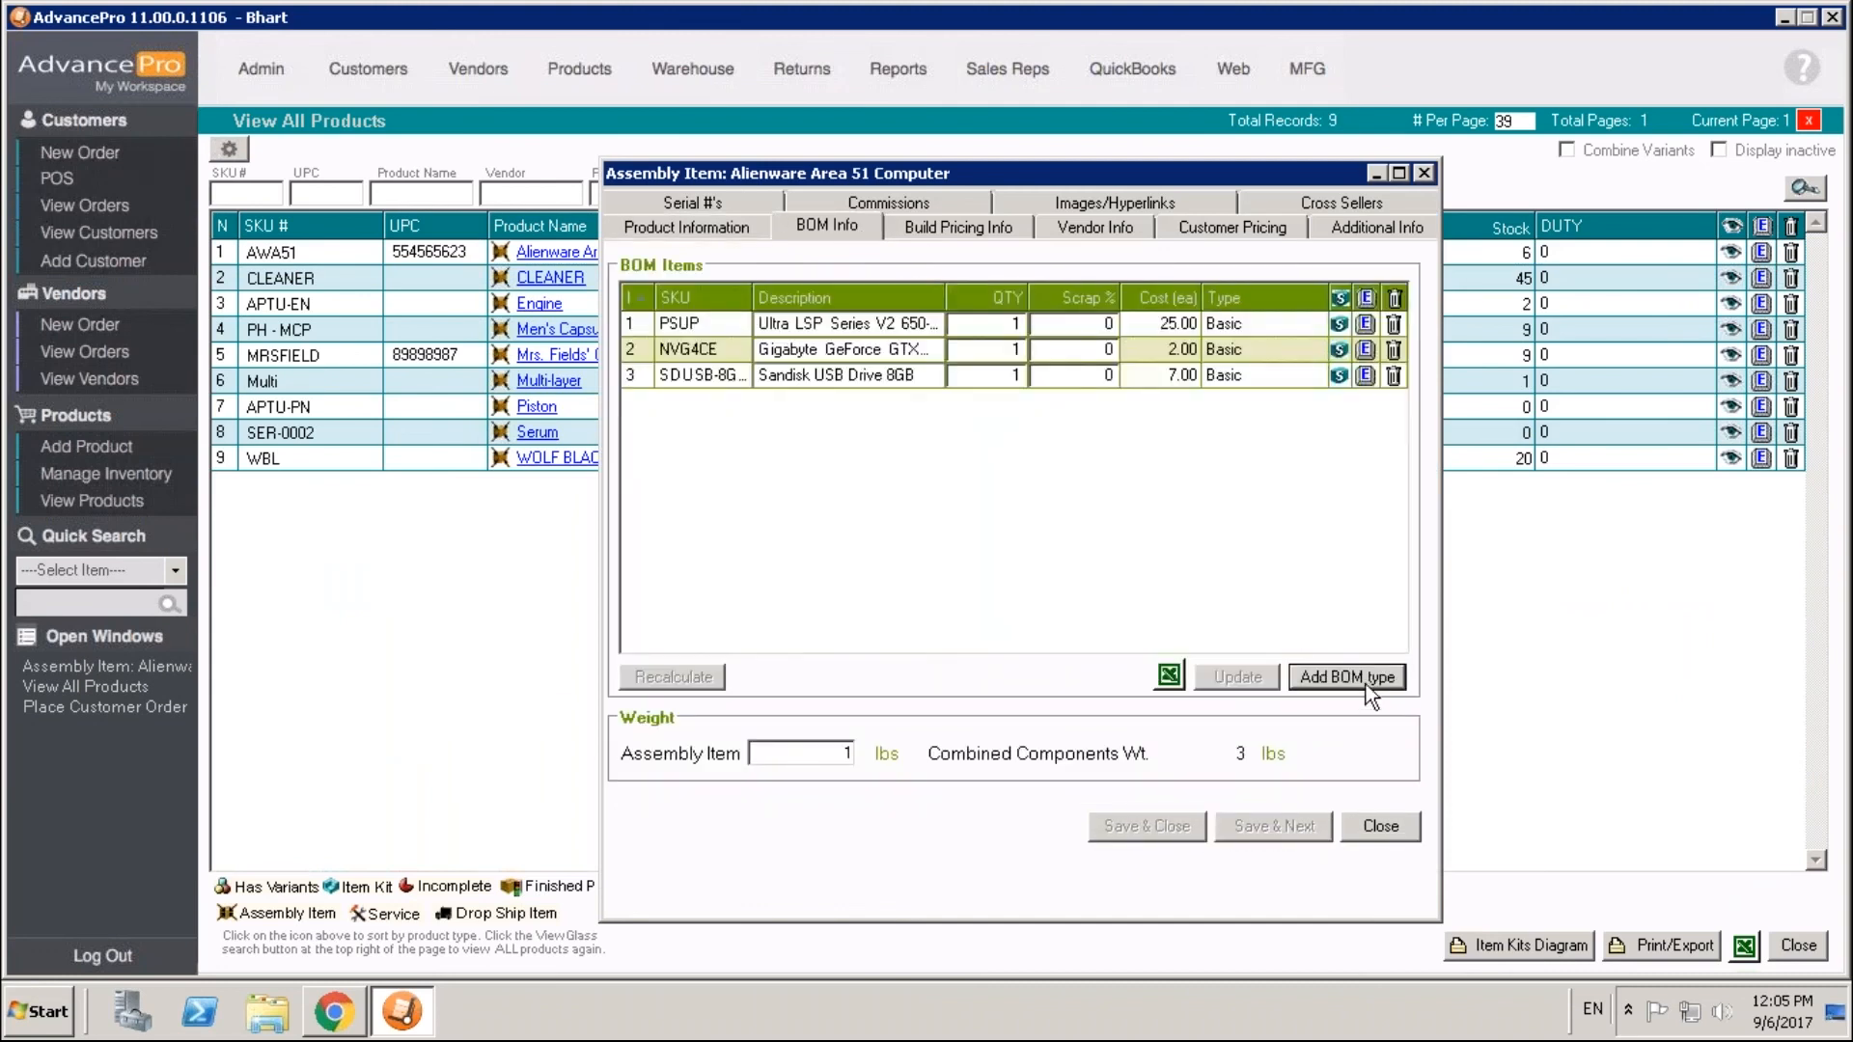
- Add the SERVICE item as a basic-type fourth component of the assembly's BOM
{"action": "left_click", "coordinate": [1345, 678]}
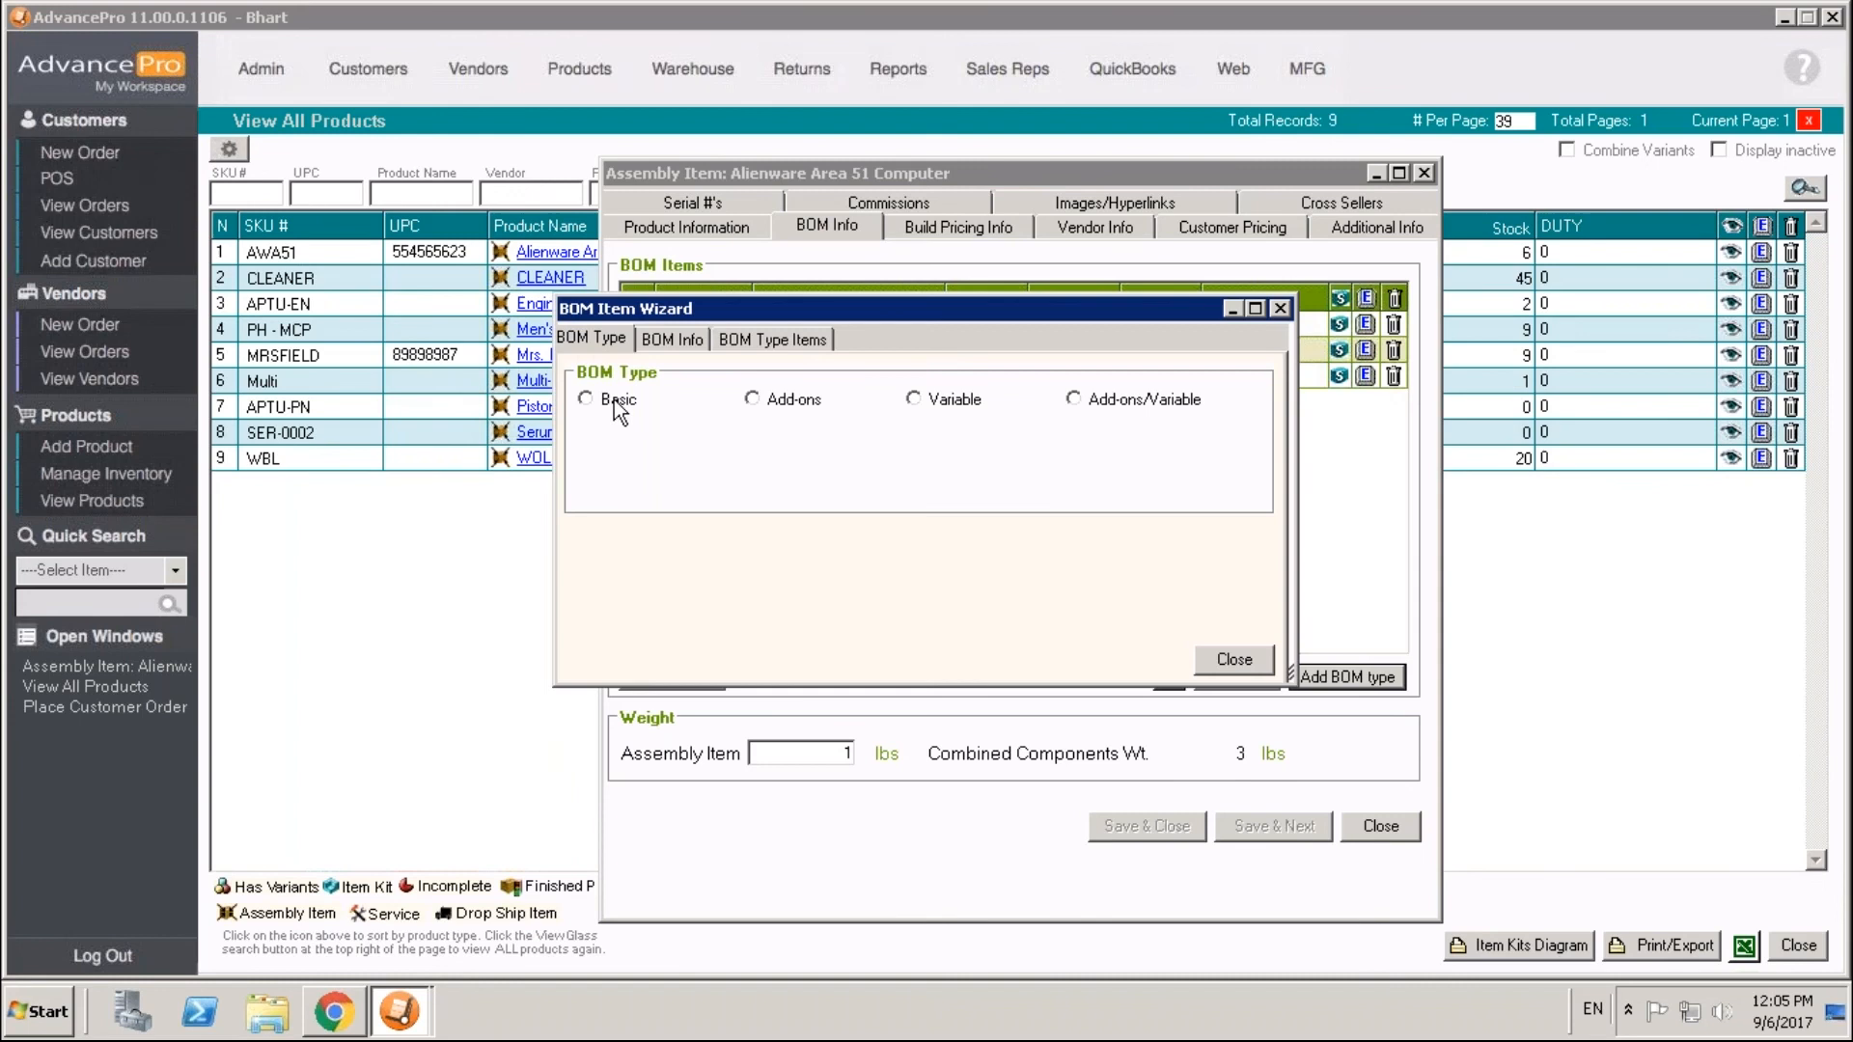
{"action": "left_click", "coordinate": [585, 398]}
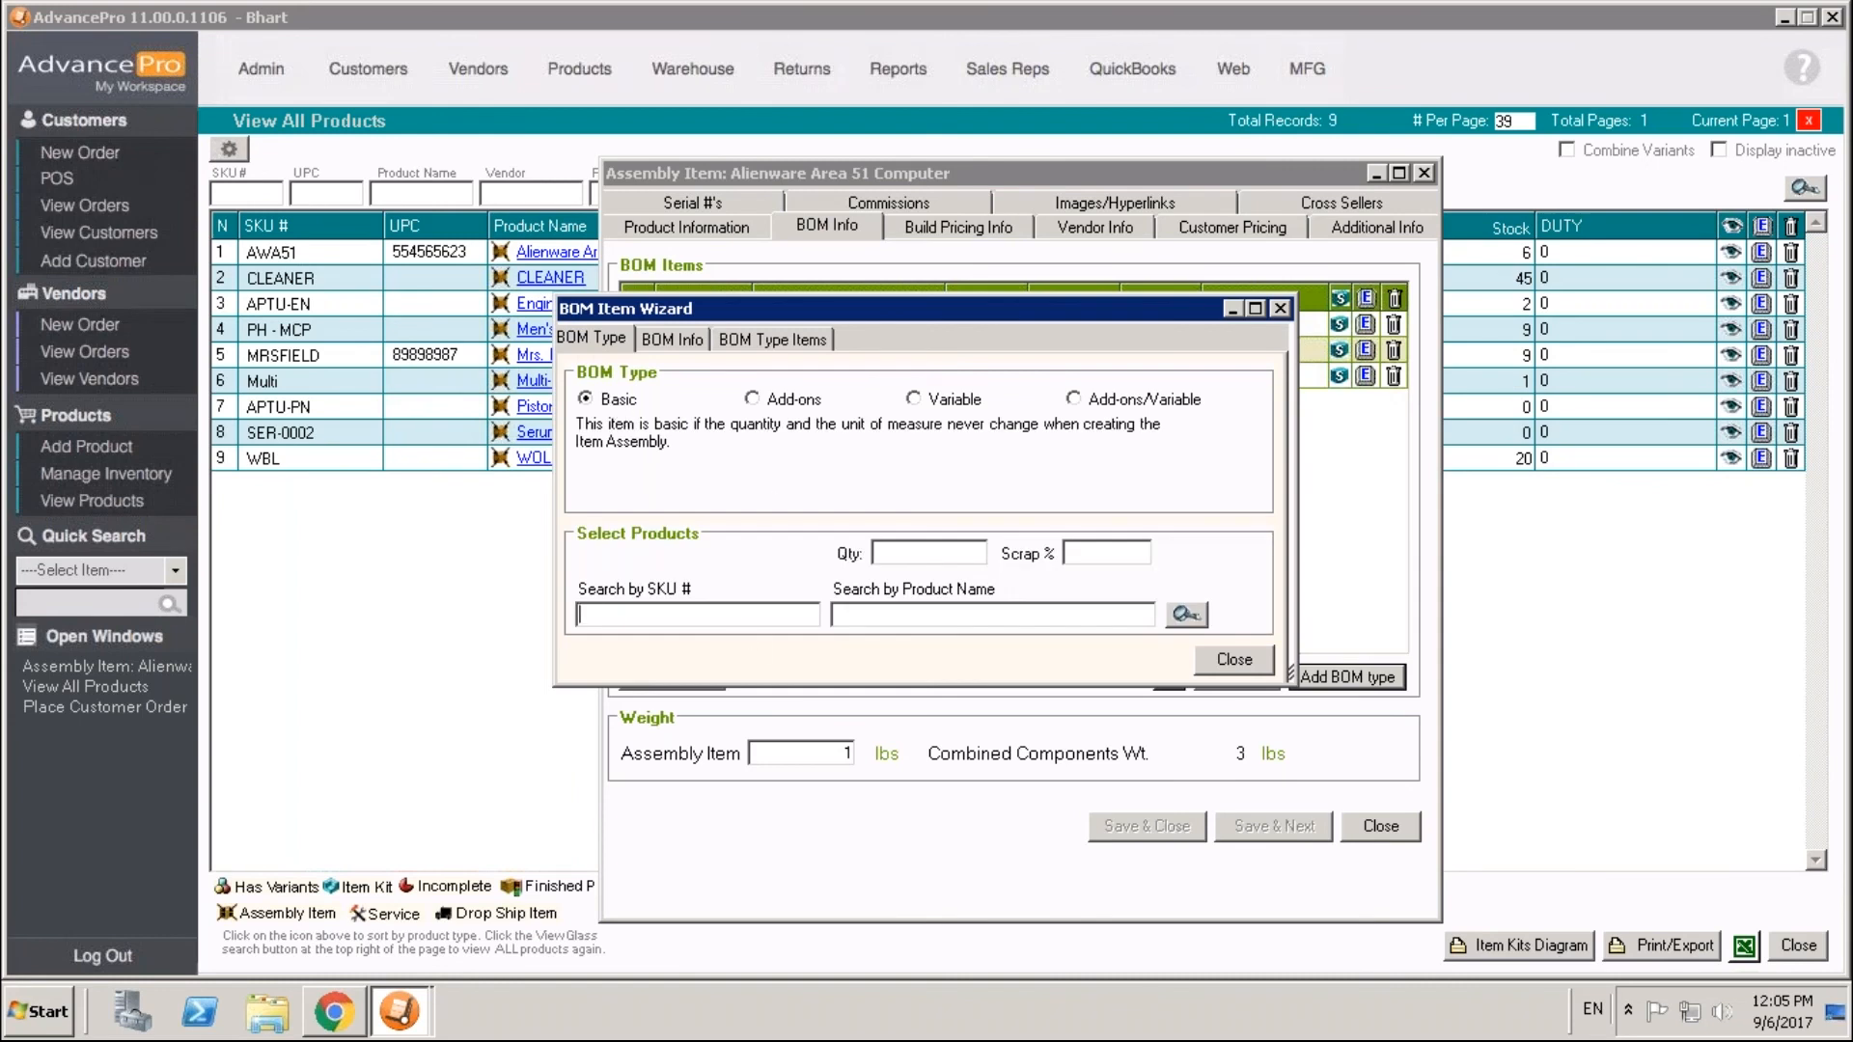
{"action": "type", "text": "service"}
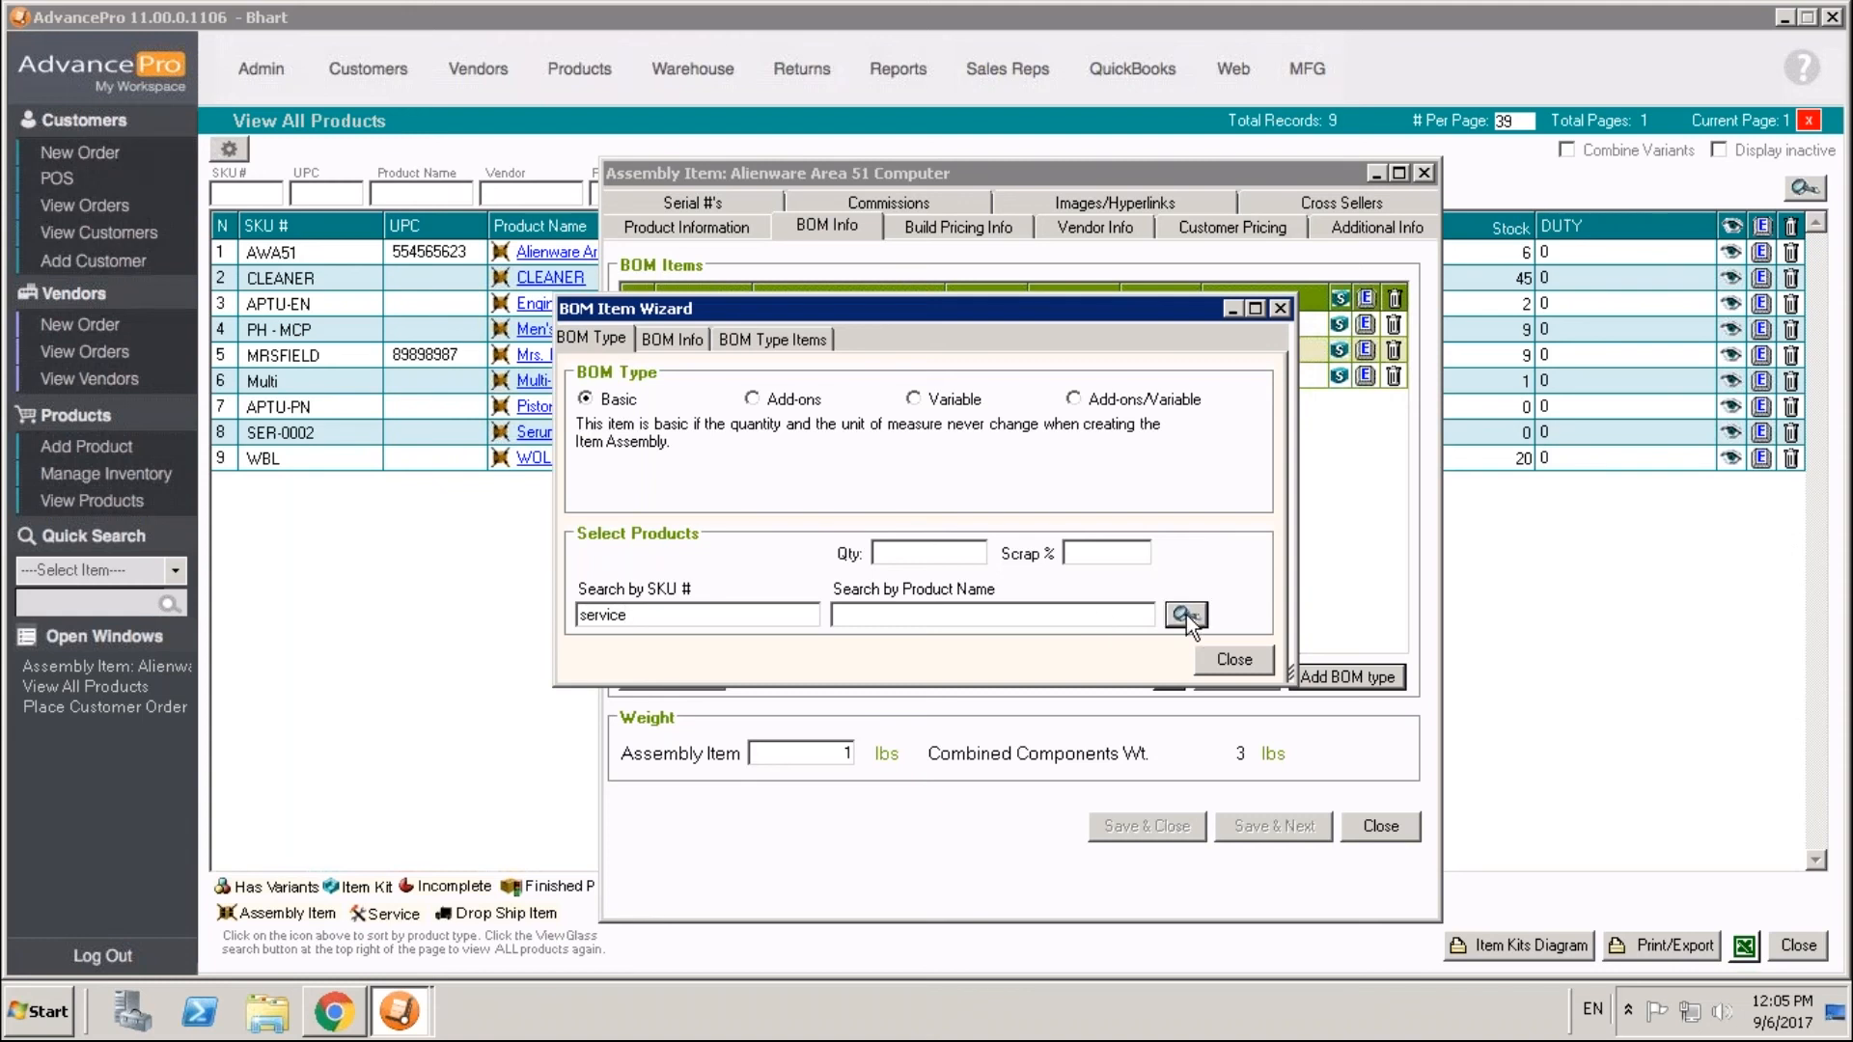
{"action": "left_click", "coordinate": [1186, 614]}
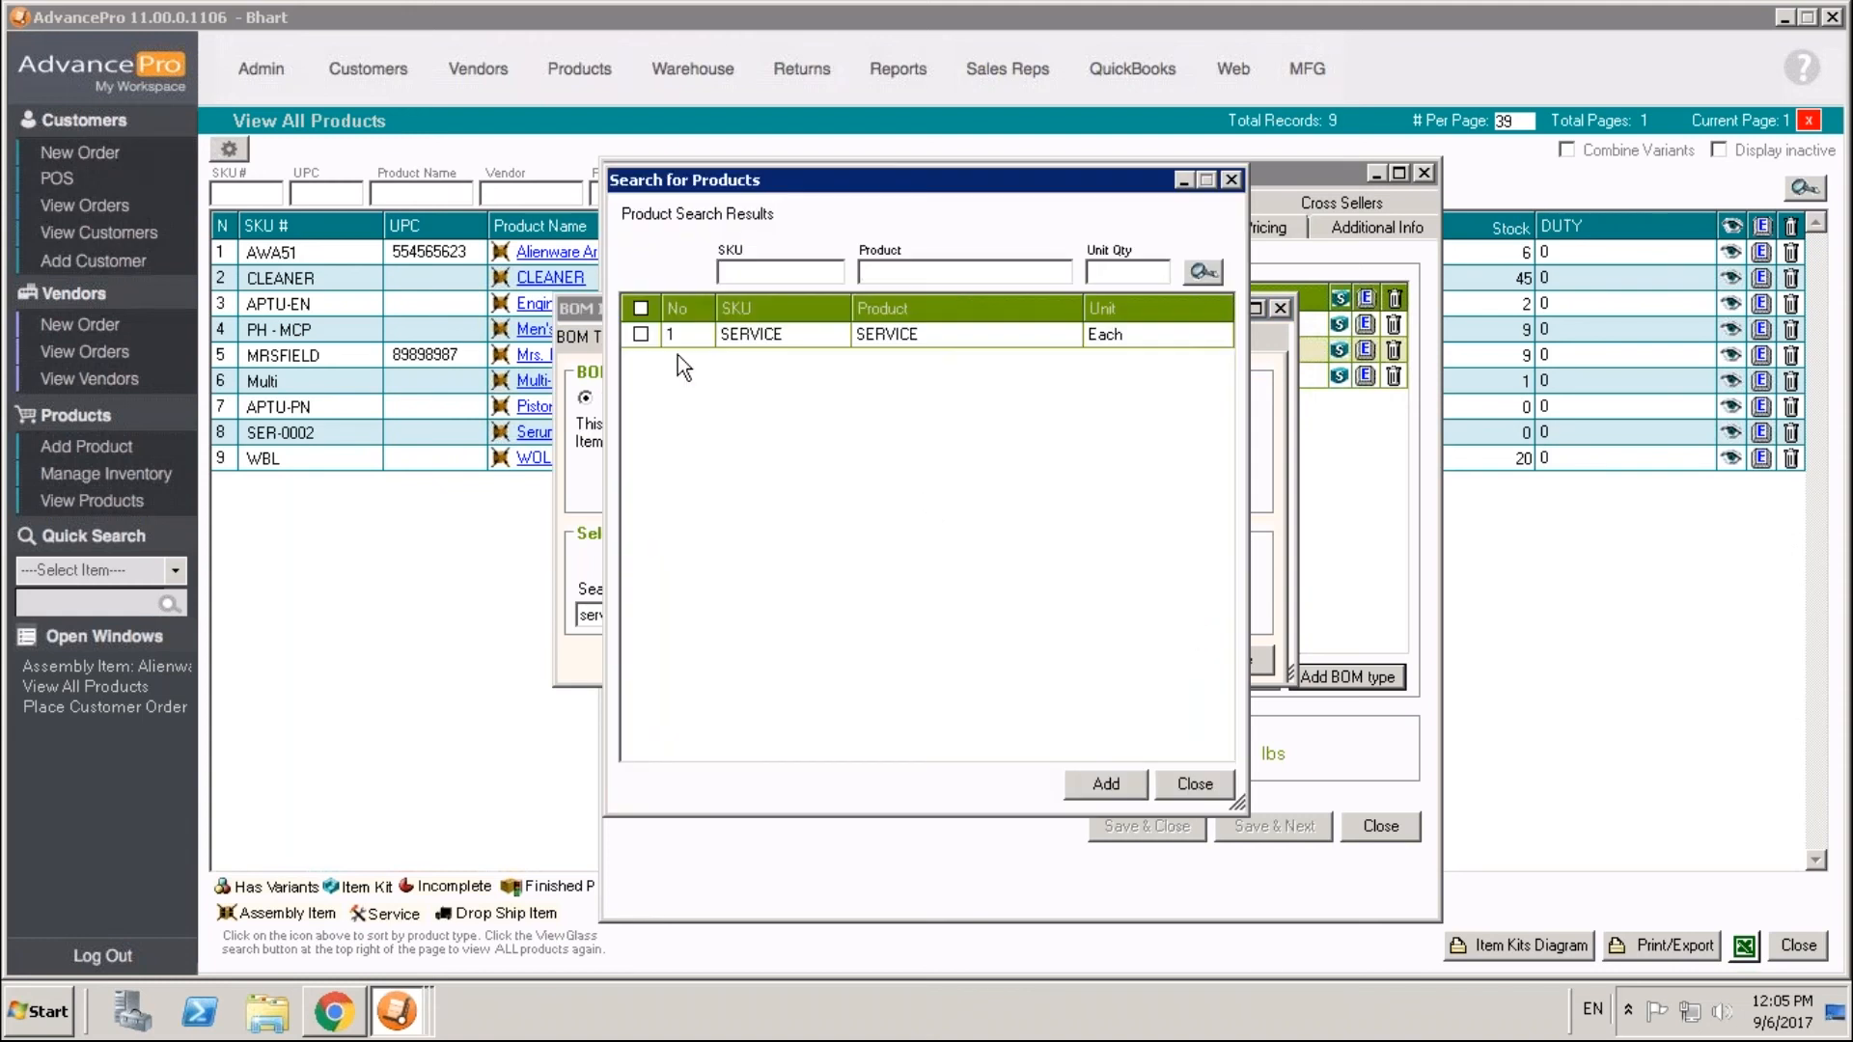
{"action": "left_click", "coordinate": [1193, 783]}
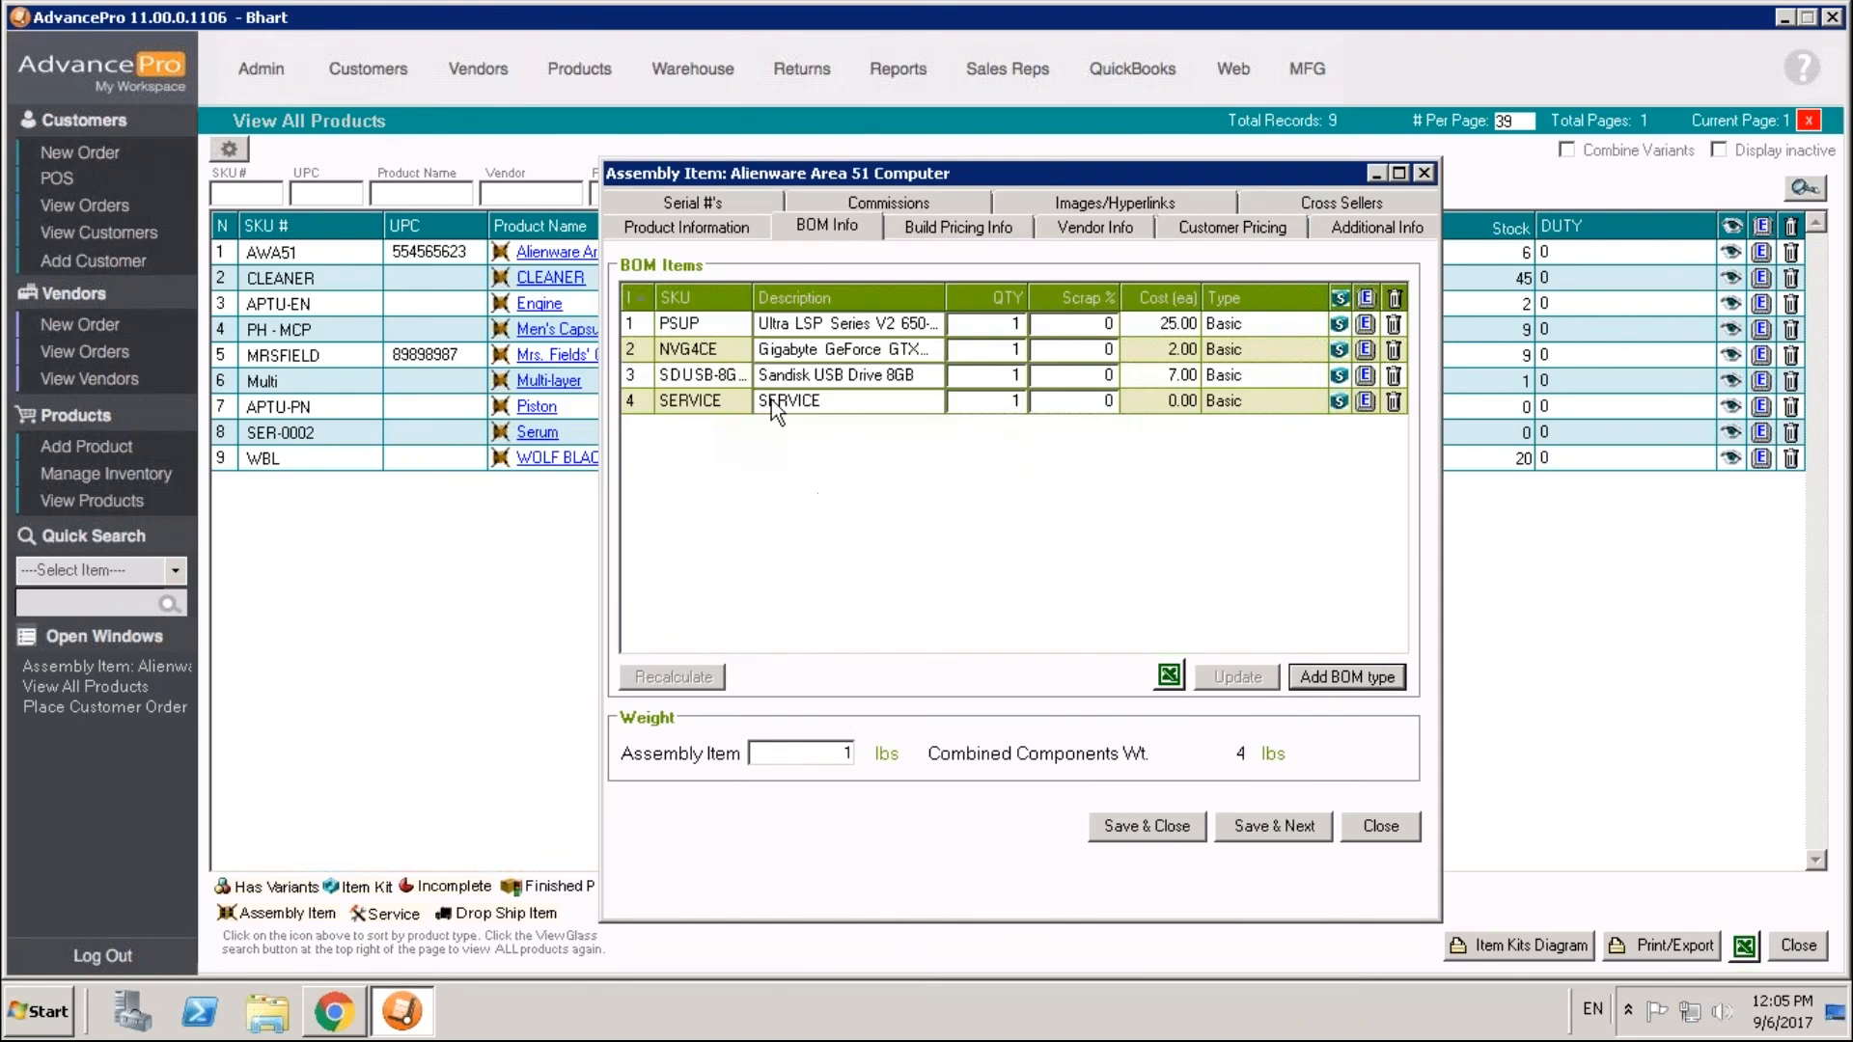
{"action": "mouse_move", "coordinate": [851, 417]}
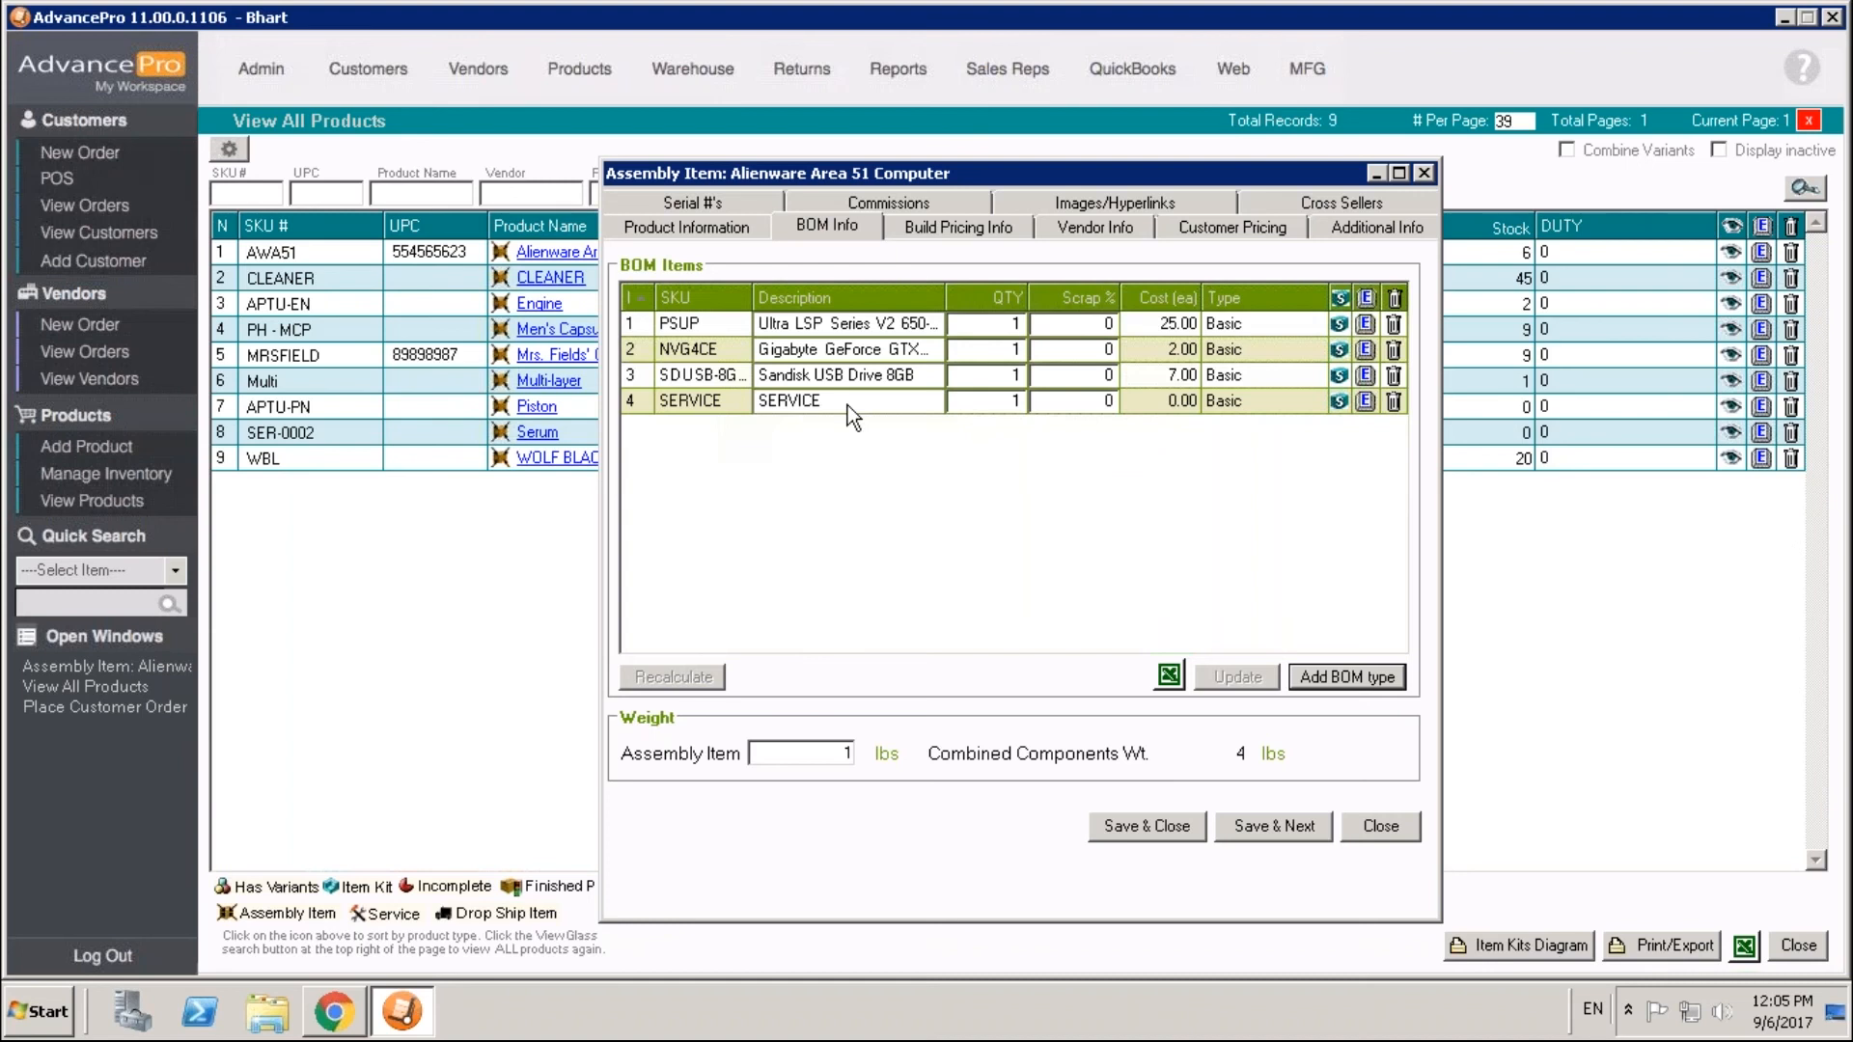
{"action": "mouse_move", "coordinate": [824, 409]}
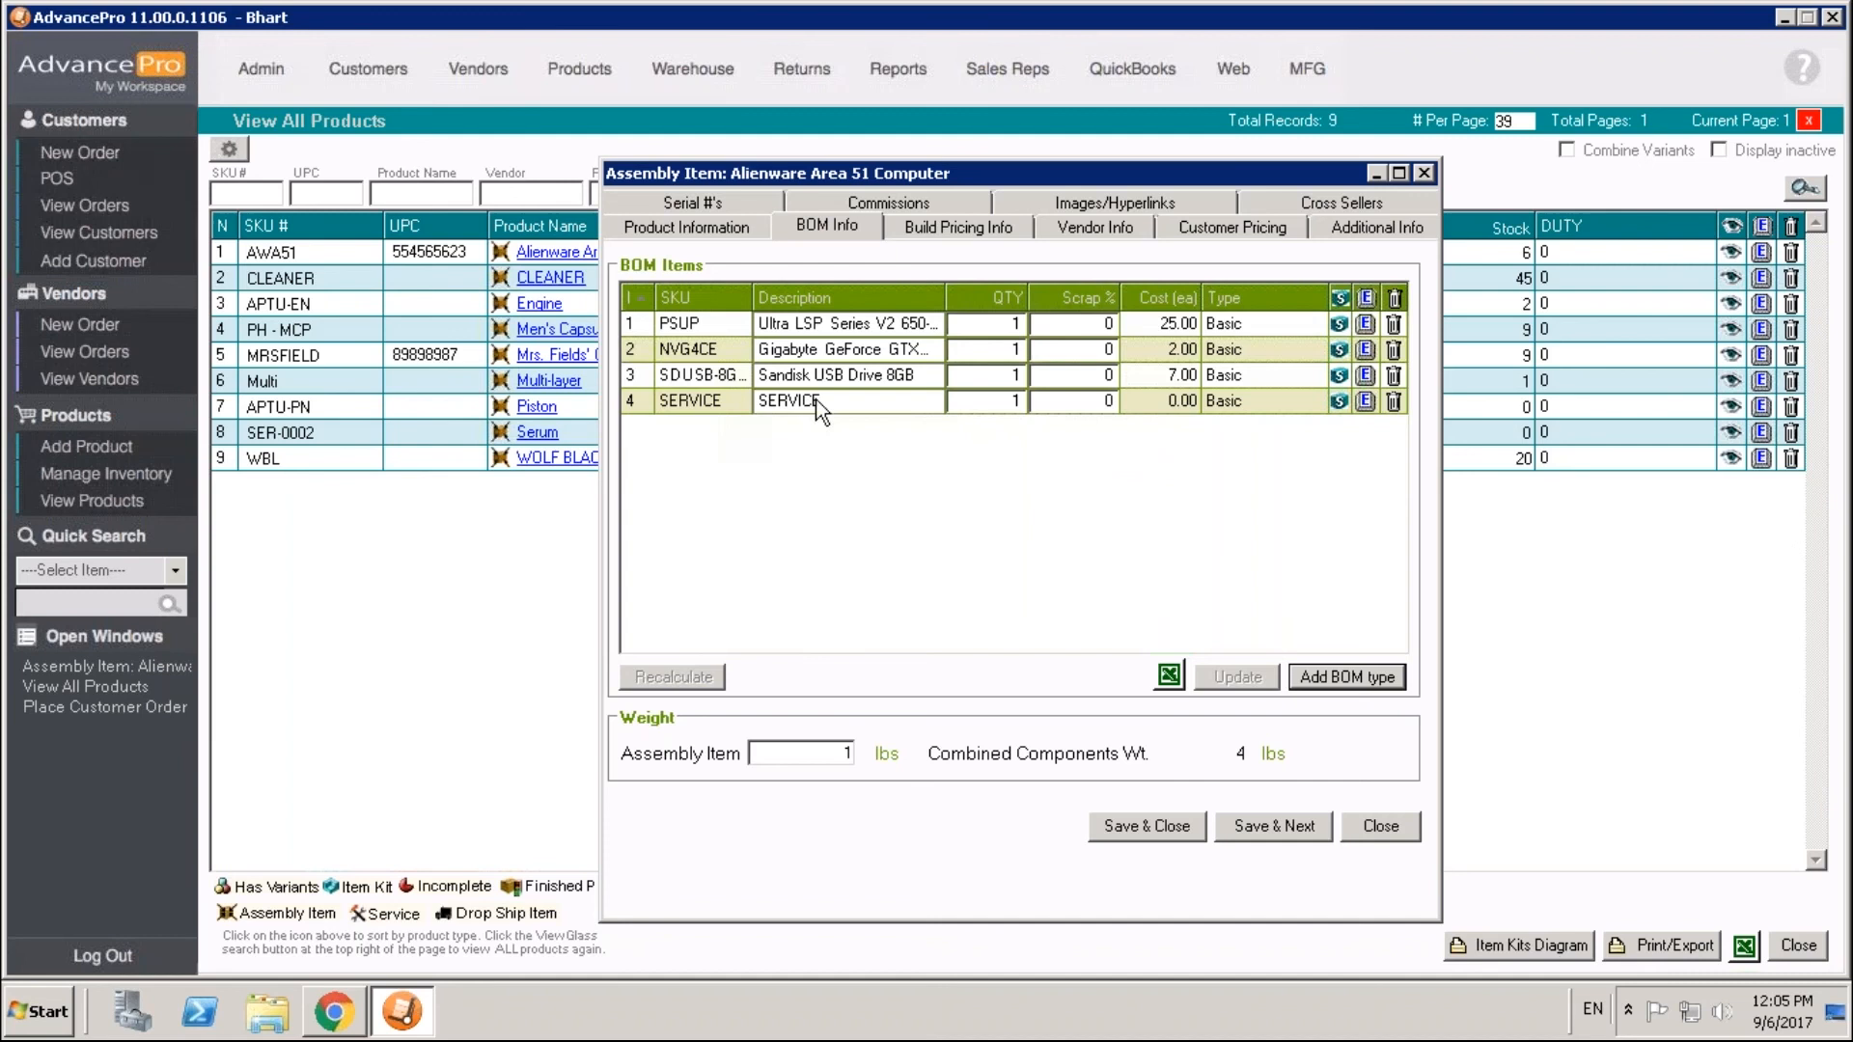
{"action": "mouse_move", "coordinate": [822, 428]}
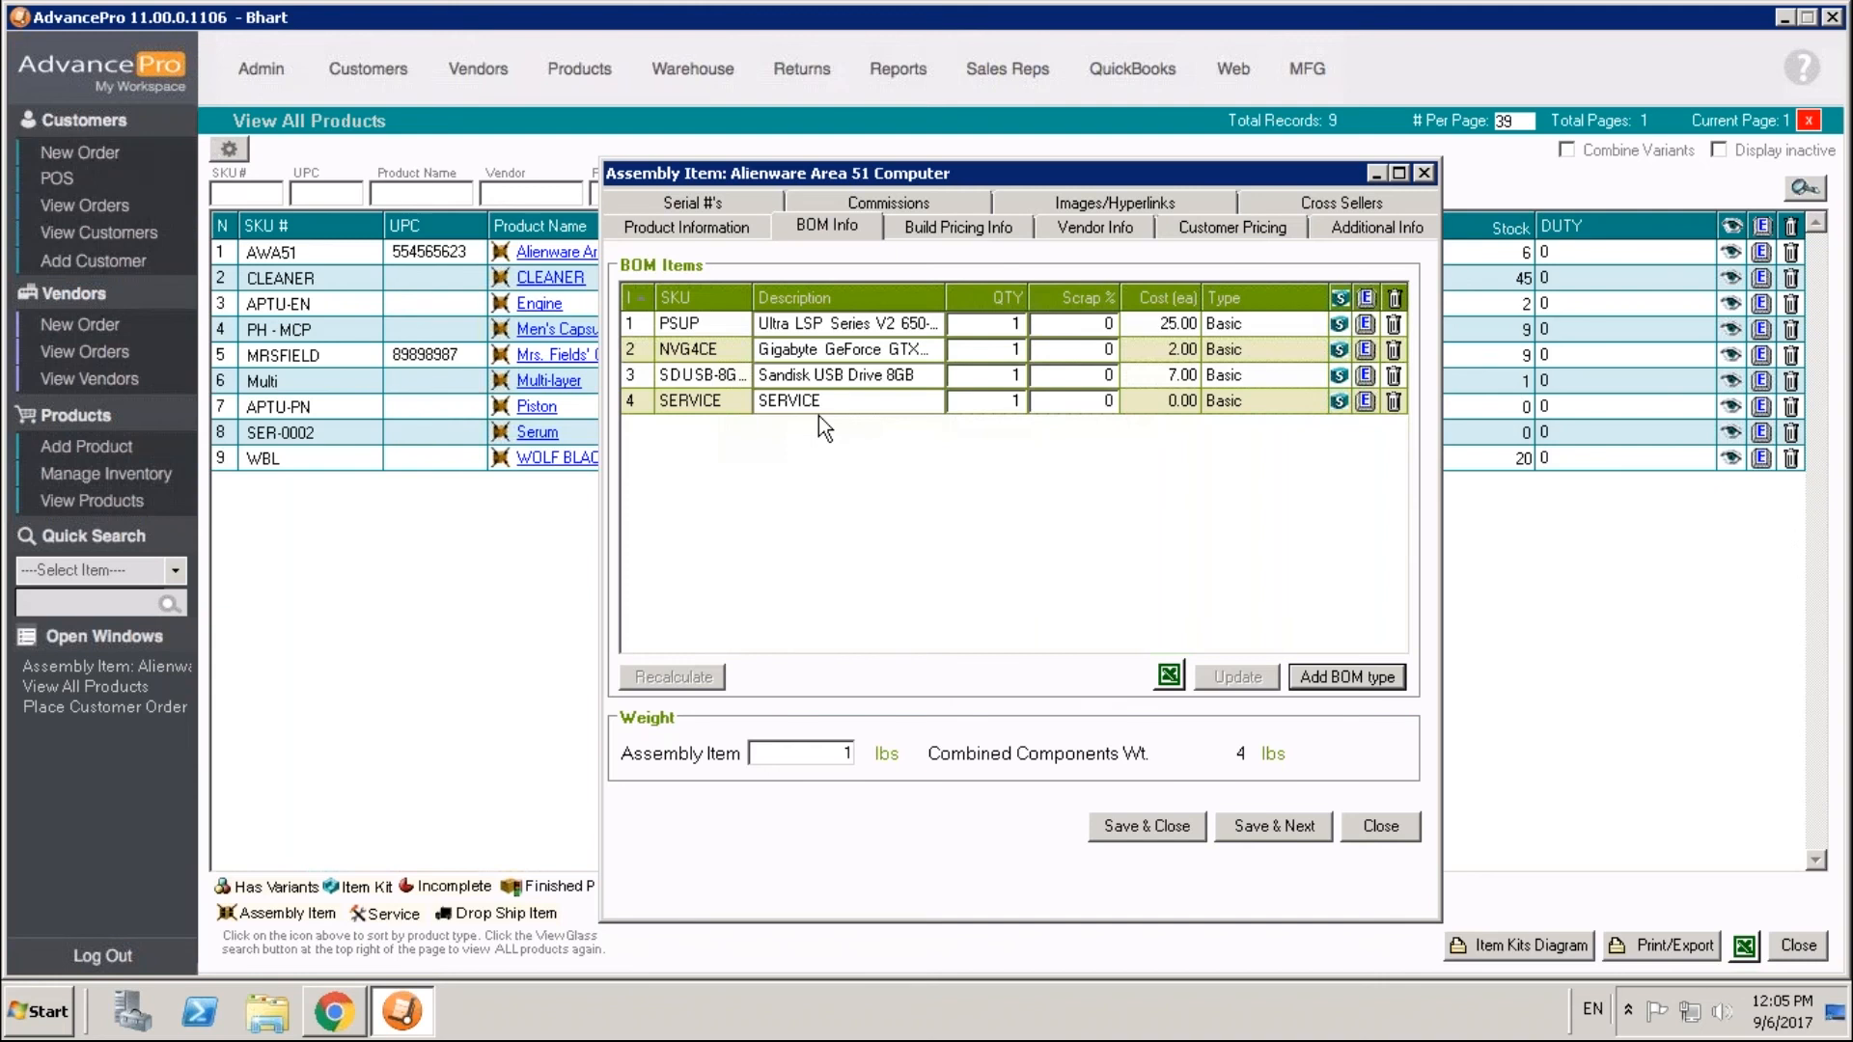
- Recheck the Alienware assembly's BOM and leave without saving pricing changes
{"action": "left_click", "coordinate": [1378, 826]}
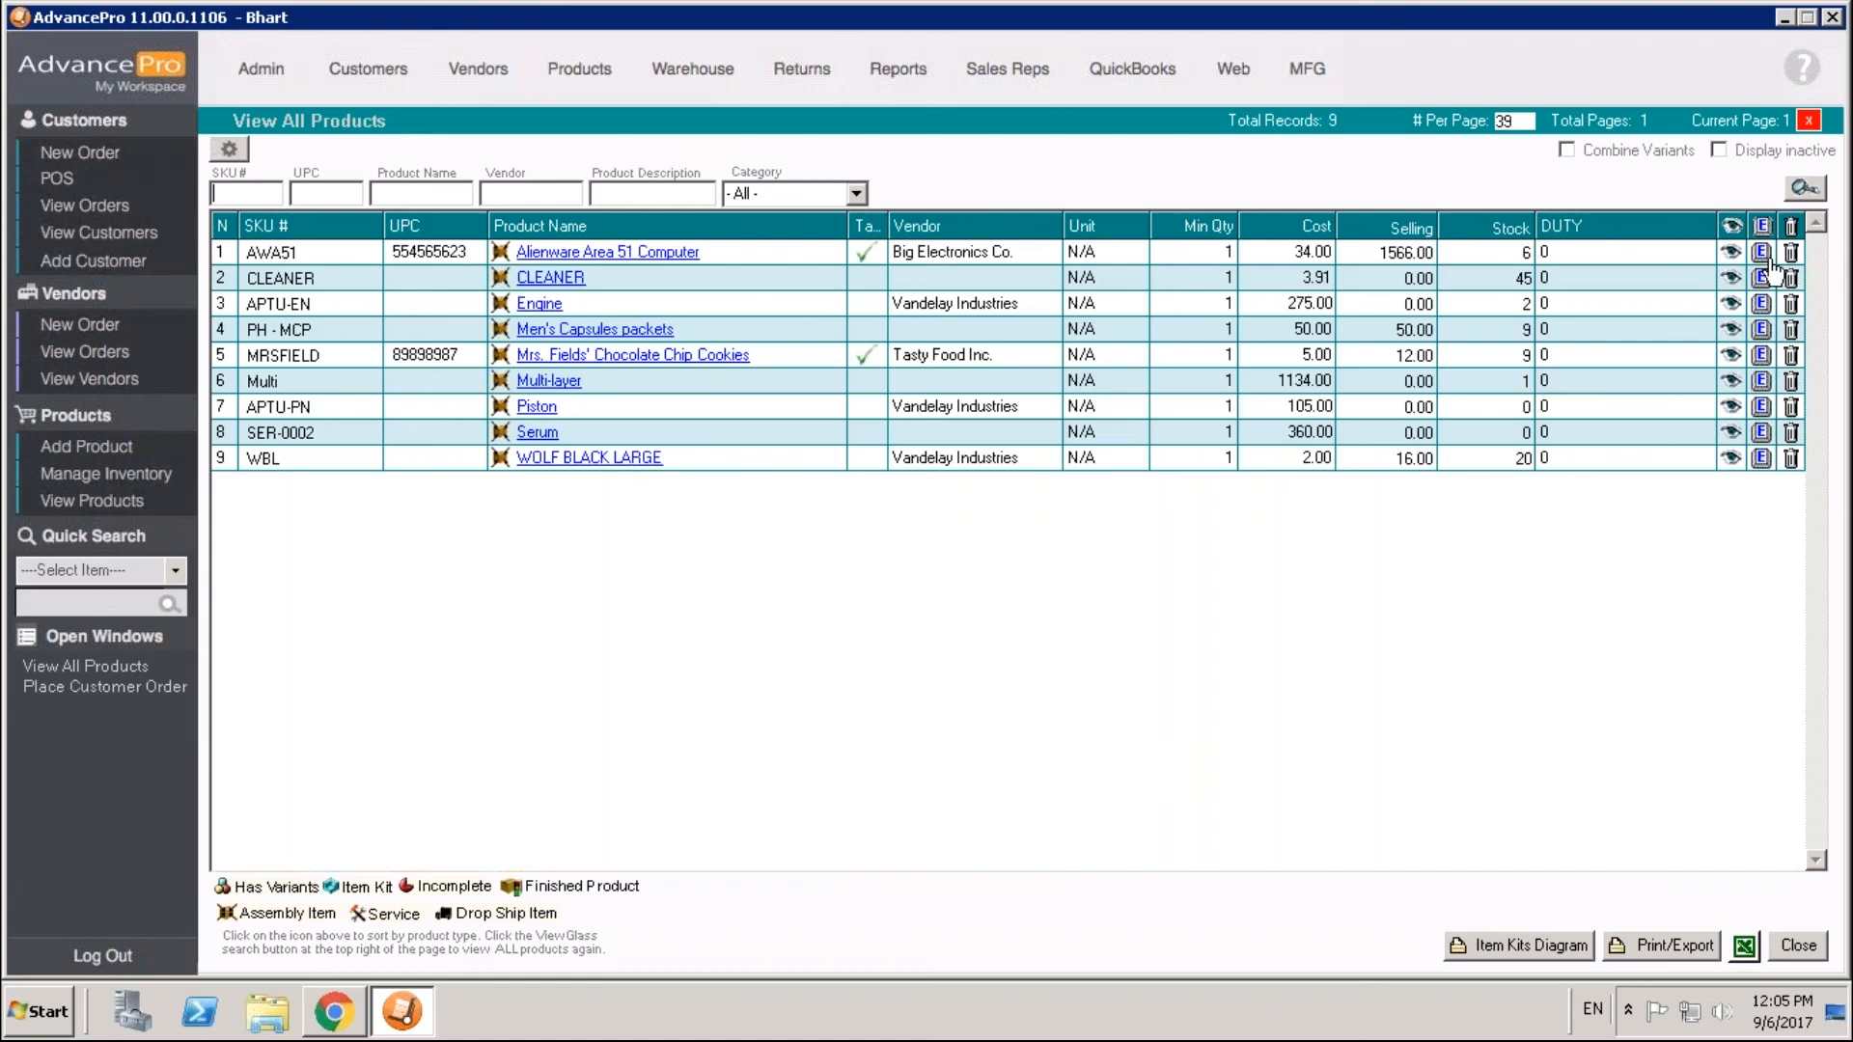
{"action": "left_click", "coordinate": [1761, 250]}
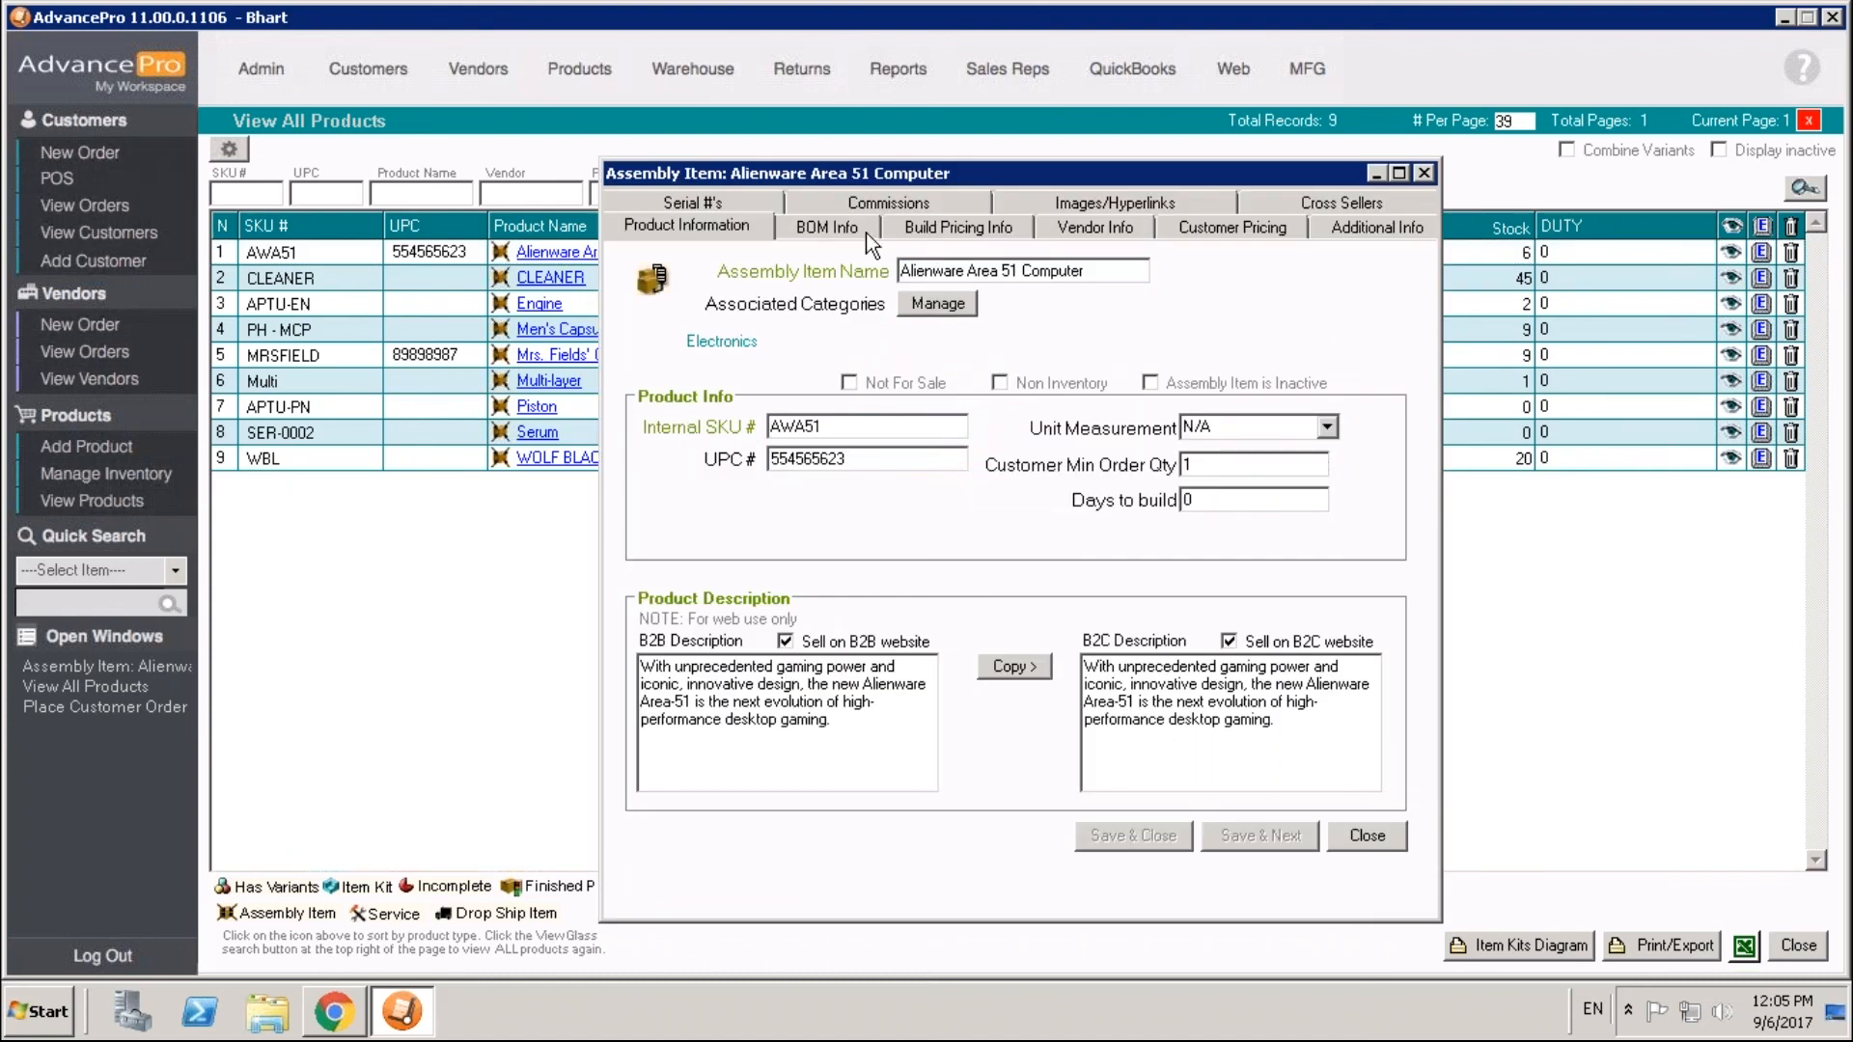
{"action": "left_click", "coordinate": [824, 228]}
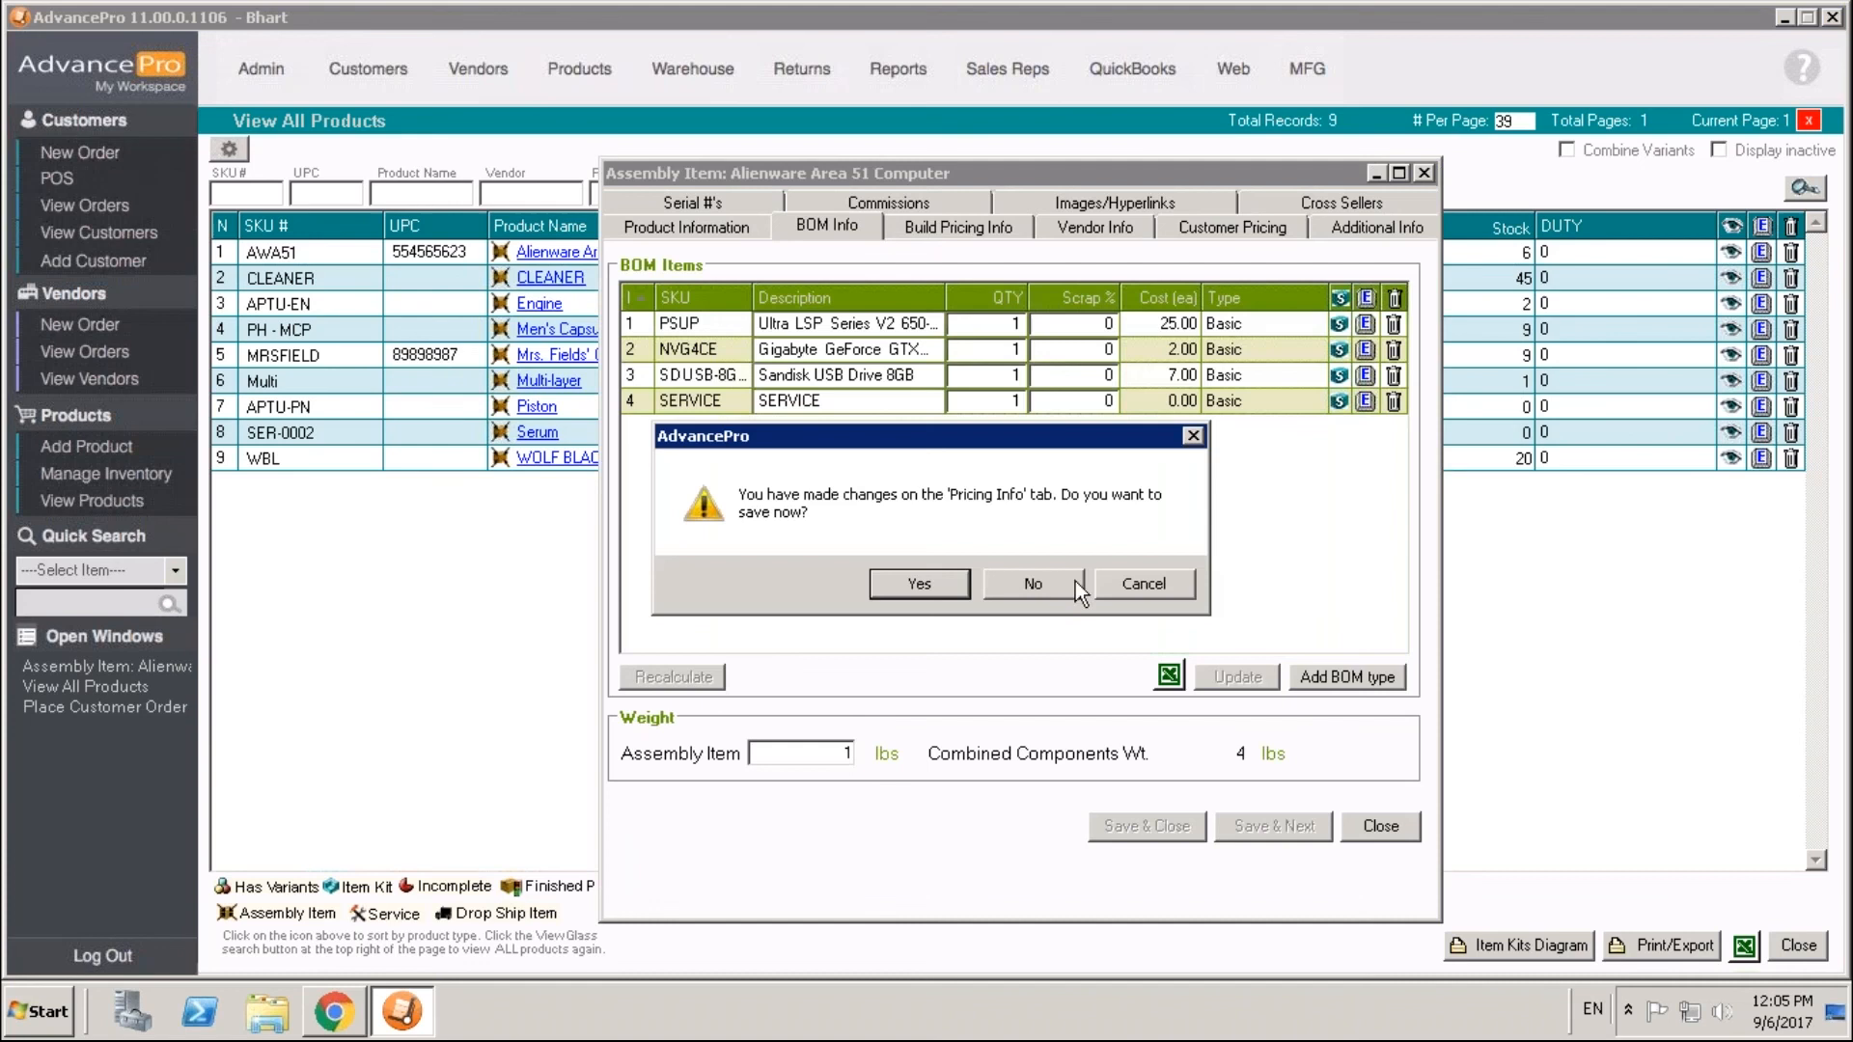
{"action": "left_click", "coordinate": [1031, 583]}
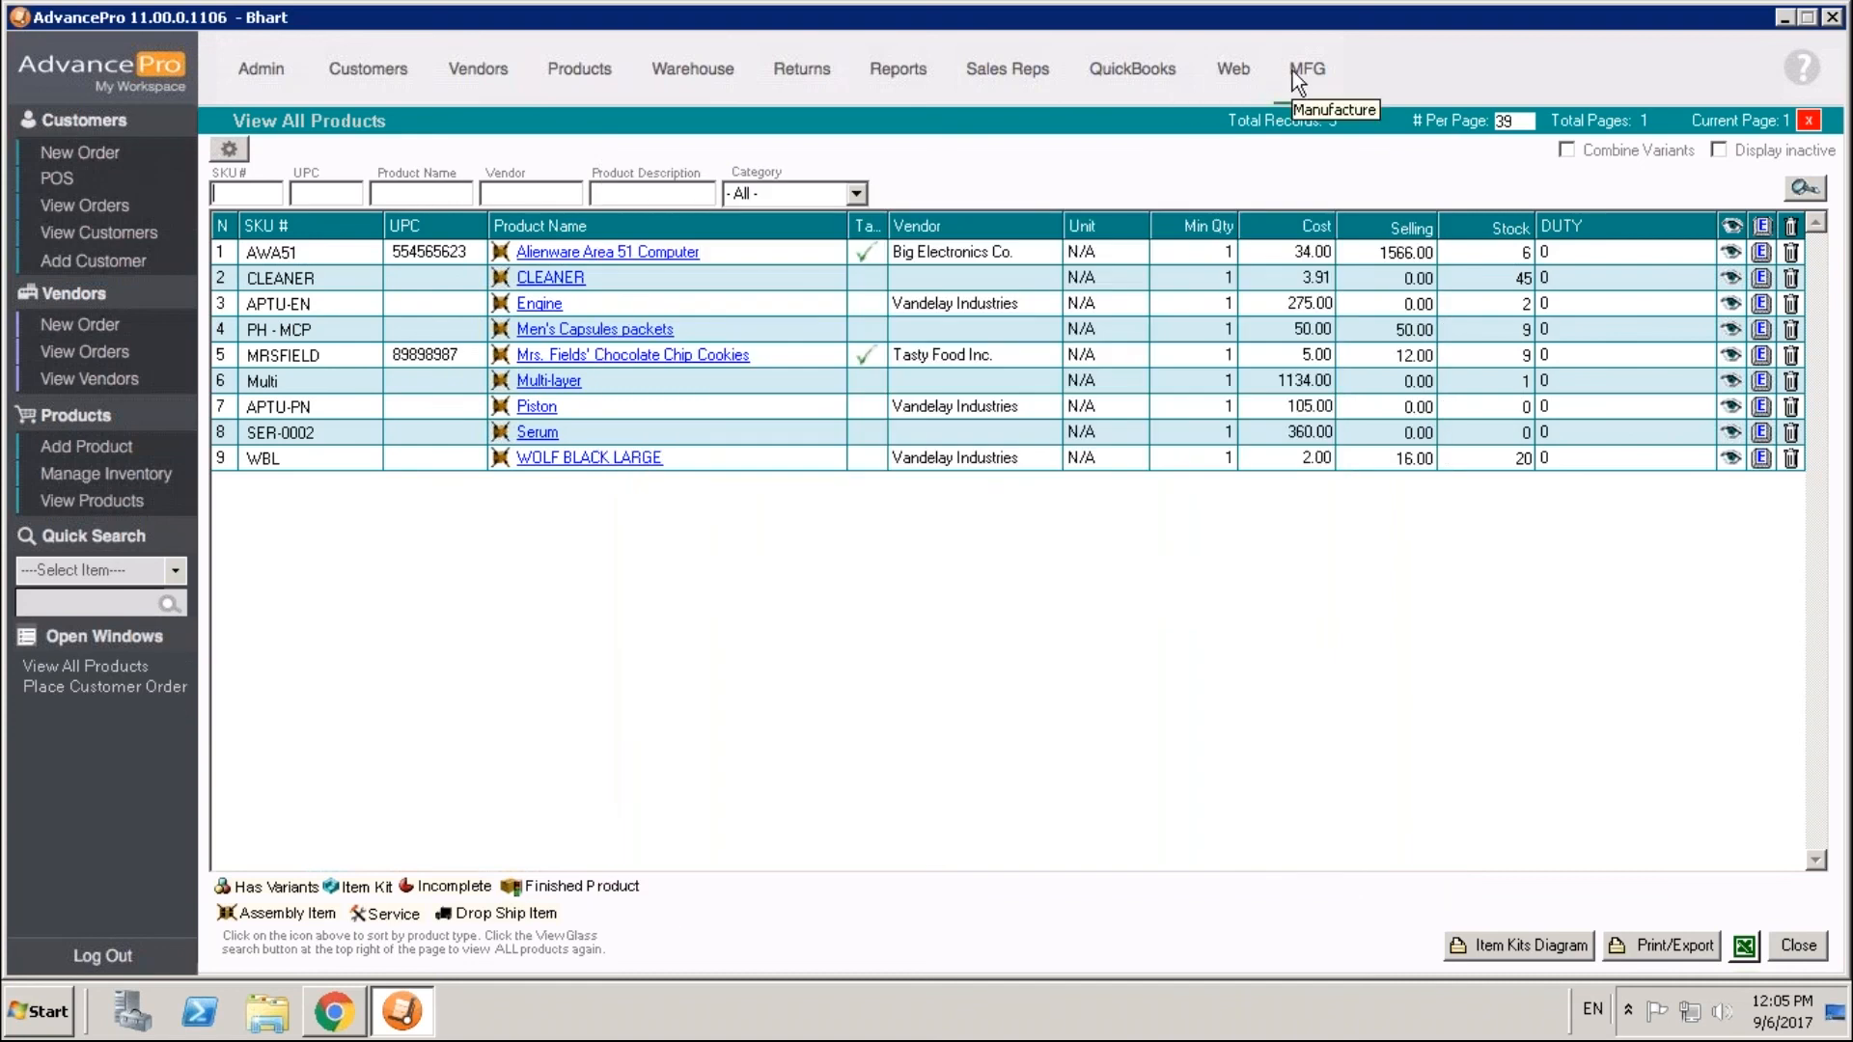
- Under MFG, create a work order for AWA51 in Warehouse 1 with quantity 1
{"action": "left_click", "coordinate": [1307, 68]}
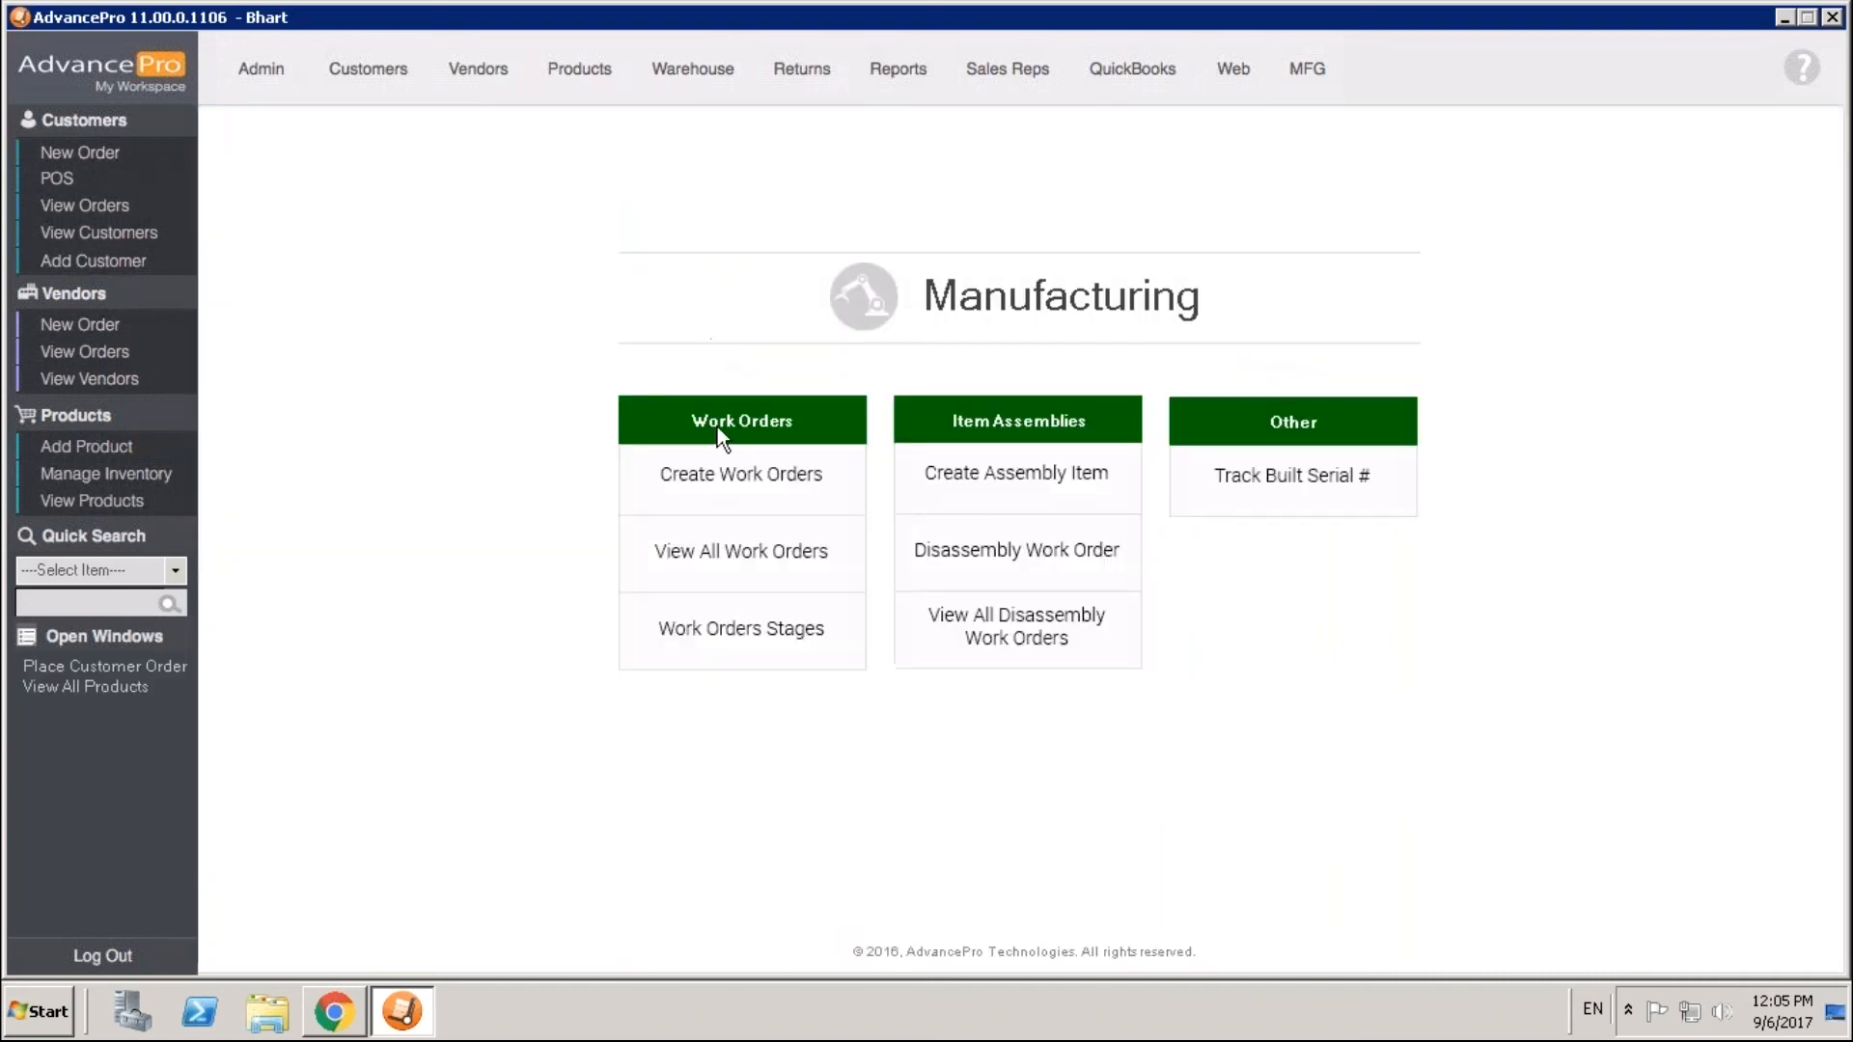
{"action": "left_click", "coordinate": [739, 475]}
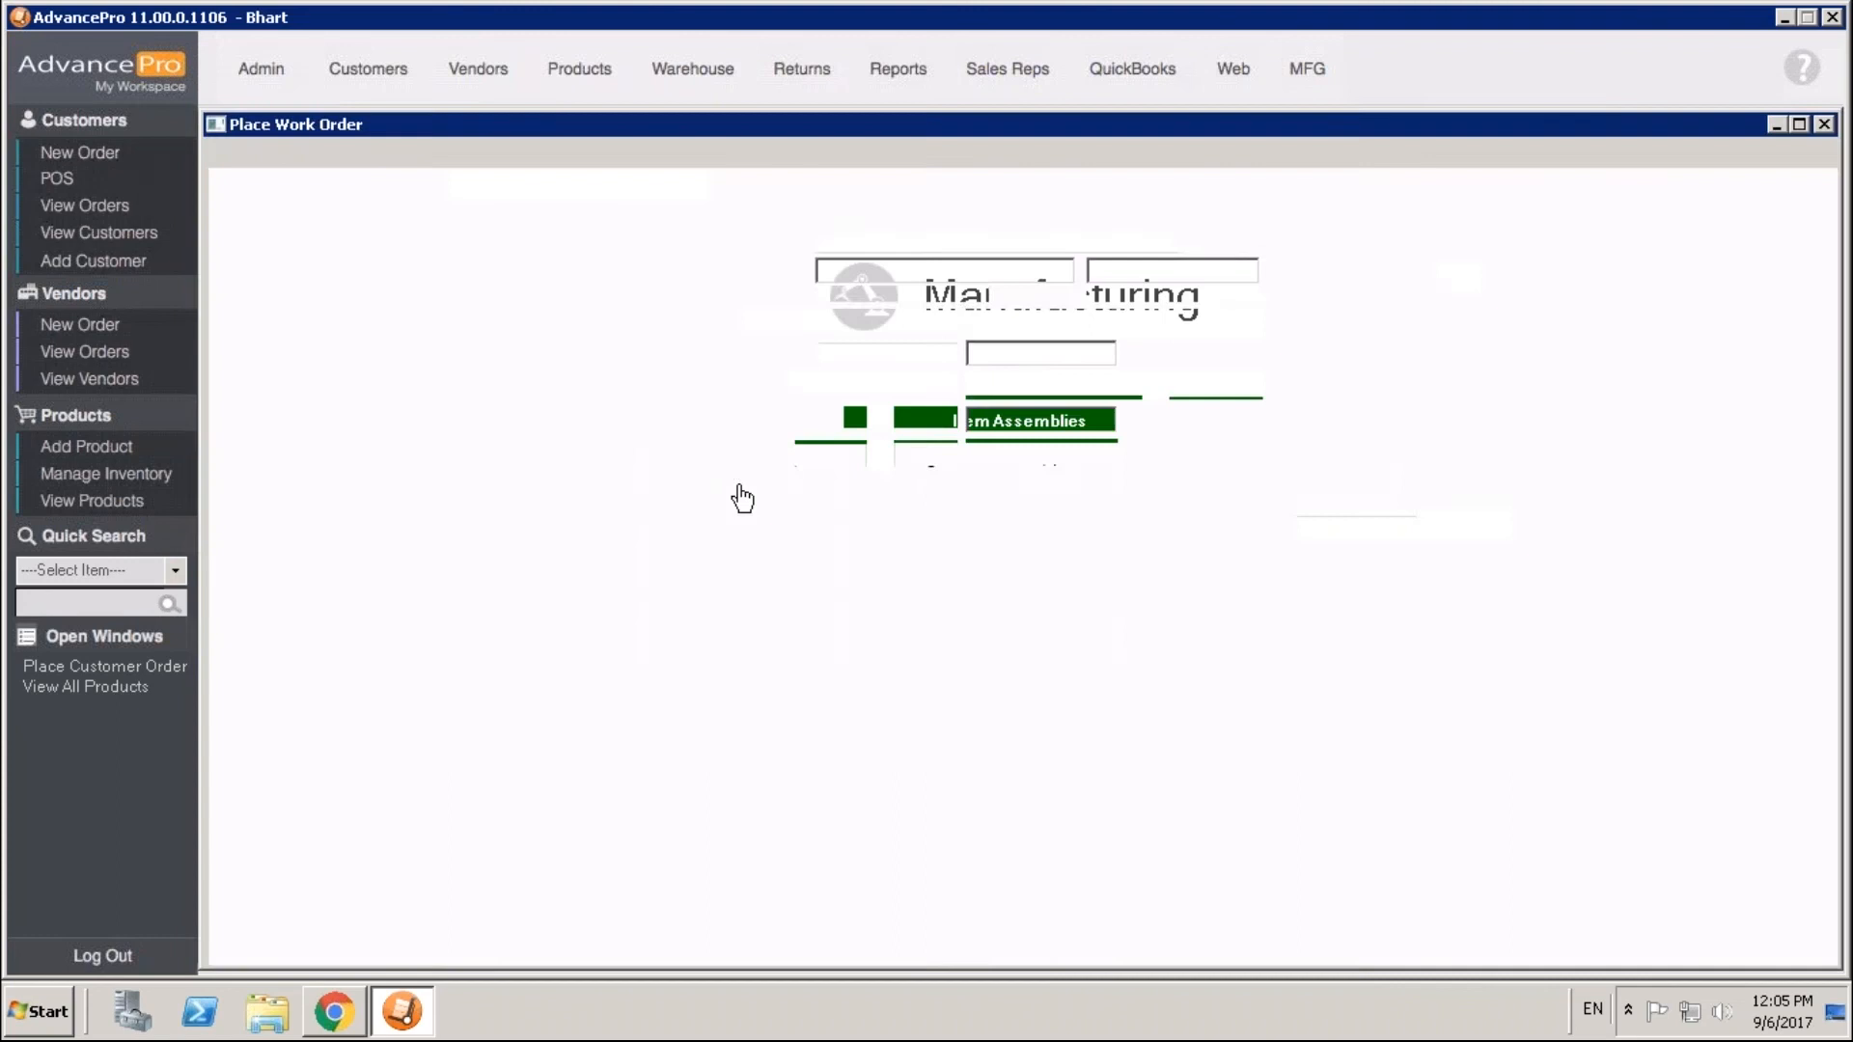
{"action": "left_click", "coordinate": [1239, 291]}
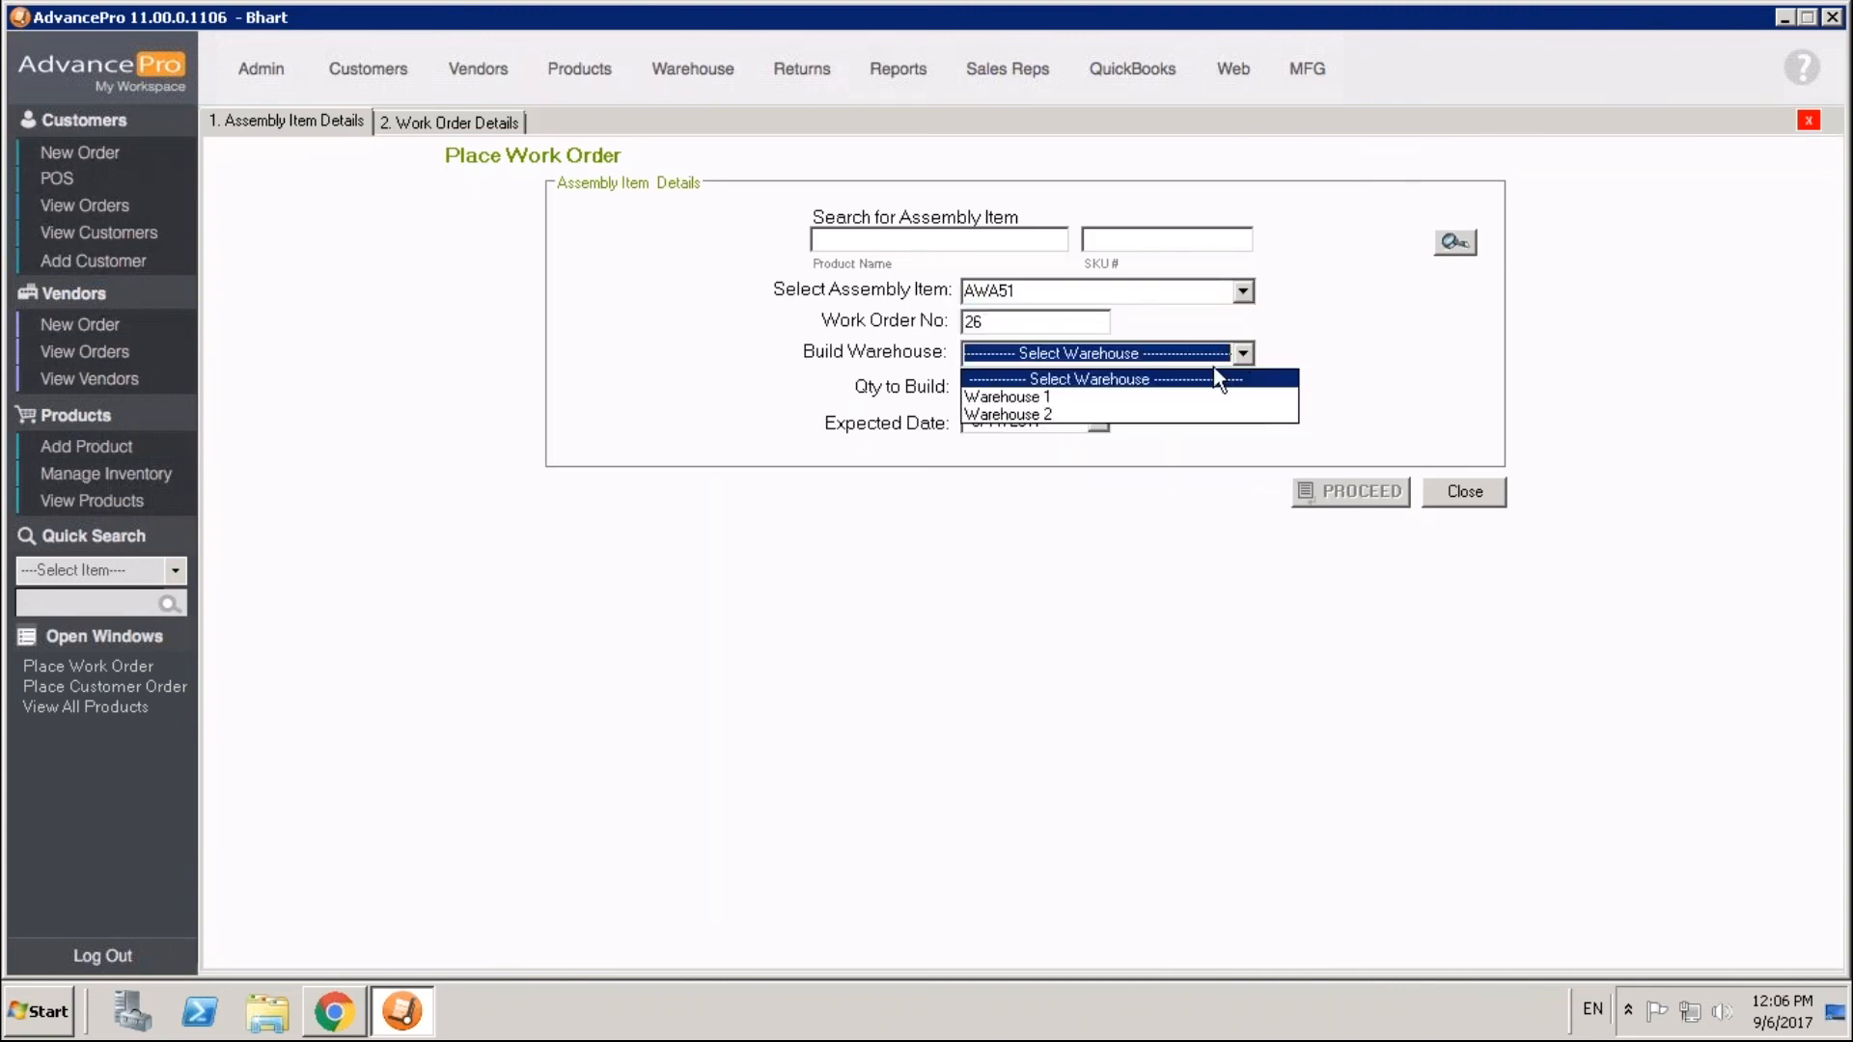
{"action": "left_click", "coordinate": [1006, 396]}
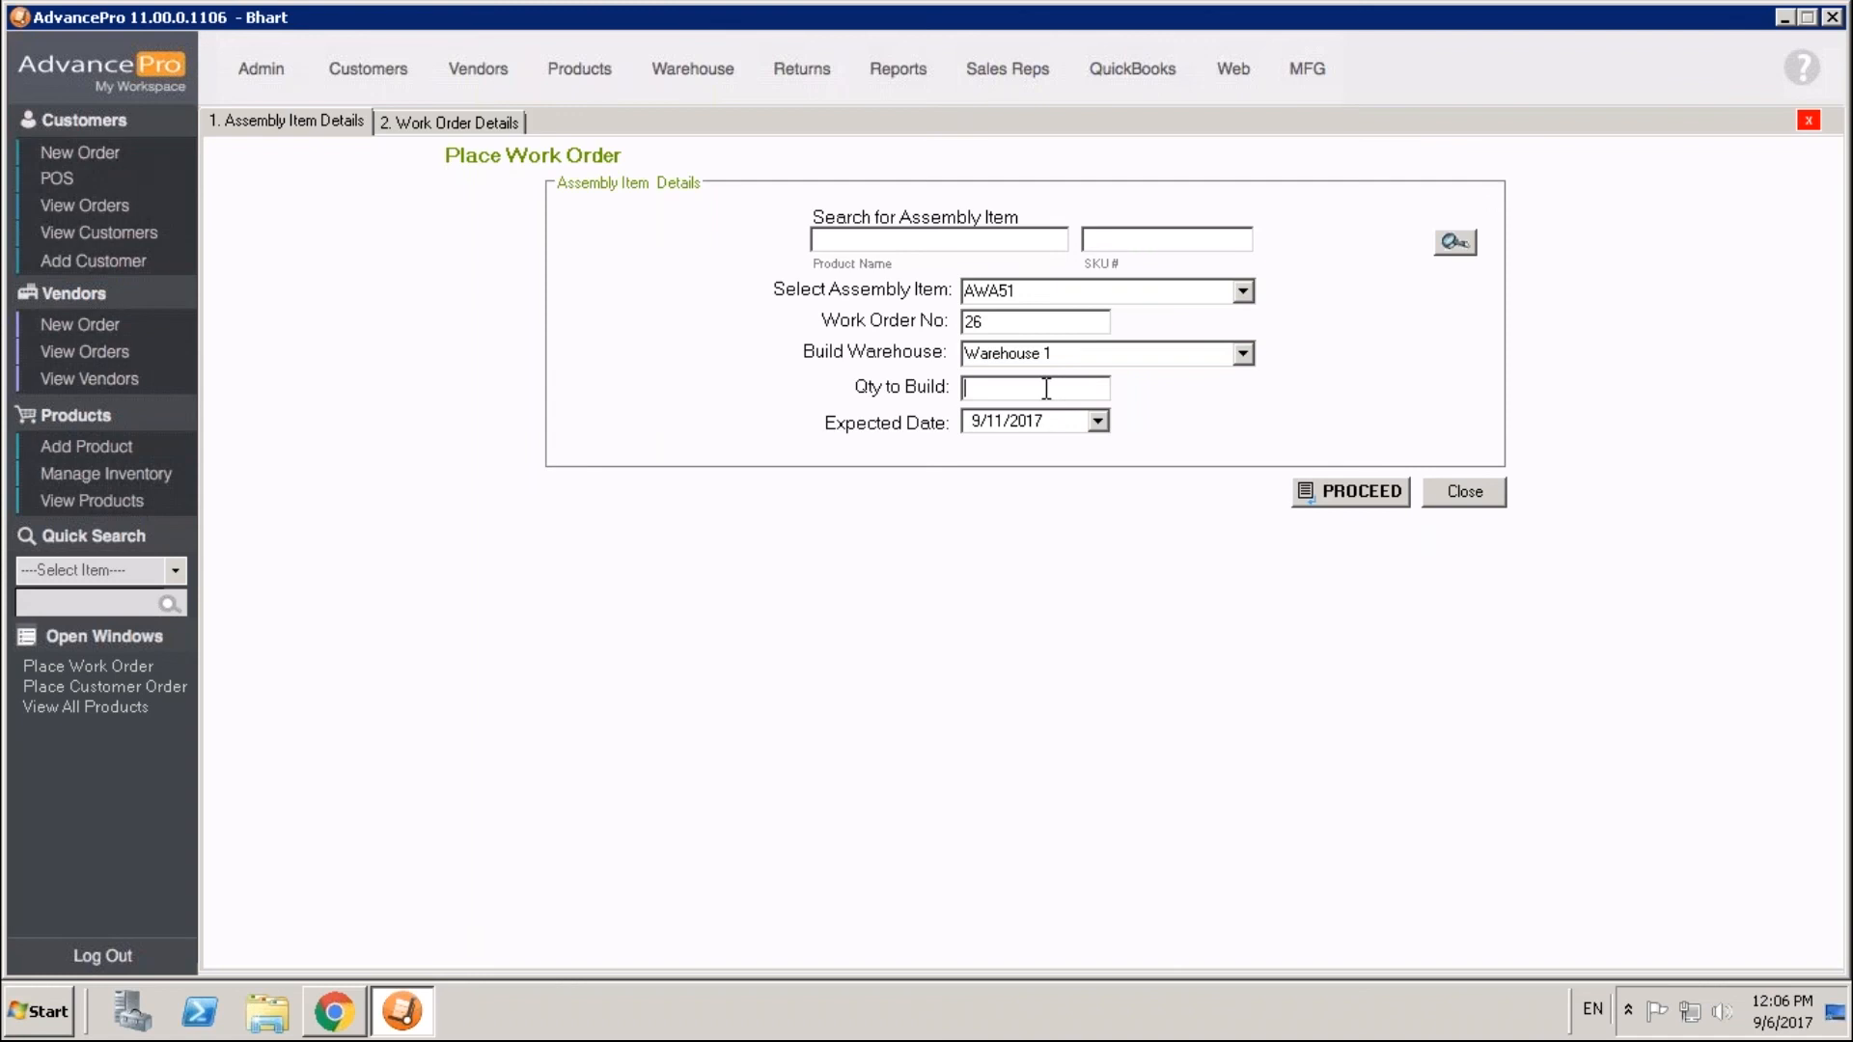
{"action": "type", "text": "1"}
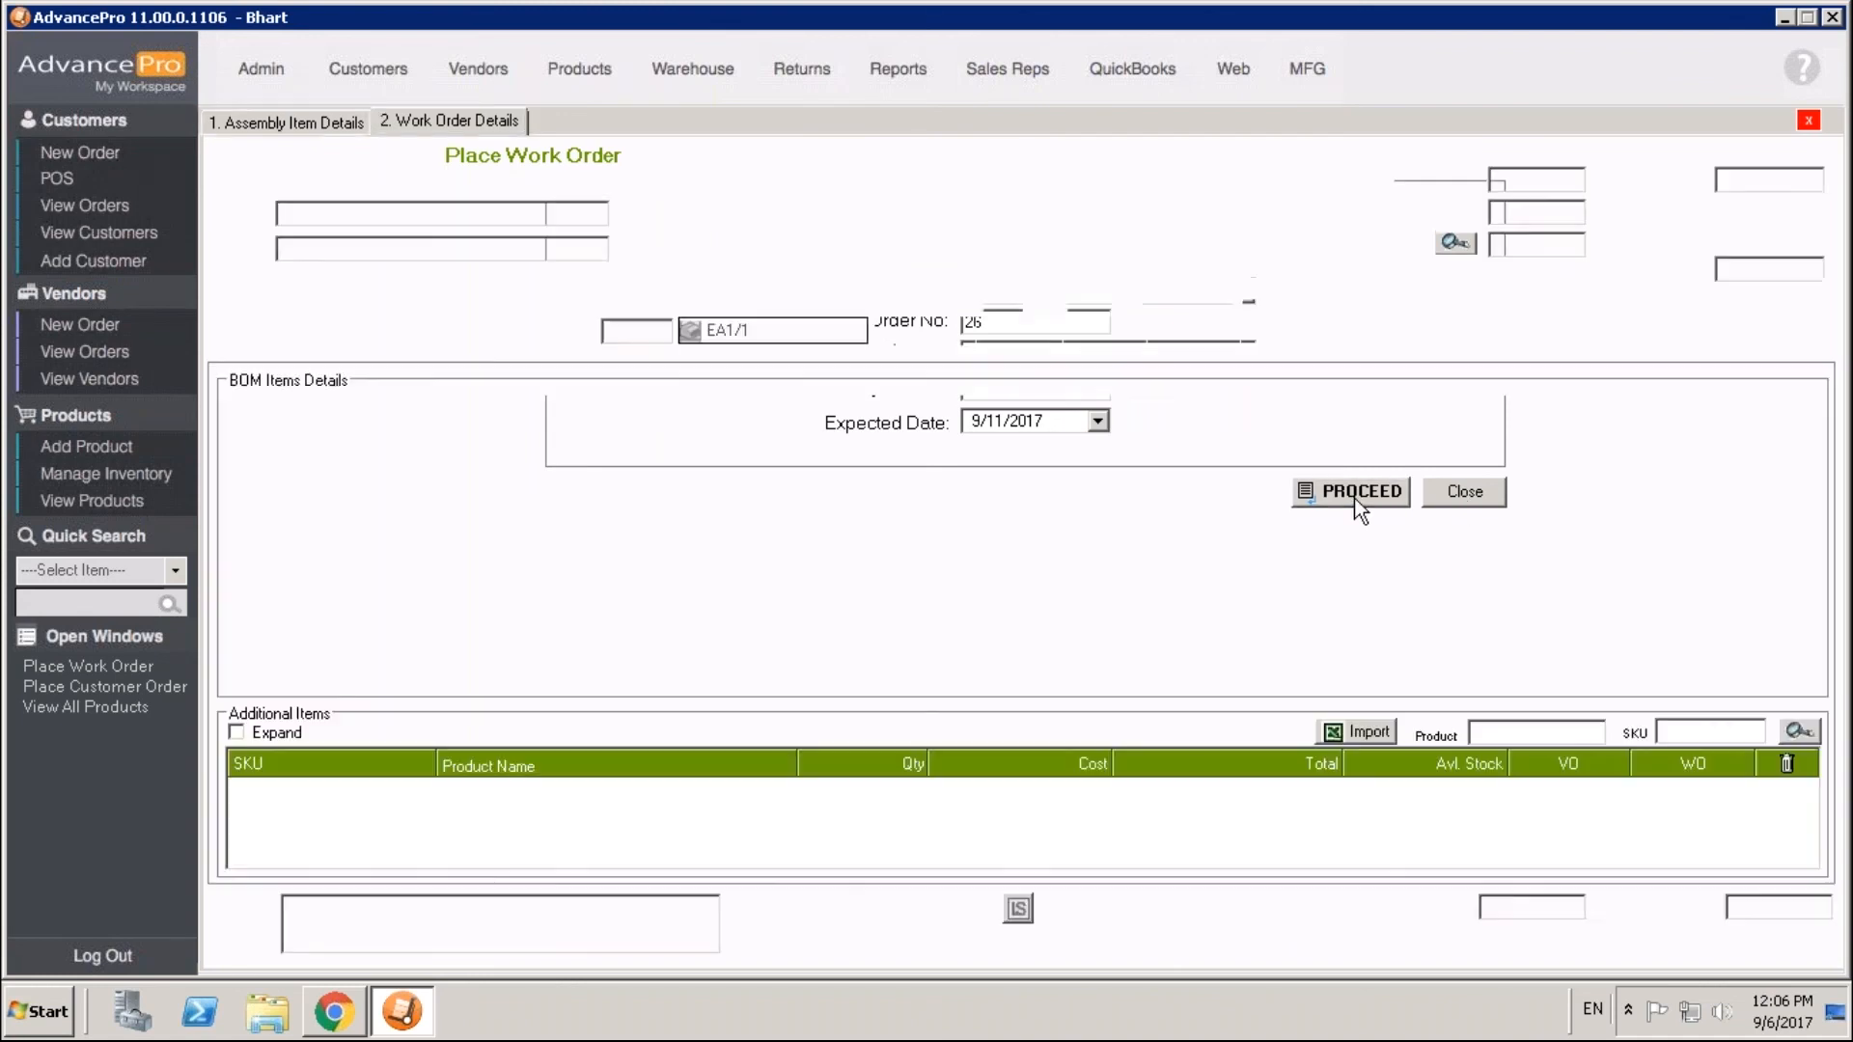
- Proceed to the work order details and add SHIPPING as an additional item
{"action": "left_click", "coordinate": [1350, 493]}
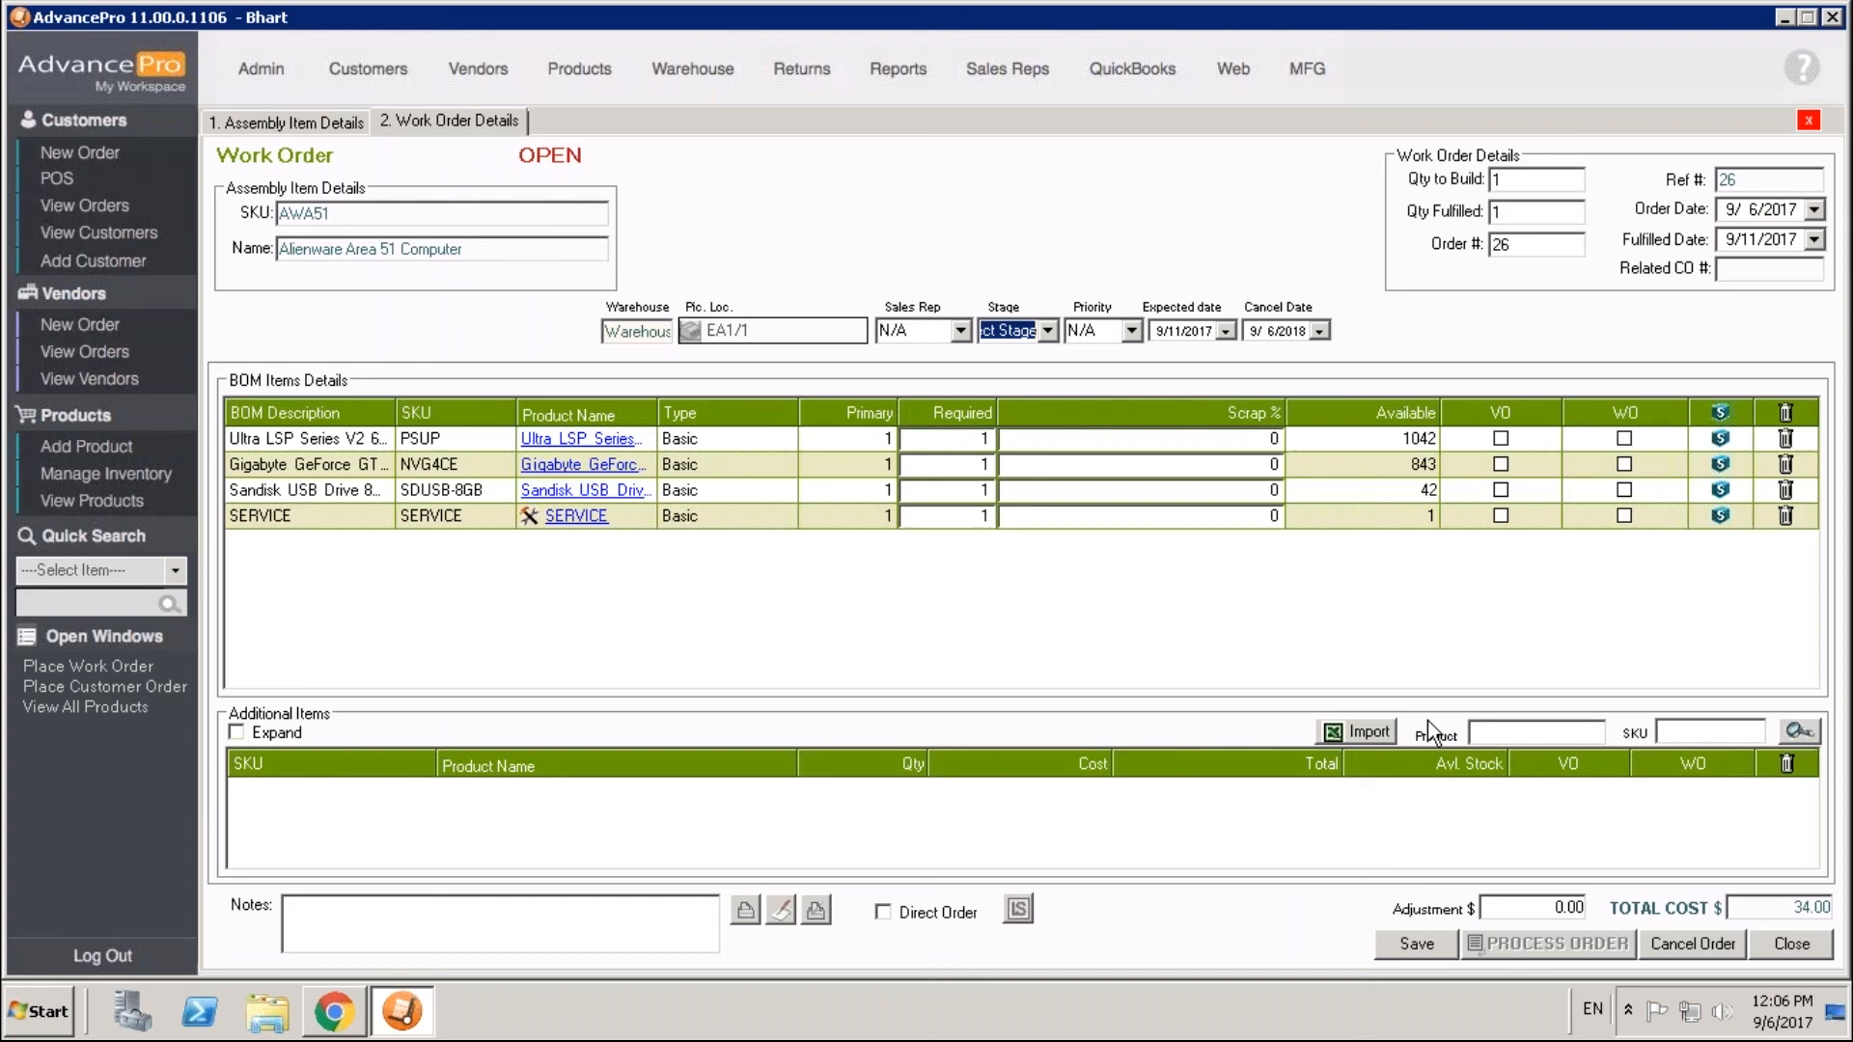
{"action": "mouse_move", "coordinate": [1463, 768]}
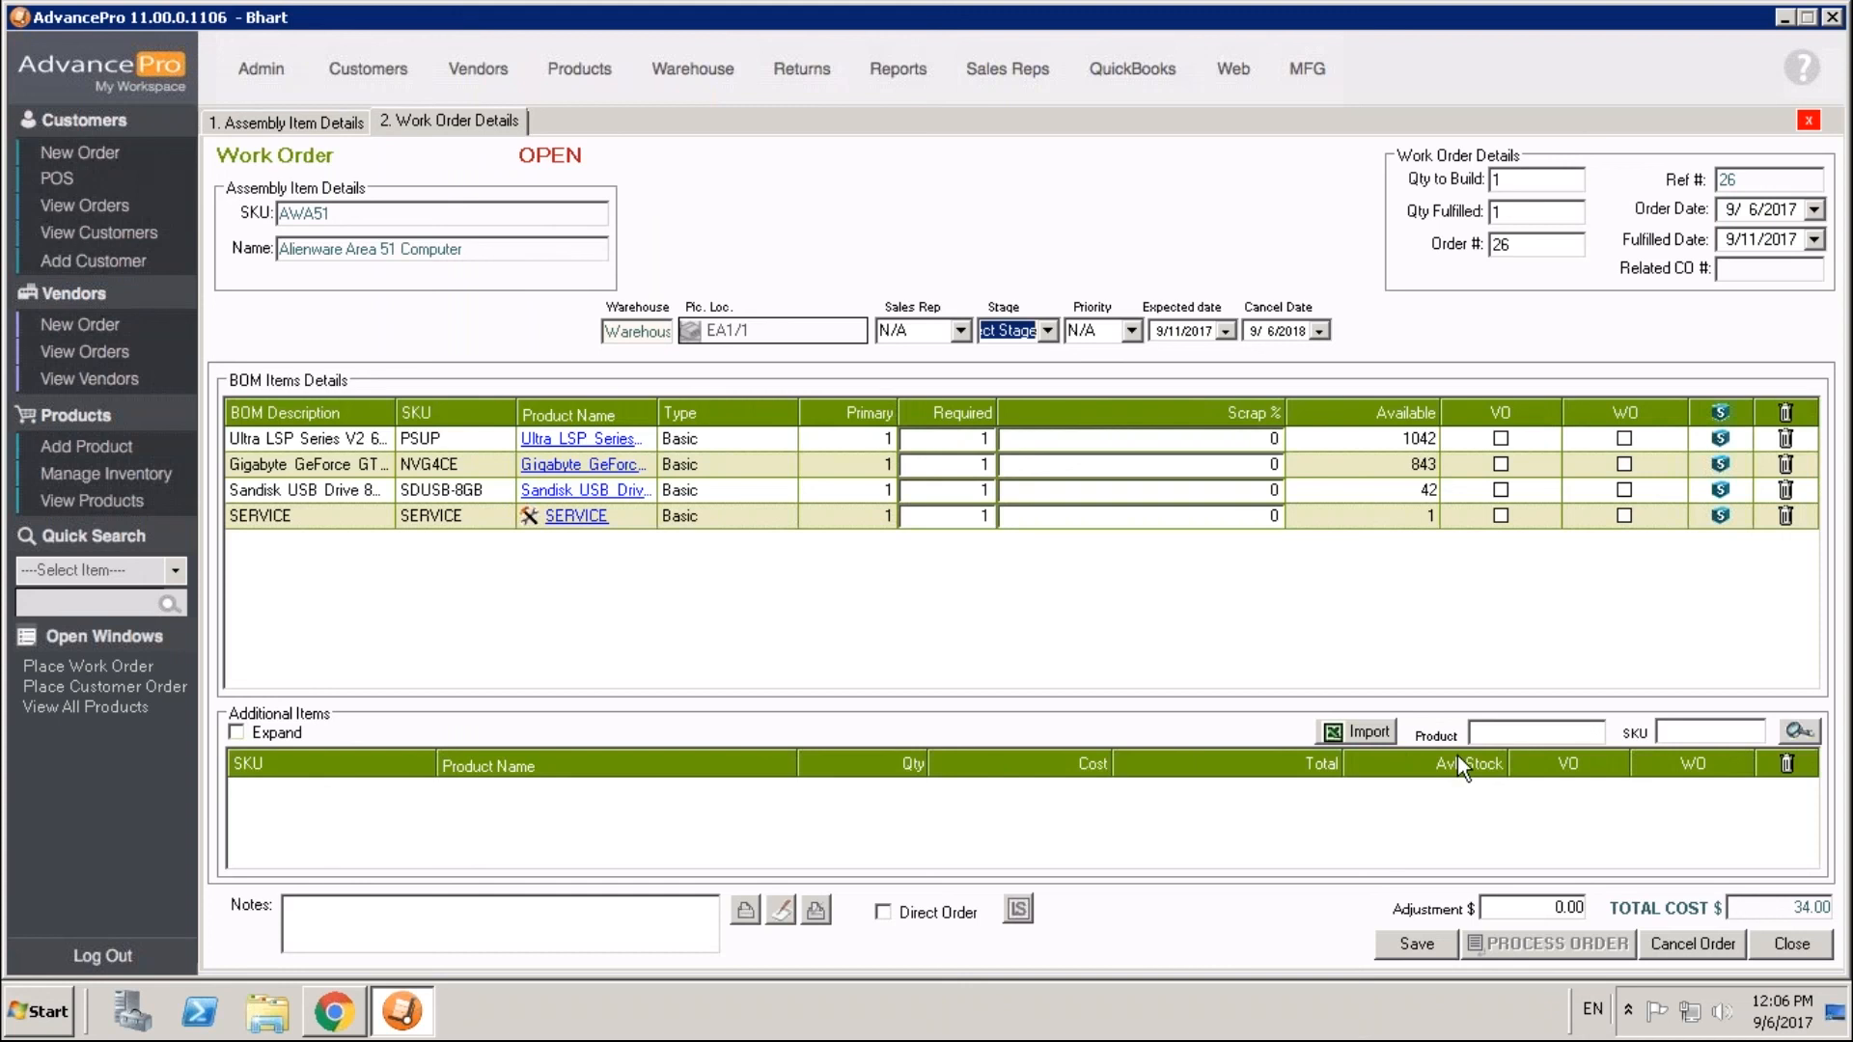
{"action": "mouse_move", "coordinate": [1484, 712]}
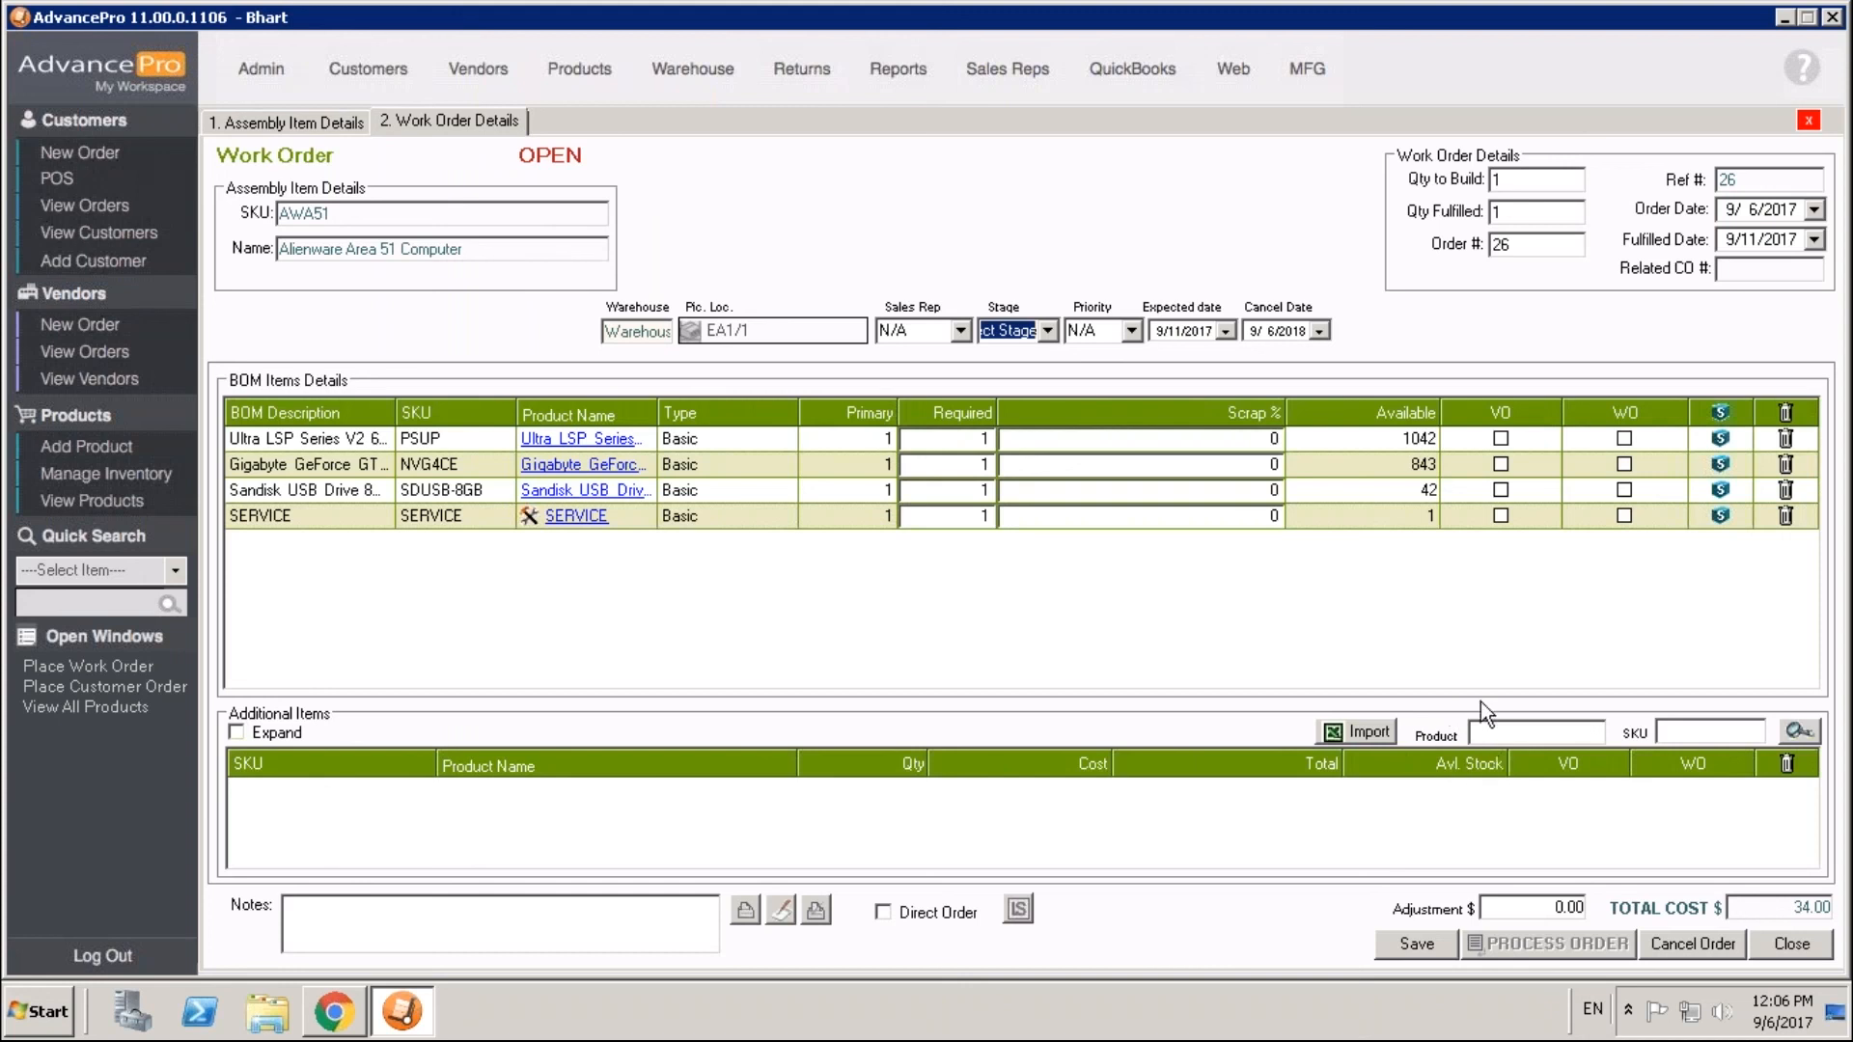
{"action": "mouse_move", "coordinate": [751, 824]}
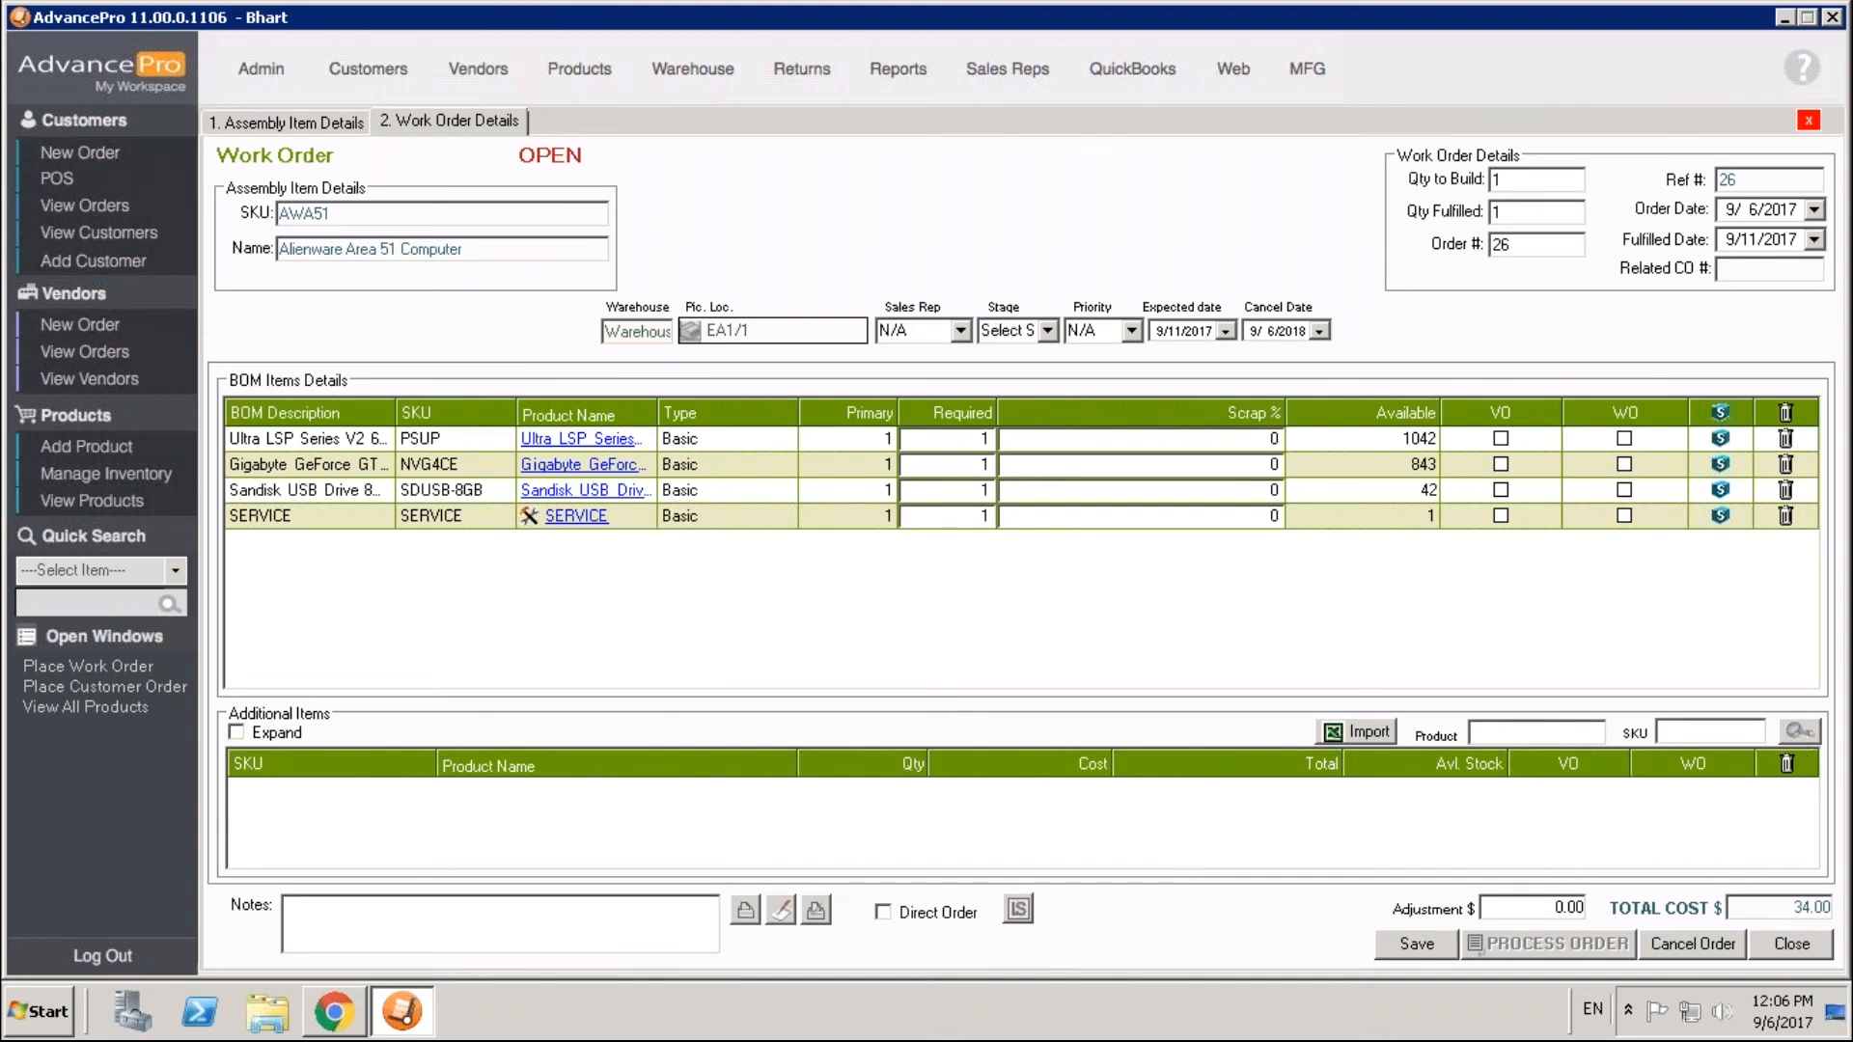
{"action": "left_click", "coordinate": [1799, 730]}
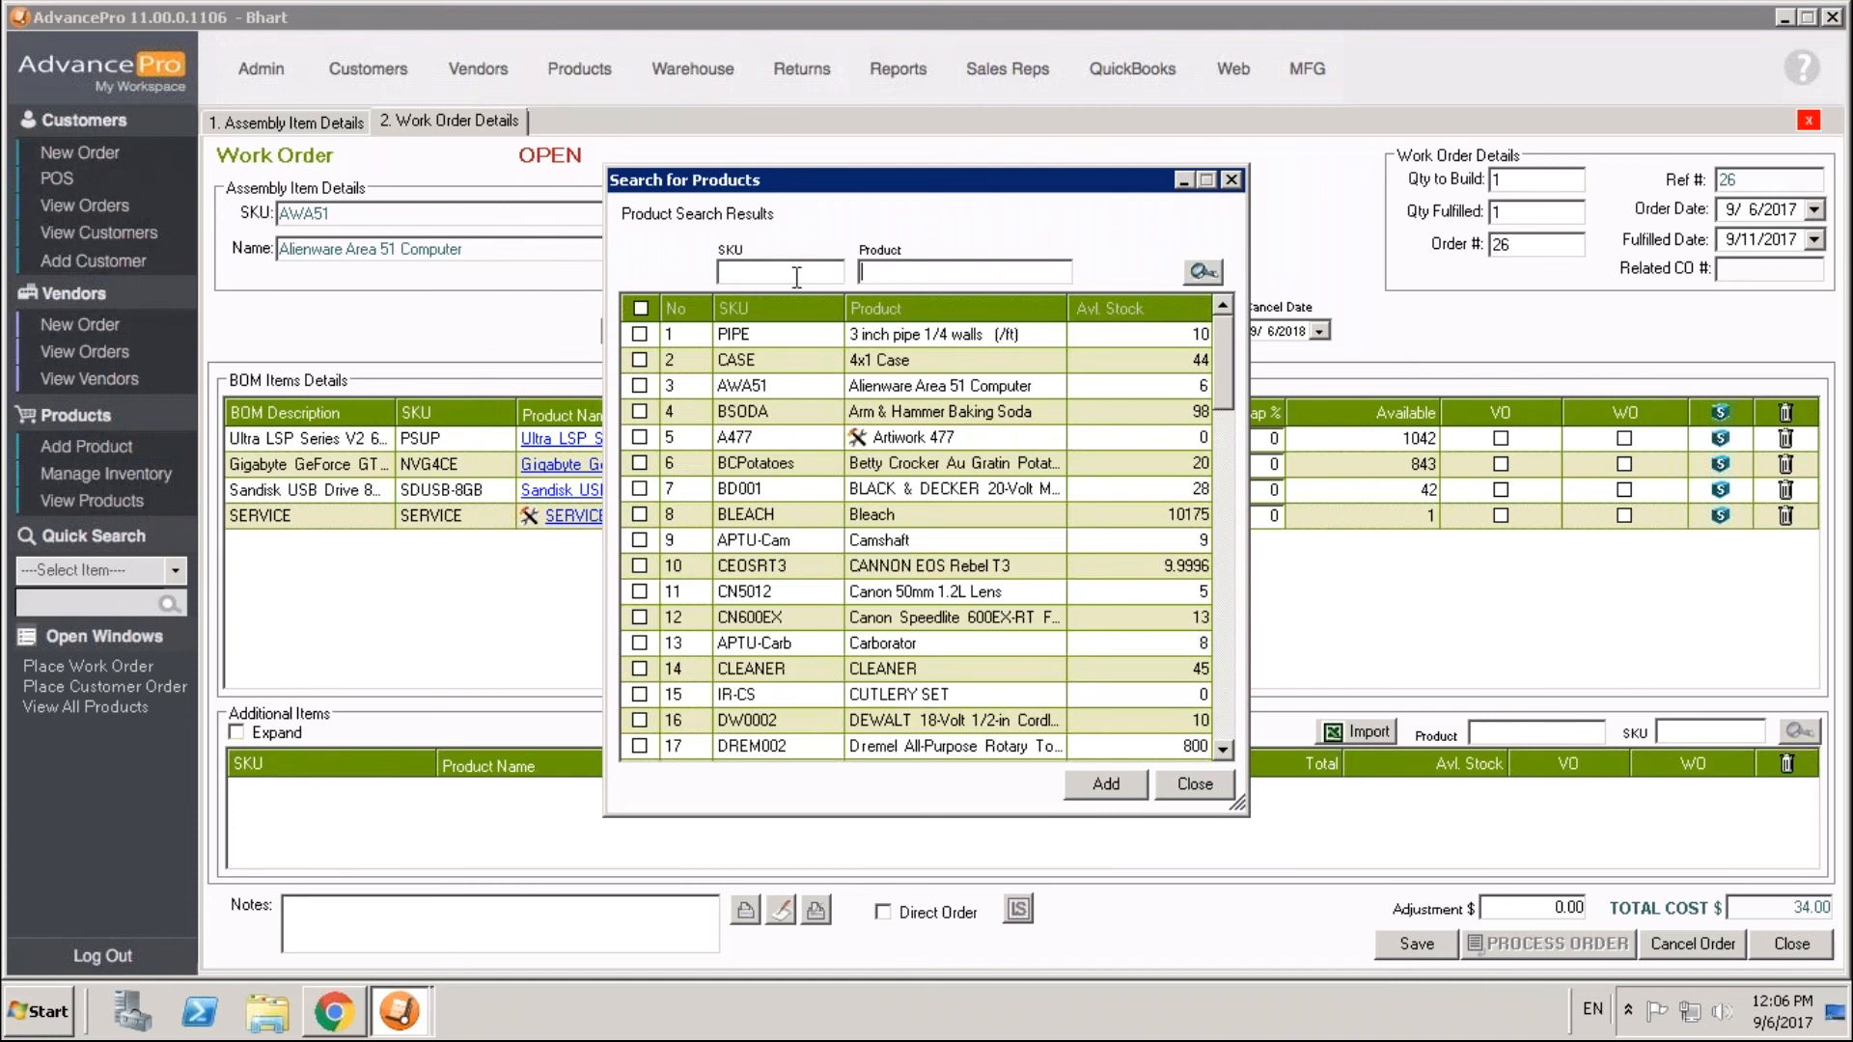
{"action": "type", "text": "ship"}
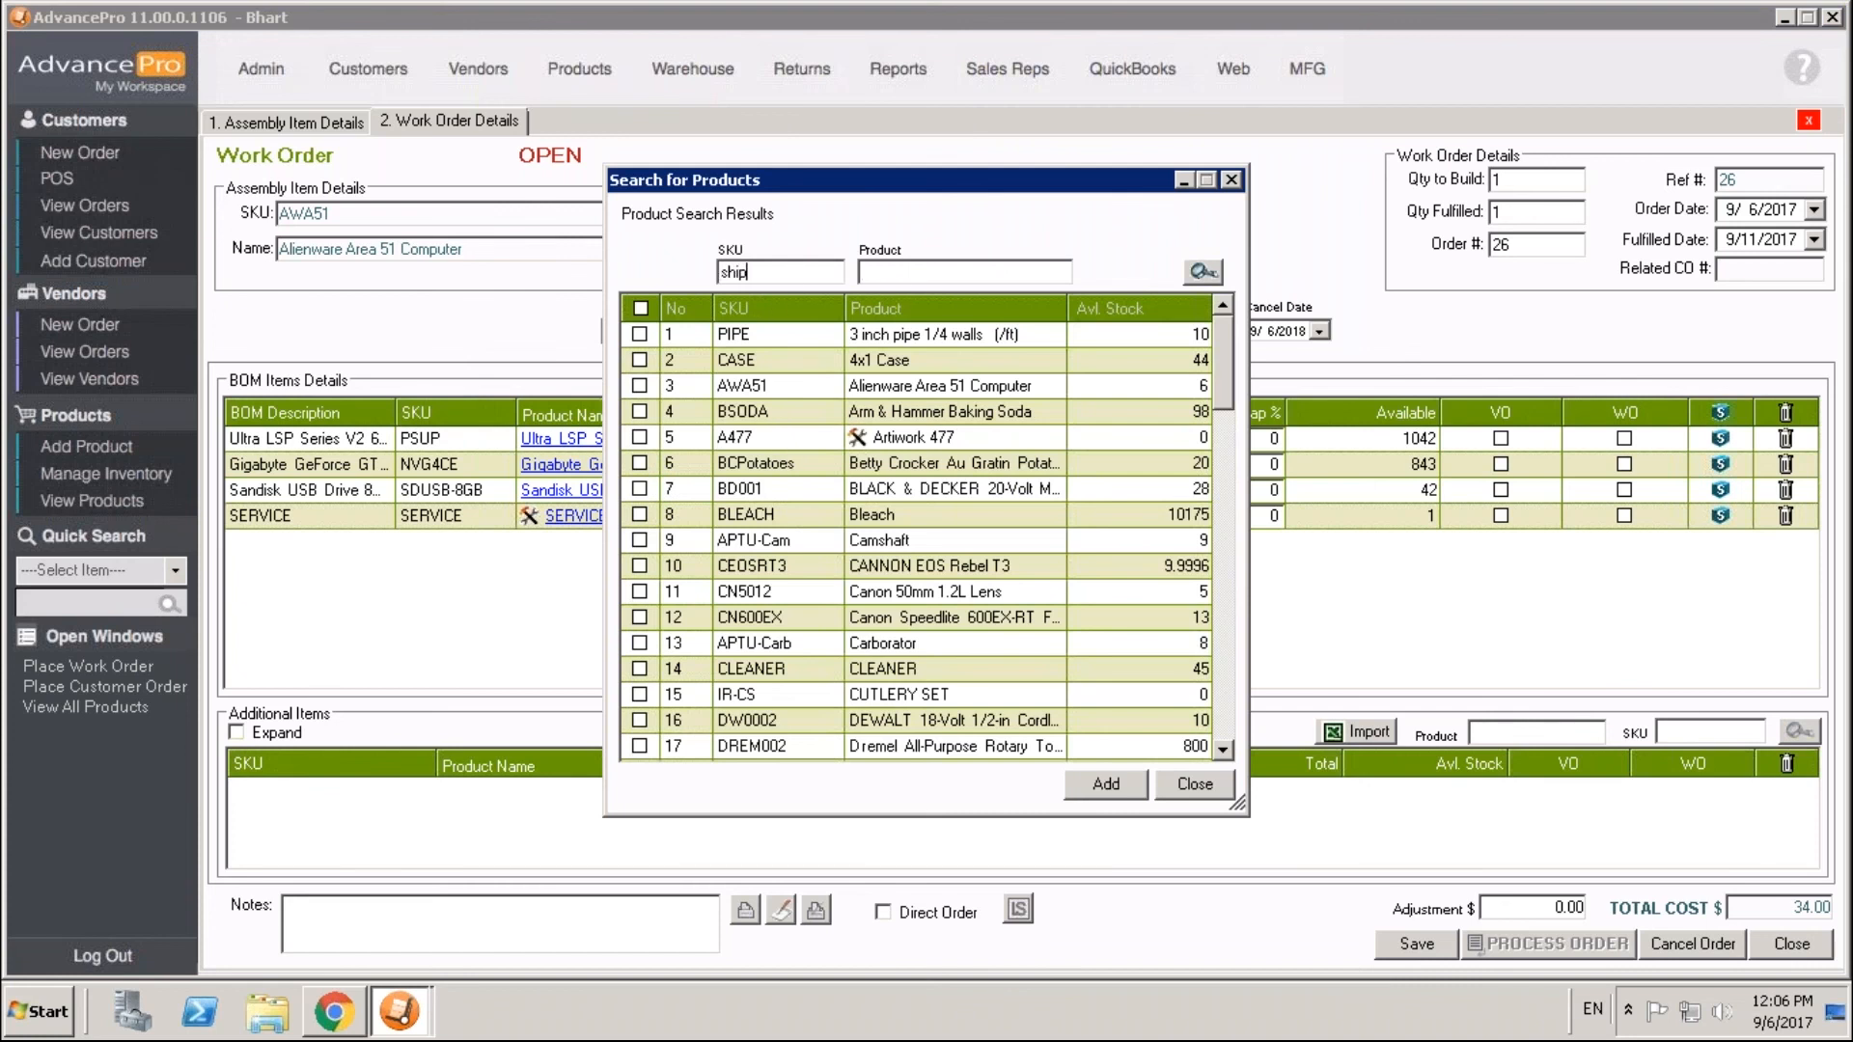
{"action": "mouse_move", "coordinate": [1200, 270]}
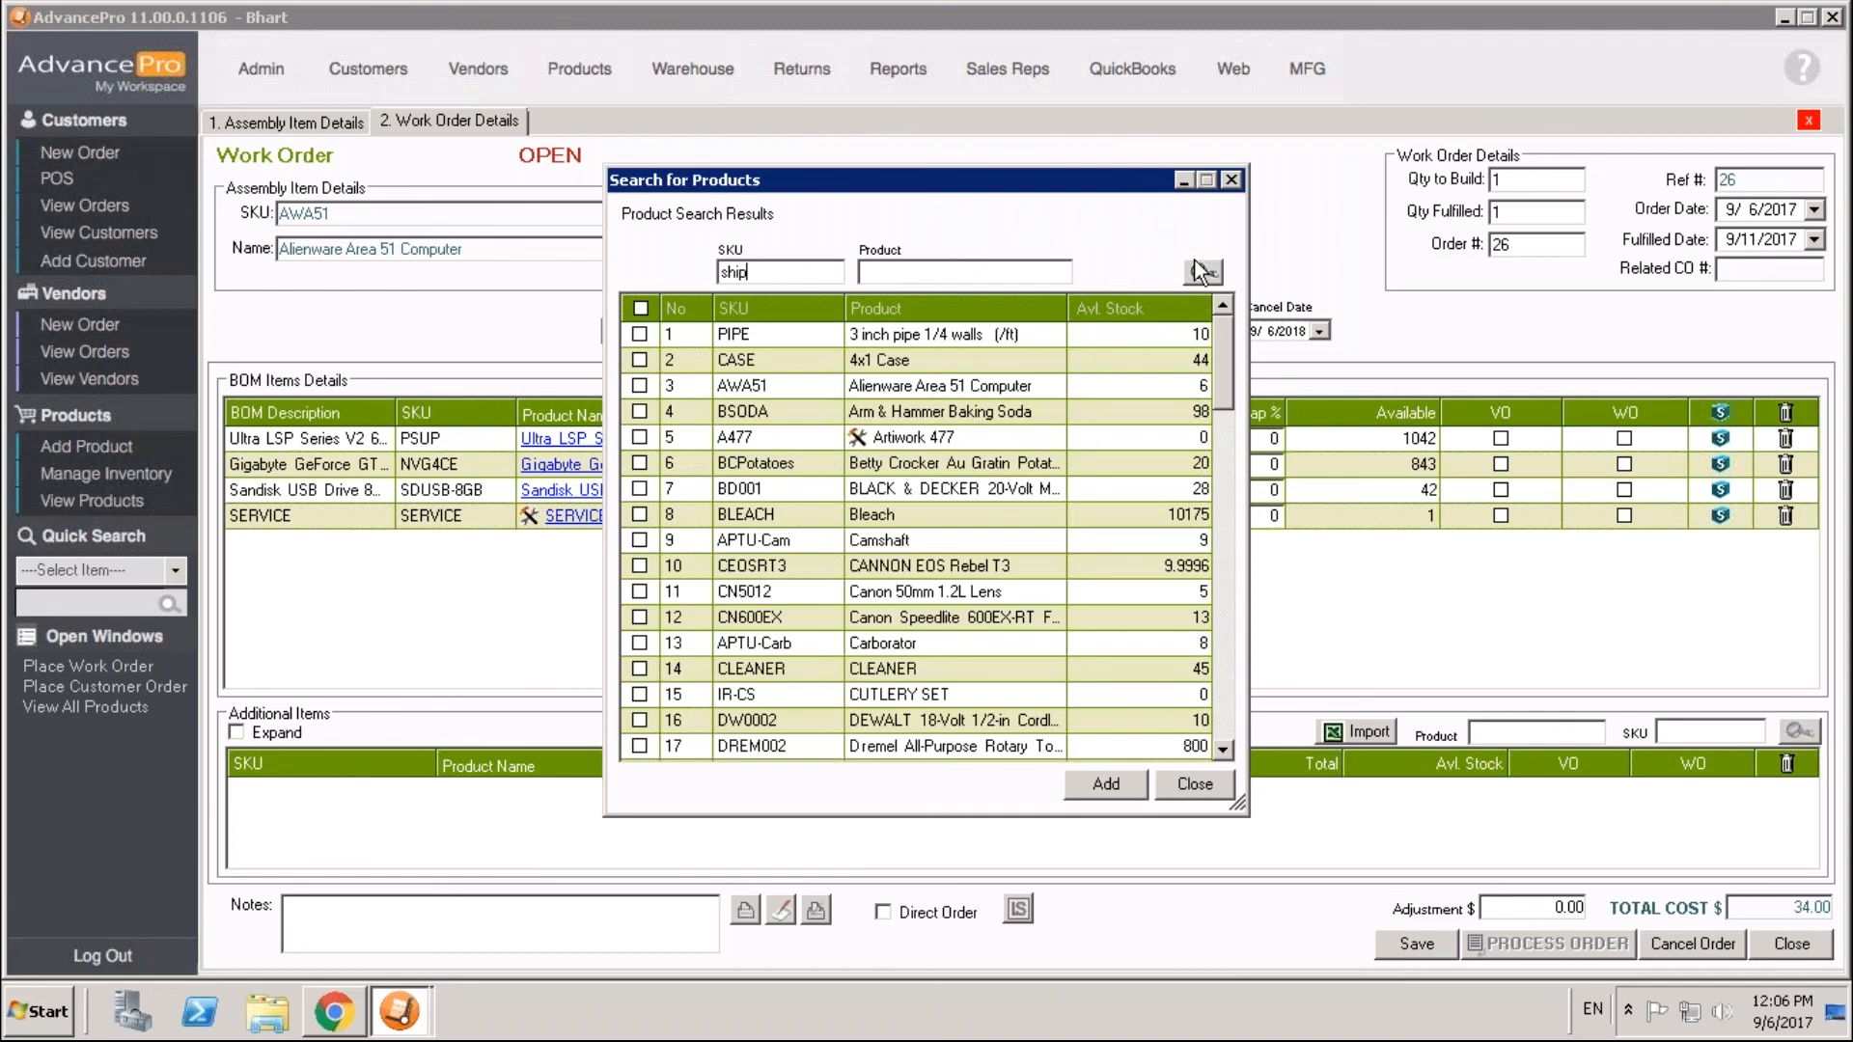
{"action": "left_click", "coordinate": [1203, 272]}
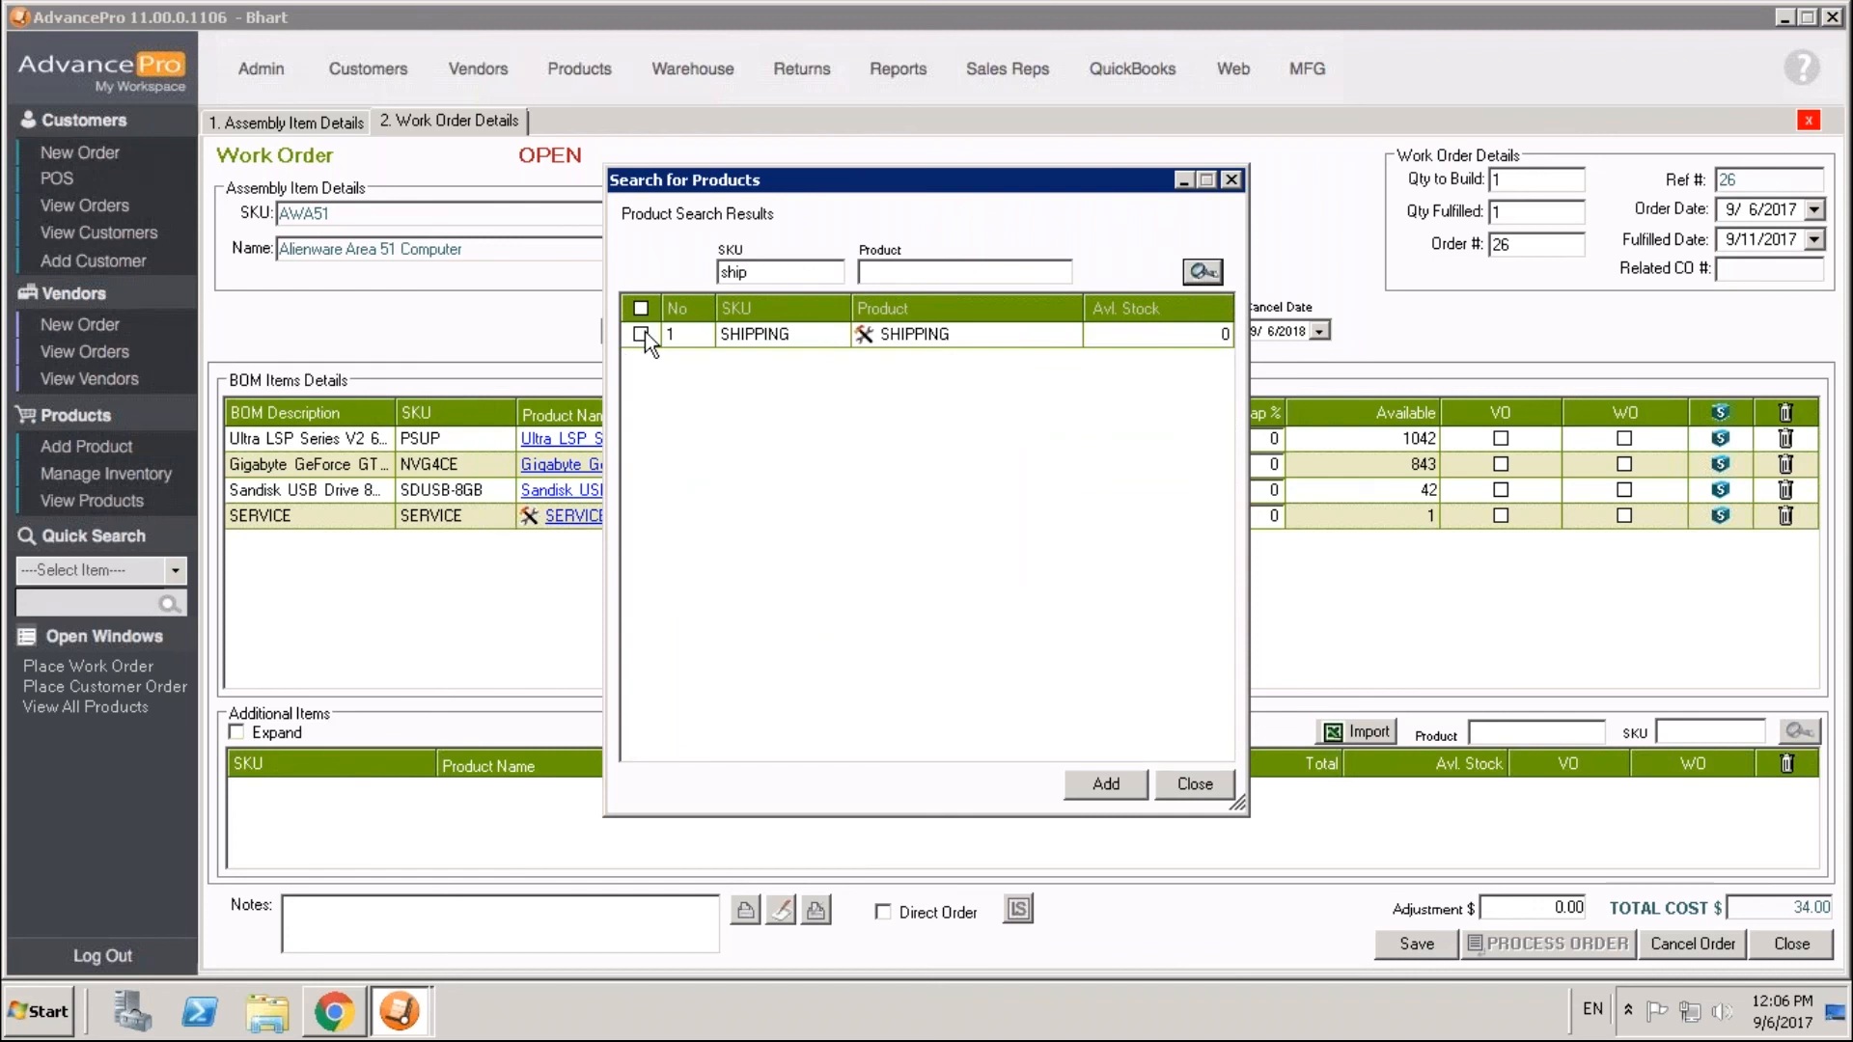
{"action": "left_click", "coordinate": [641, 334]}
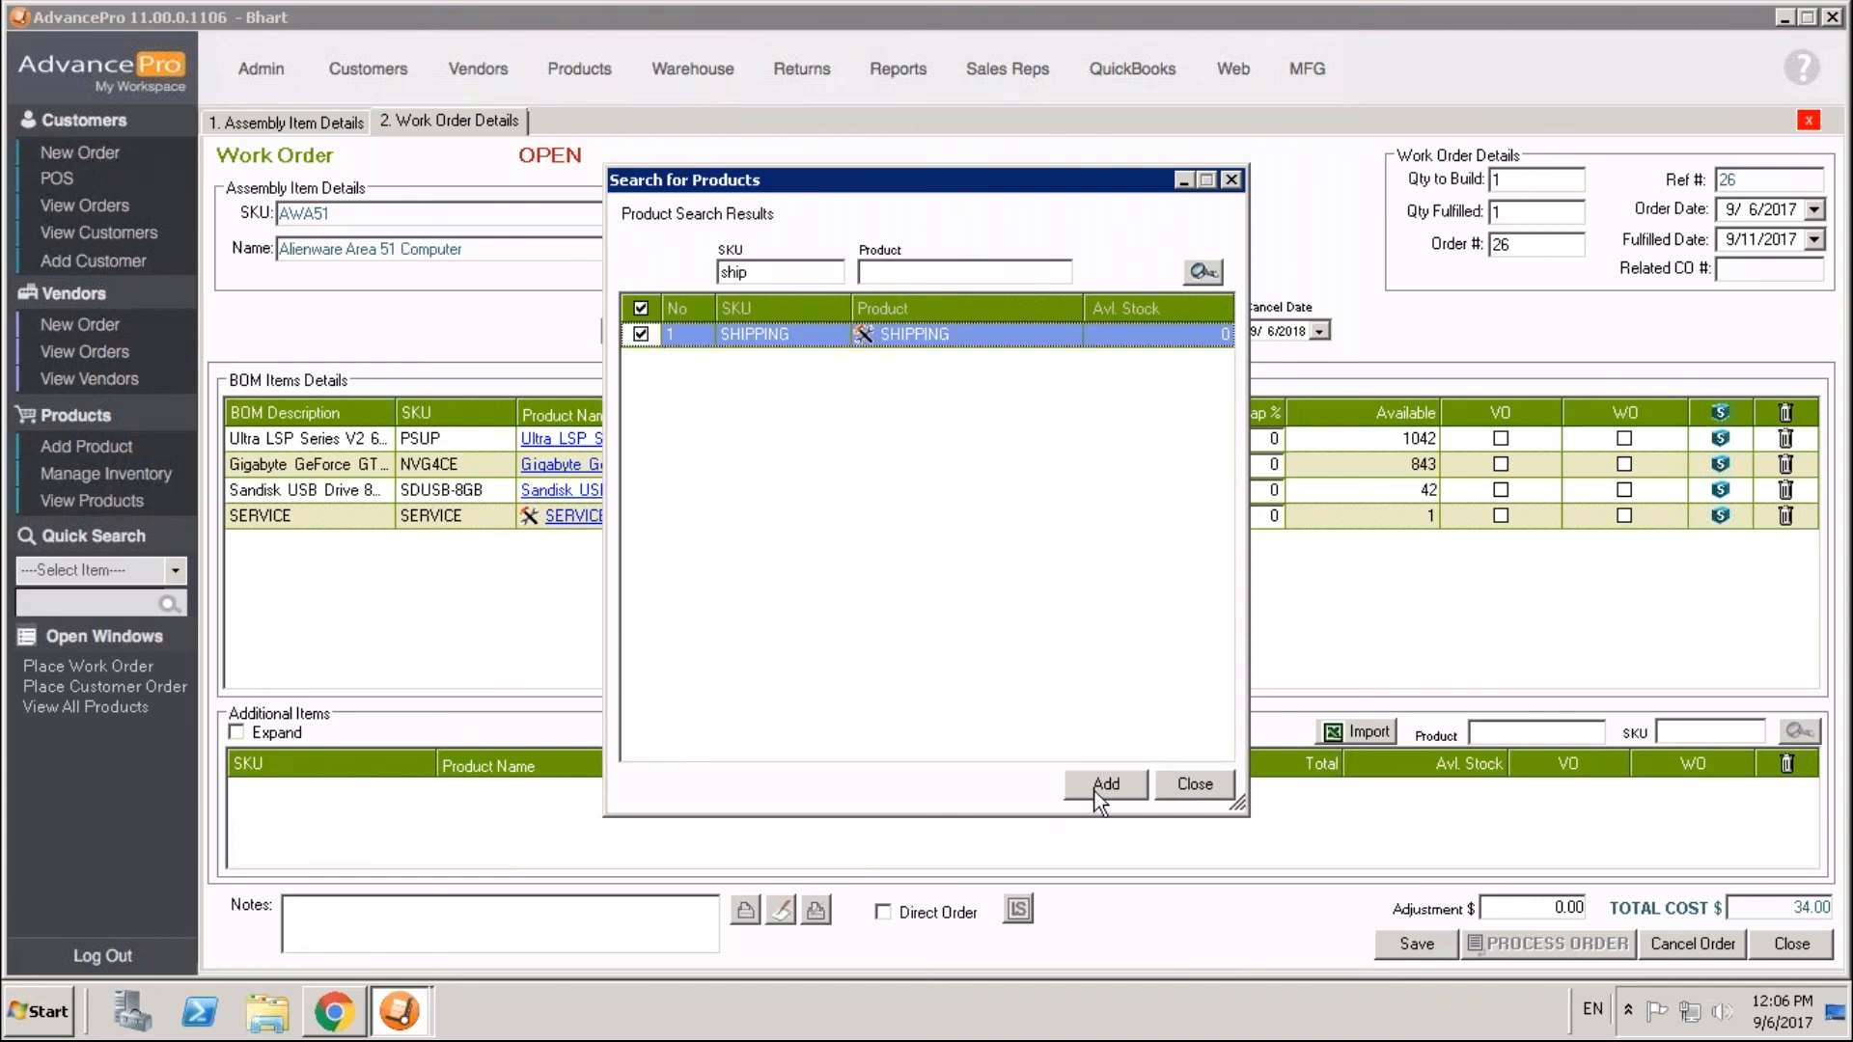
{"action": "left_click", "coordinate": [1102, 785]}
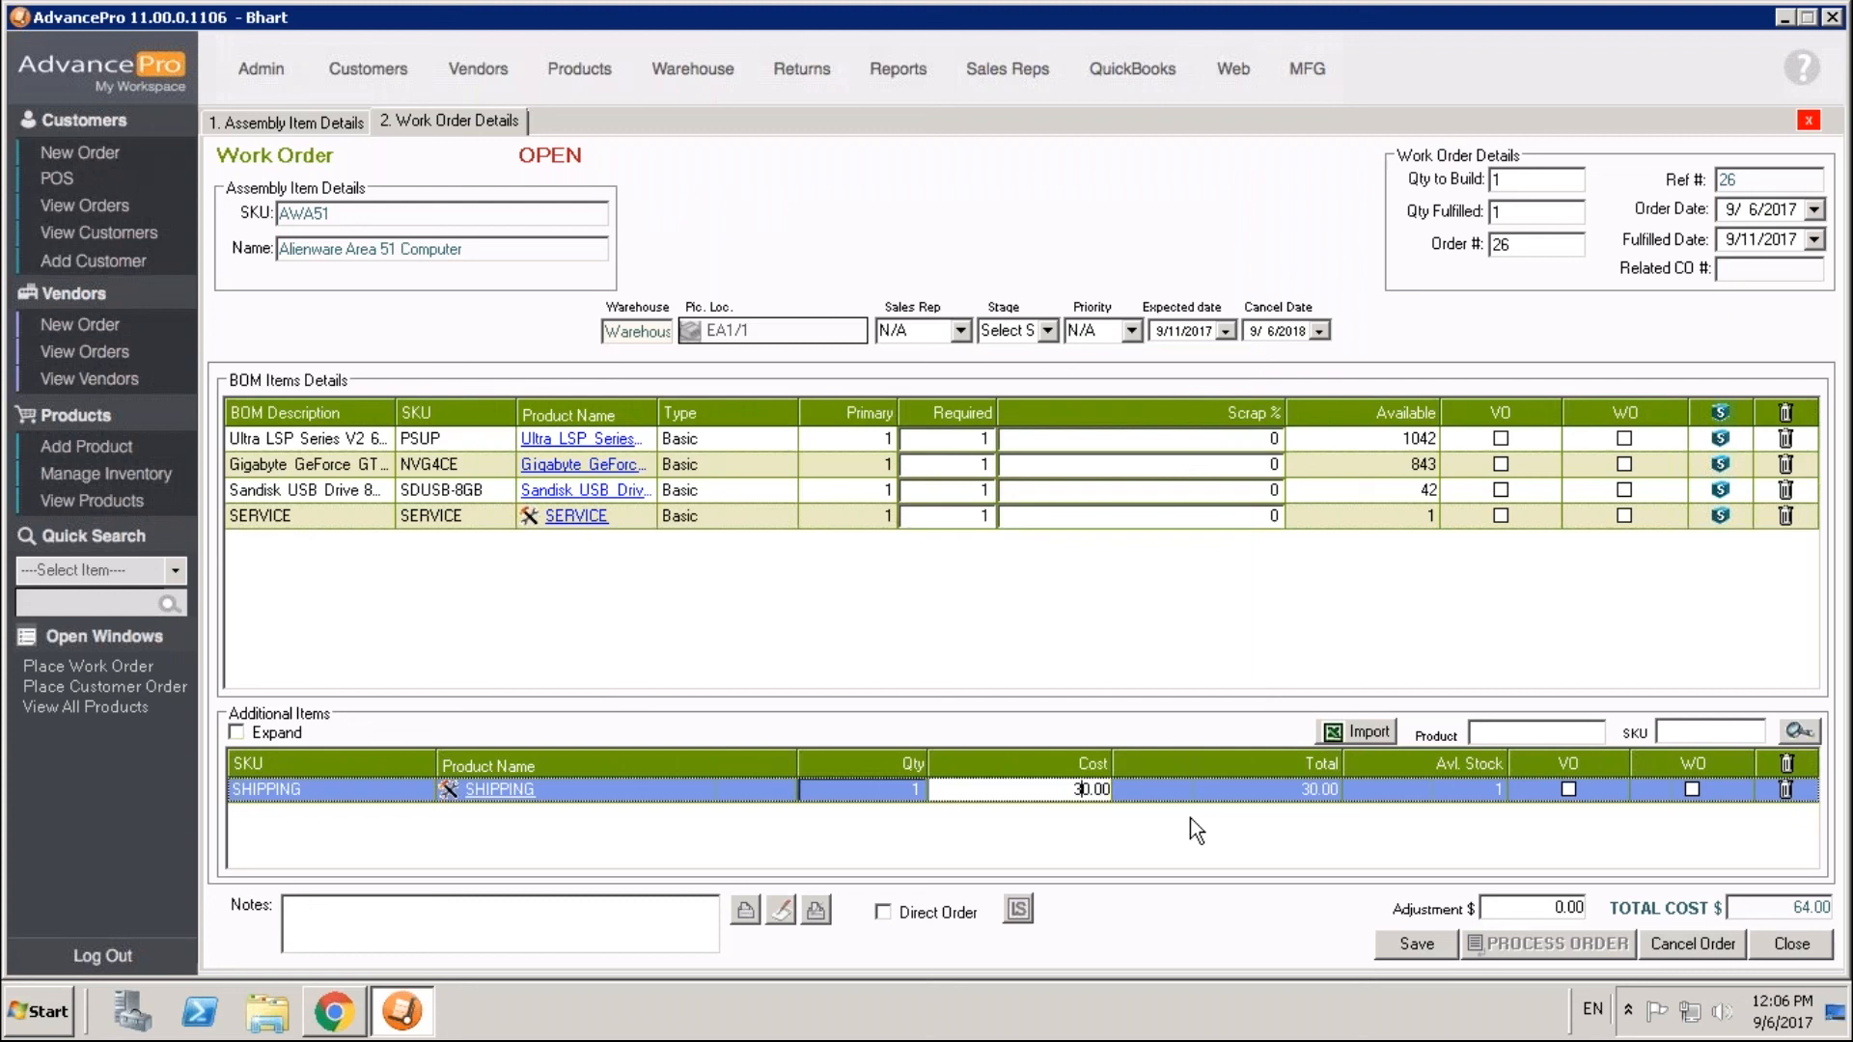
{"action": "mouse_move", "coordinate": [1438, 871]}
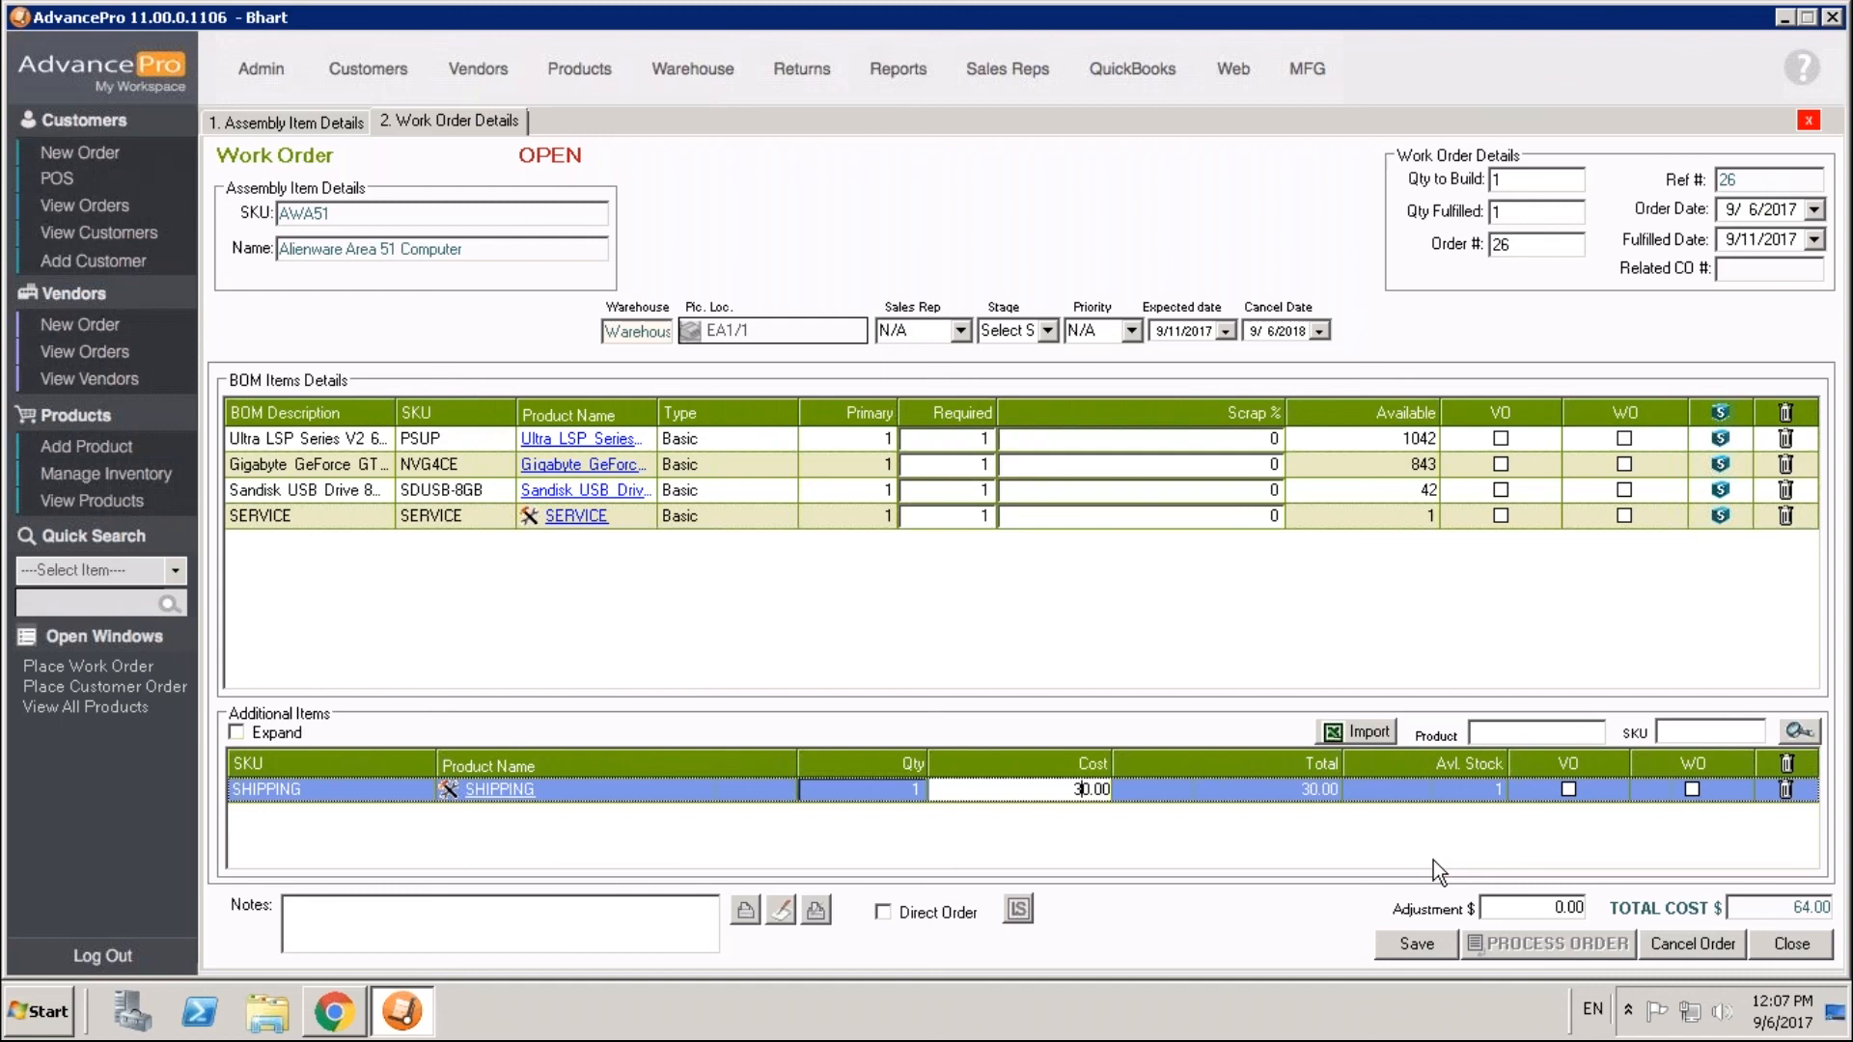
{"action": "mouse_move", "coordinate": [483, 328]}
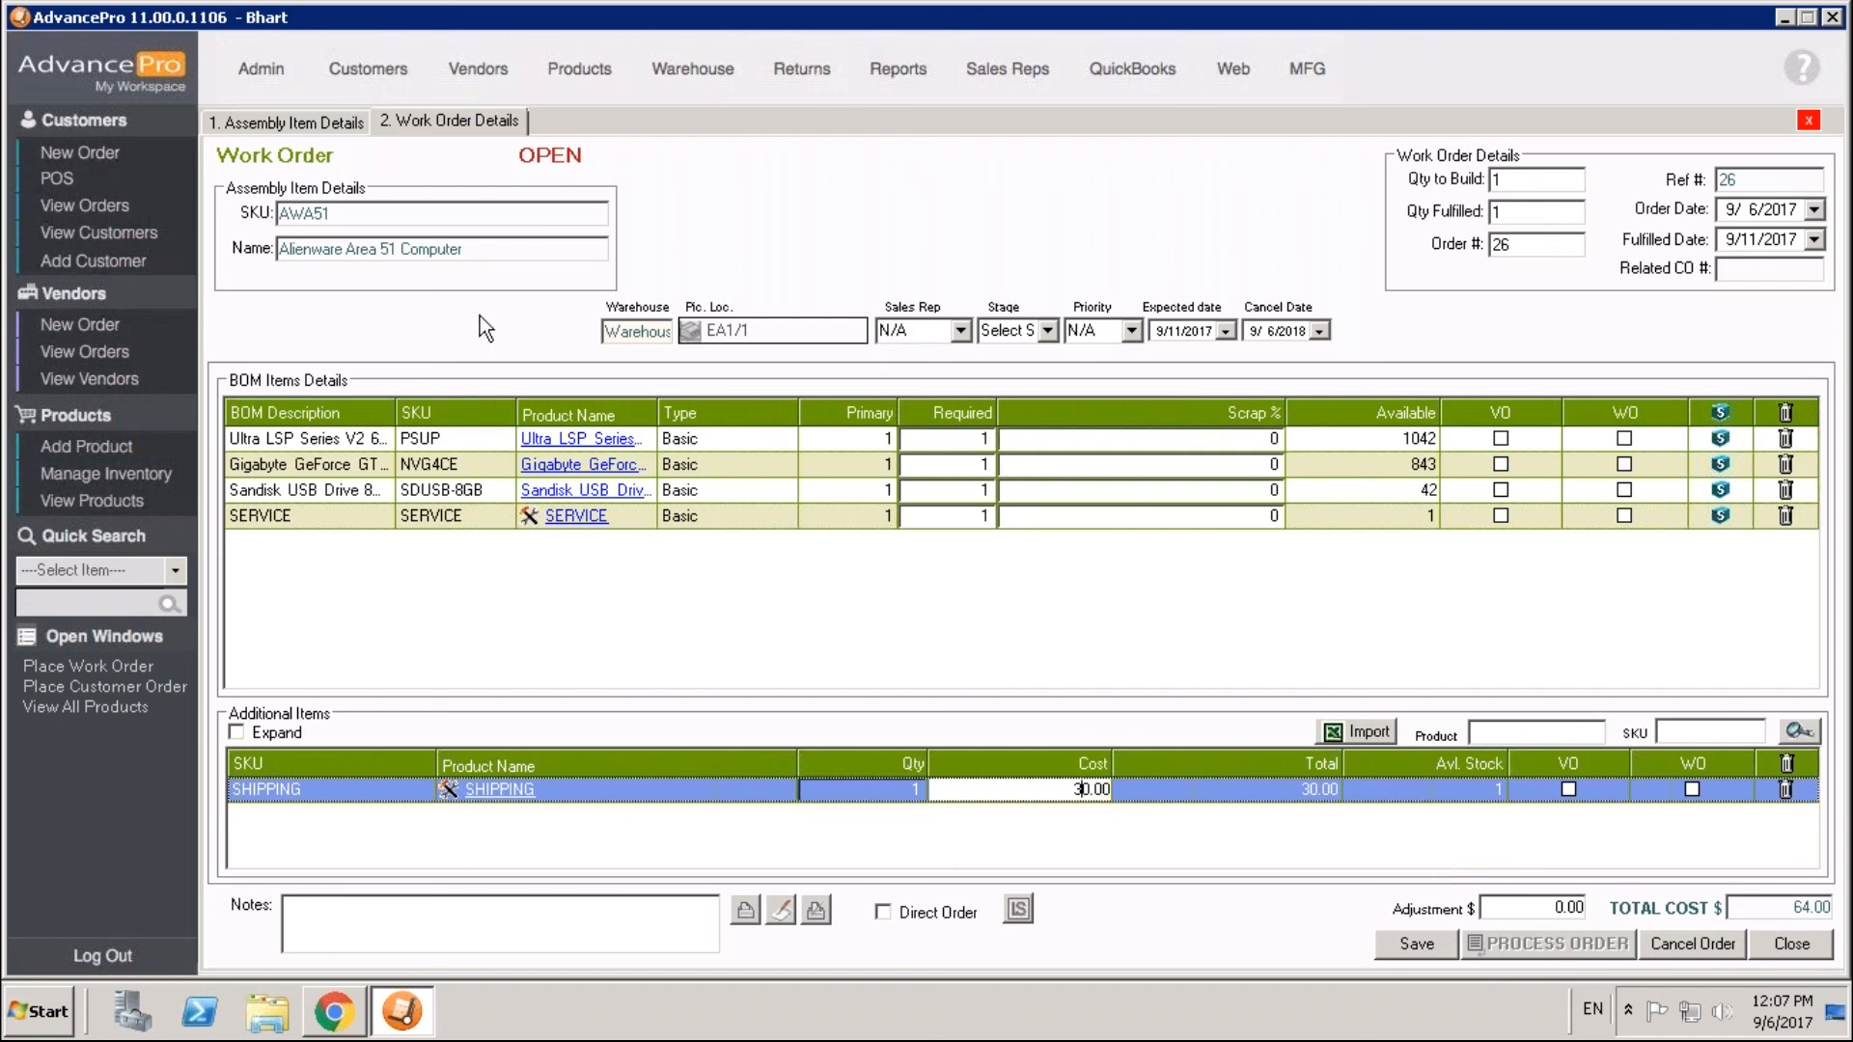
{"action": "mouse_move", "coordinate": [134, 372]}
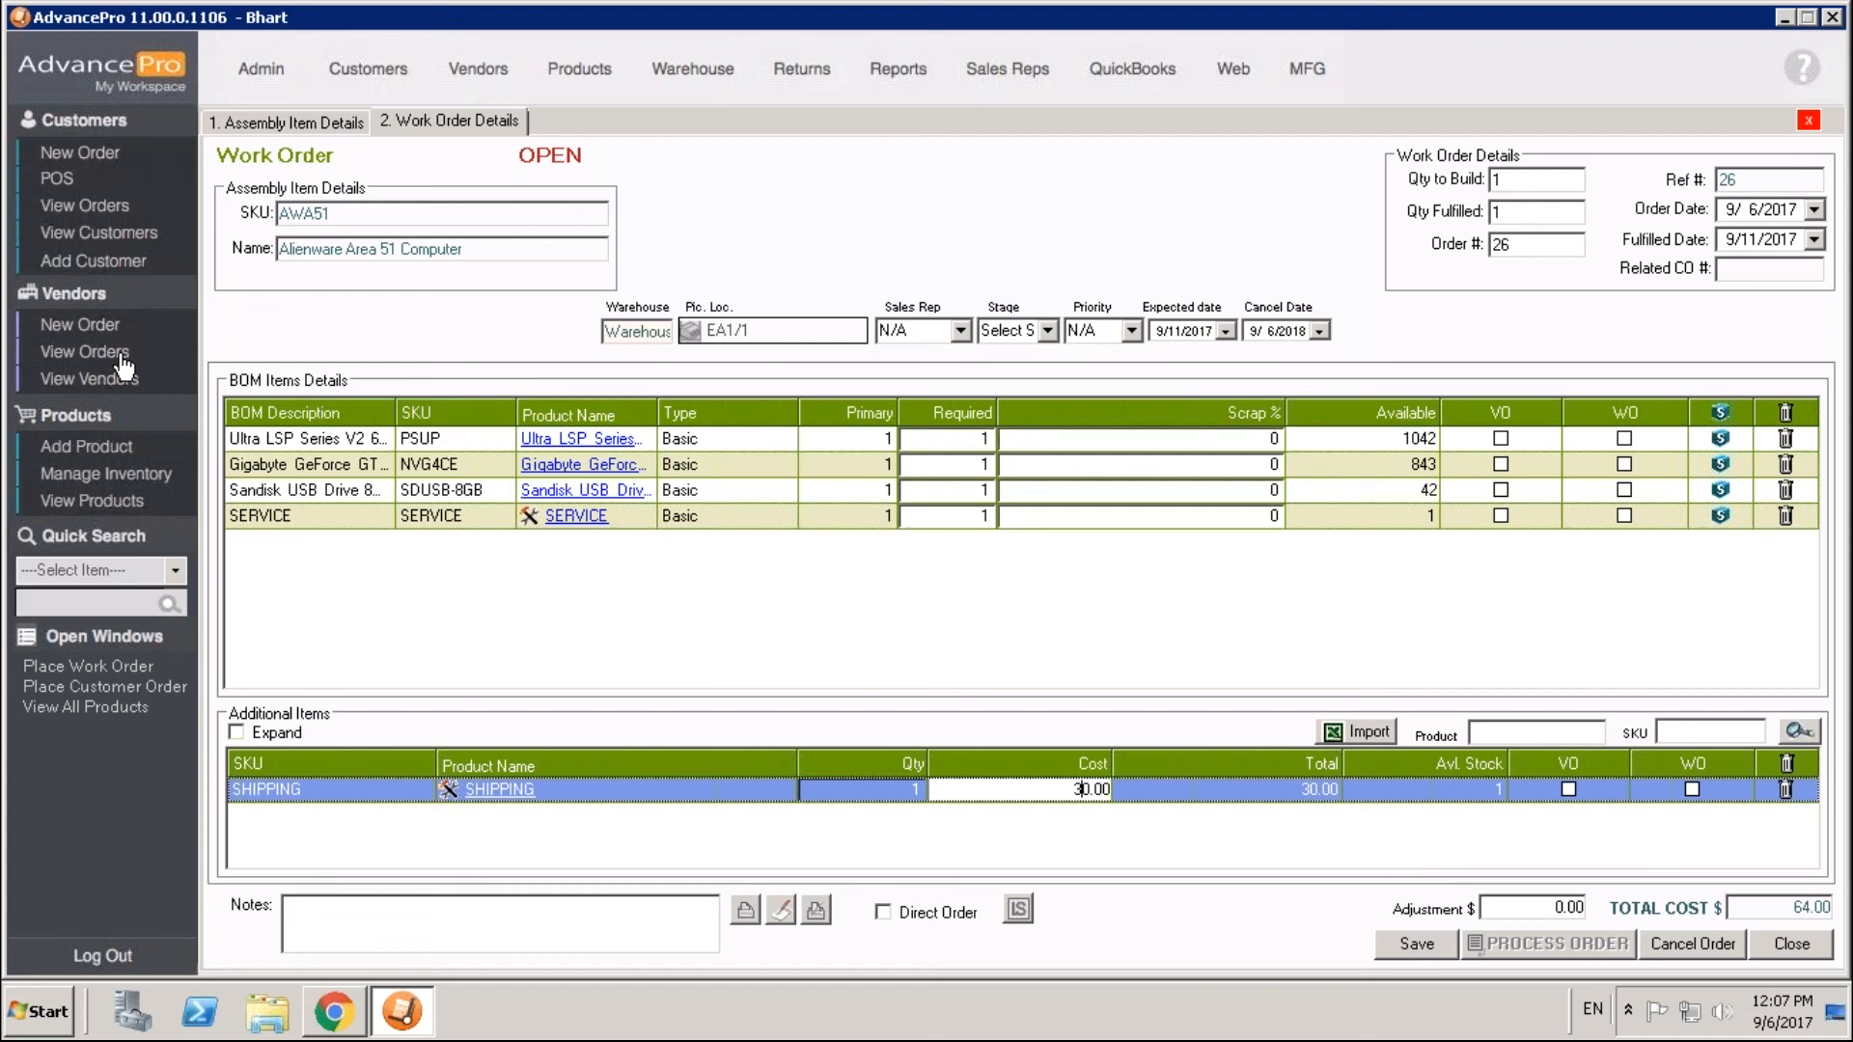
- From the Vendors bills and credit memos list, open pending bill 3434 from Big Electronics Co
{"action": "left_click", "coordinate": [85, 351]}
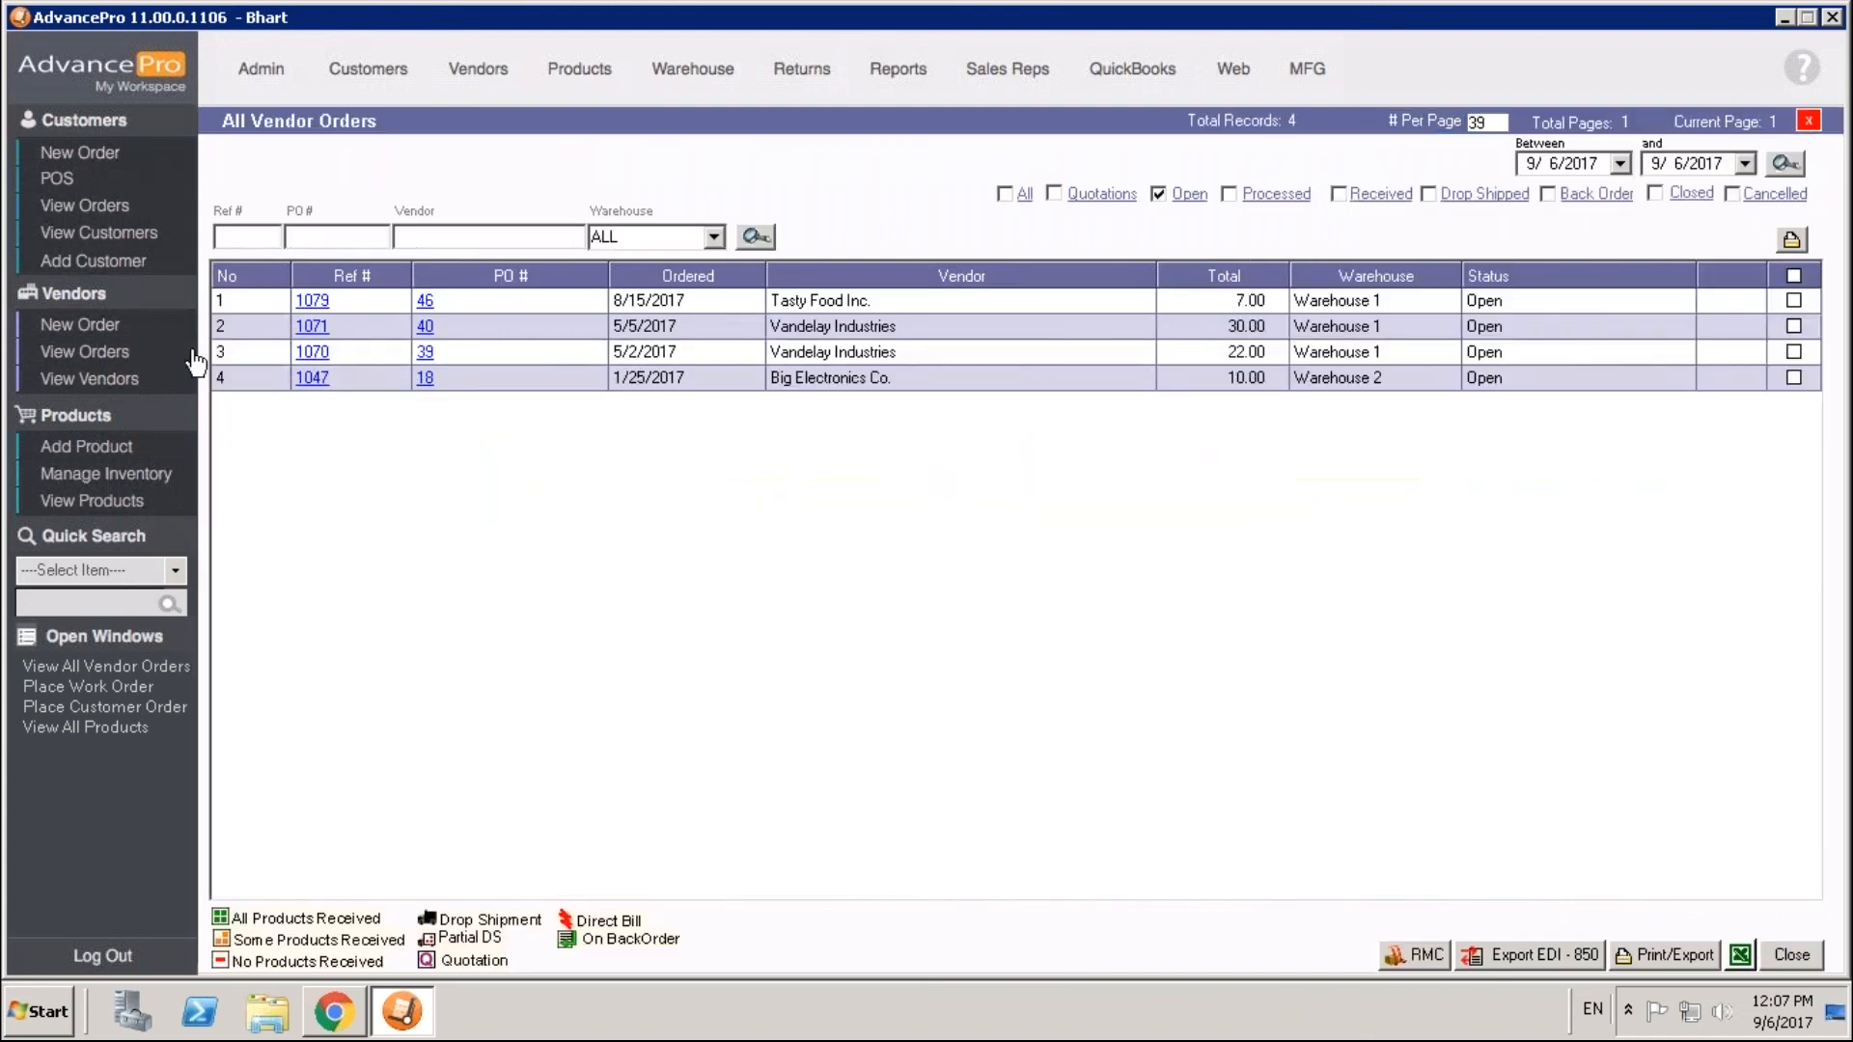
{"action": "left_click", "coordinate": [693, 69]}
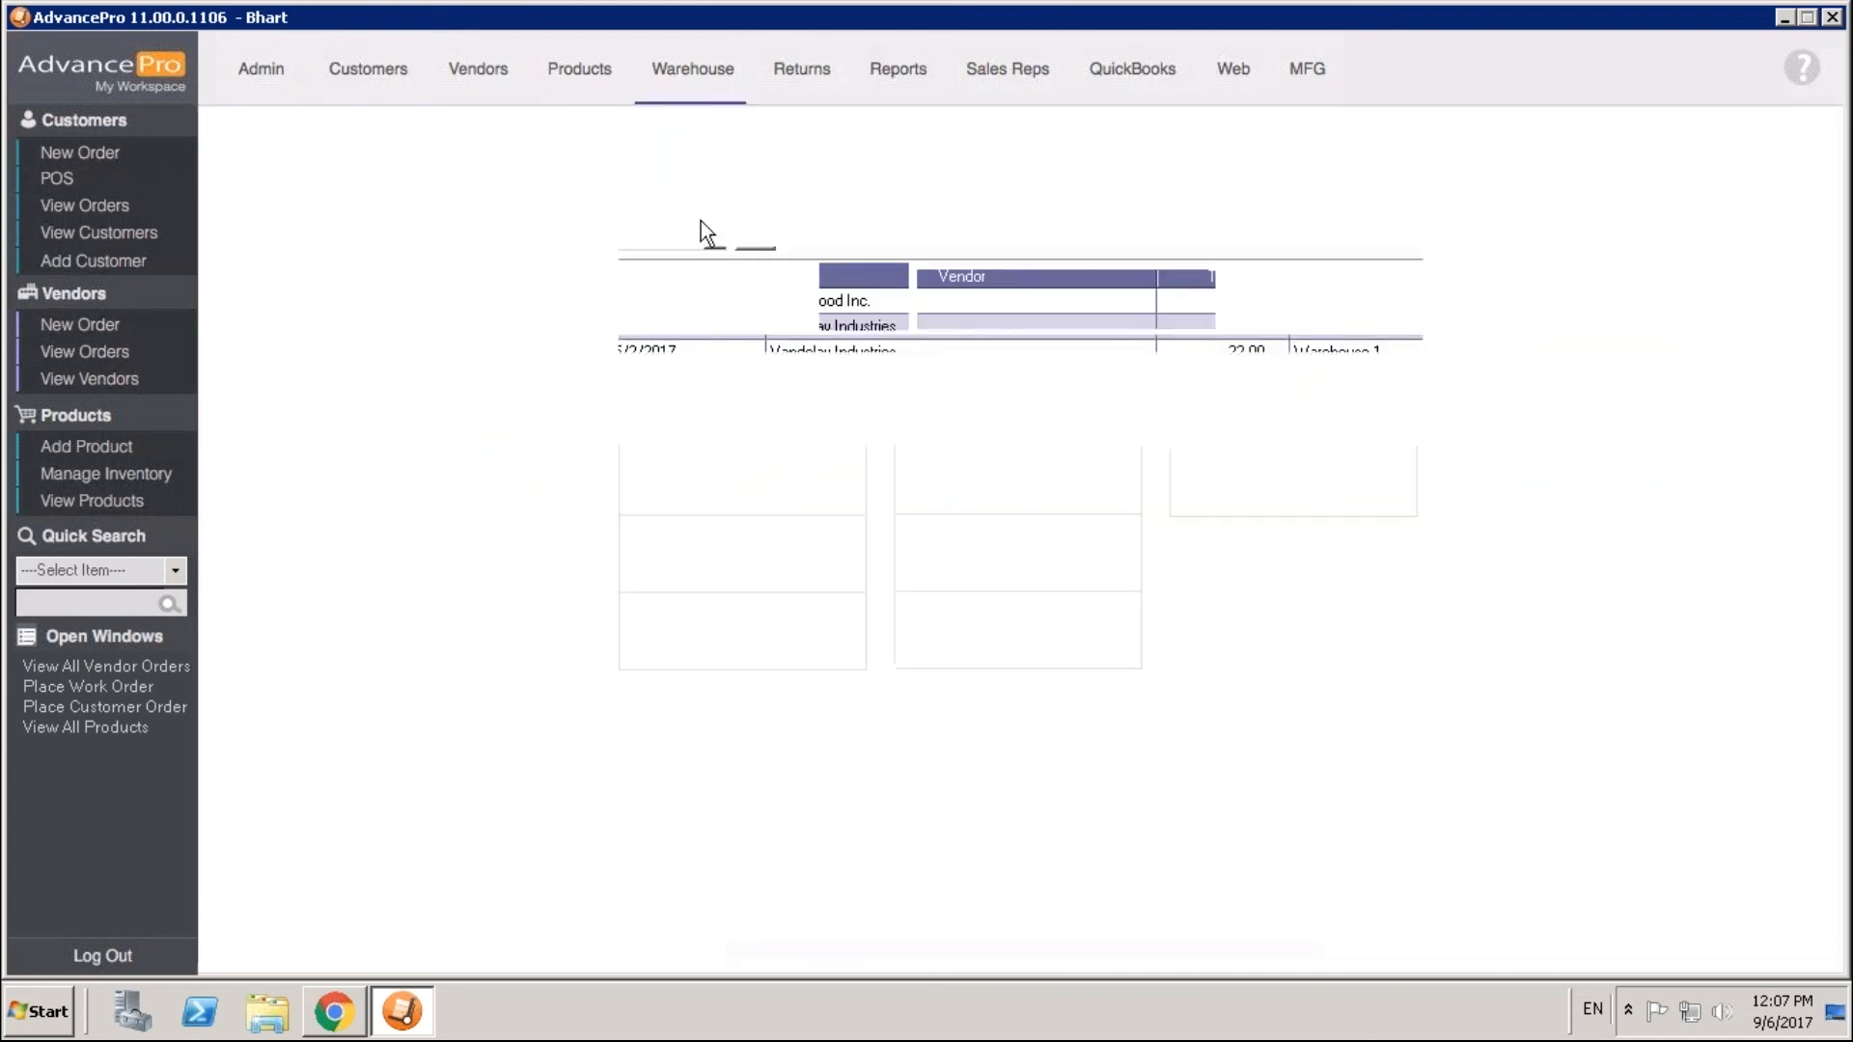
{"action": "left_click", "coordinate": [693, 69]}
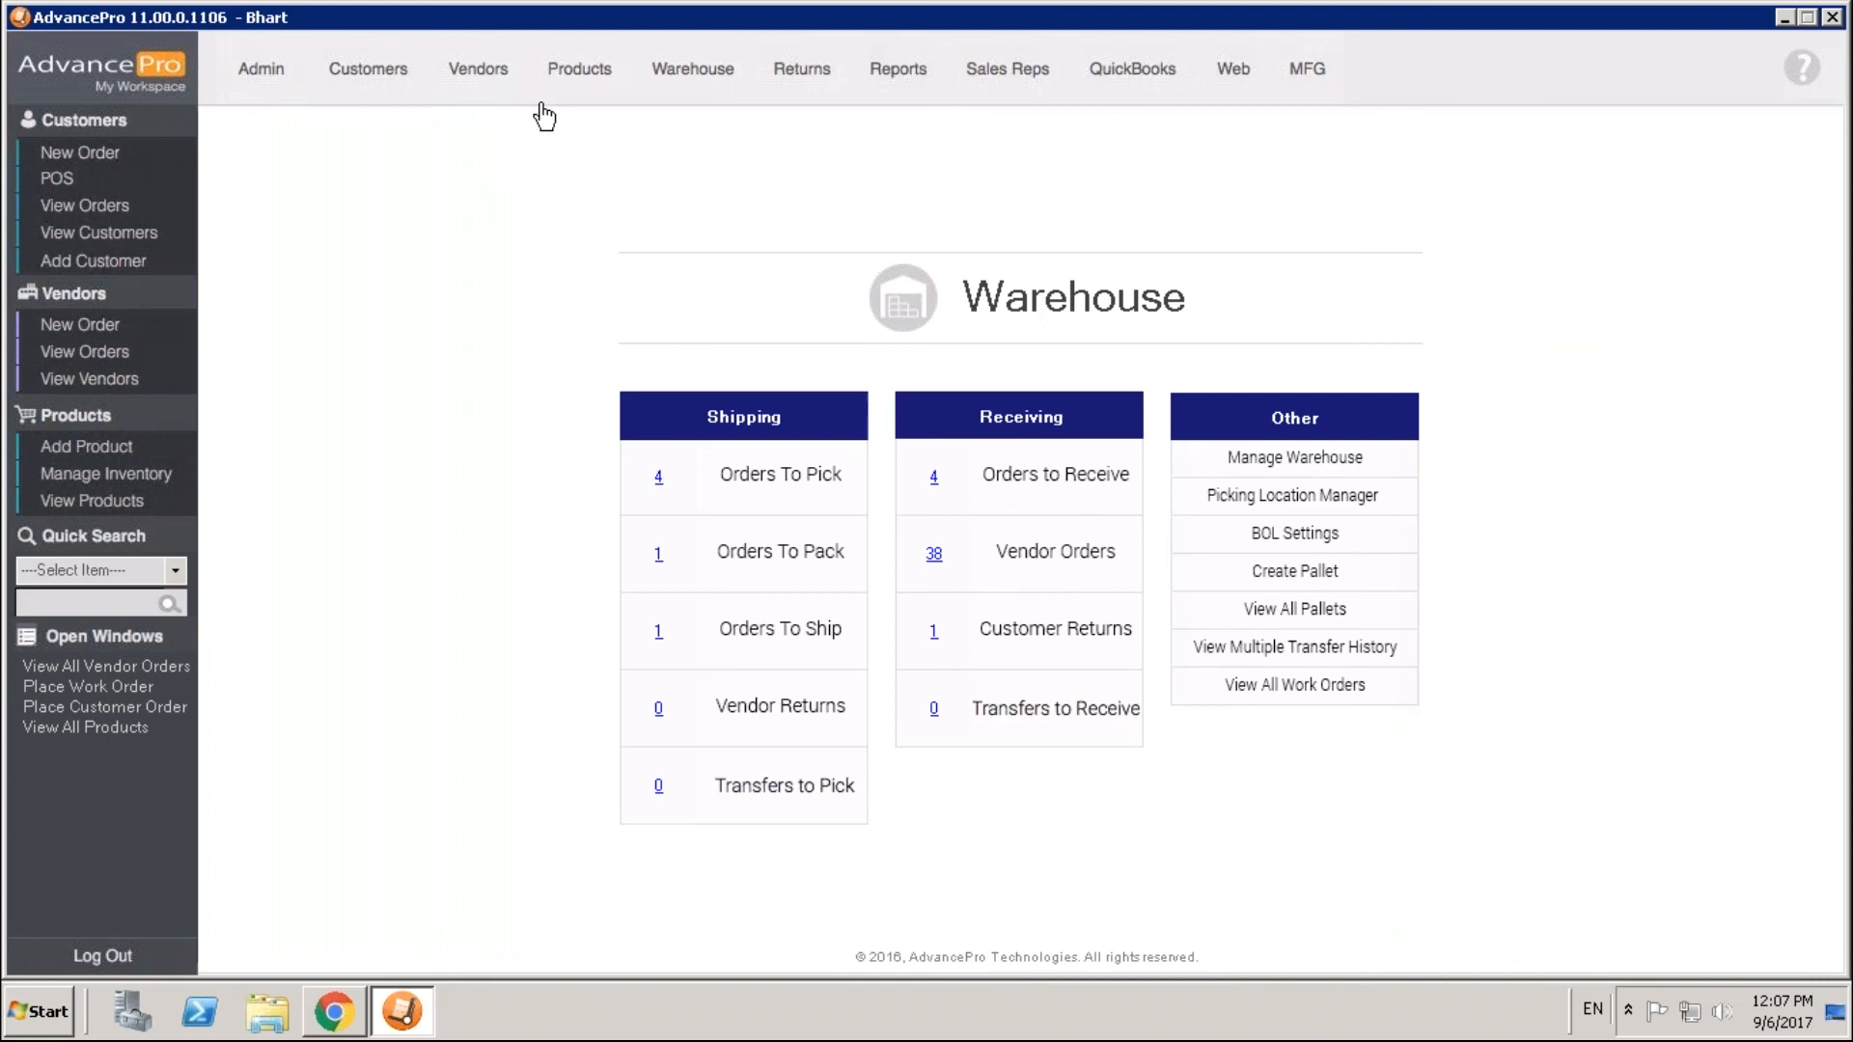
{"action": "left_click", "coordinate": [477, 68]}
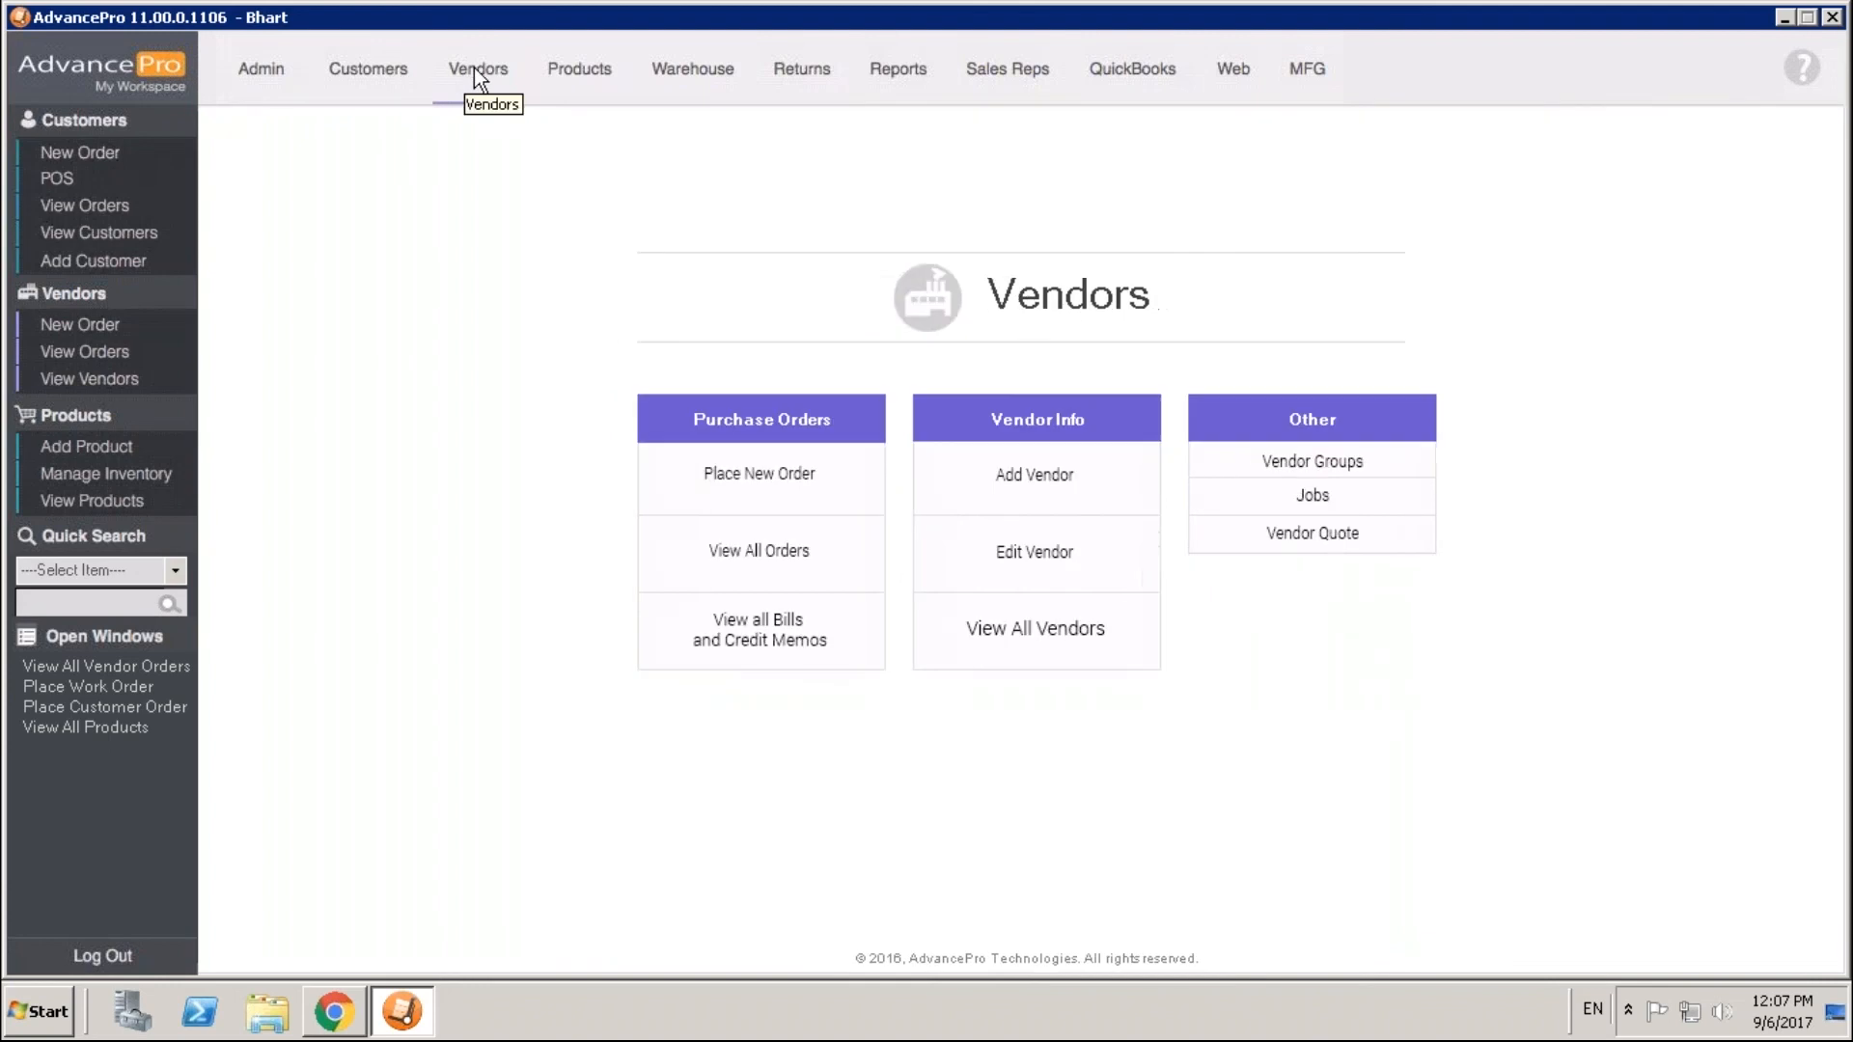
{"action": "mouse_move", "coordinate": [712, 627]}
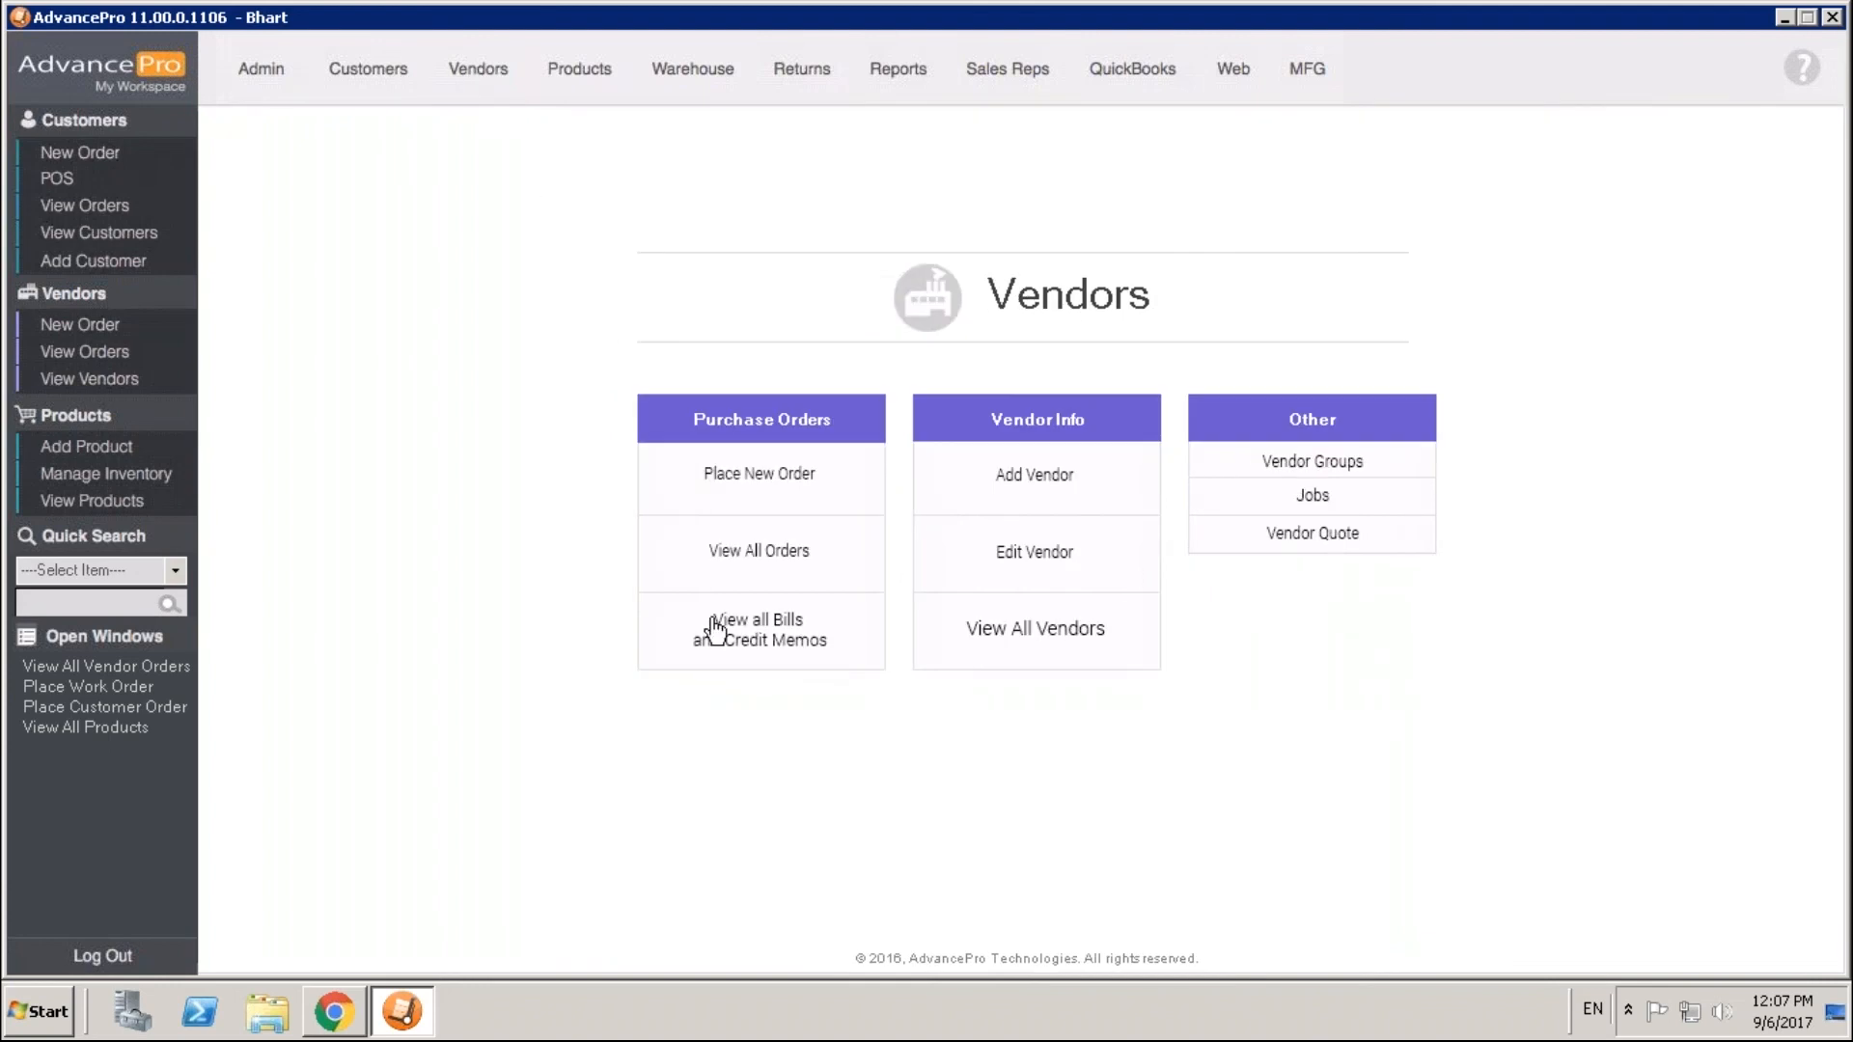
{"action": "left_click", "coordinate": [758, 629]}
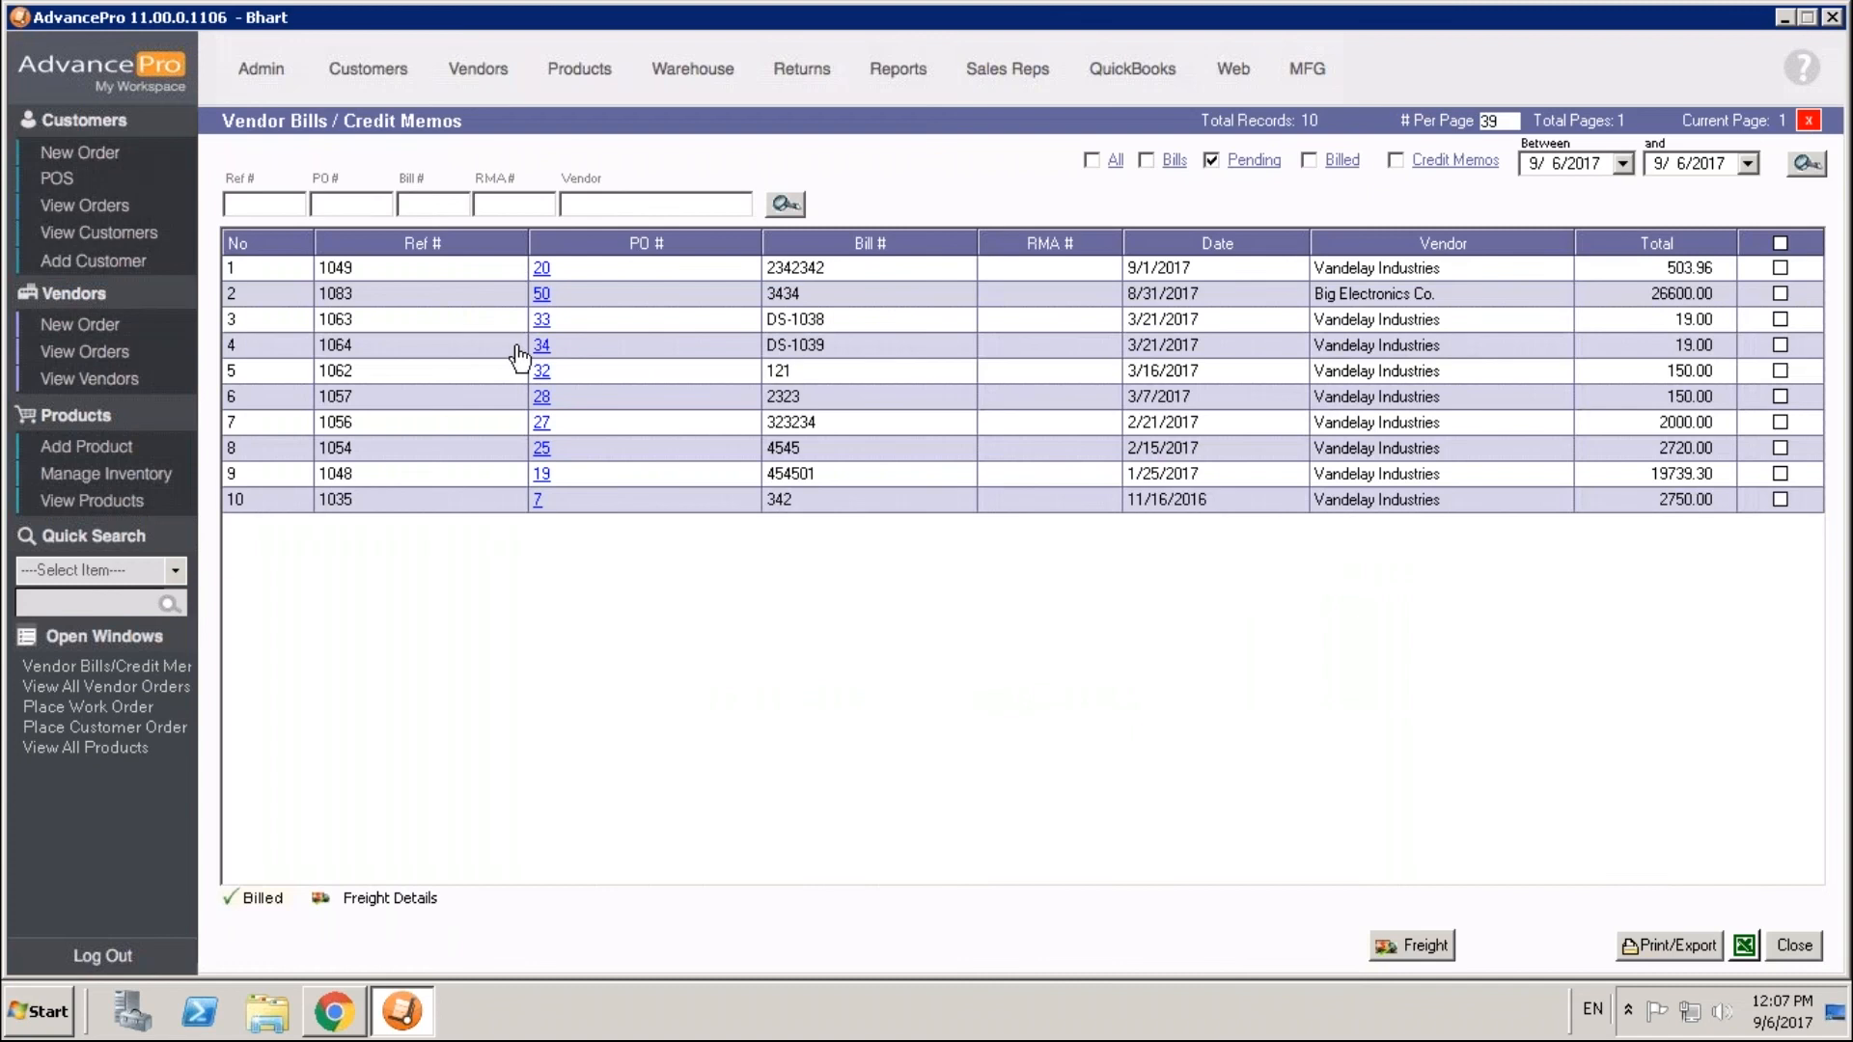
{"action": "mouse_move", "coordinate": [540, 299]}
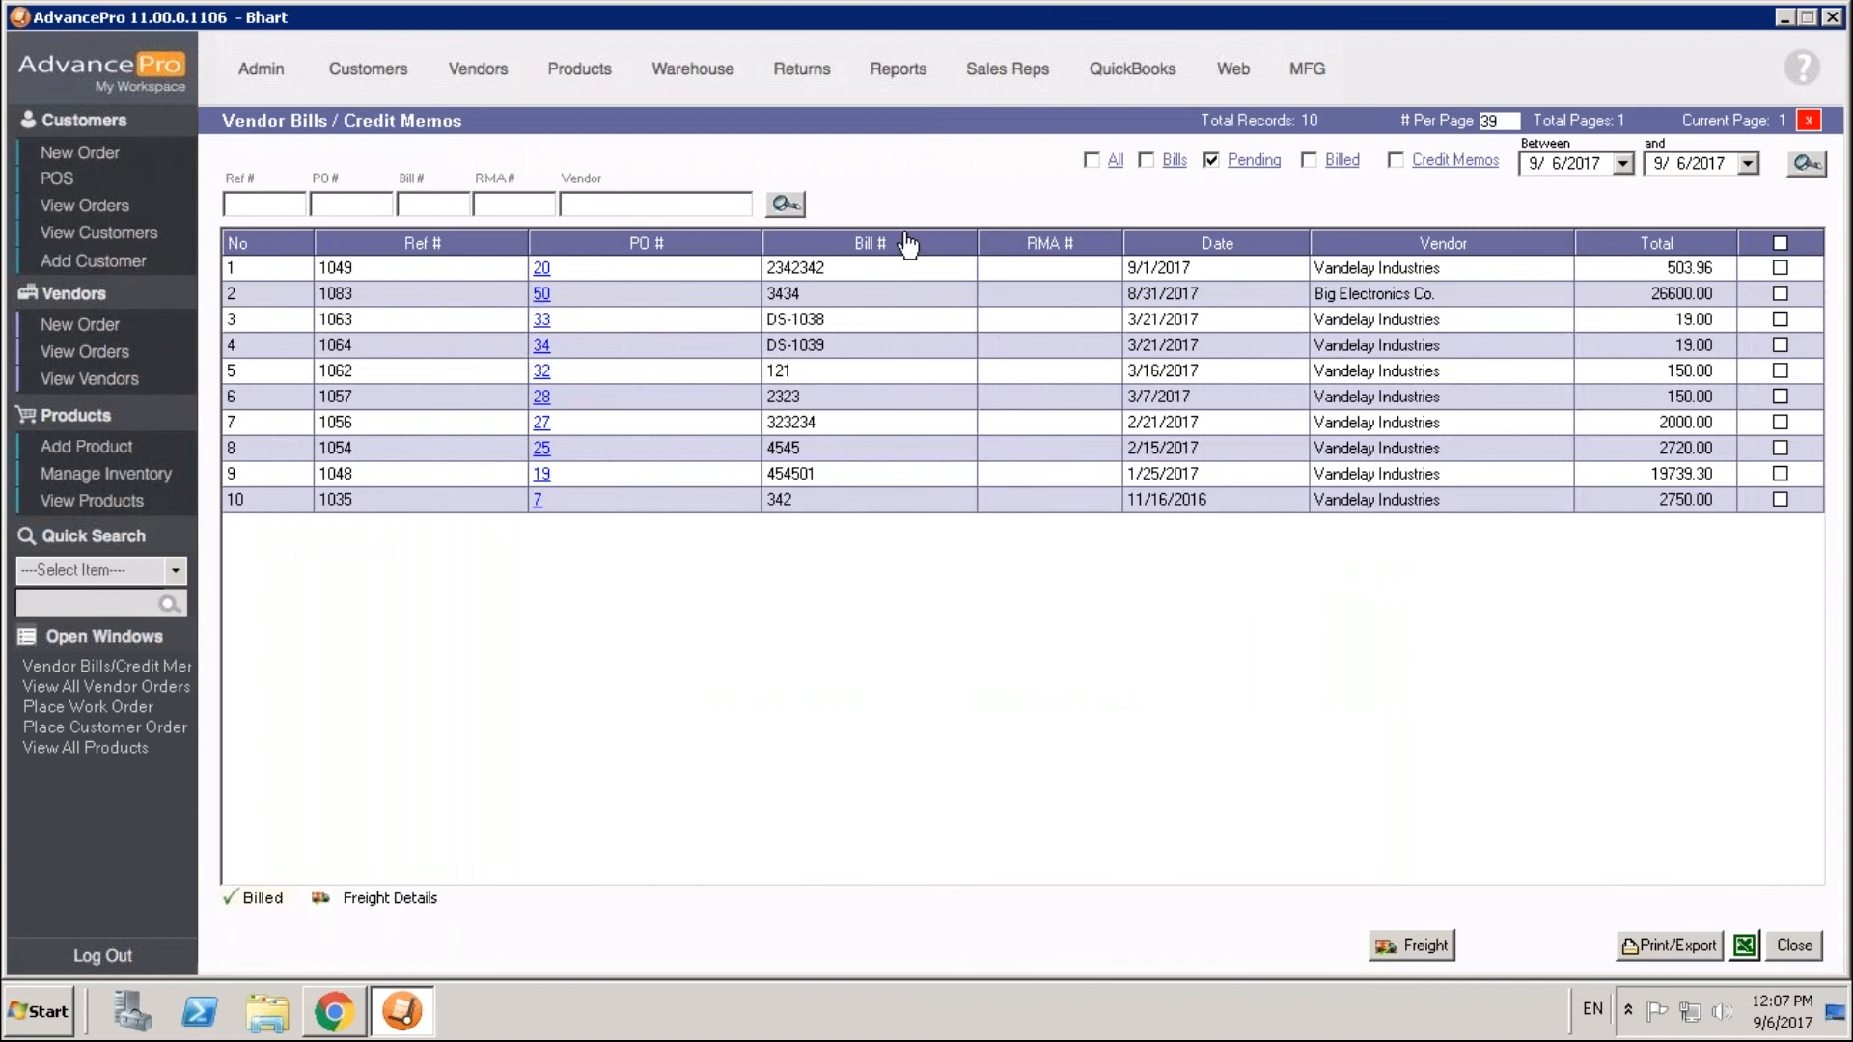
{"action": "mouse_move", "coordinate": [10, 278]}
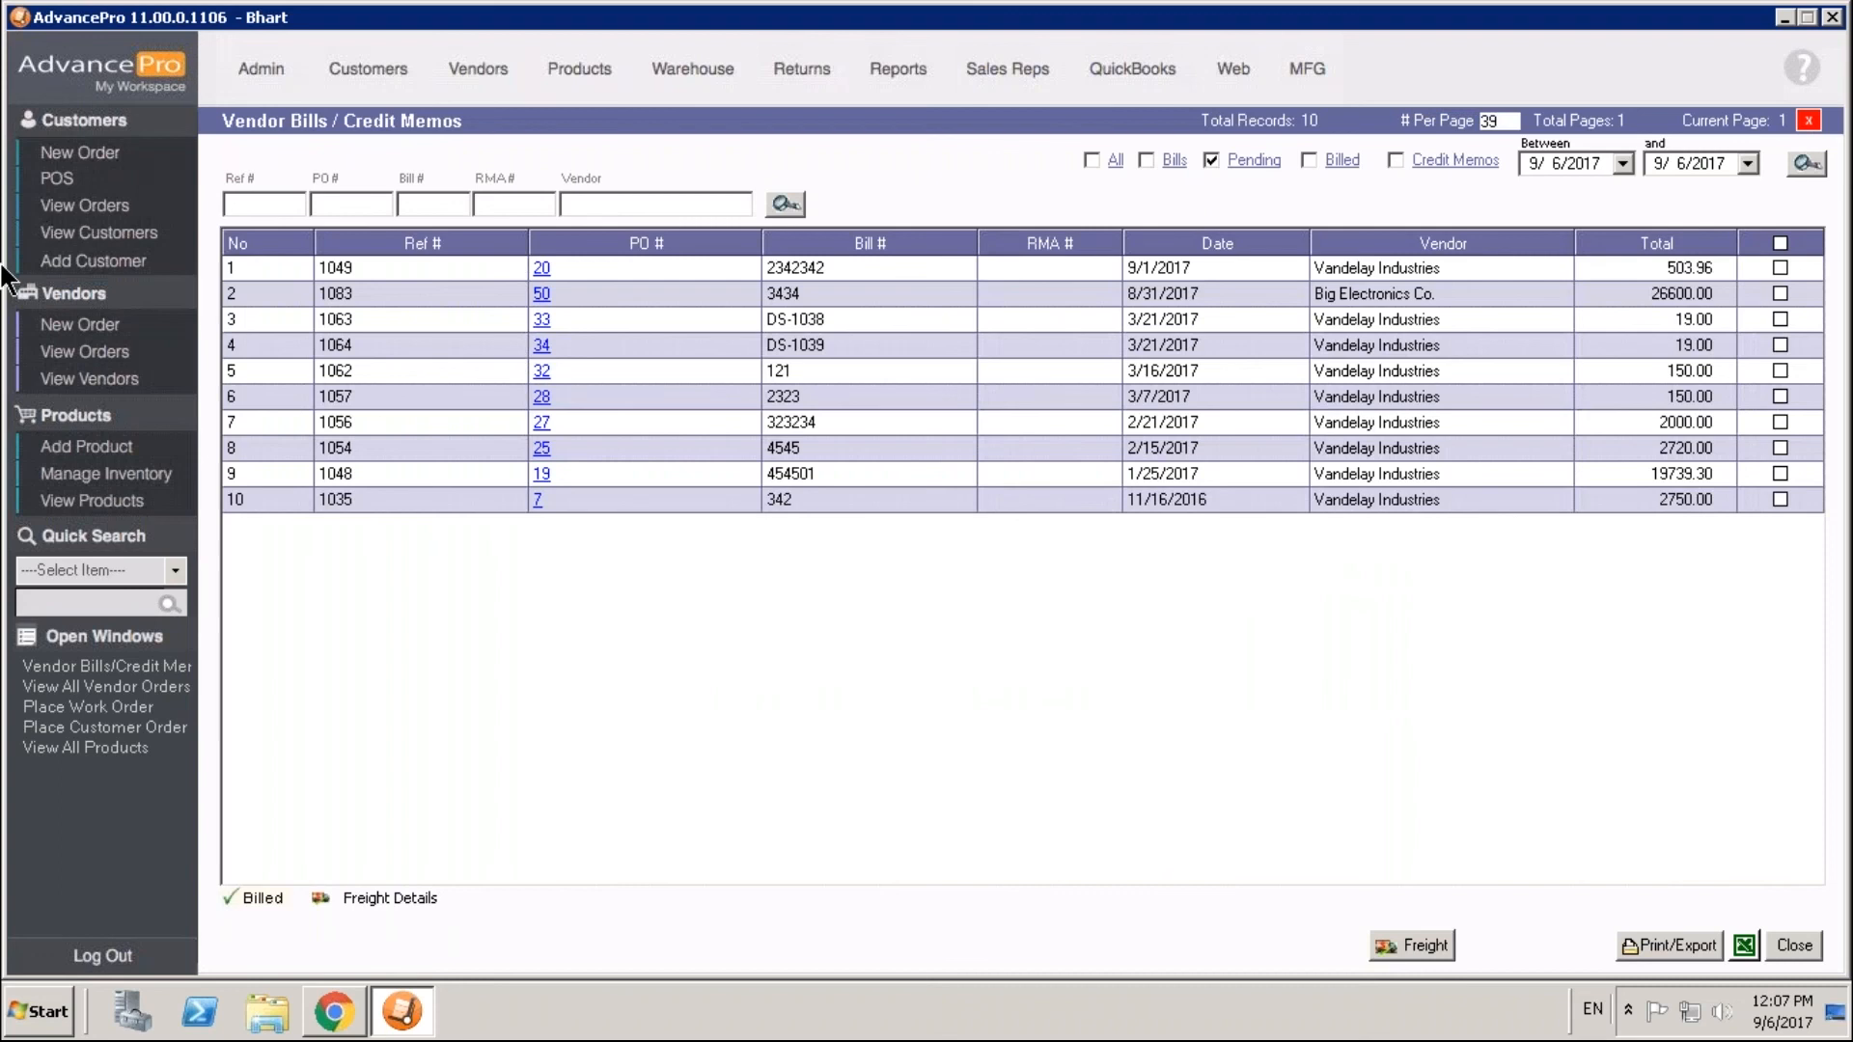
{"action": "mouse_move", "coordinate": [546, 371]}
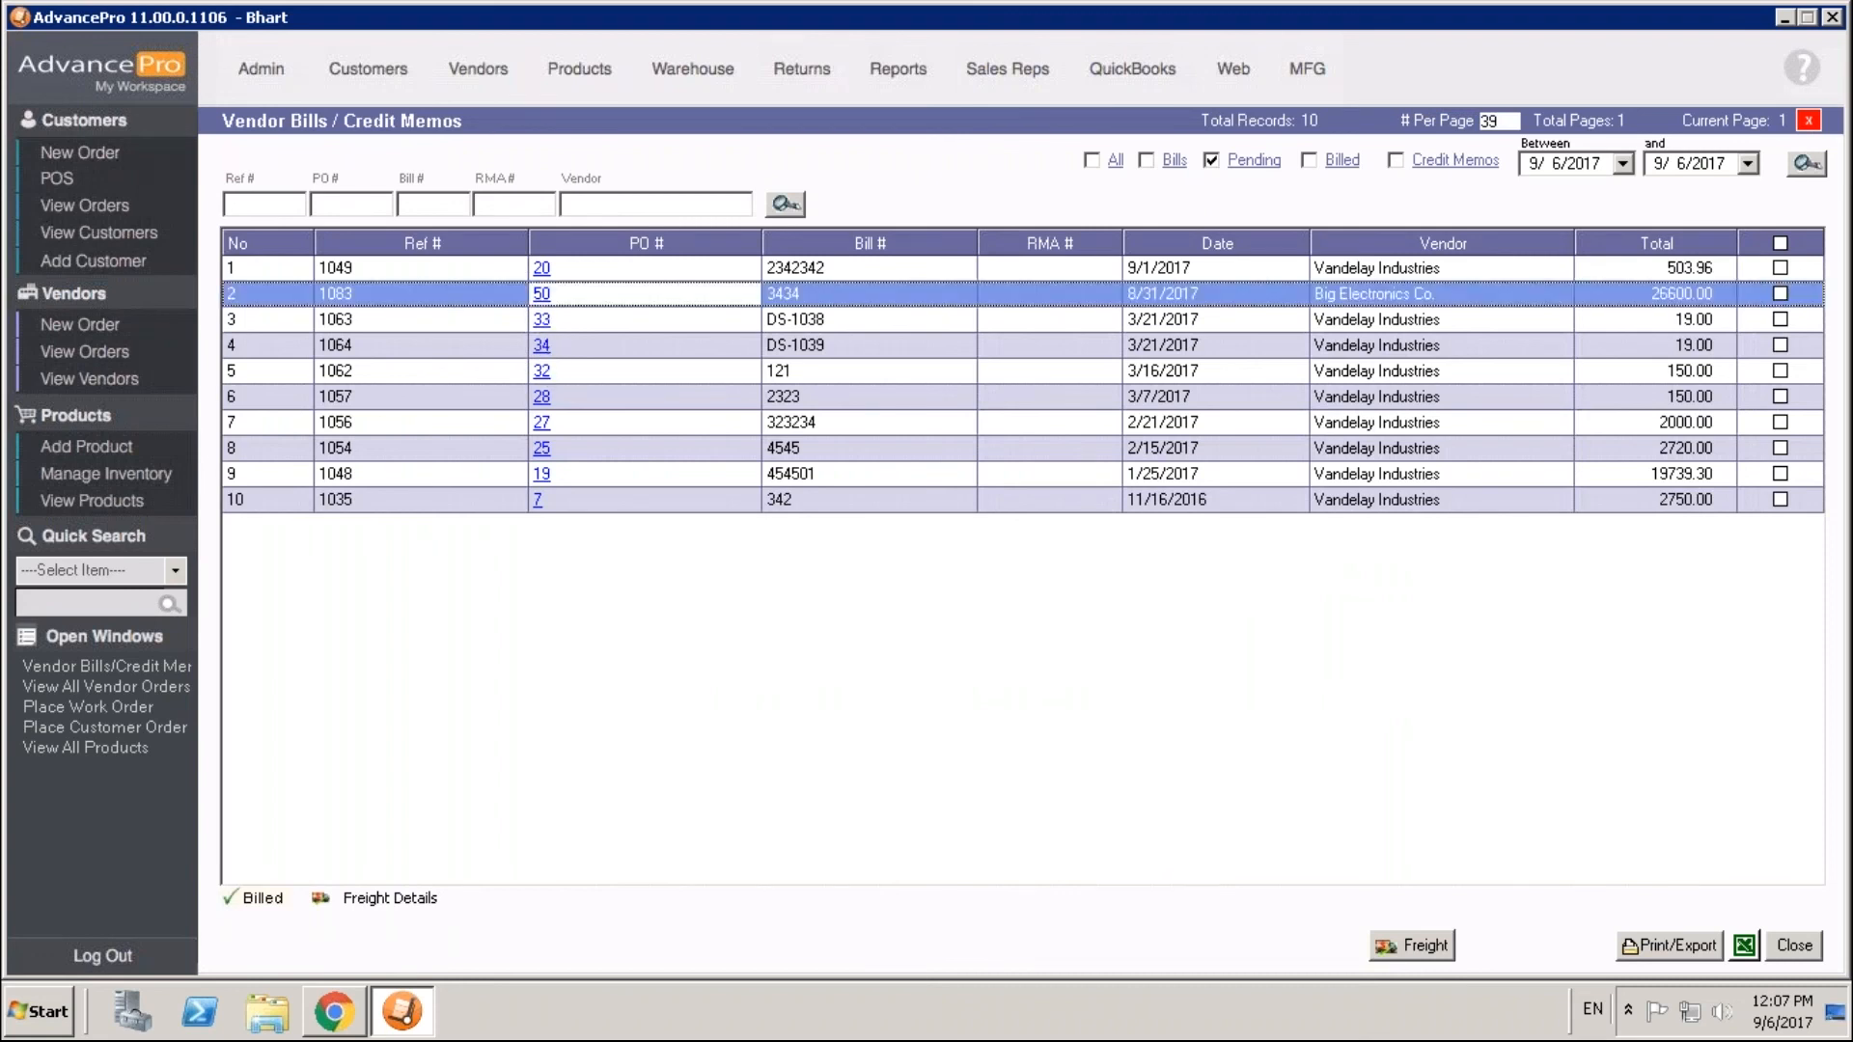
{"action": "left_click", "coordinate": [541, 293]}
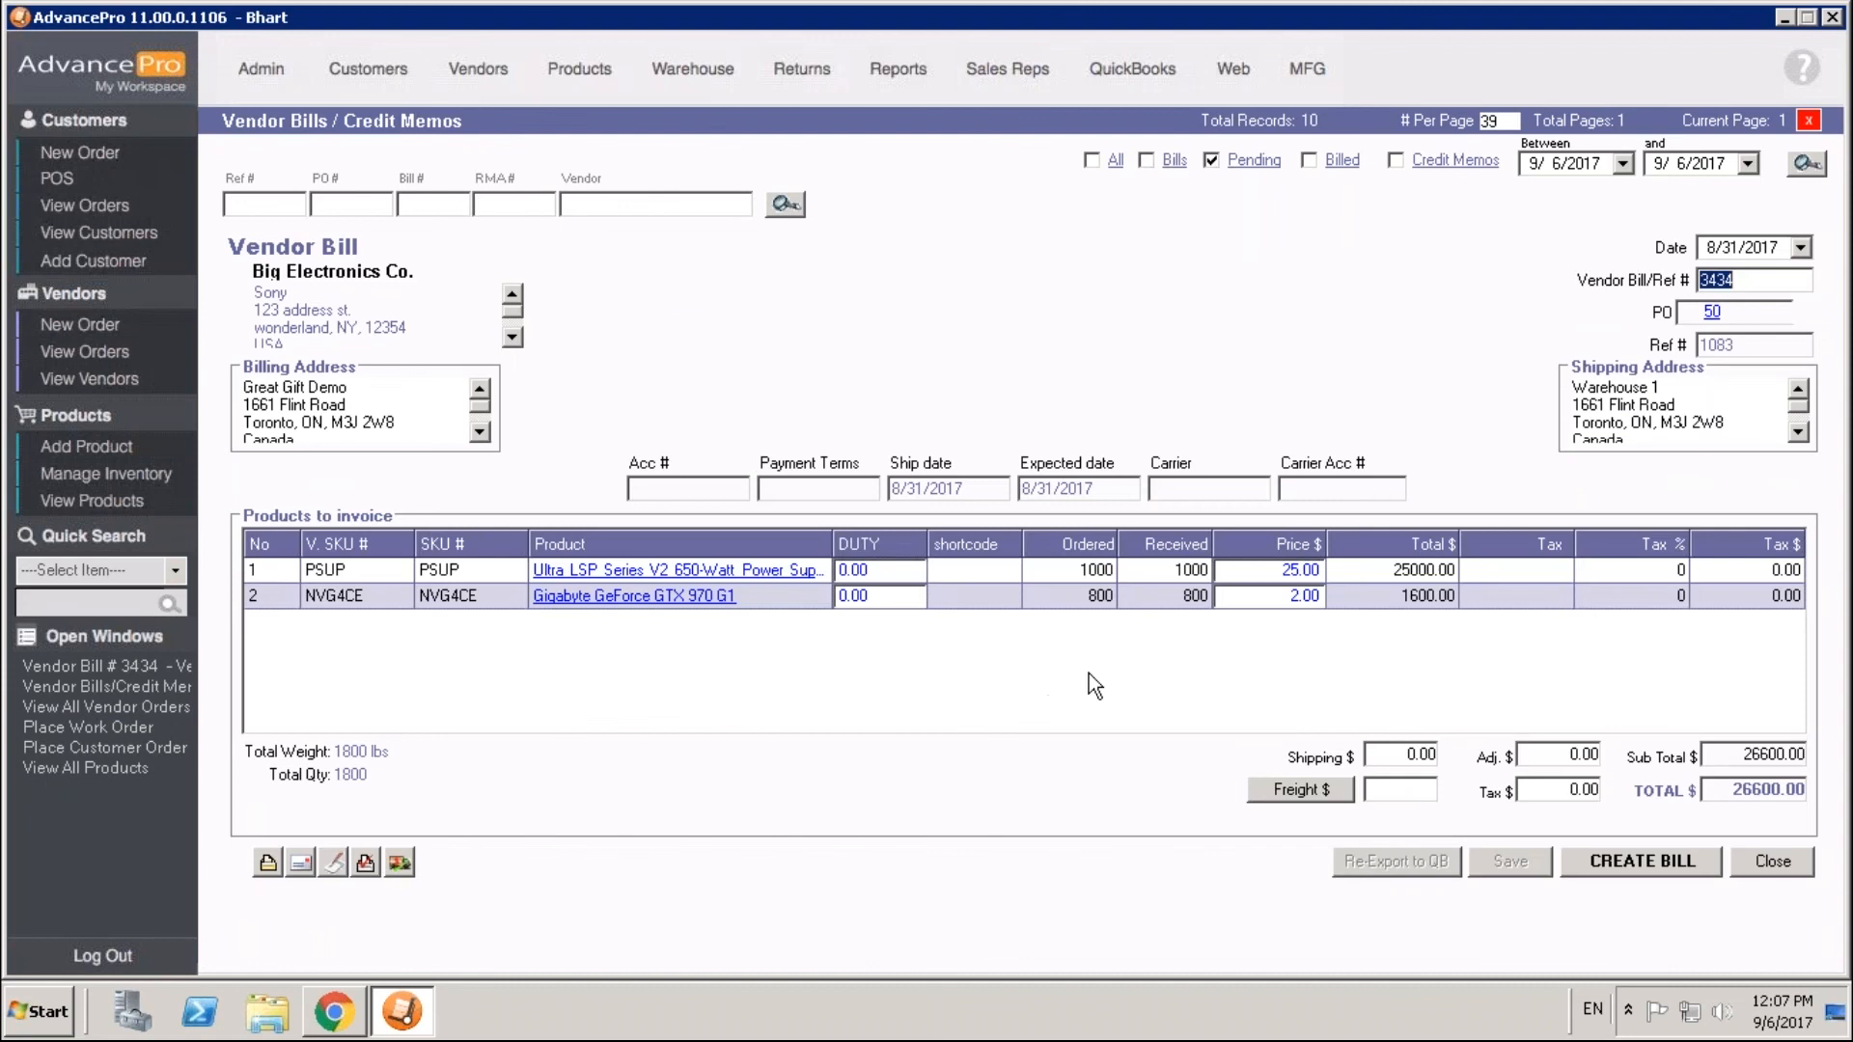
{"action": "mouse_move", "coordinate": [1297, 803]}
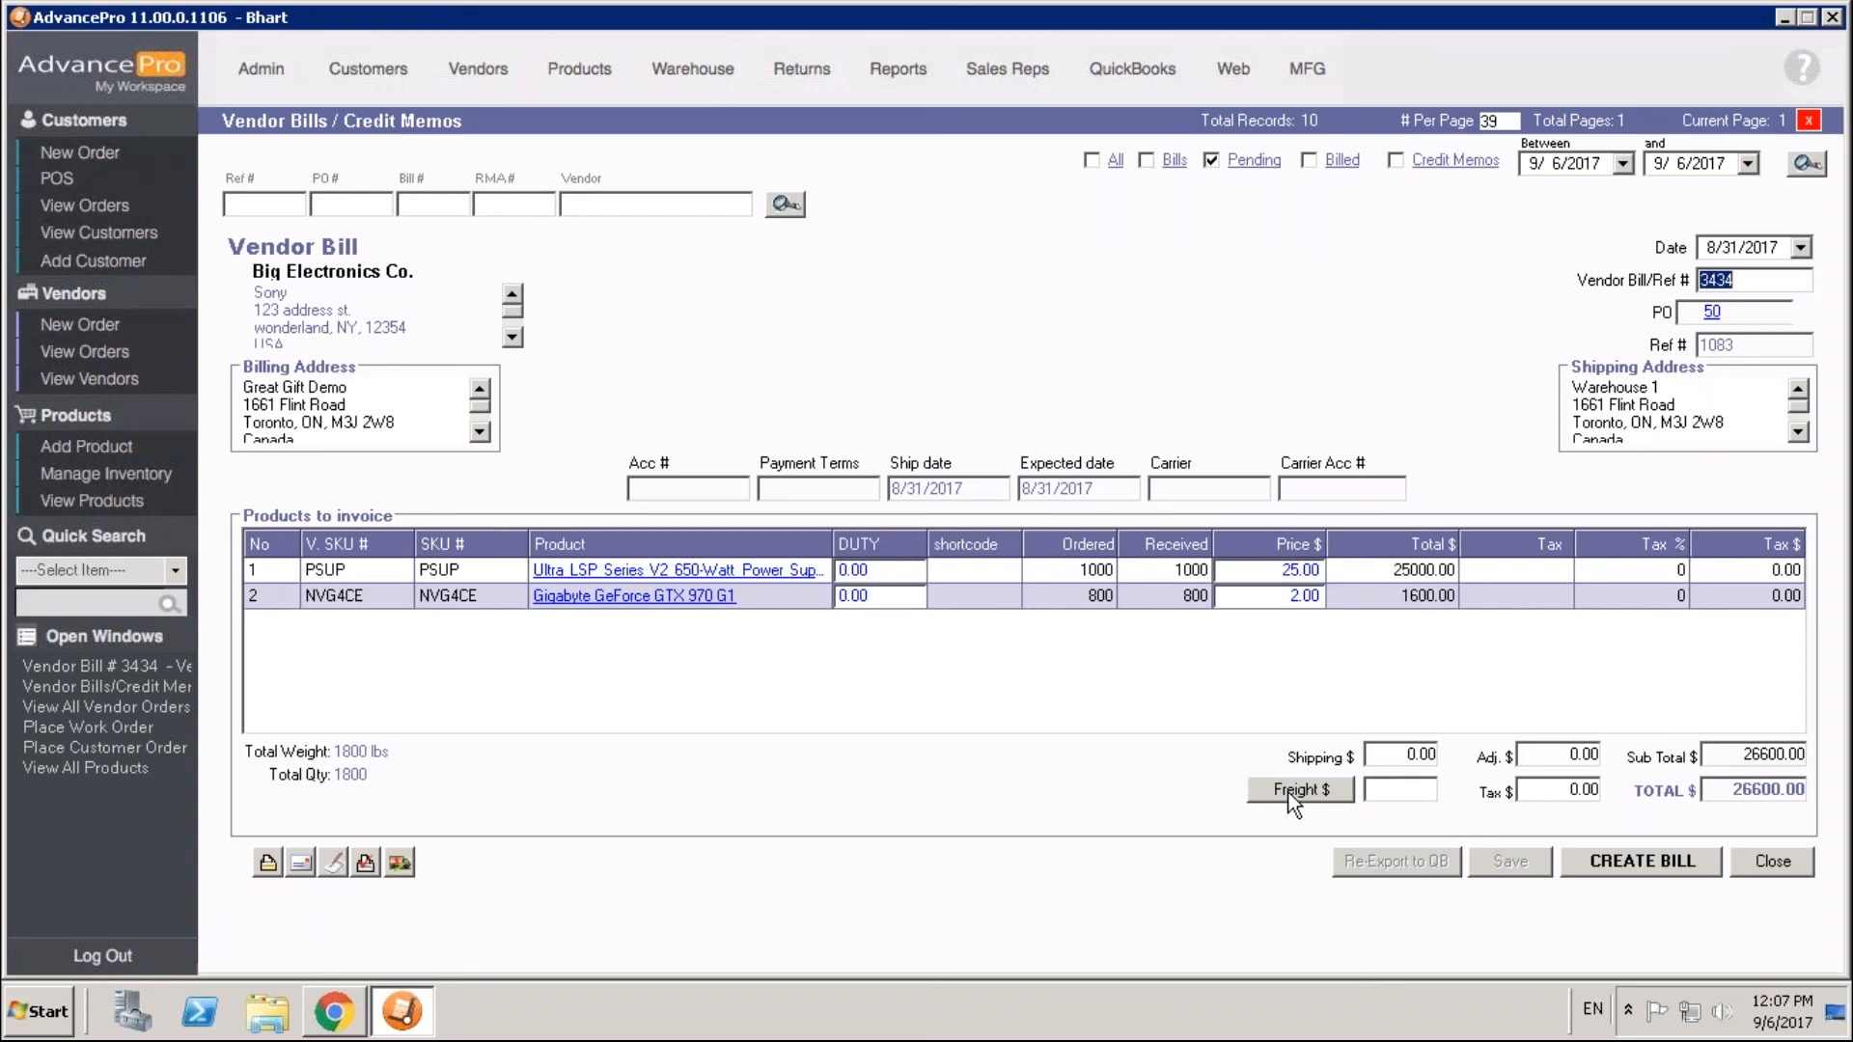
- Enter 100 inland freight on bill 3434 with Joe's Fast Freight as the freight vendor
{"action": "left_click", "coordinate": [1299, 790]}
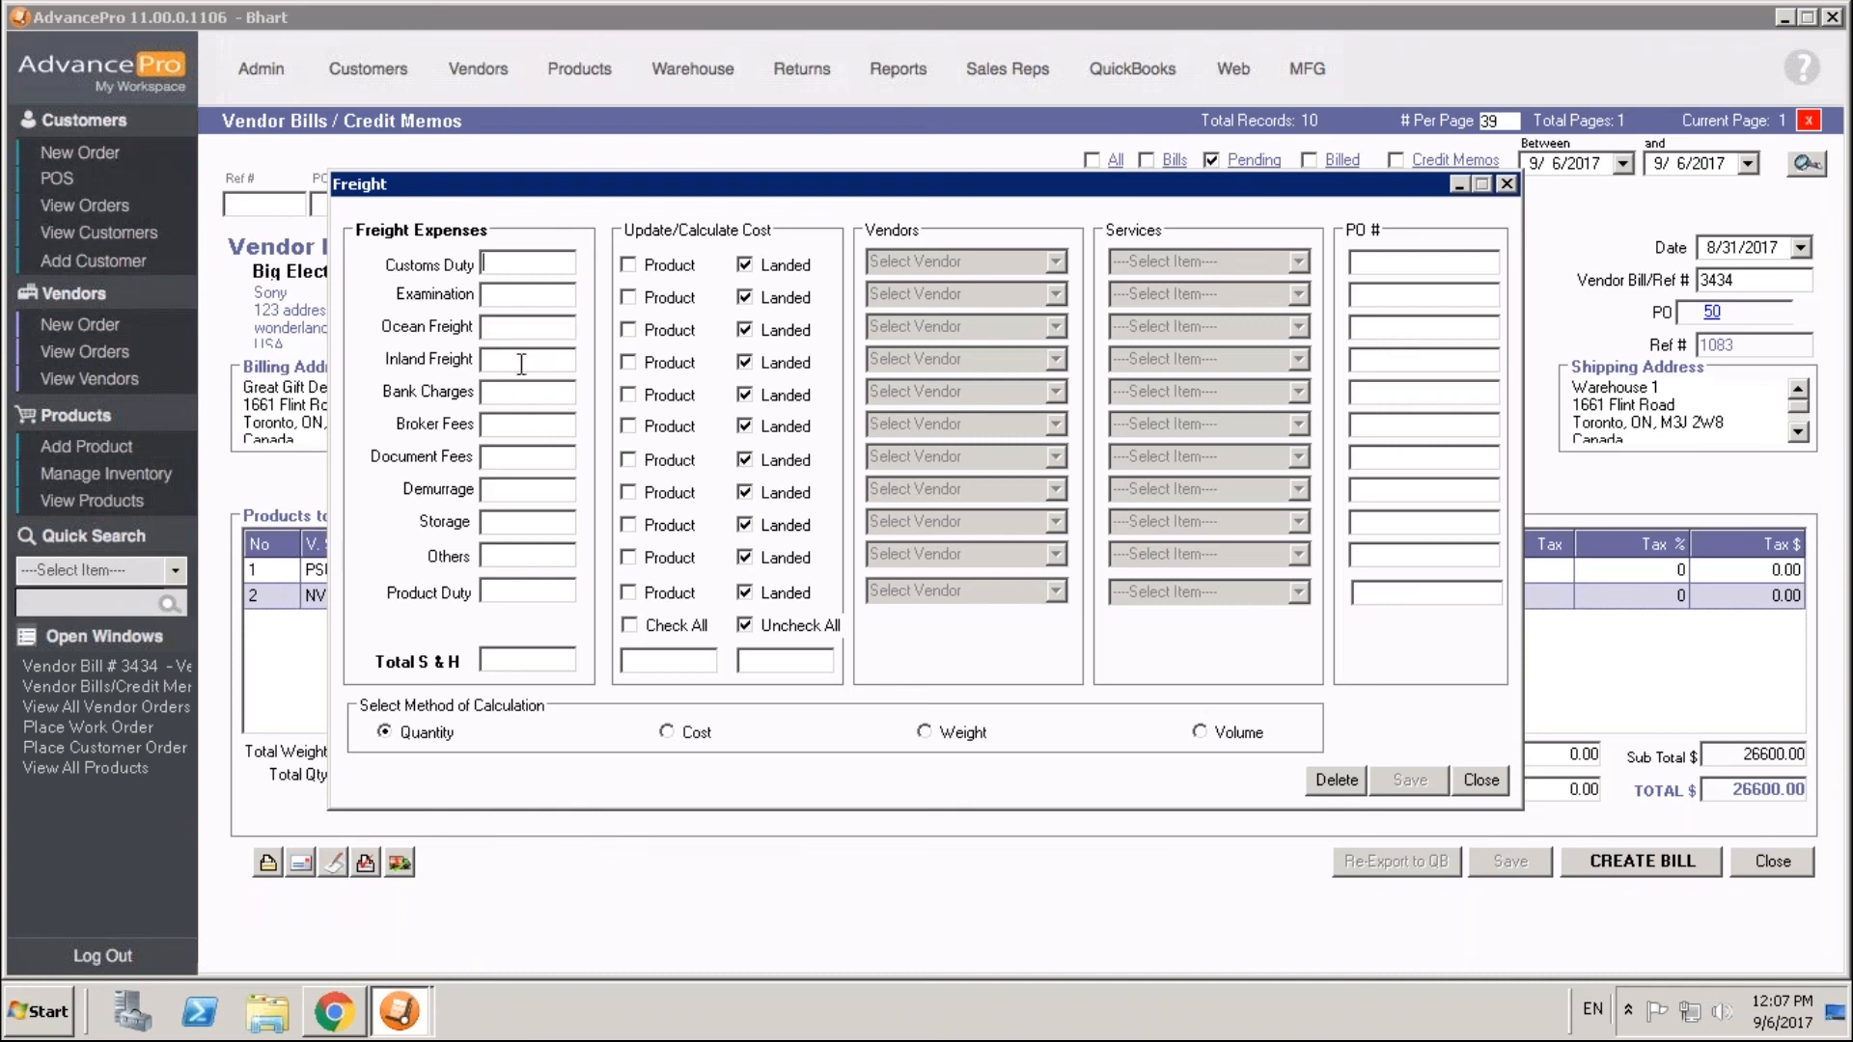
{"action": "type", "text": "10"}
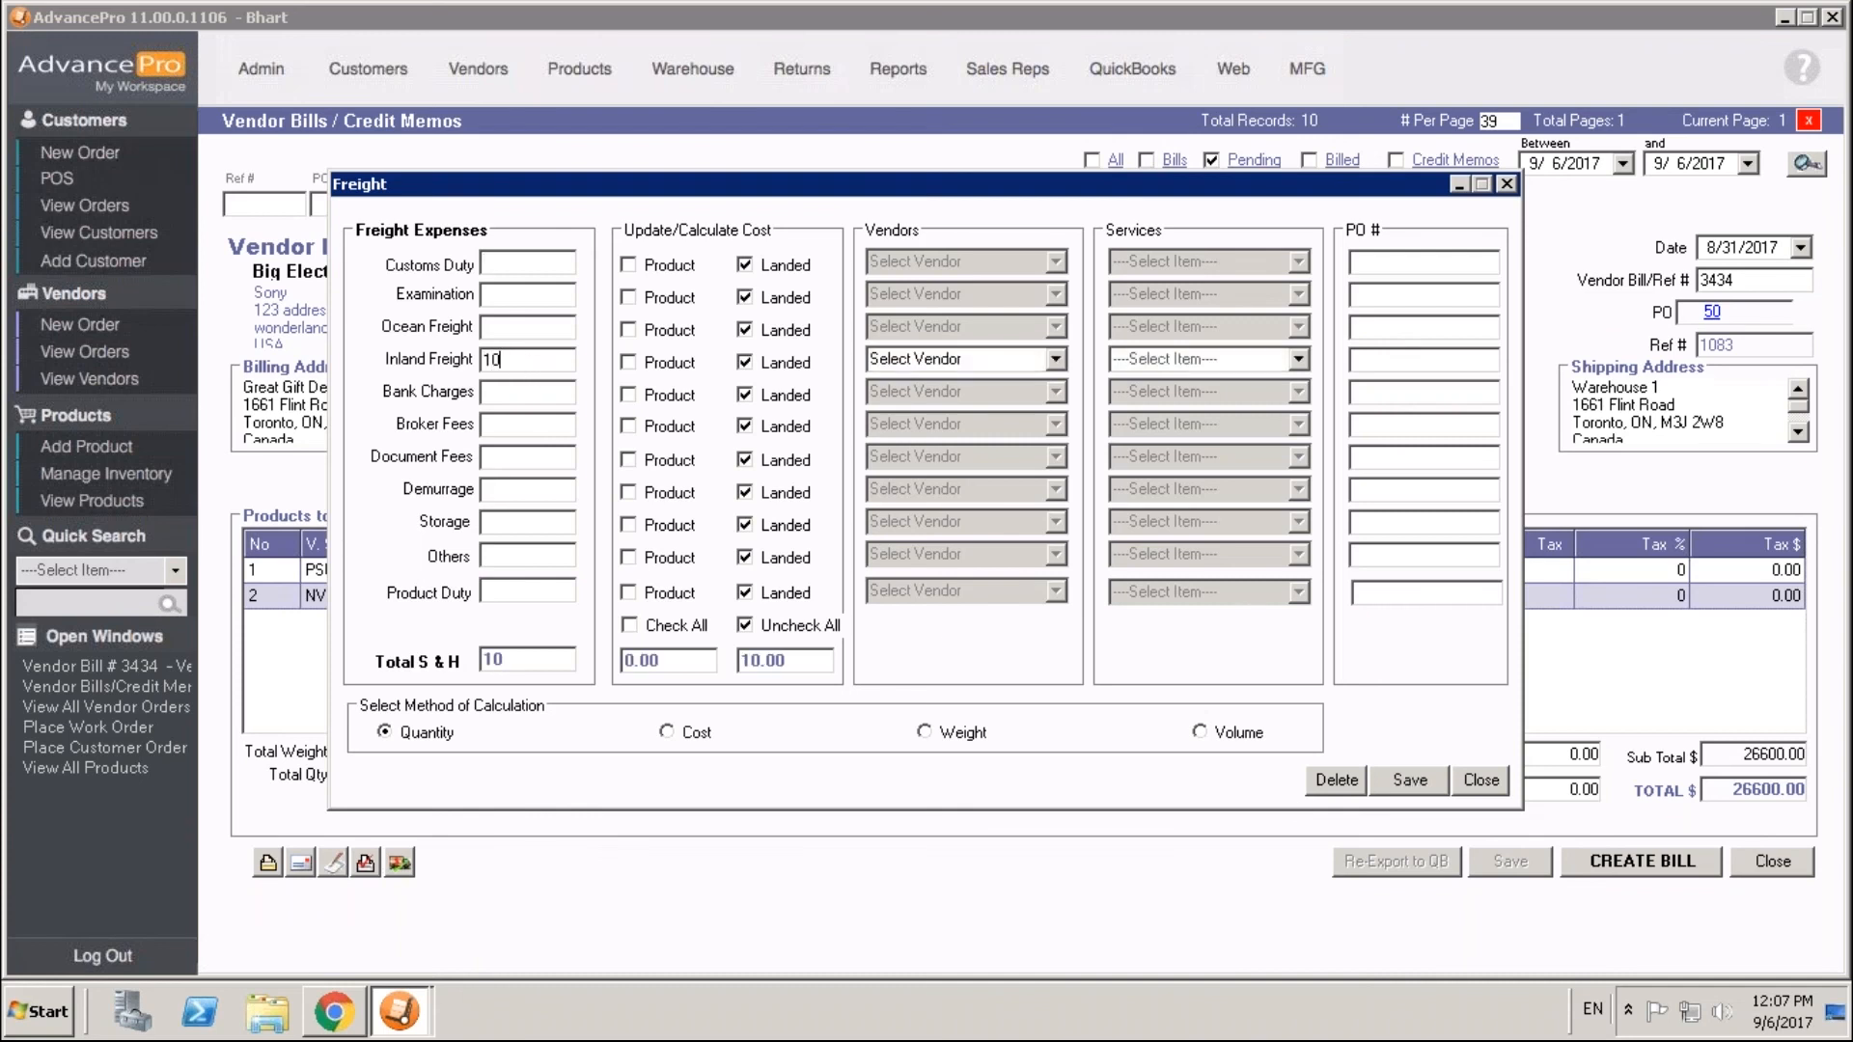
{"action": "type", "text": "0"}
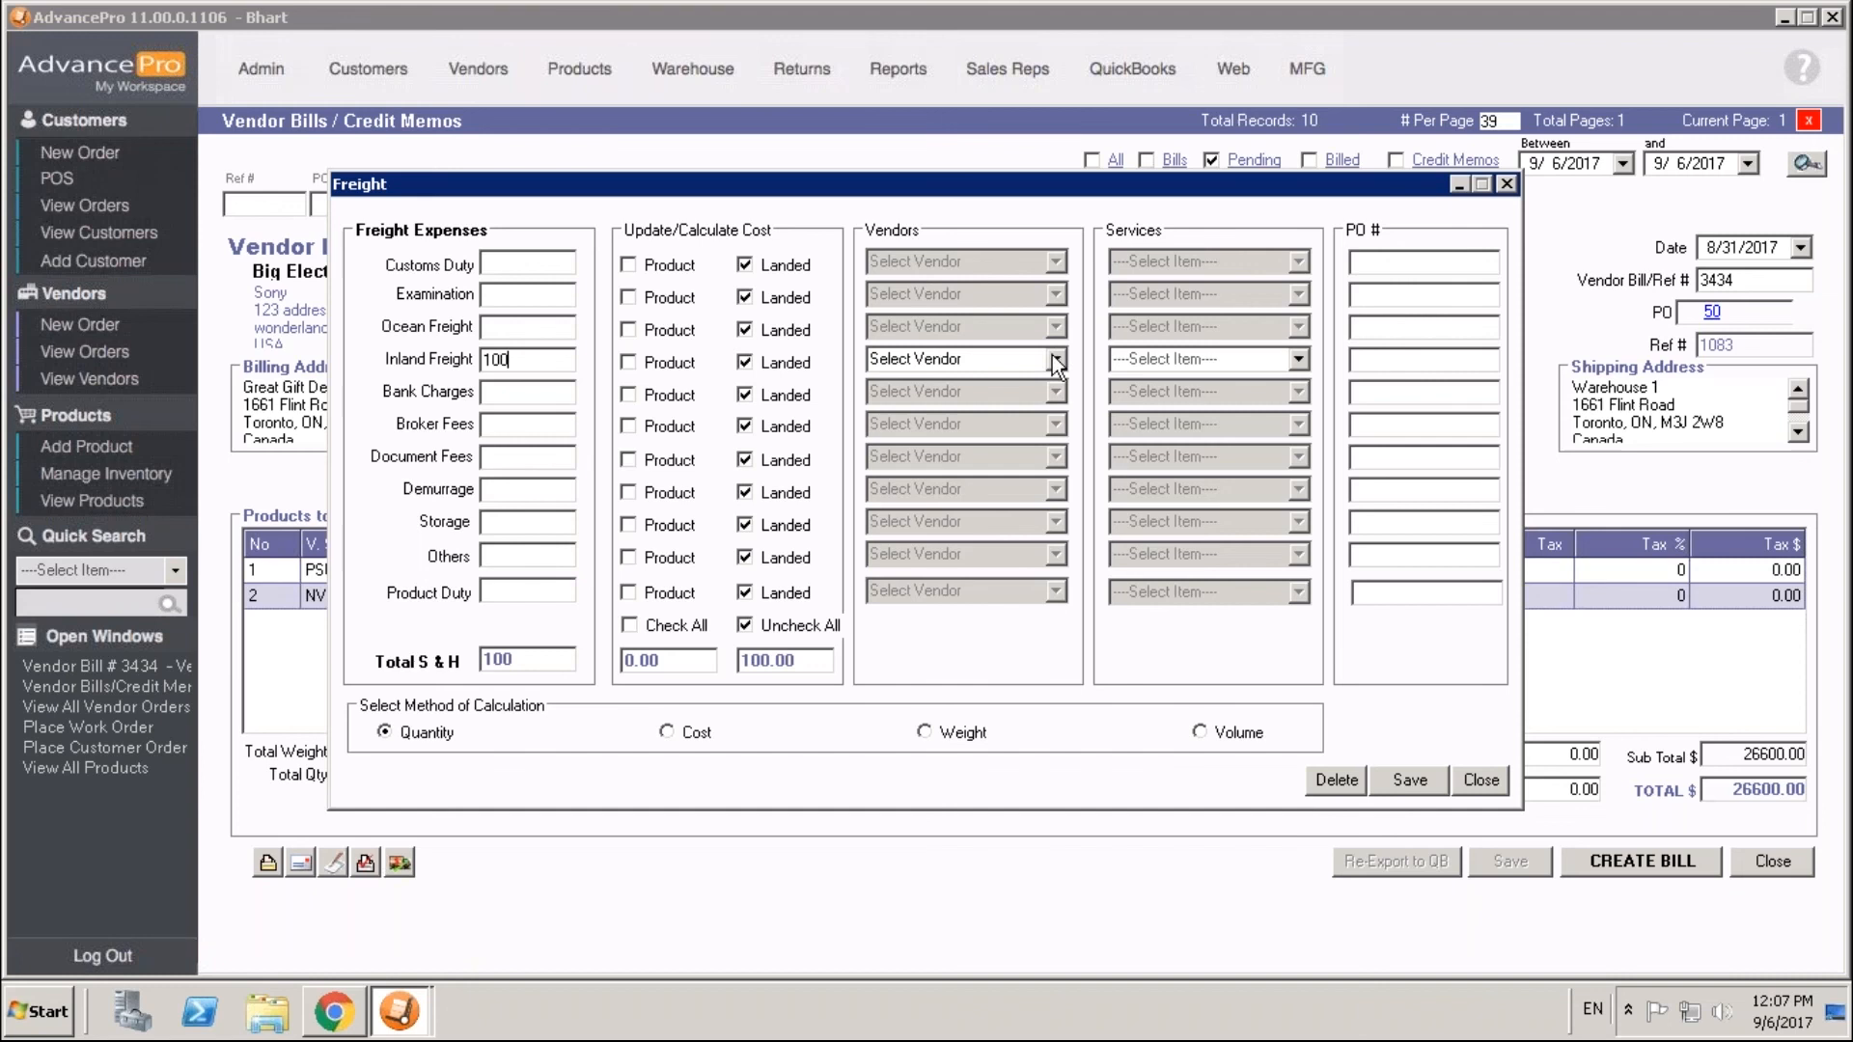
{"action": "left_click", "coordinate": [1056, 359]}
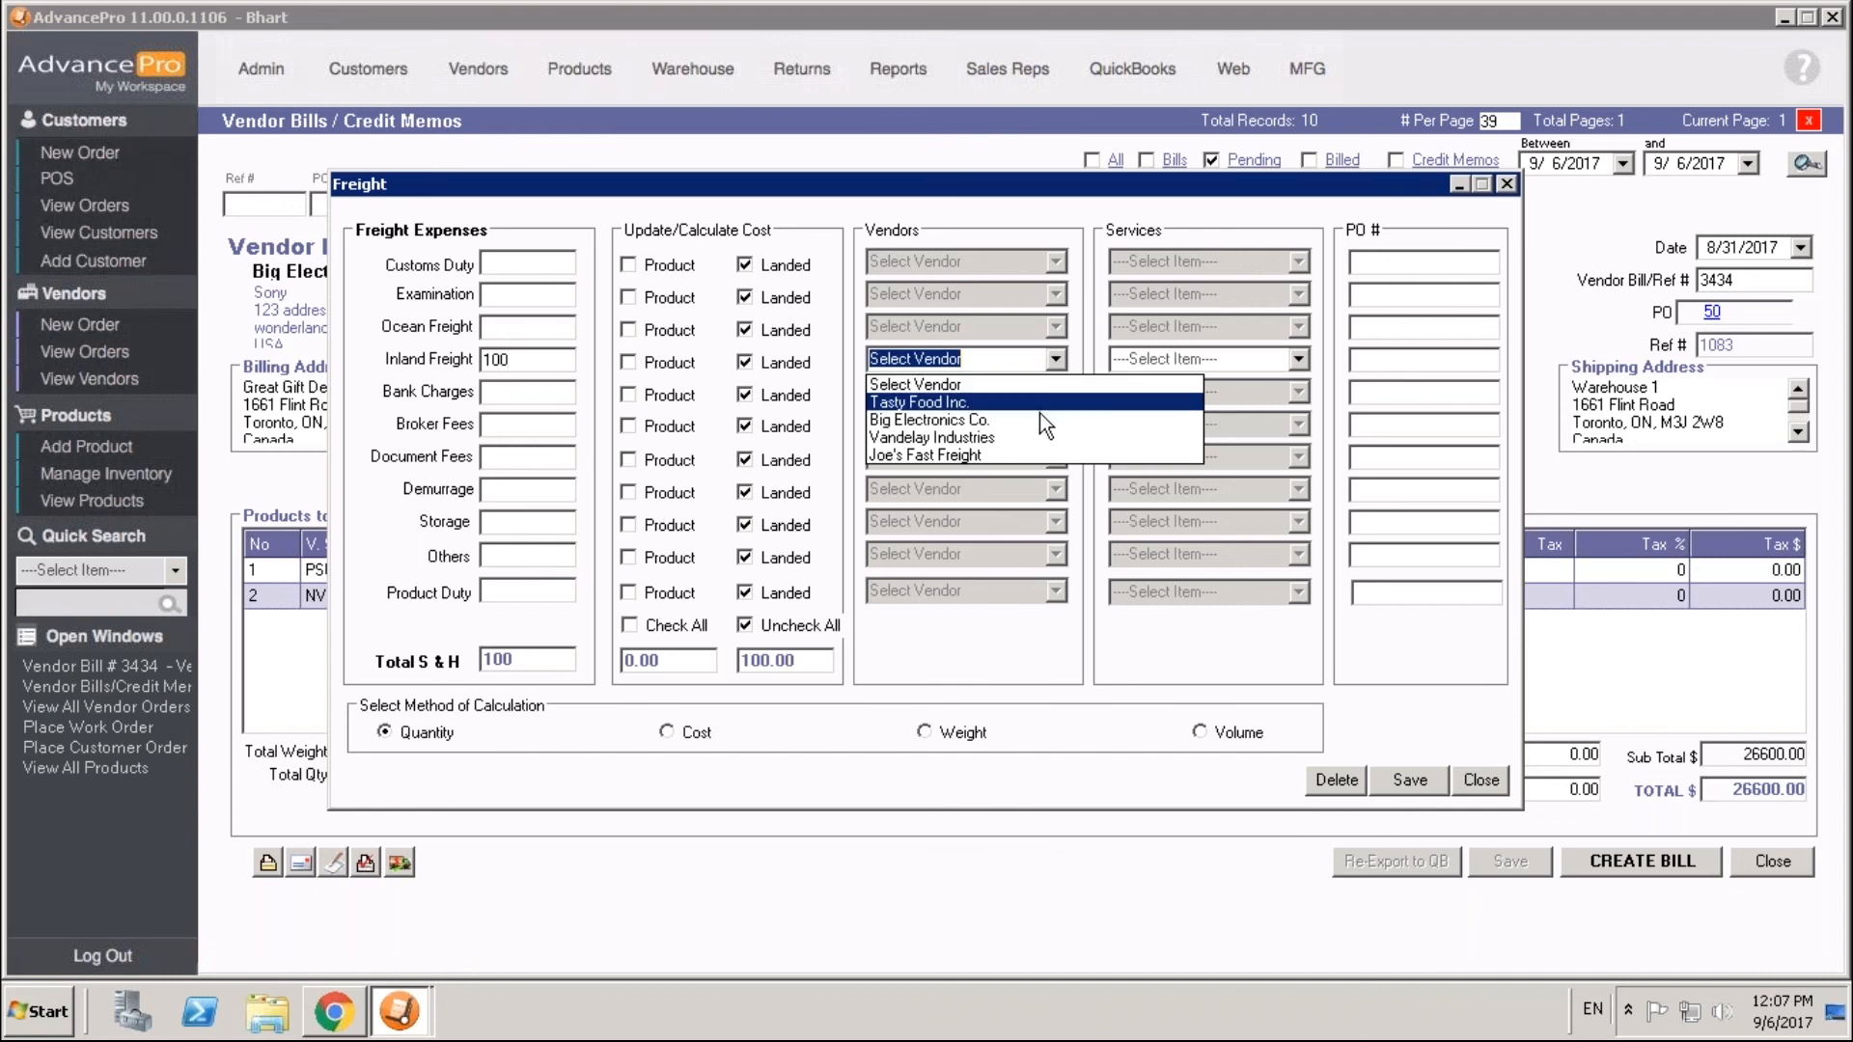
{"action": "left_click", "coordinate": [924, 455]}
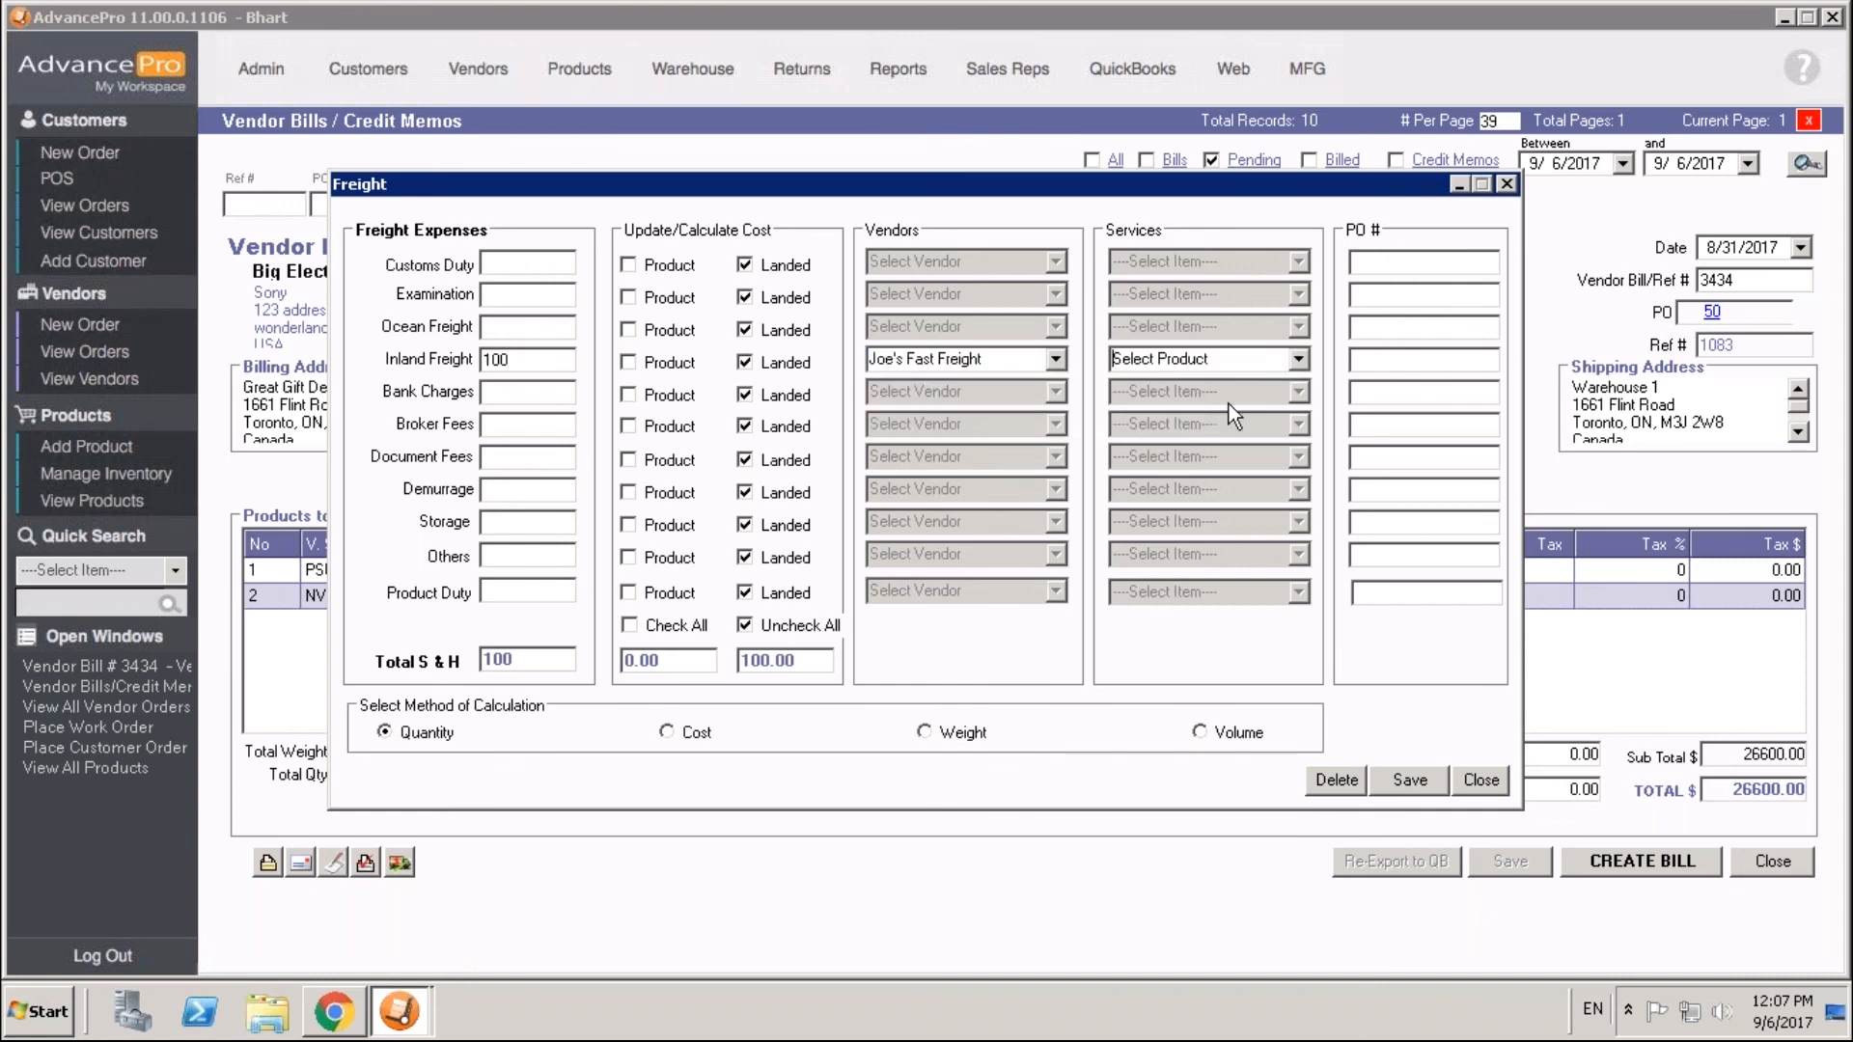
- Assign the FREIGHT service item with 100 against the PO, save and close the freight charges
{"action": "left_click", "coordinate": [1299, 359]}
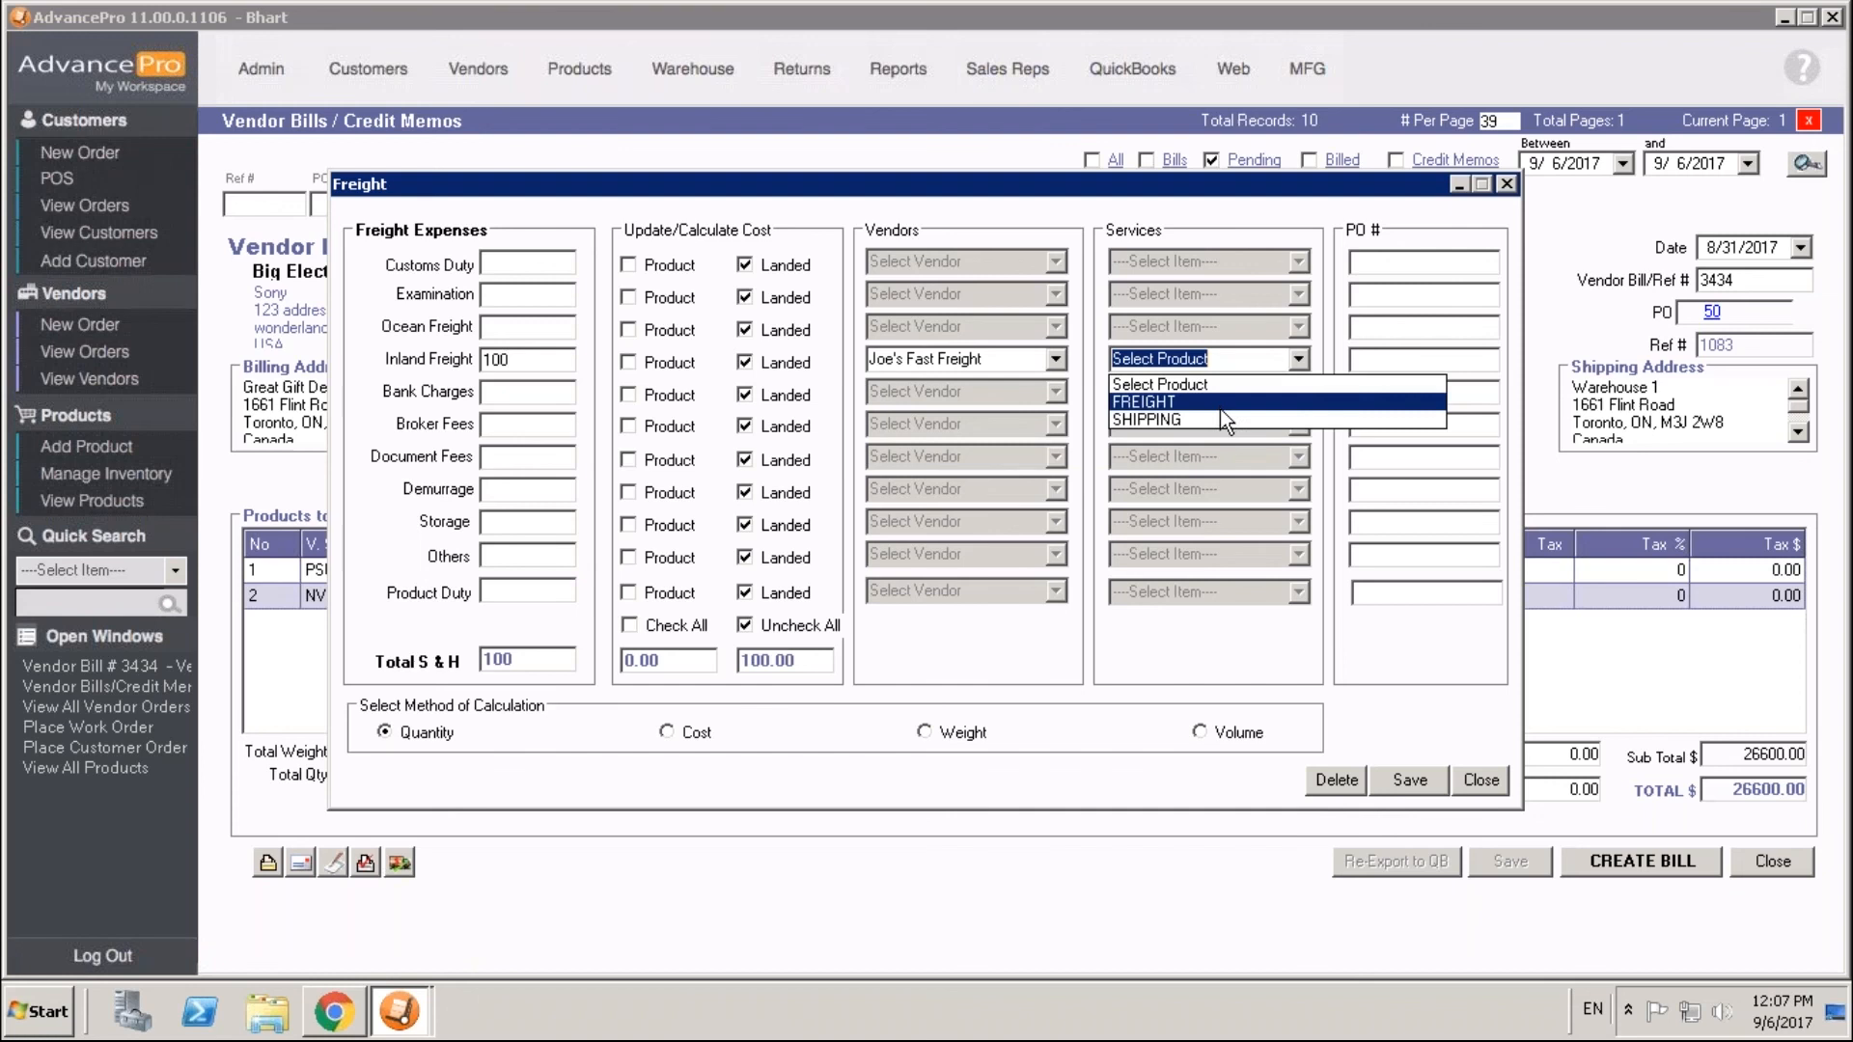
{"action": "mouse_move", "coordinate": [1229, 418]}
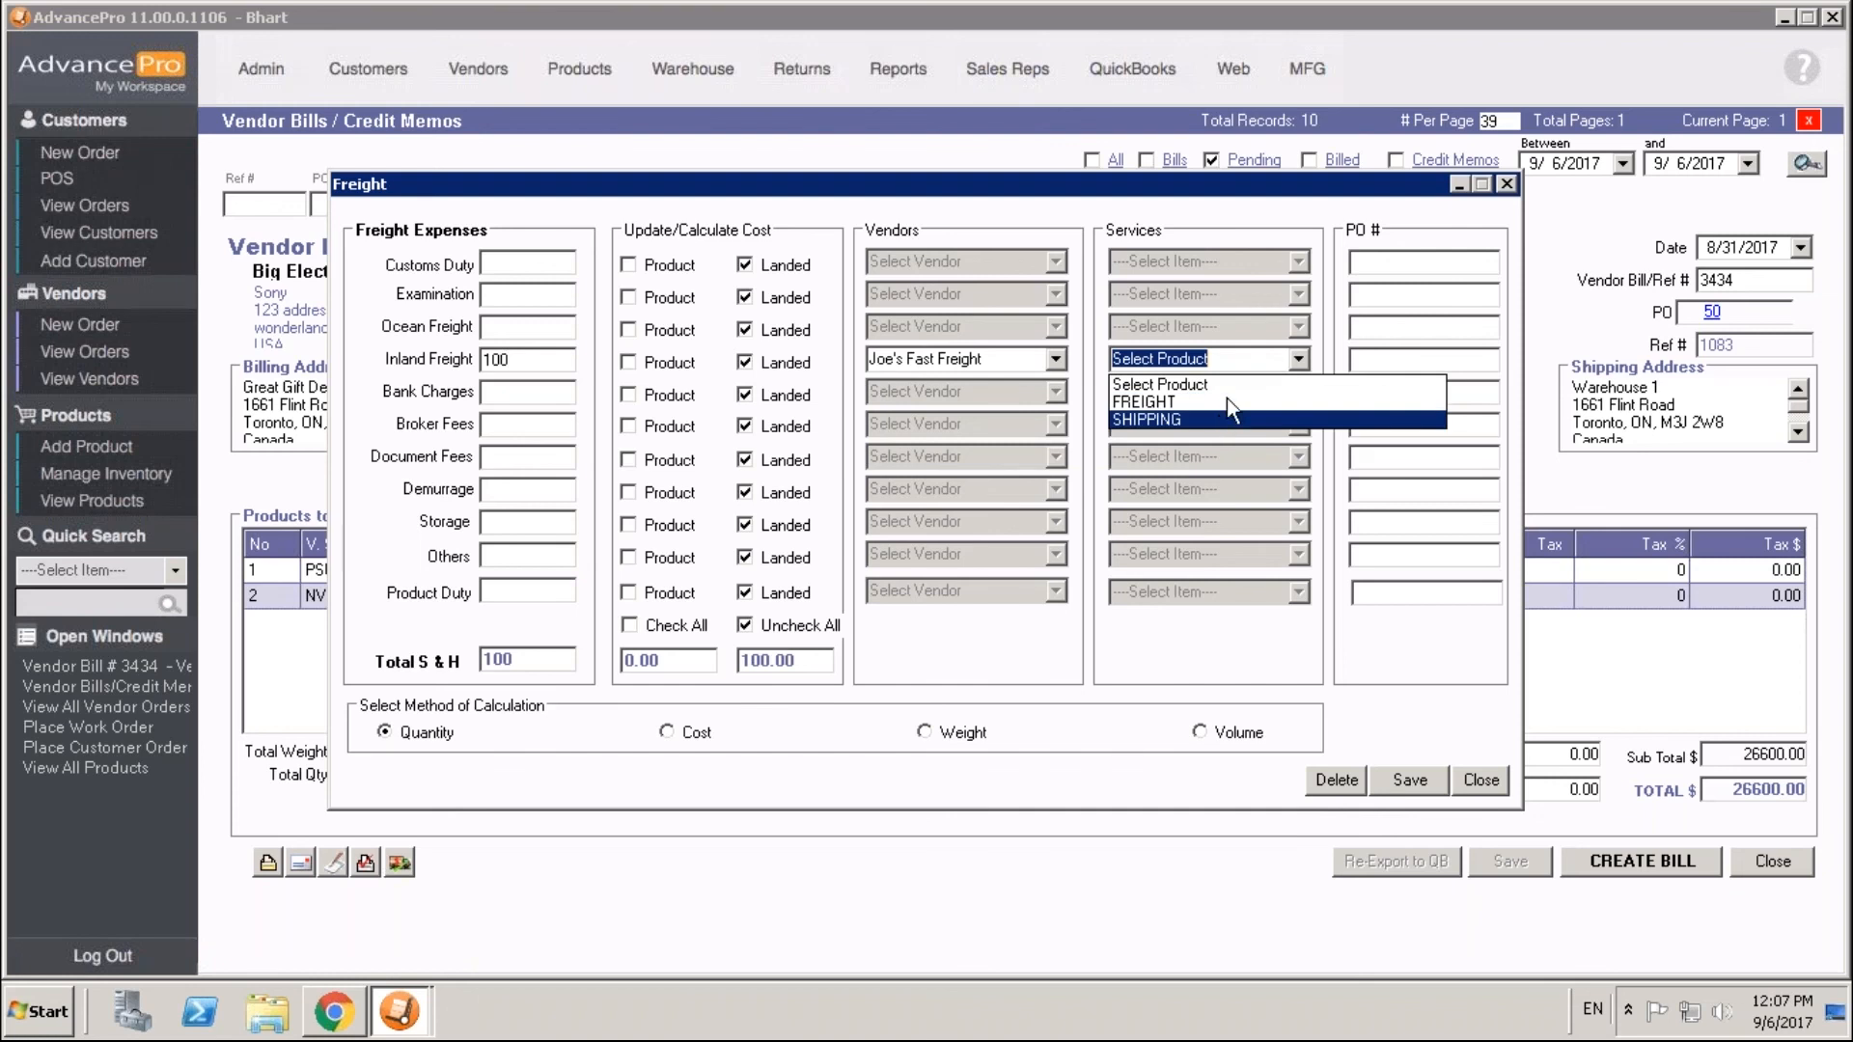
{"action": "left_click", "coordinate": [1138, 402]}
{"action": "type", "text": "1"}
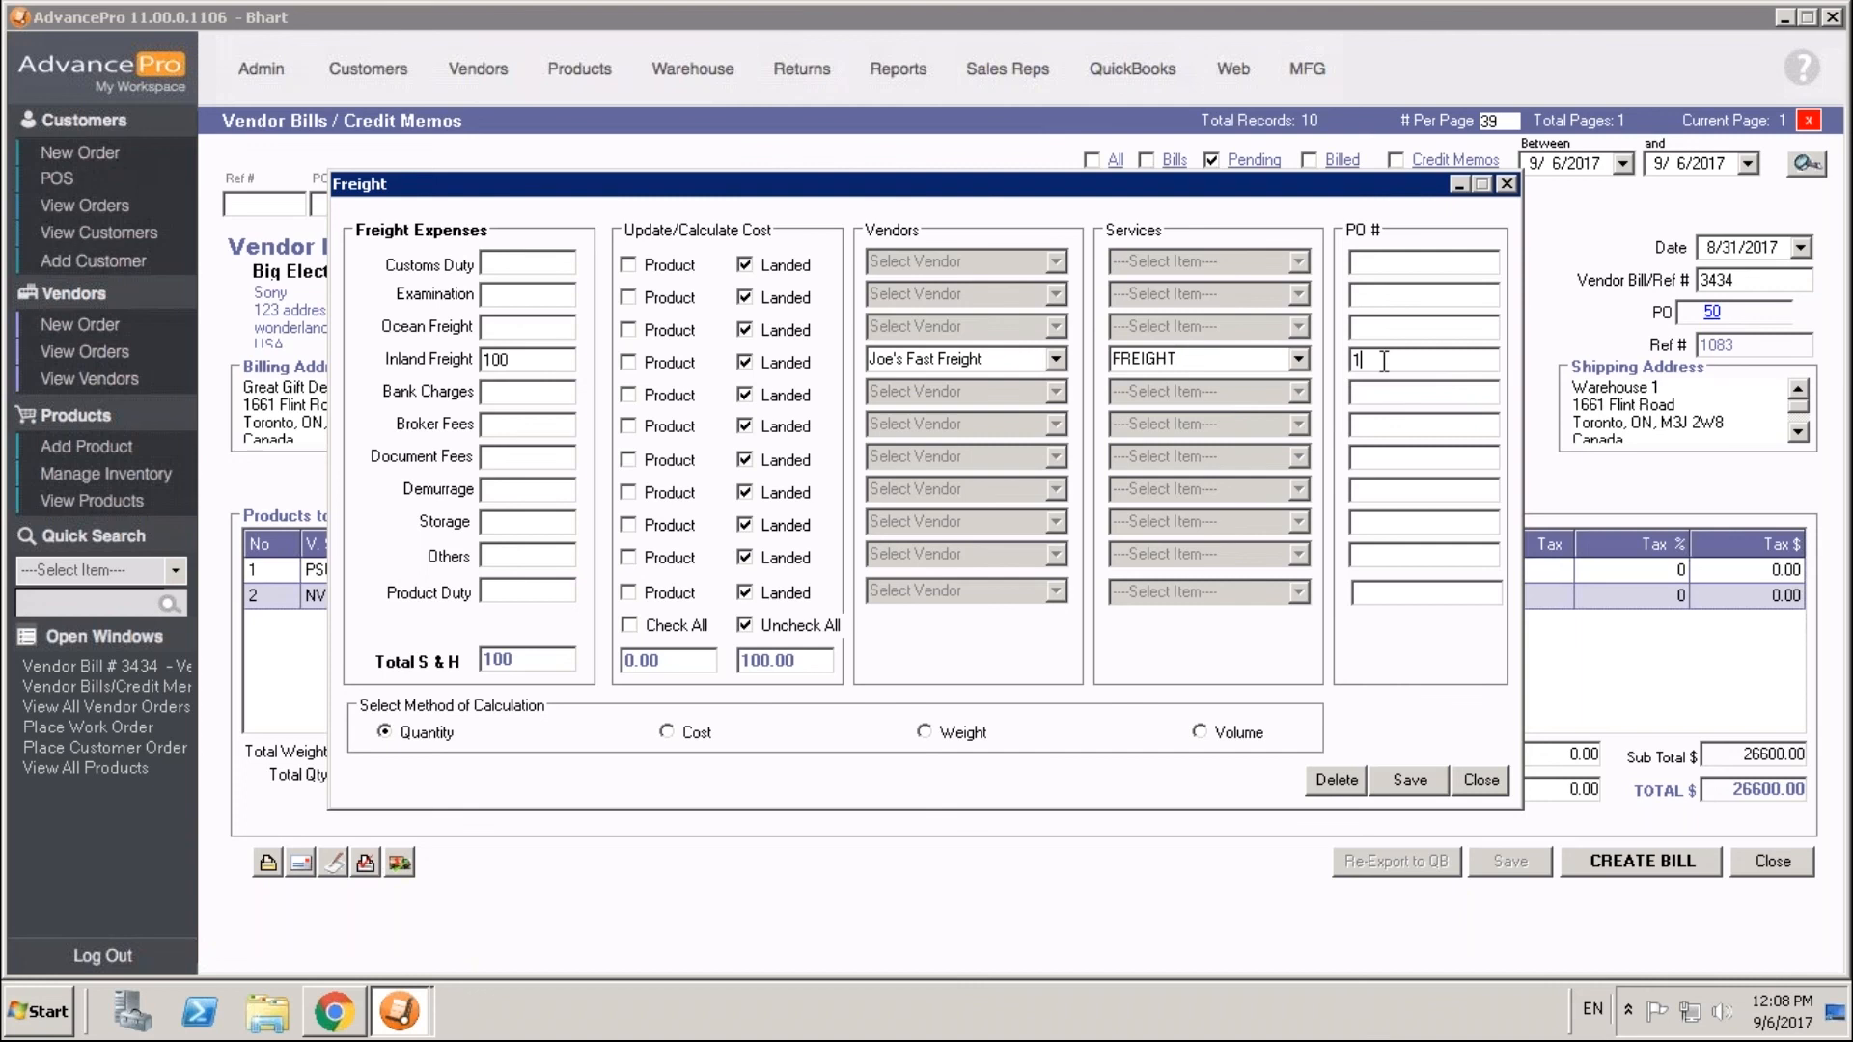
{"action": "type", "text": "00"}
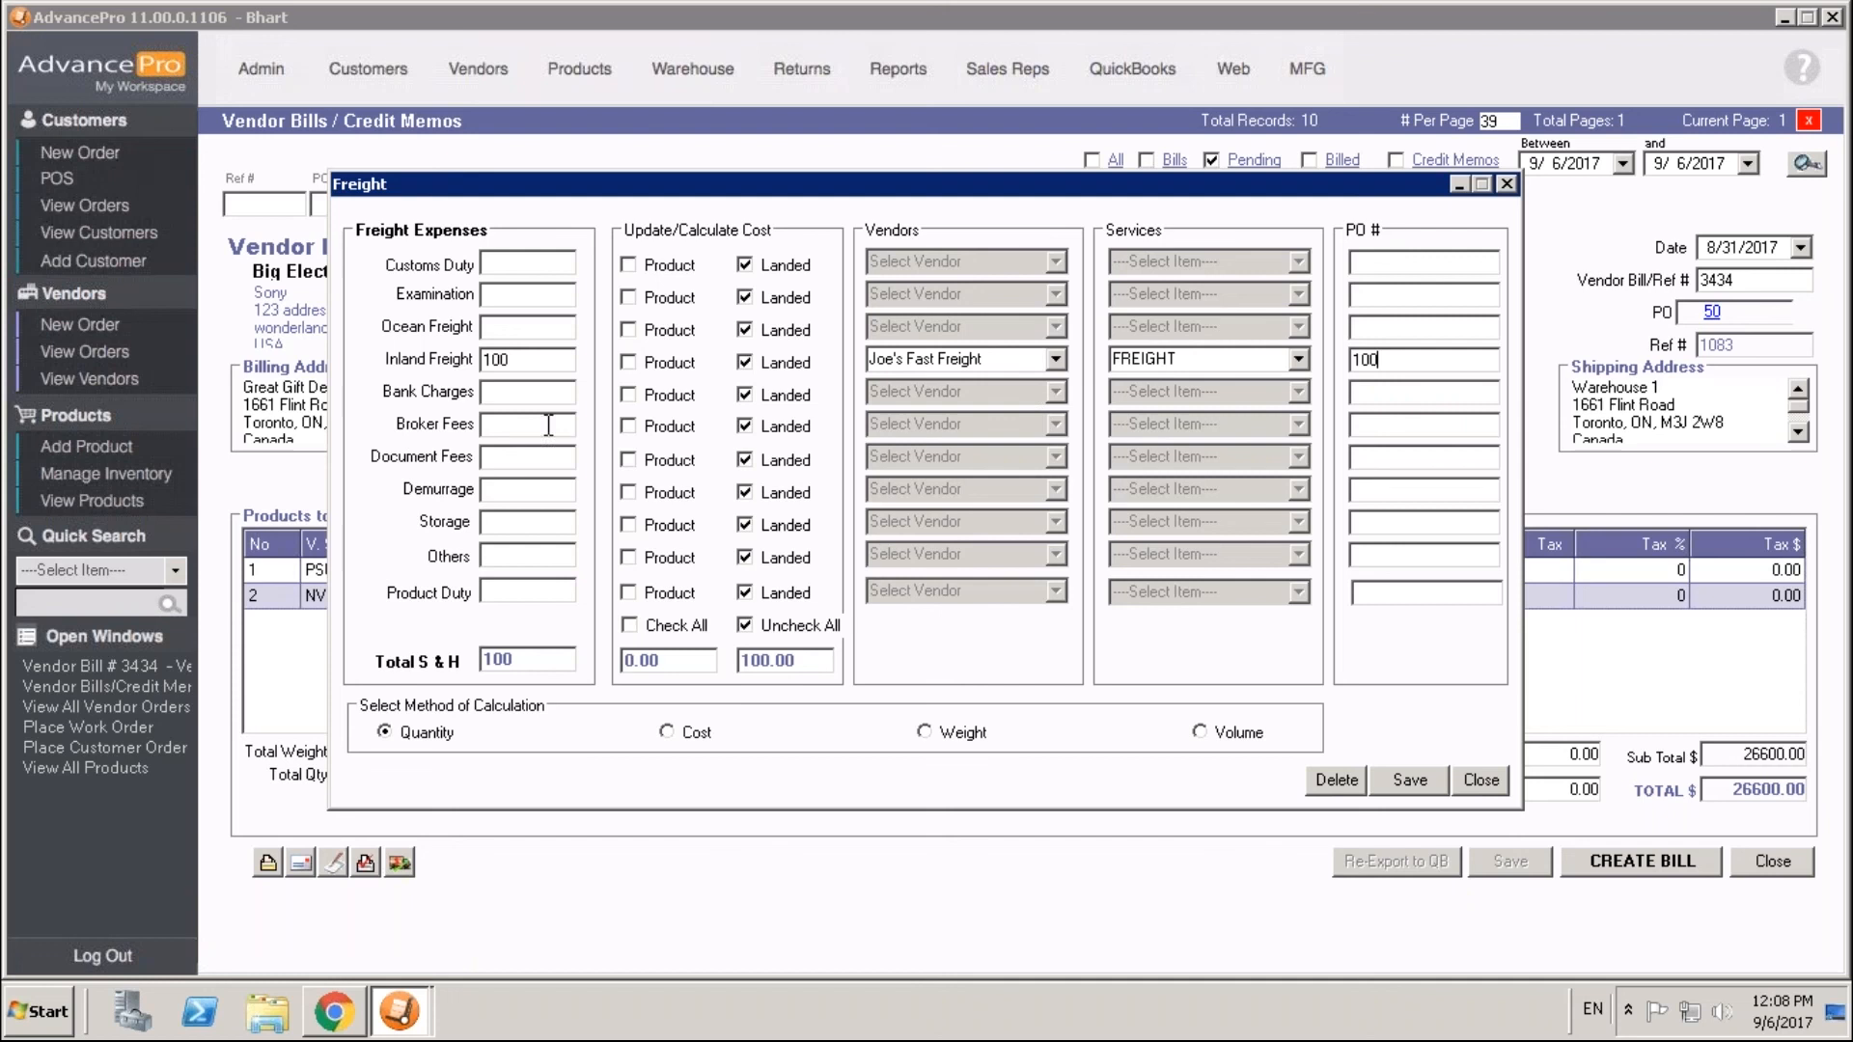
{"action": "mouse_move", "coordinate": [1205, 482]}
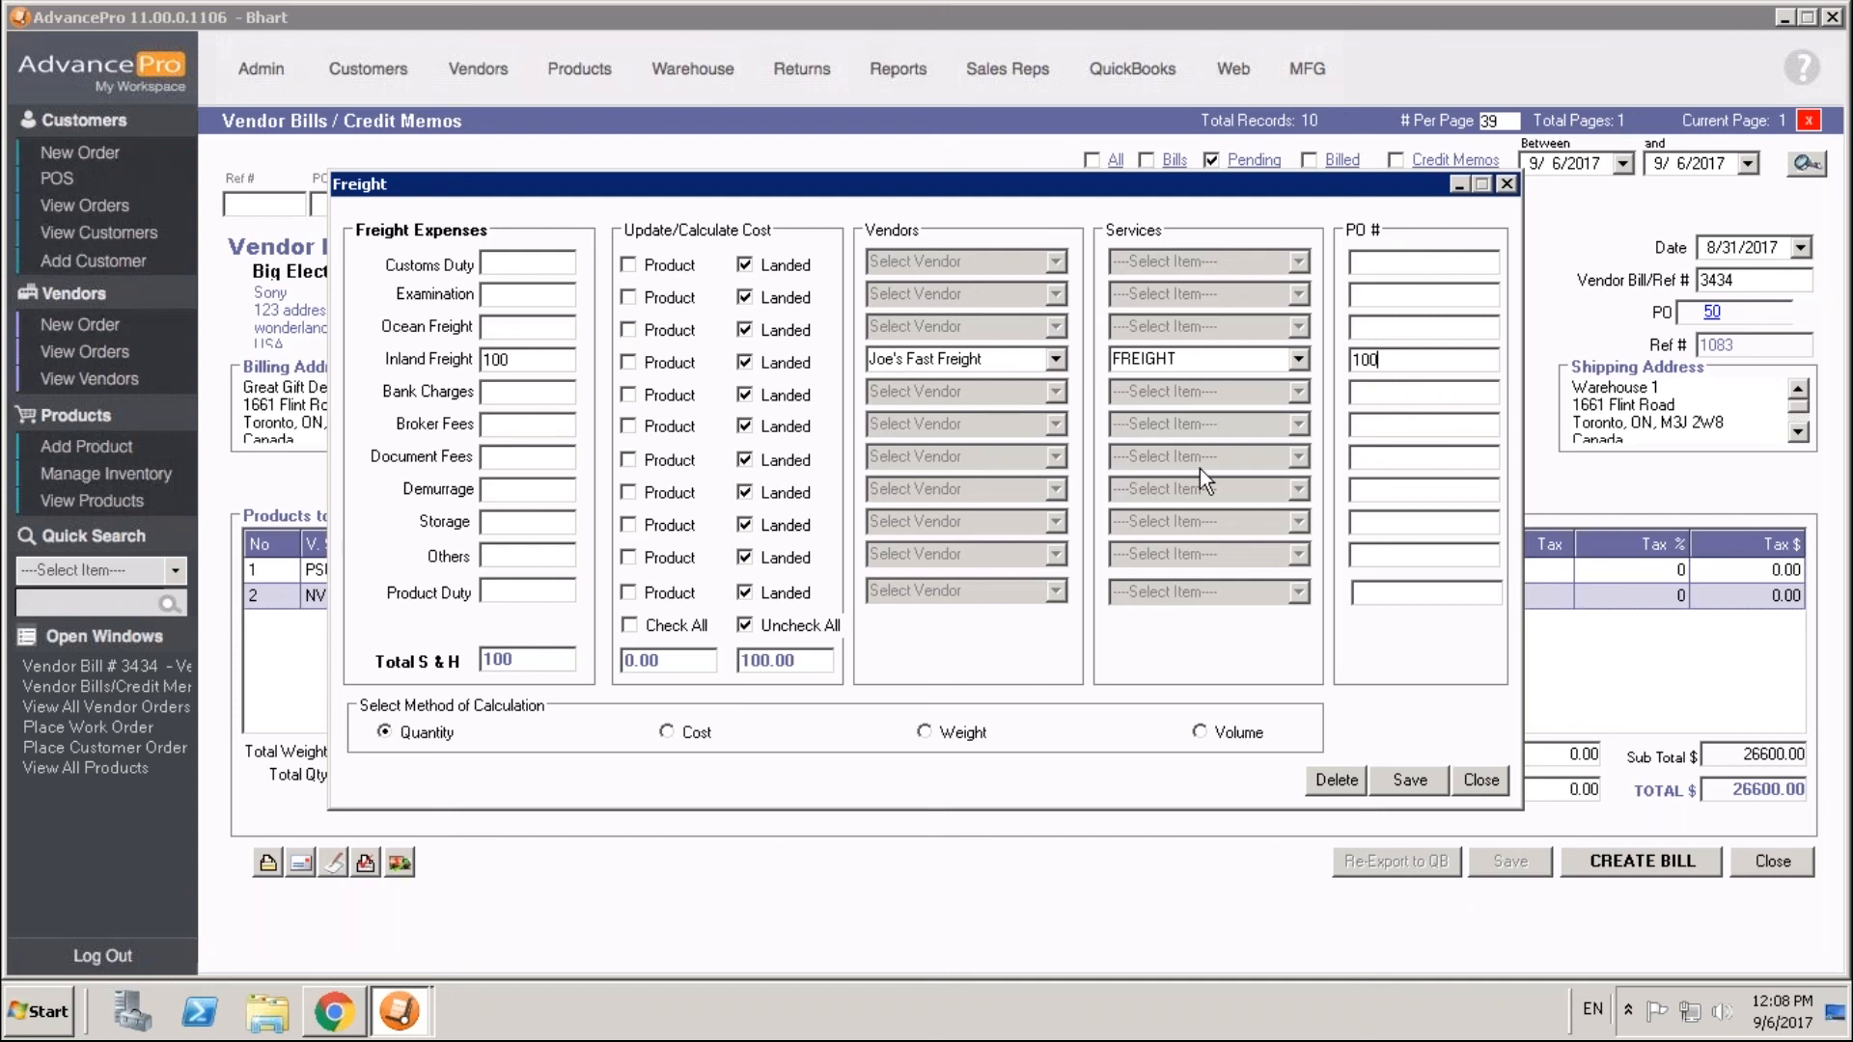
{"action": "mouse_move", "coordinate": [1359, 693]}
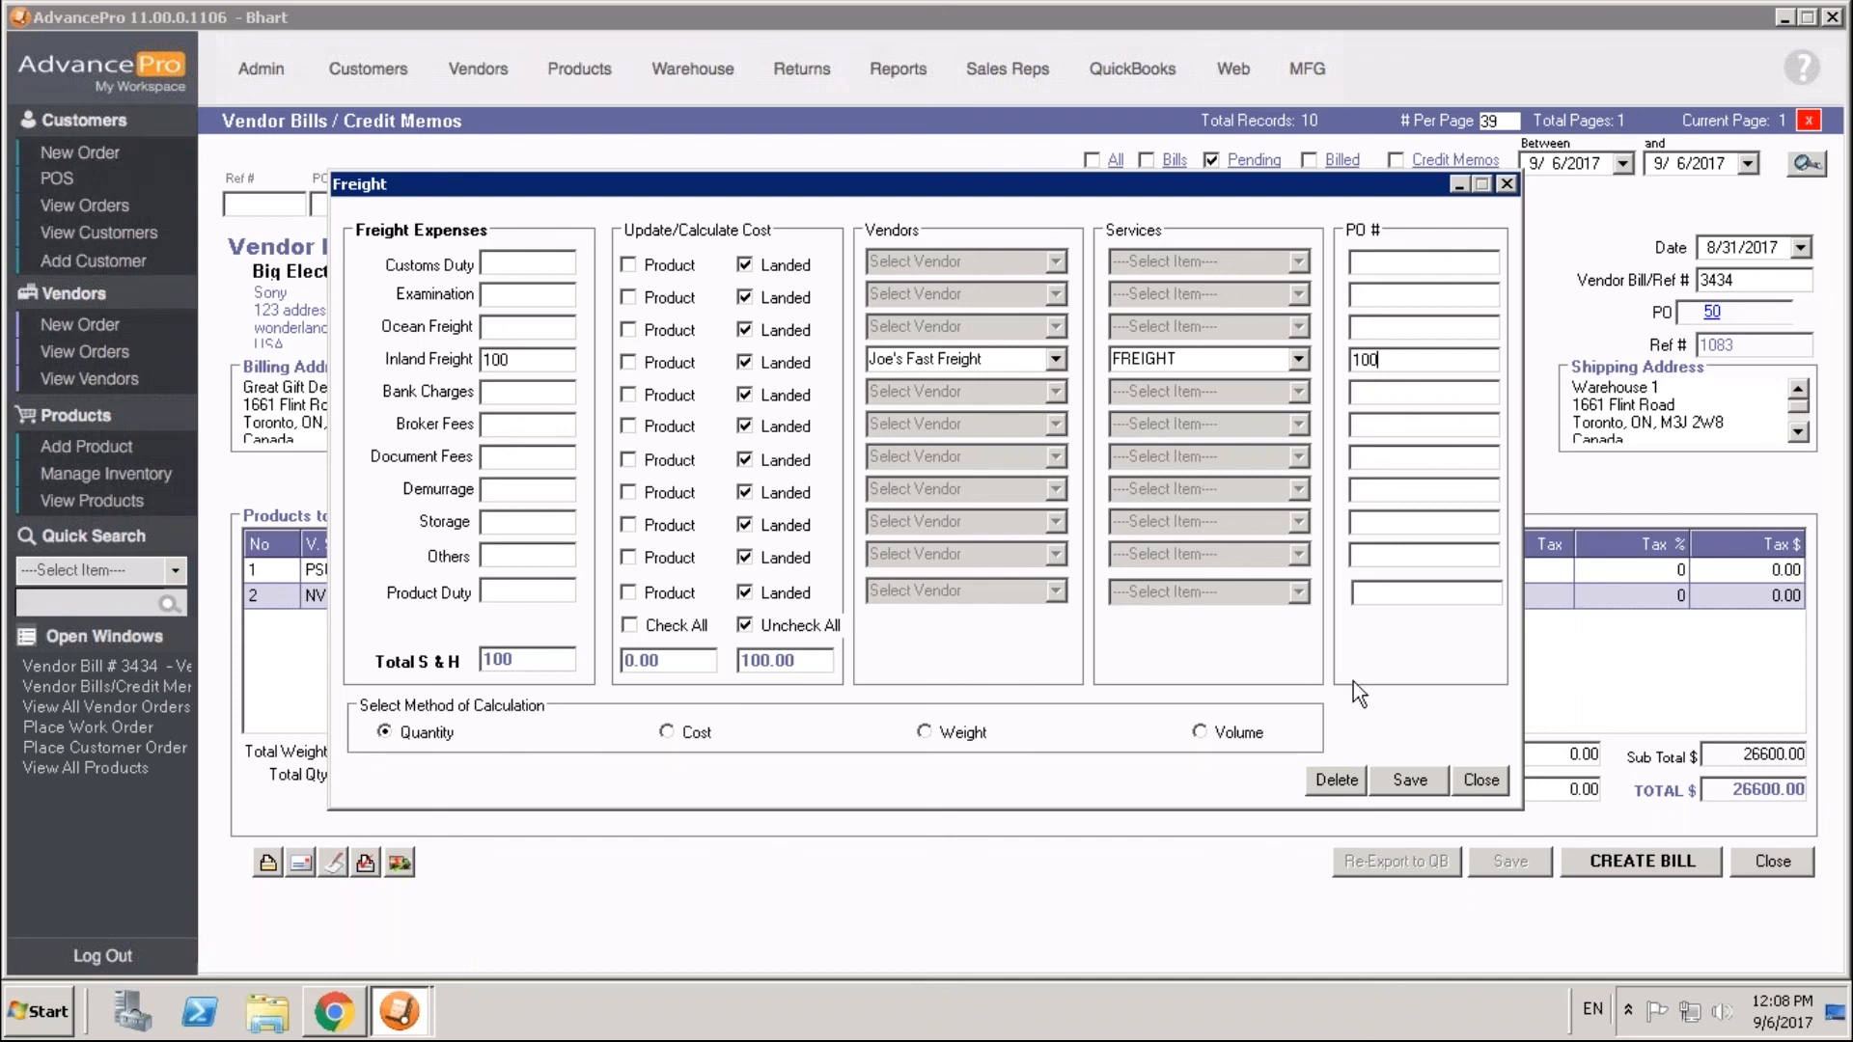
{"action": "mouse_move", "coordinate": [1419, 798]}
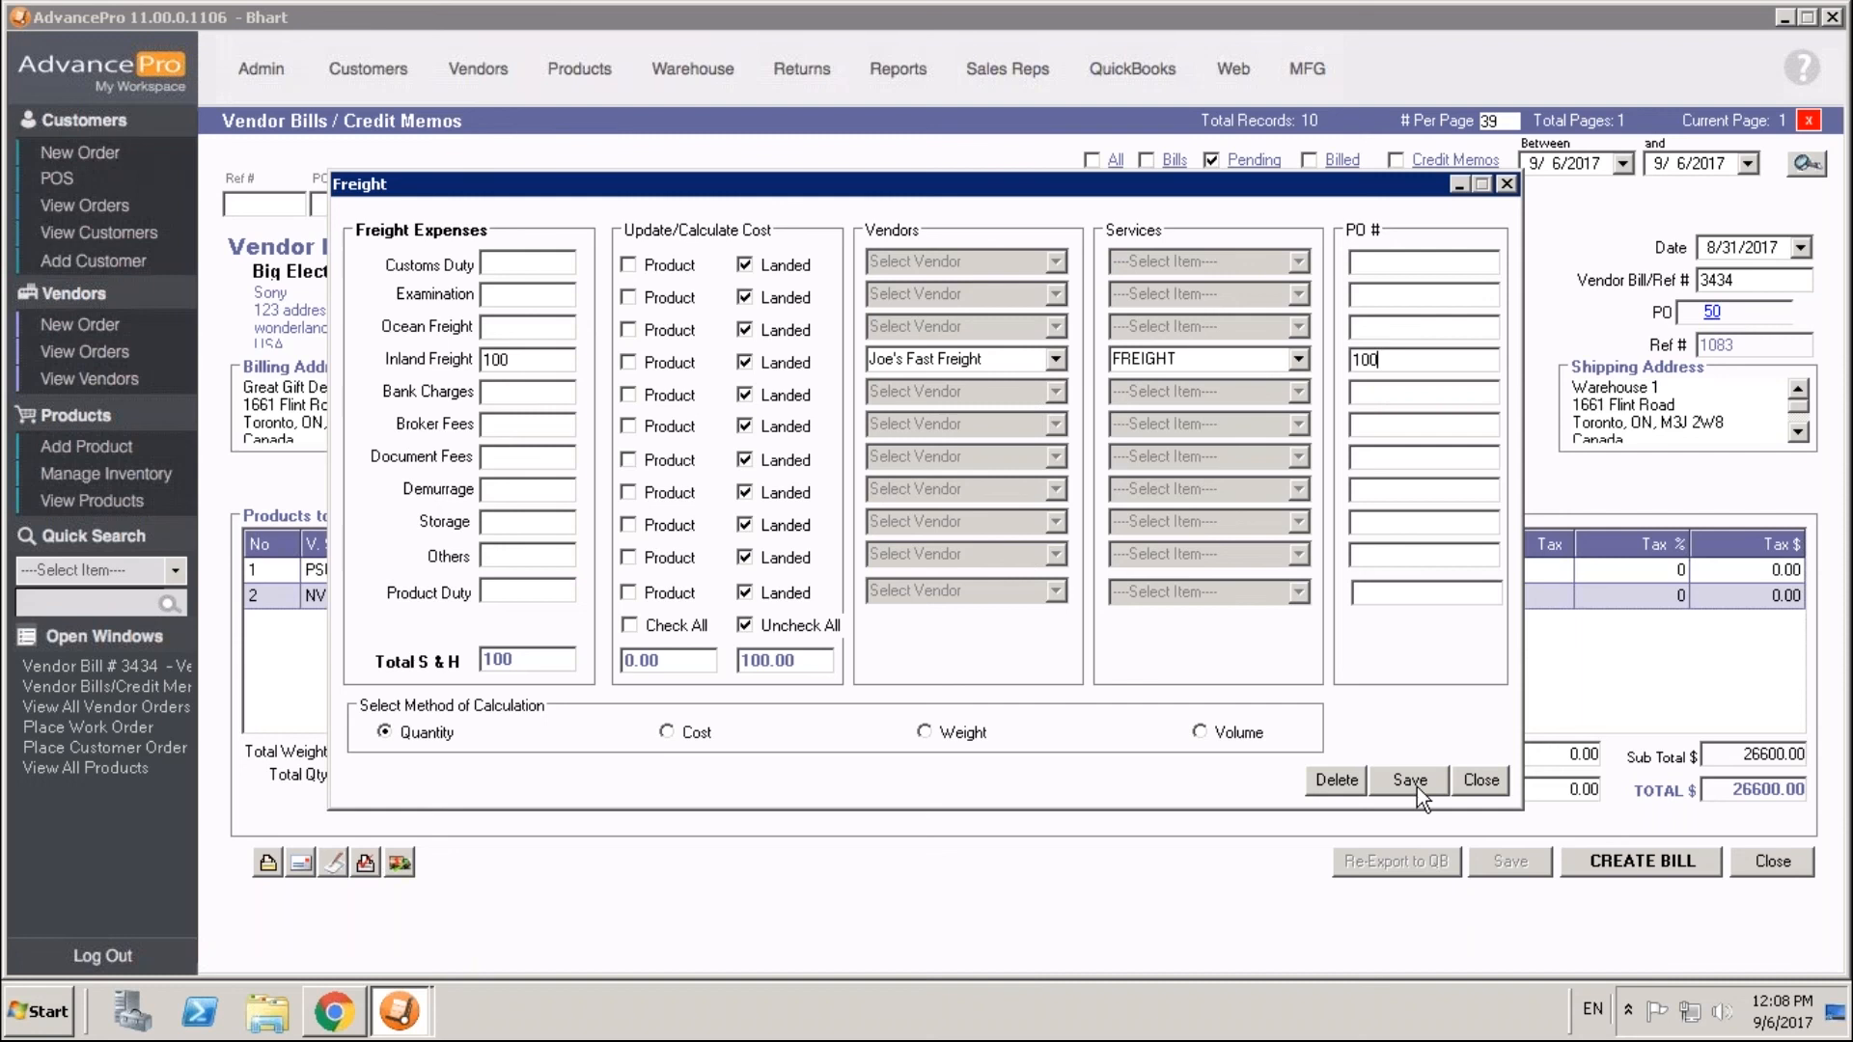
{"action": "left_click", "coordinate": [1408, 780]}
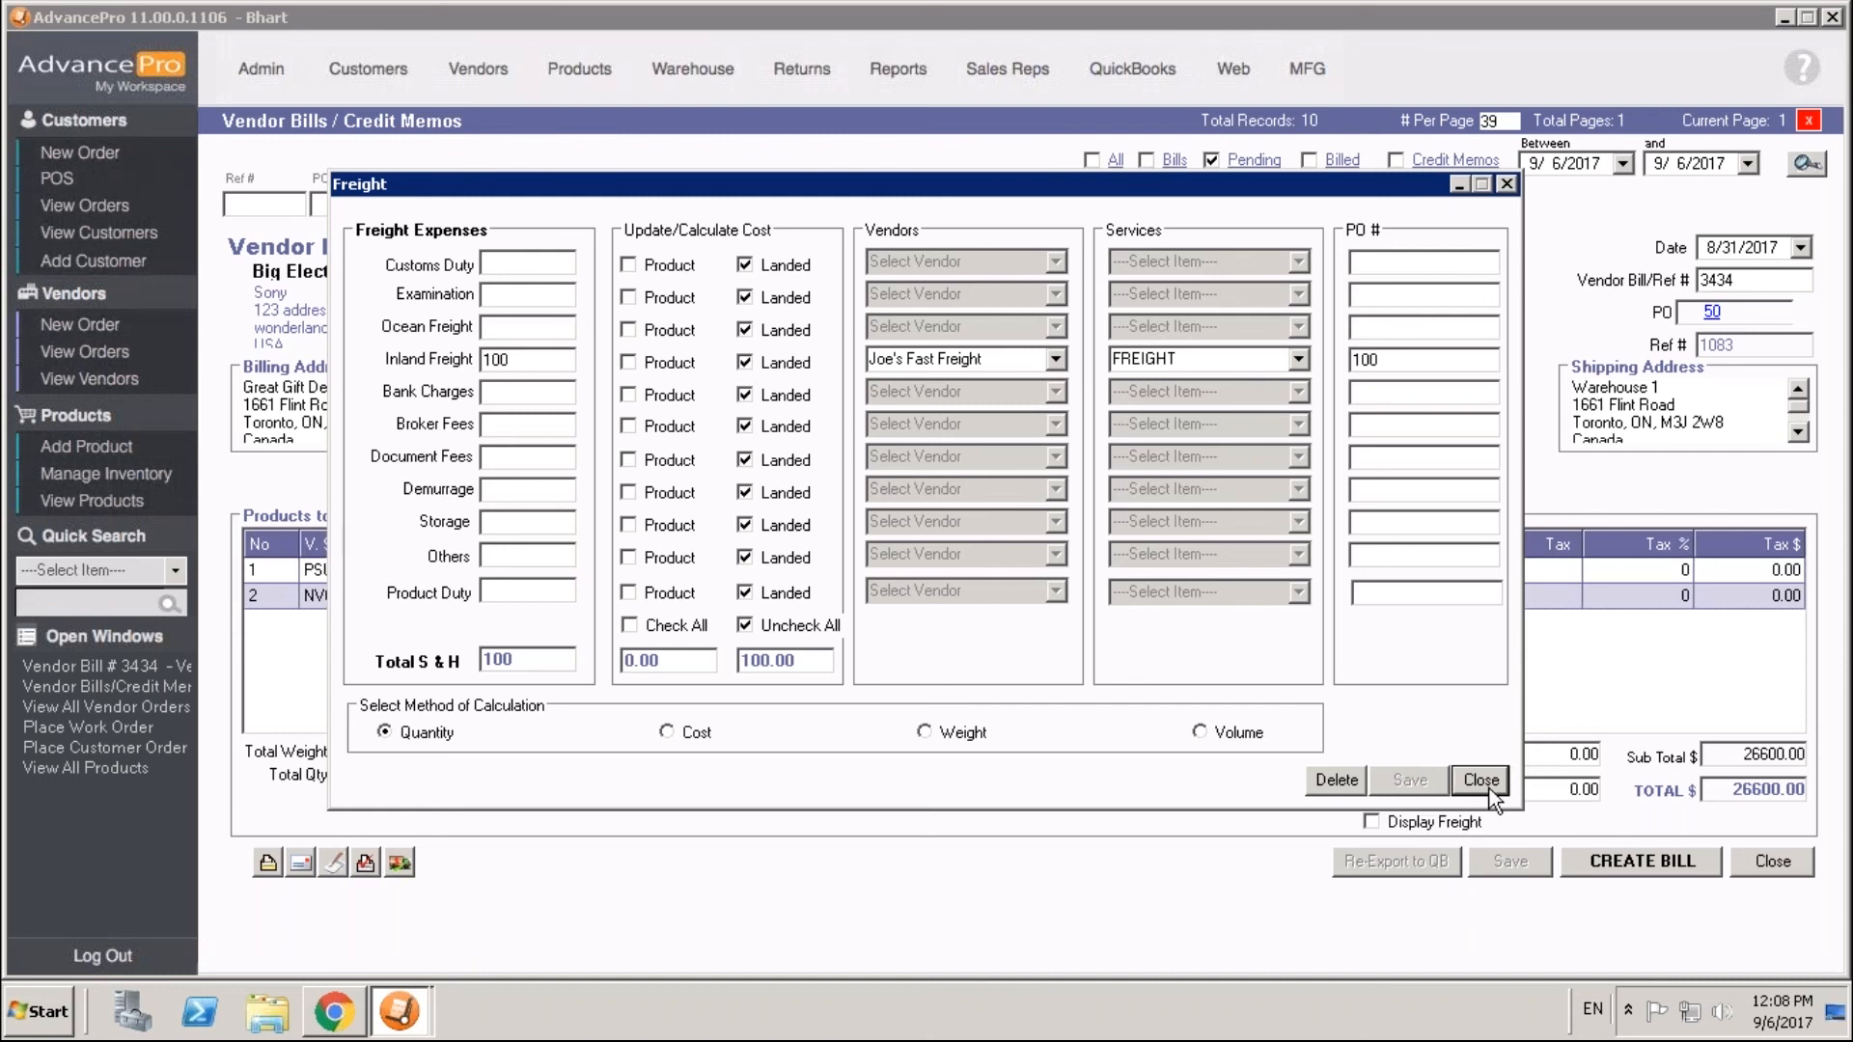
{"action": "left_click", "coordinate": [1480, 780]}
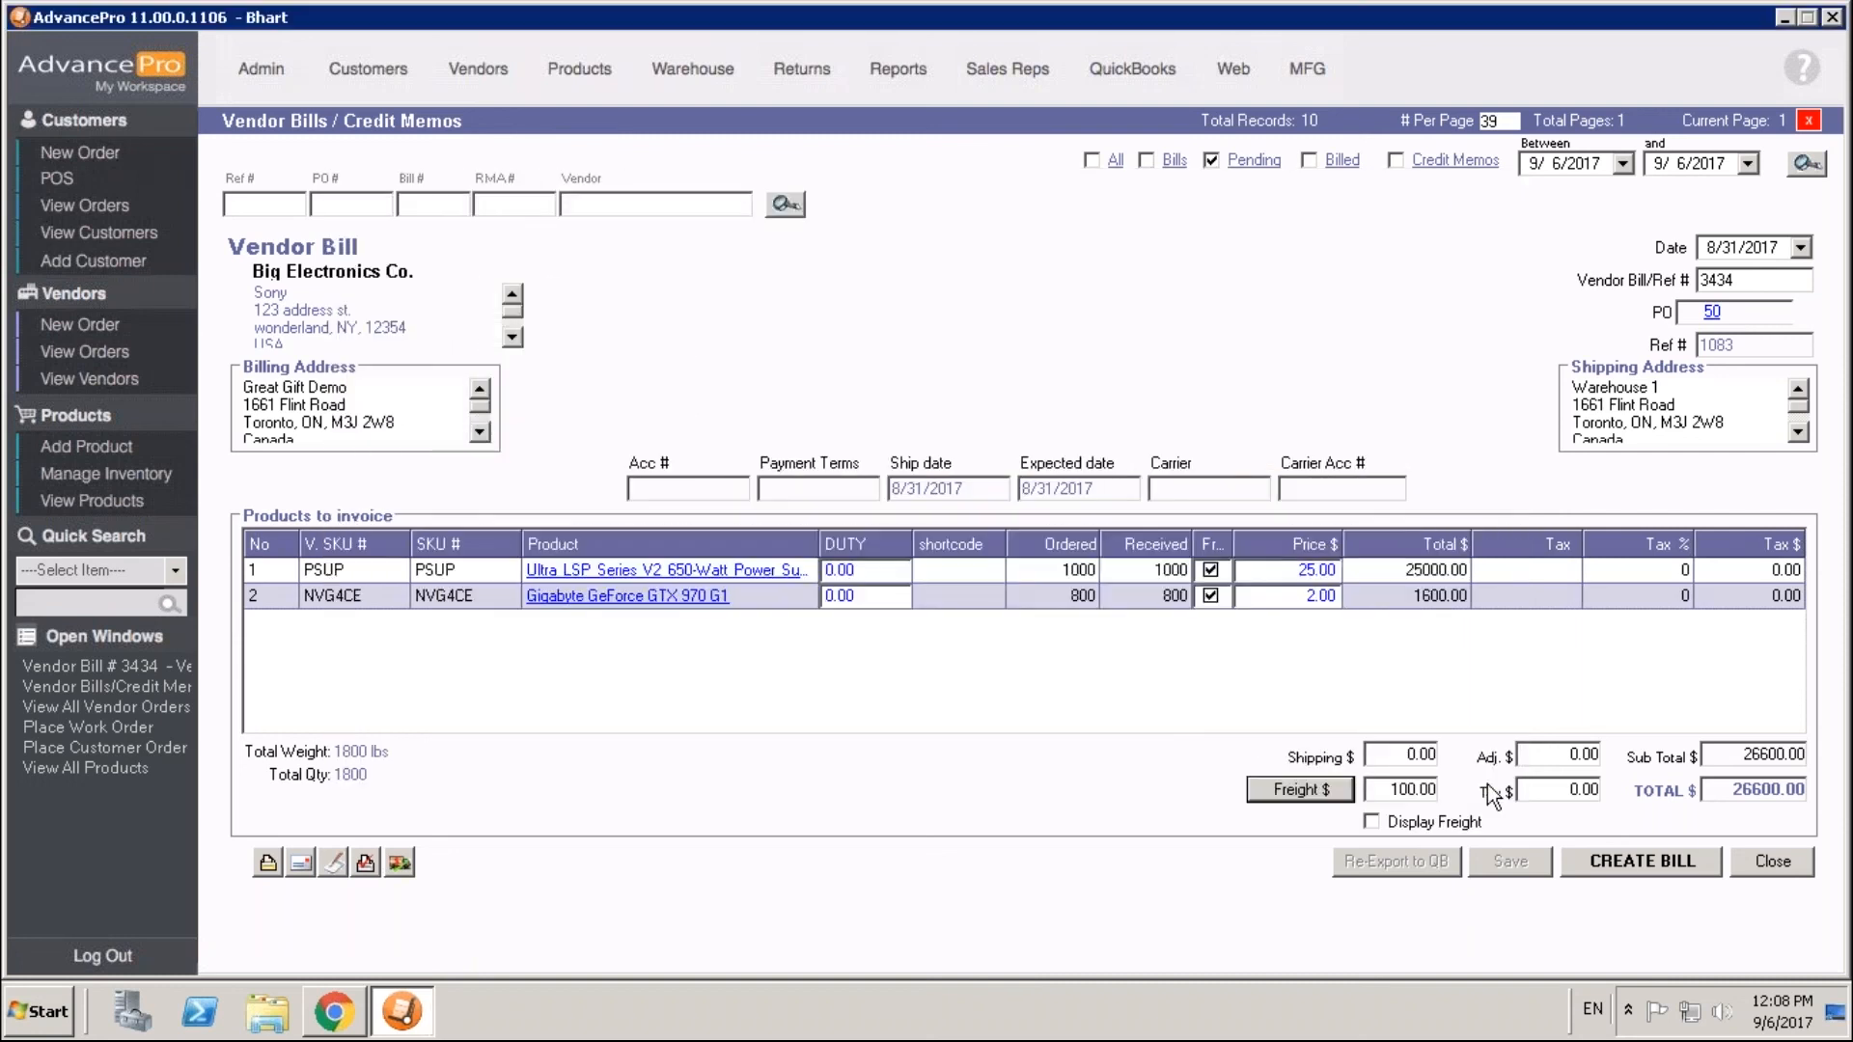